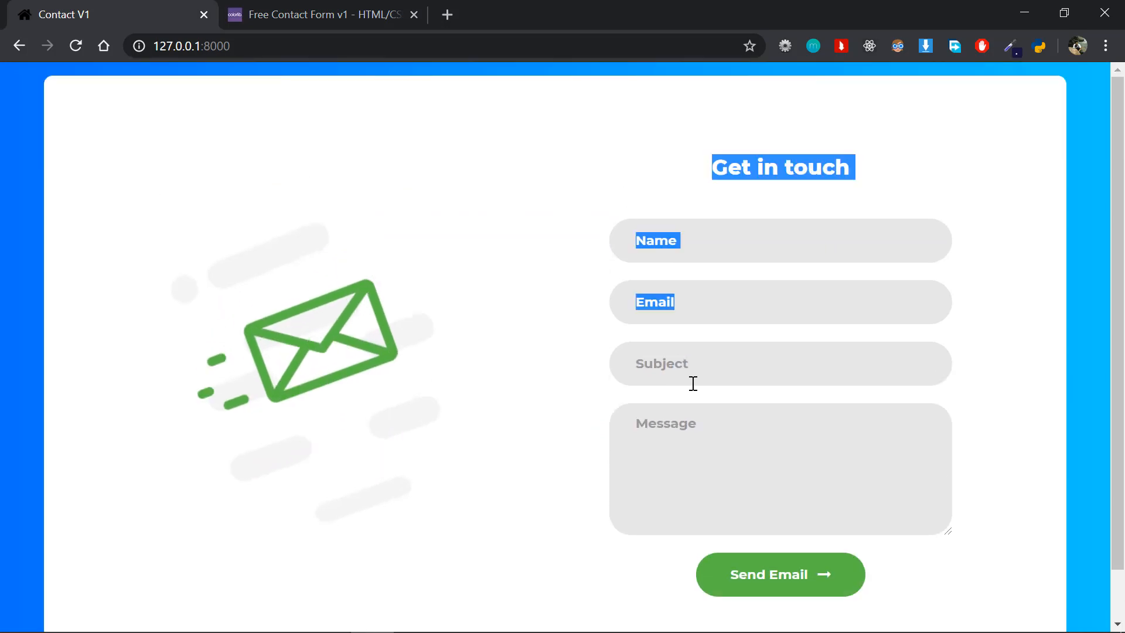
Show the Colorlib contact template's live preview from its page
{"action": "left_click", "coordinate": [322, 14]}
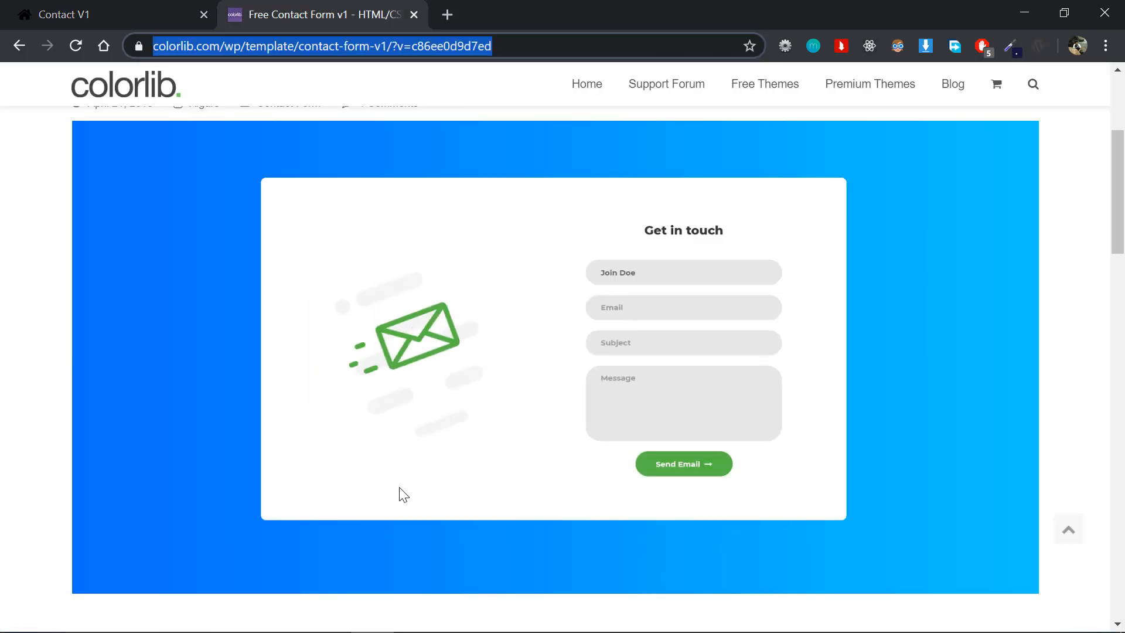
{"action": "scroll", "scroll_direction": "down", "scroll_amount": 3}
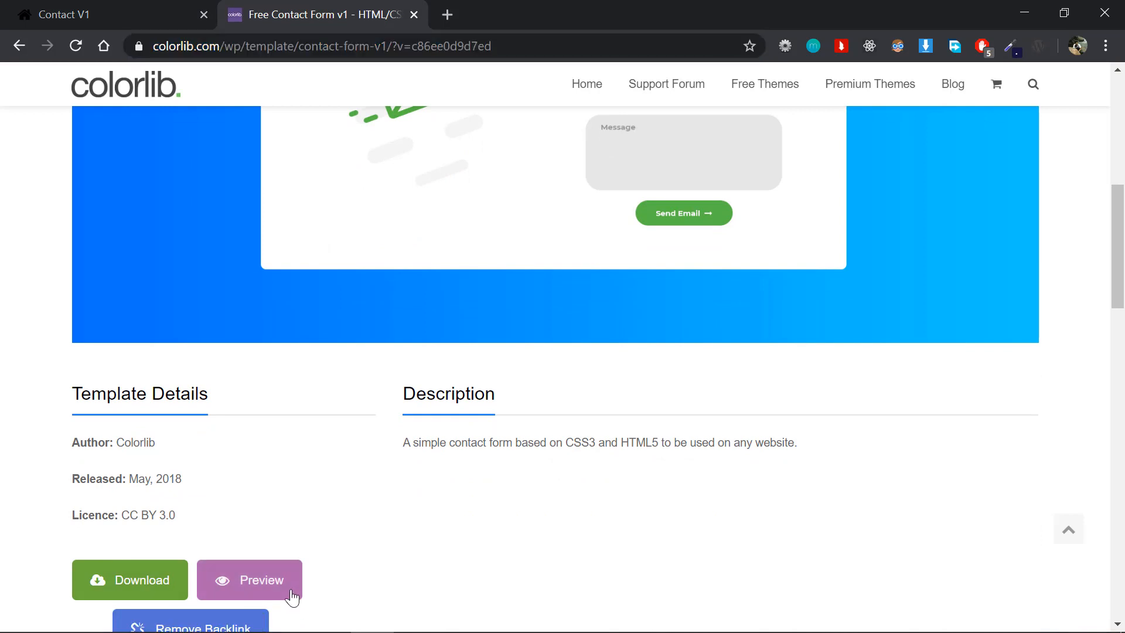
{"action": "left_click", "coordinate": [249, 580]}
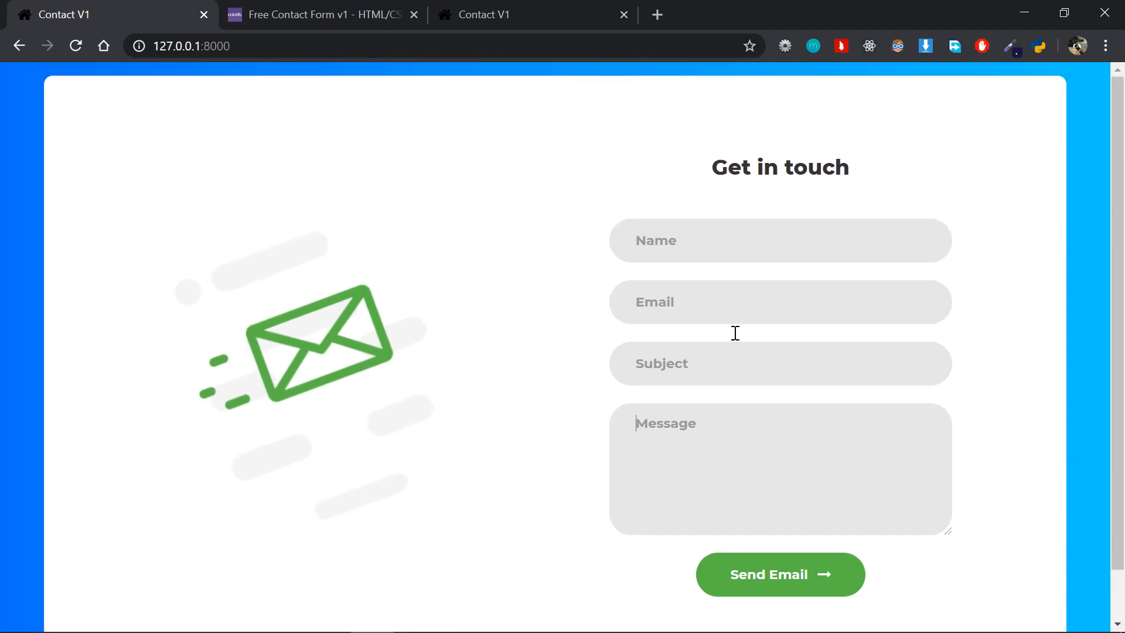
Submit the preview form empty to see its warning marks, then return to the local 127.0.0.1:8000 form
{"action": "key", "text": "ctrl+a"}
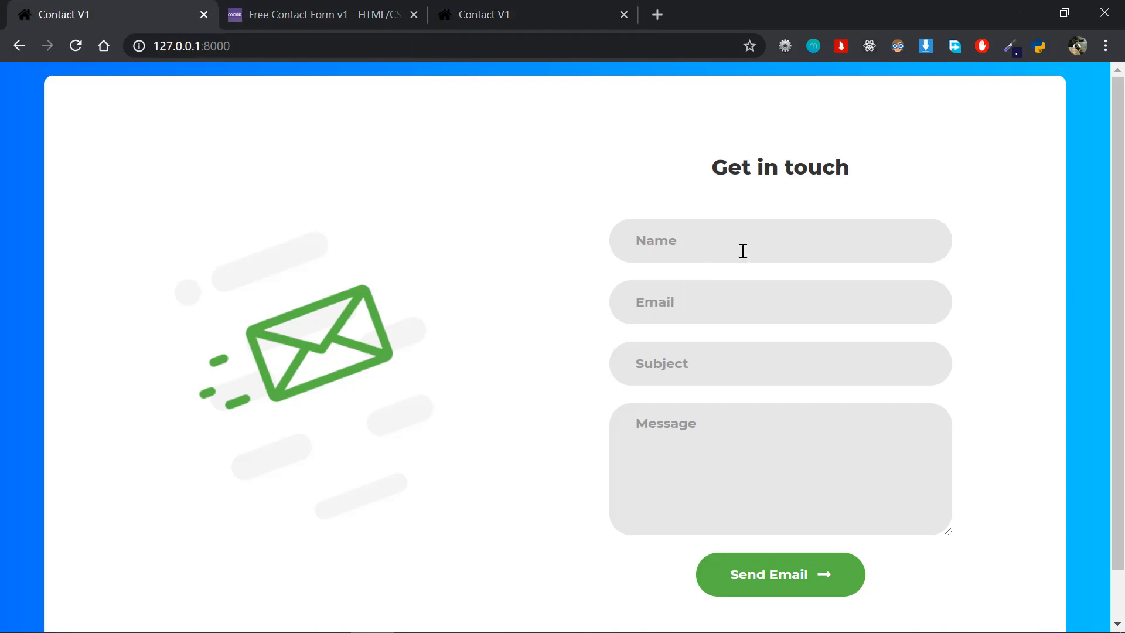
{"action": "left_click", "coordinate": [780, 363]}
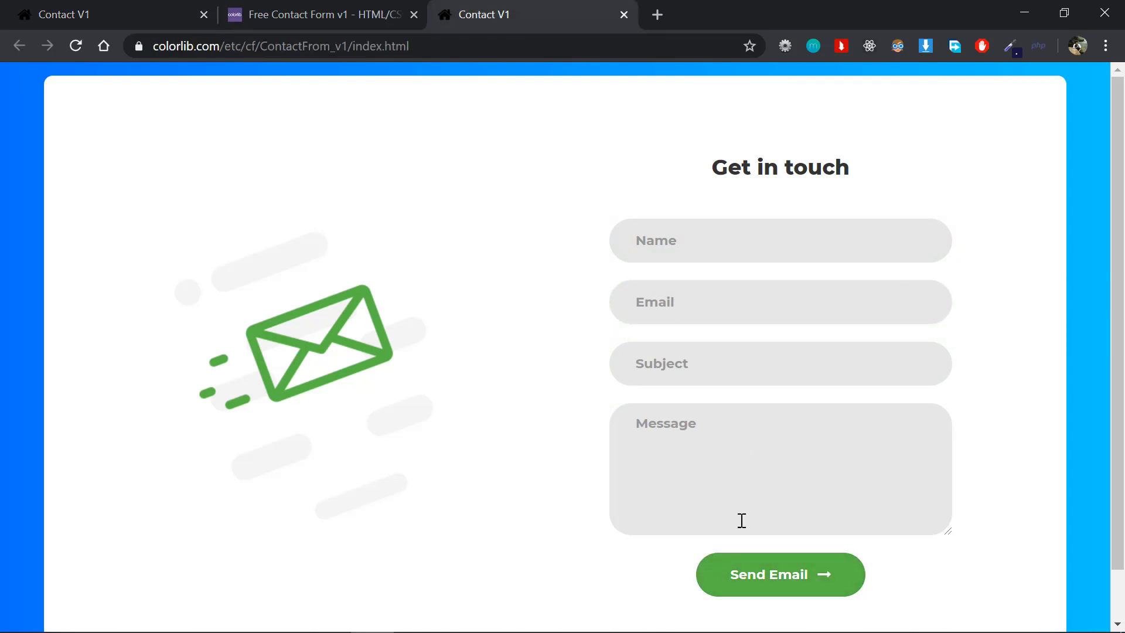
{"action": "left_click", "coordinate": [779, 574]}
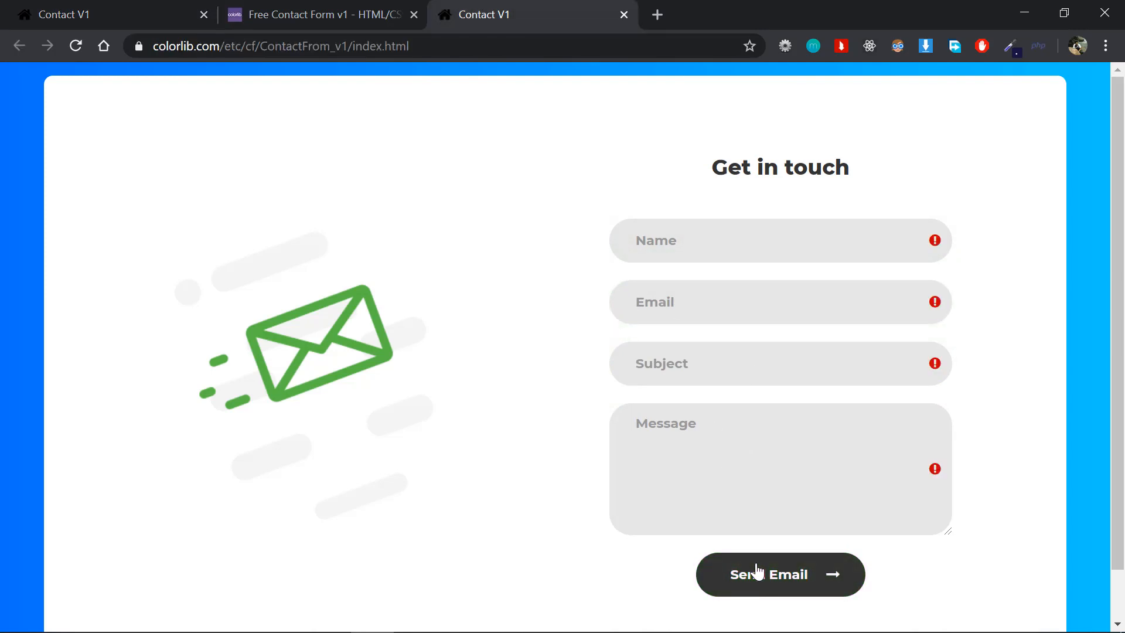
{"action": "left_click", "coordinate": [779, 574]}
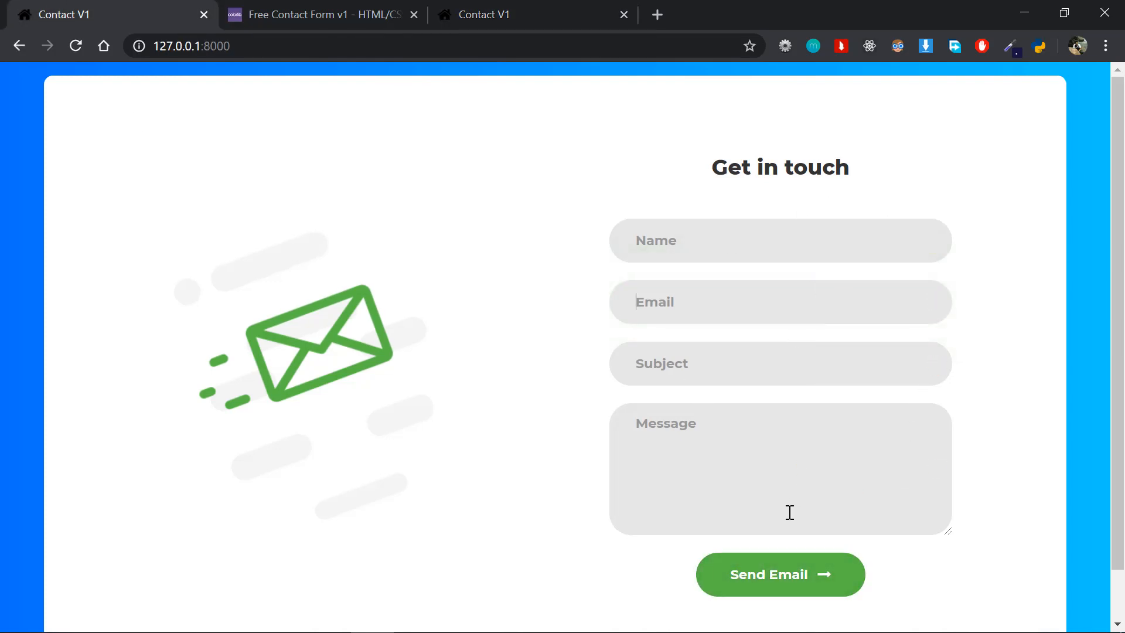
Submit the local form empty with JavaScript disabled so the server-side errors appear
{"action": "left_click", "coordinate": [780, 574]}
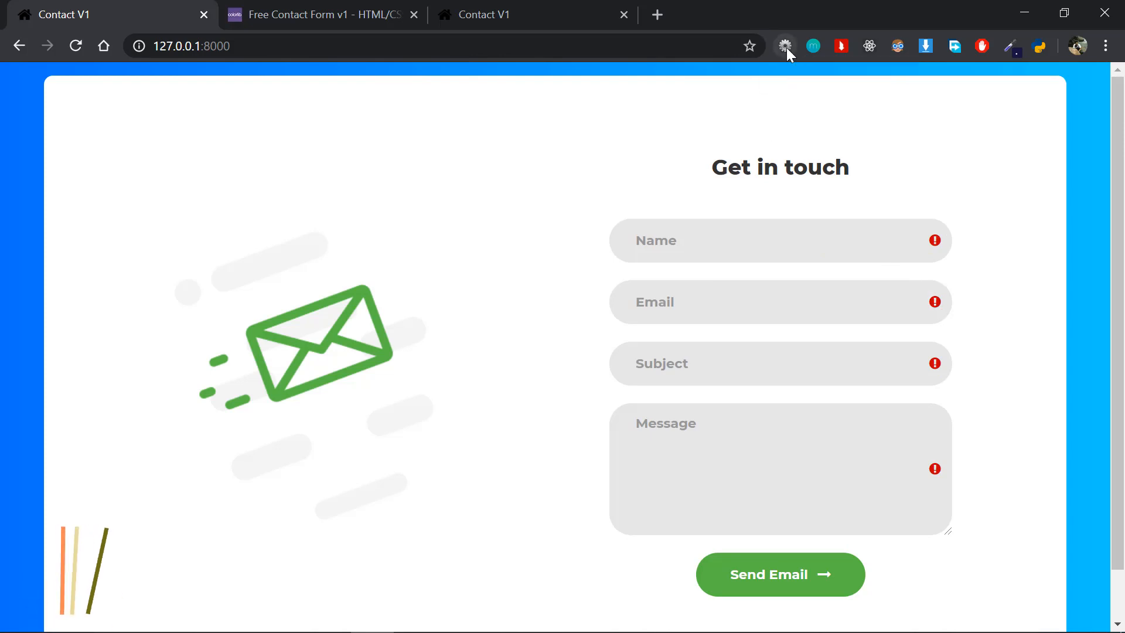
{"action": "left_click", "coordinate": [784, 46]}
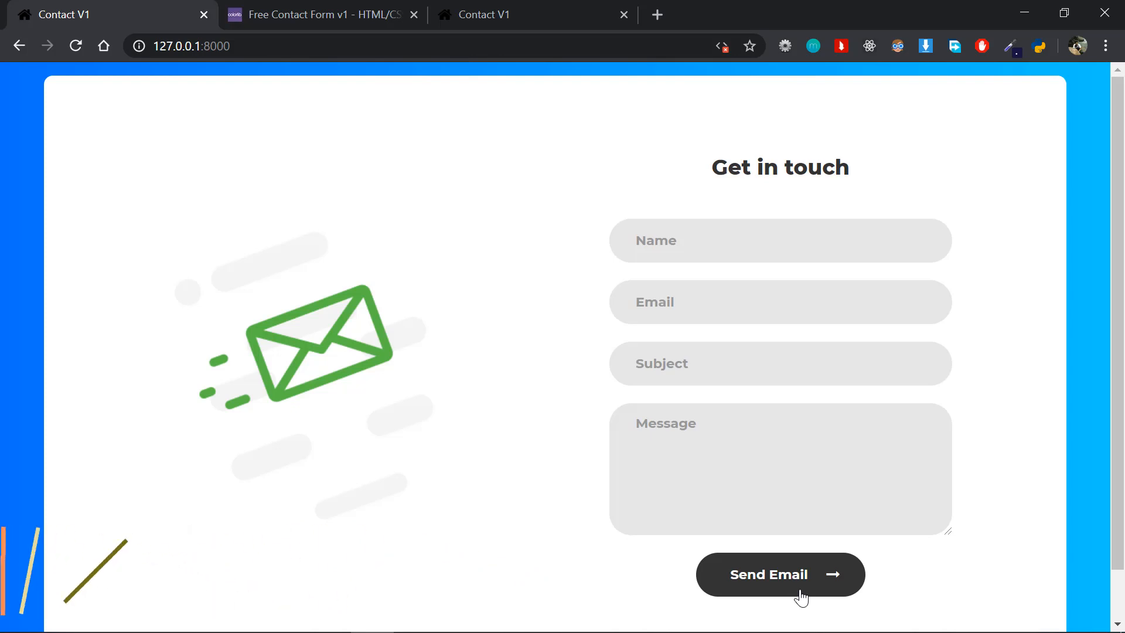
{"action": "left_click", "coordinate": [779, 574]}
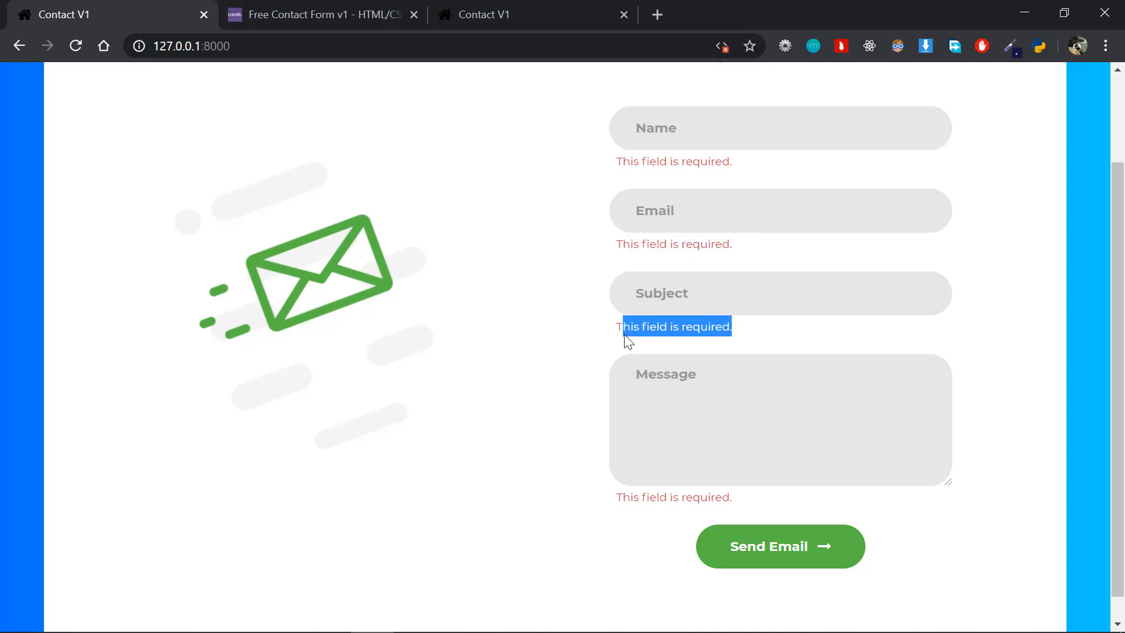
{"action": "mouse_move", "coordinate": [749, 367]}
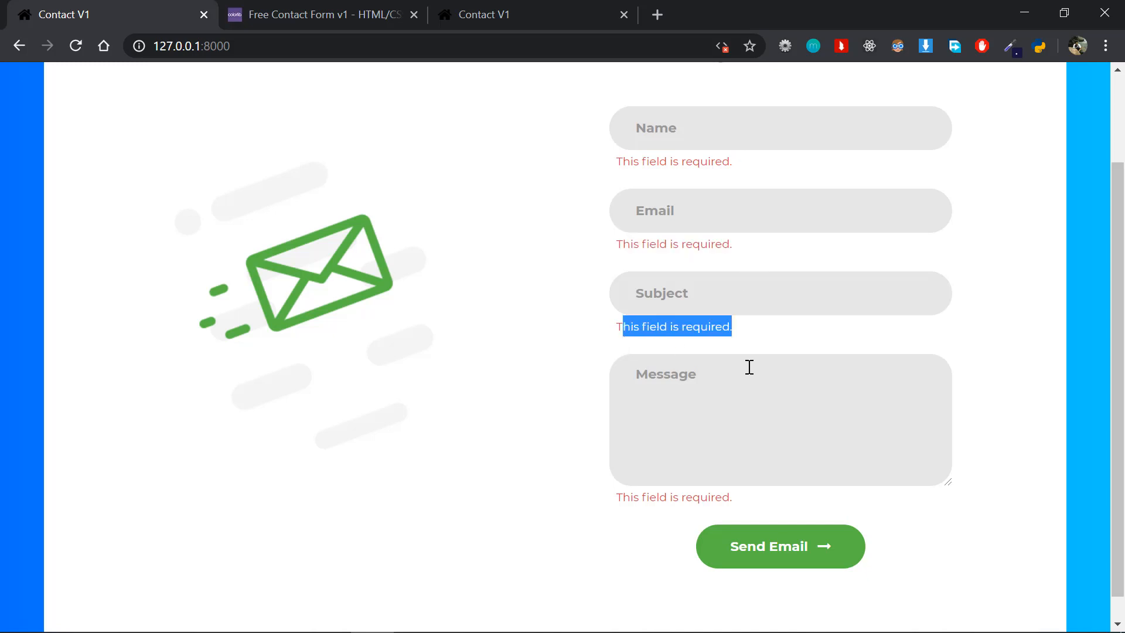
Enter junk 'kjhkj' into Name and Email and resubmit to see required-field and invalid-email messages
{"action": "scroll", "scroll_direction": "up", "scroll_amount": 3}
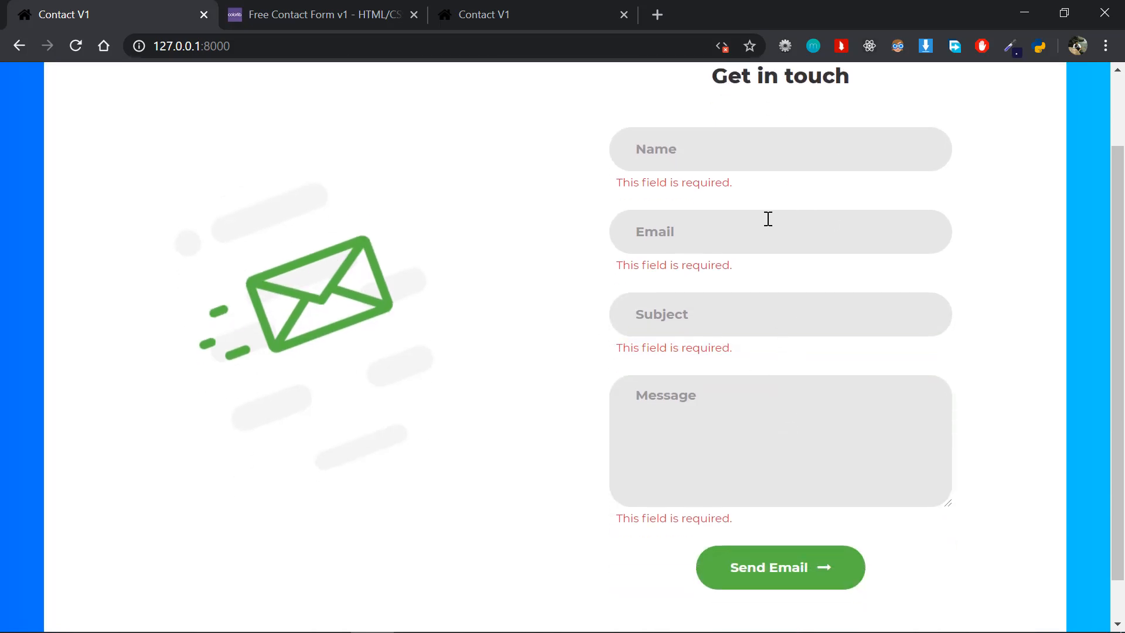
{"action": "type", "text": "kjhkj"}
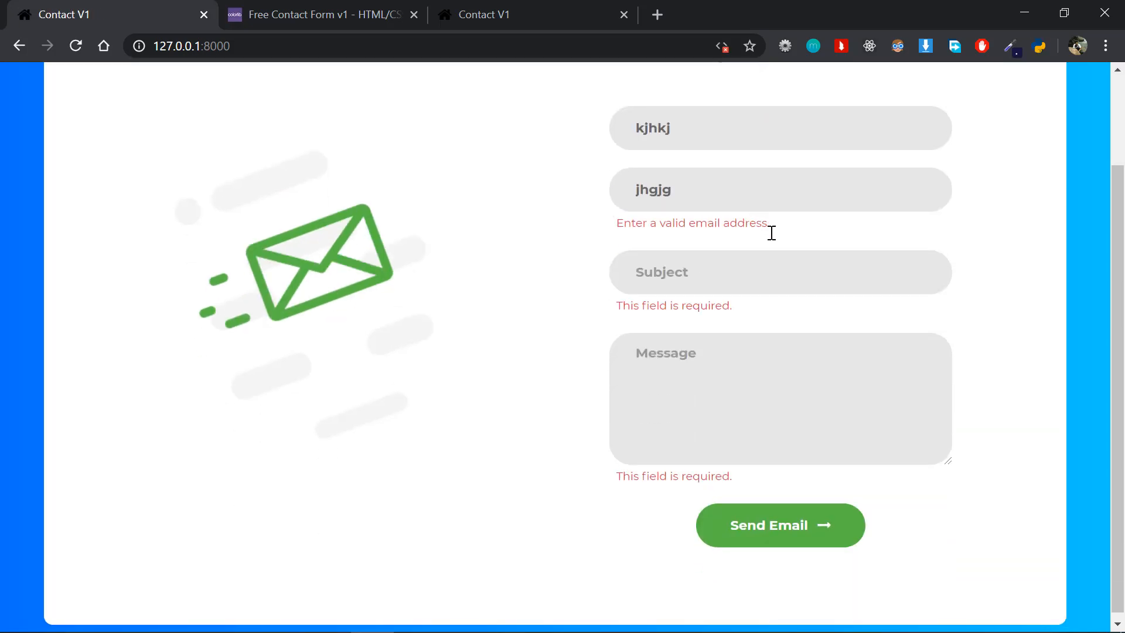
{"action": "mouse_move", "coordinate": [617, 229]}
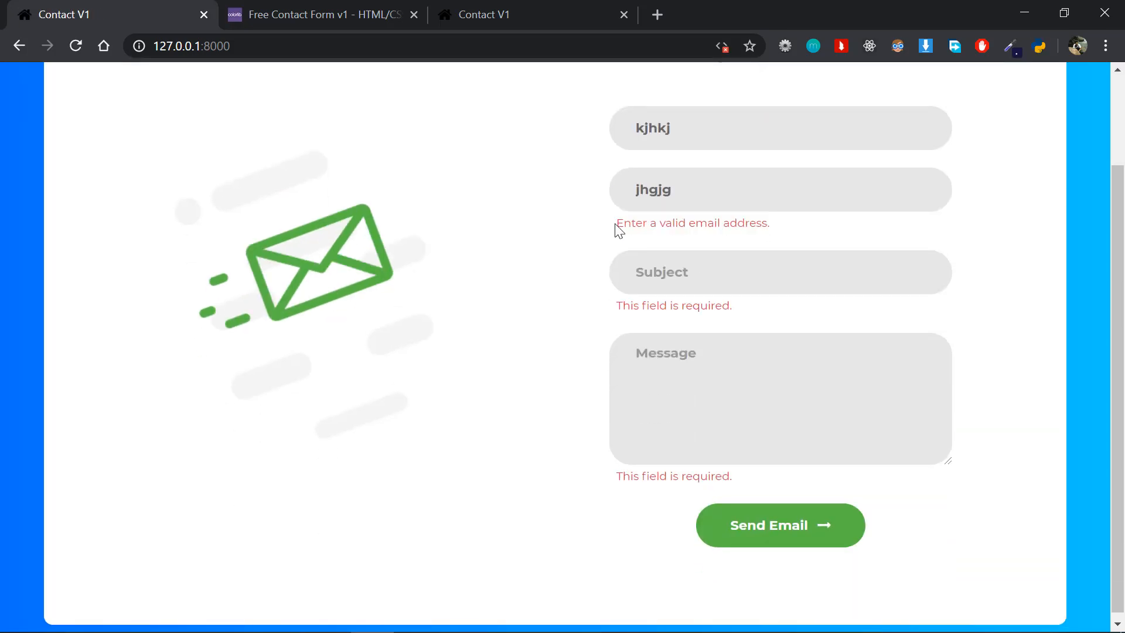
{"action": "mouse_move", "coordinate": [782, 238]}
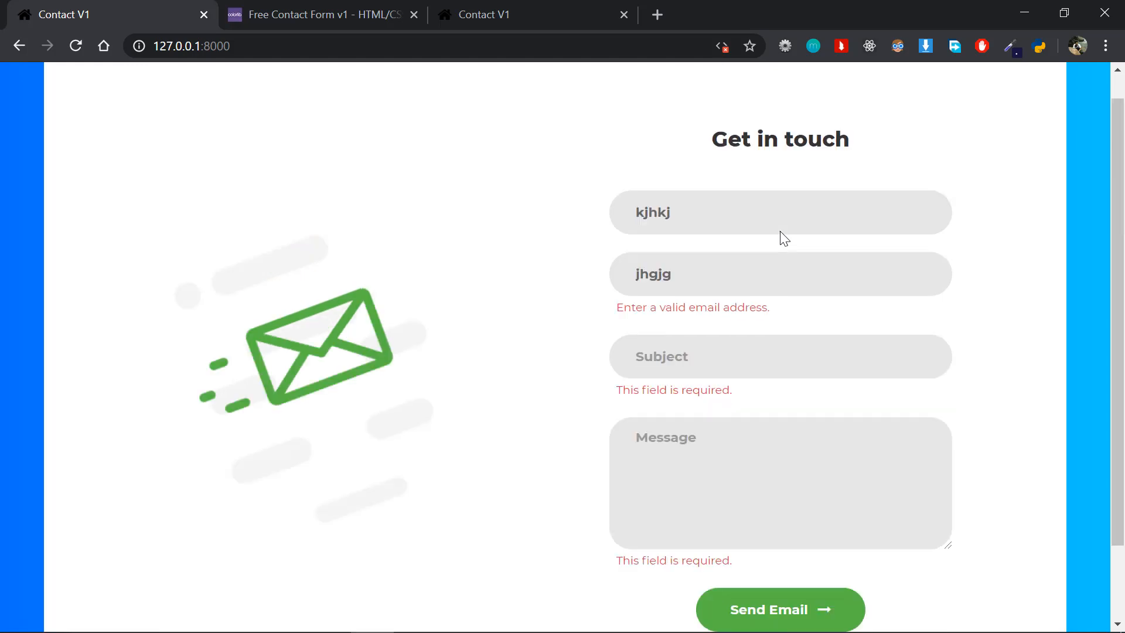
{"action": "scroll", "scroll_direction": "down", "scroll_amount": 3}
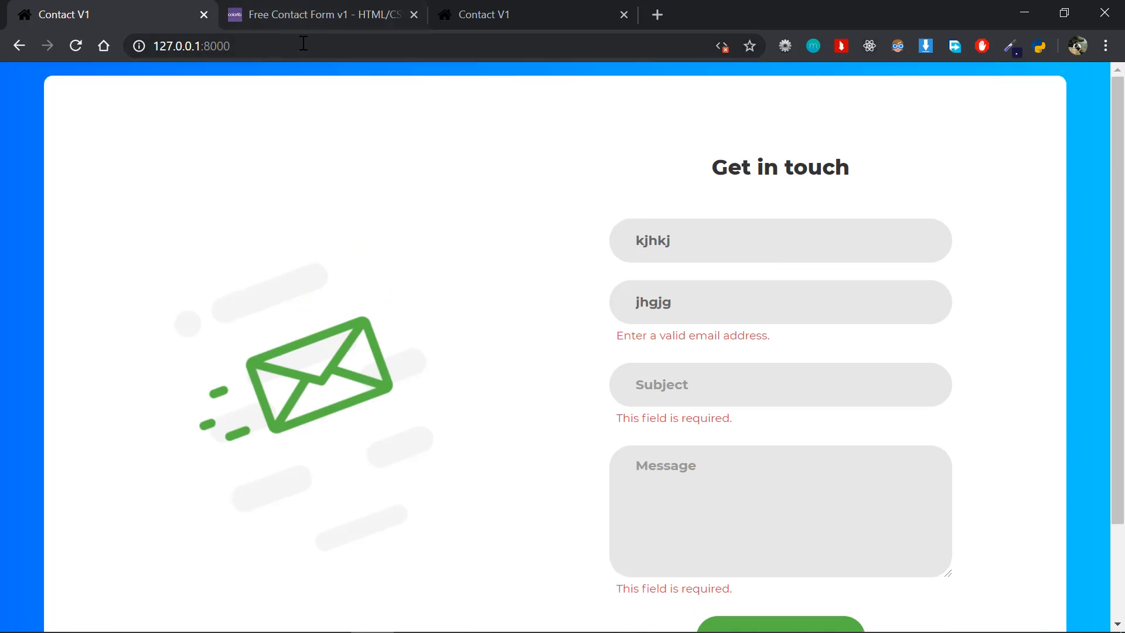
{"action": "left_click", "coordinate": [318, 14]}
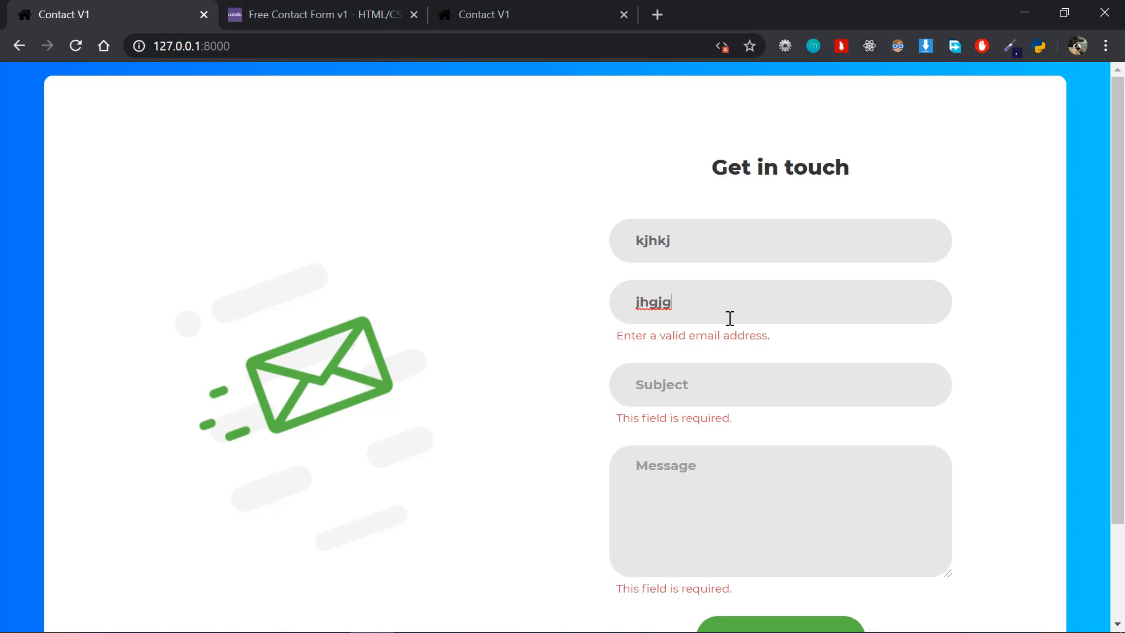
{"action": "mouse_move", "coordinate": [780, 416]}
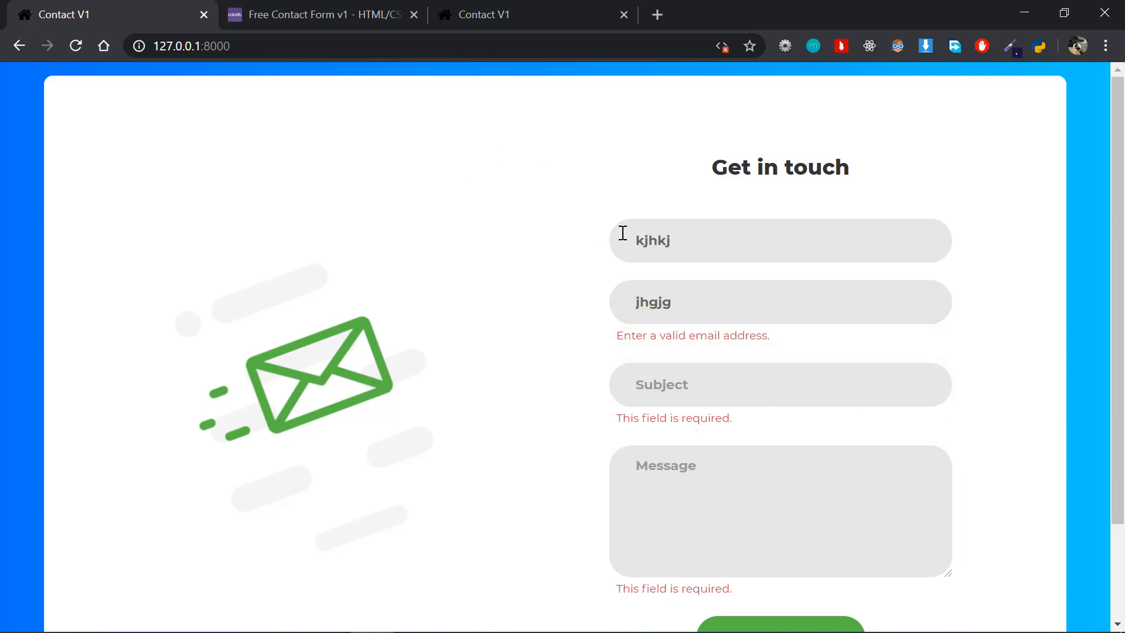
{"action": "scroll", "scroll_direction": "down", "scroll_amount": 3}
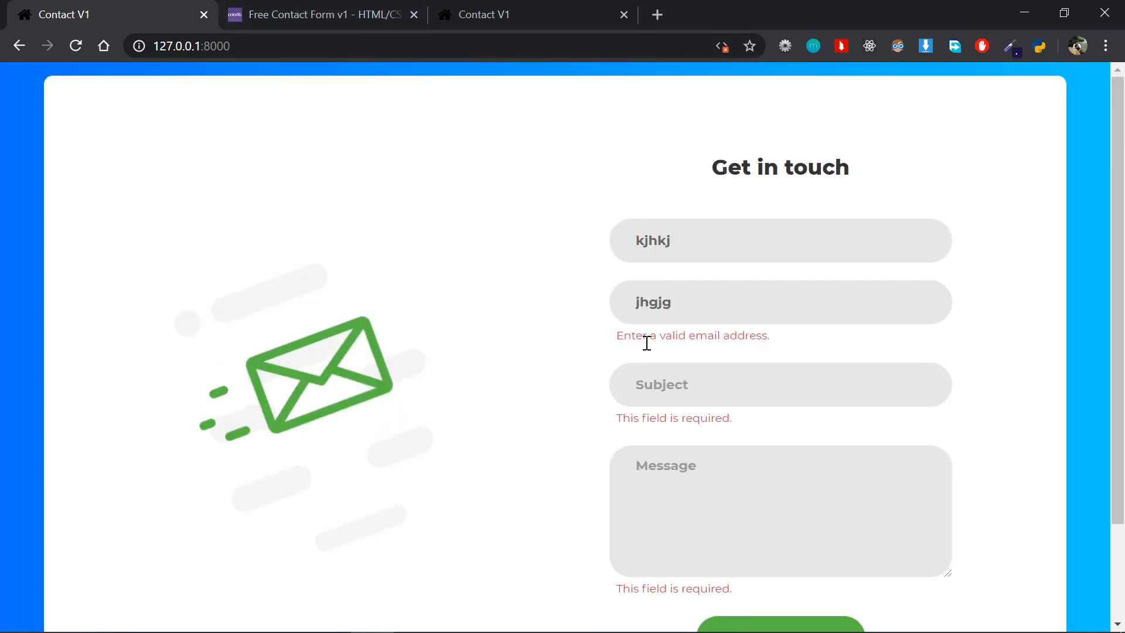
{"action": "mouse_move", "coordinate": [548, 171]}
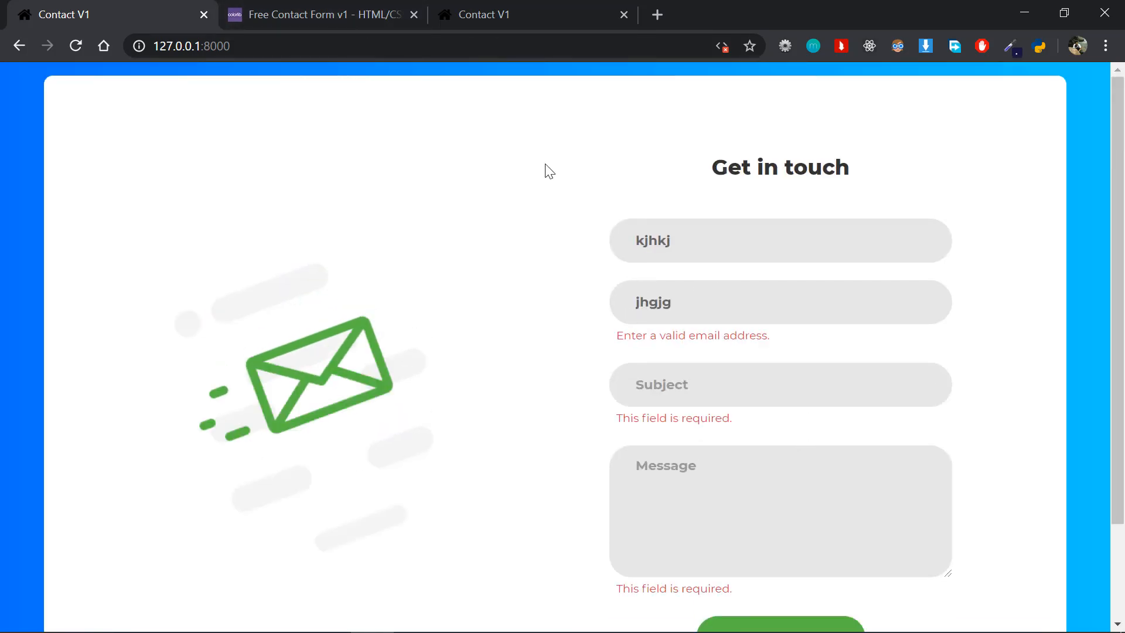
{"action": "mouse_move", "coordinate": [1031, 480]}
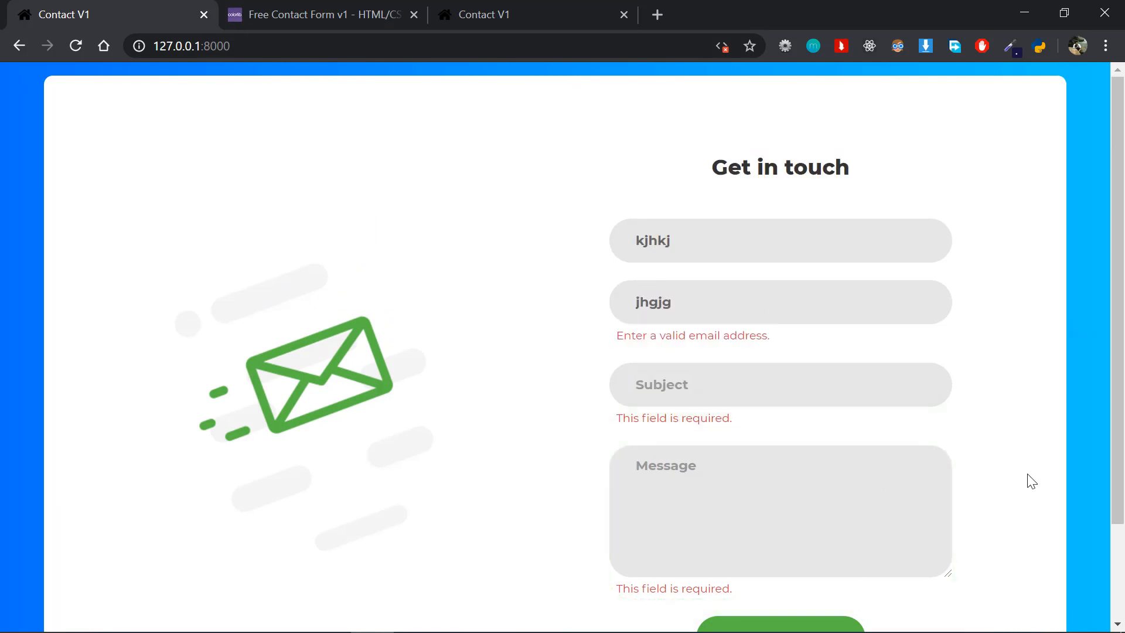
{"action": "mouse_move", "coordinate": [840, 419]}
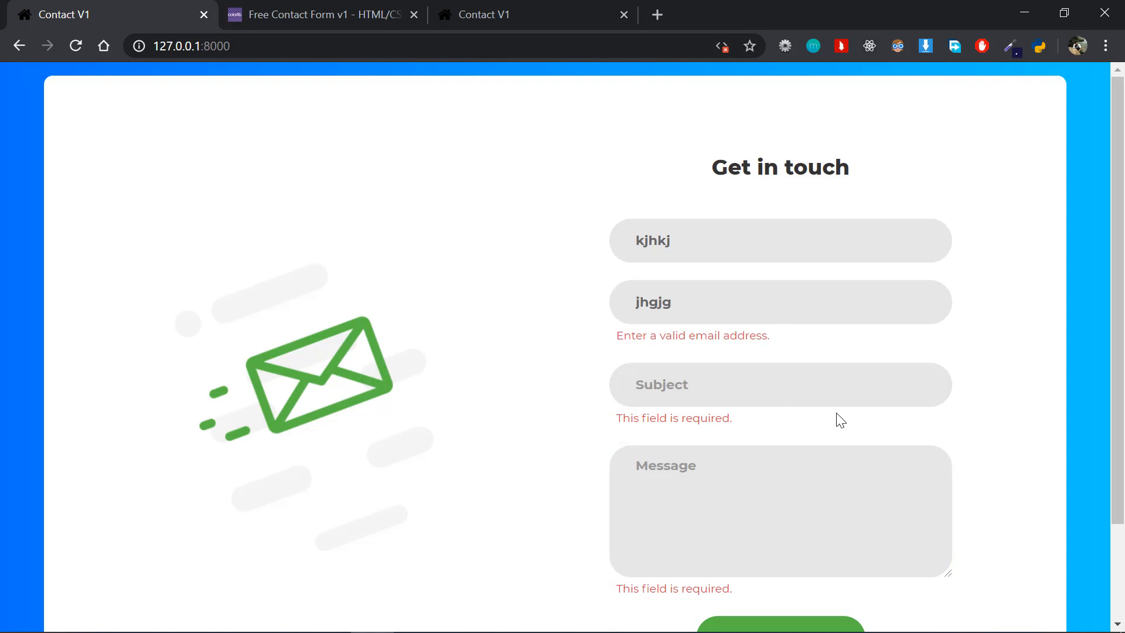
{"action": "scroll", "scroll_direction": "down", "scroll_amount": 3}
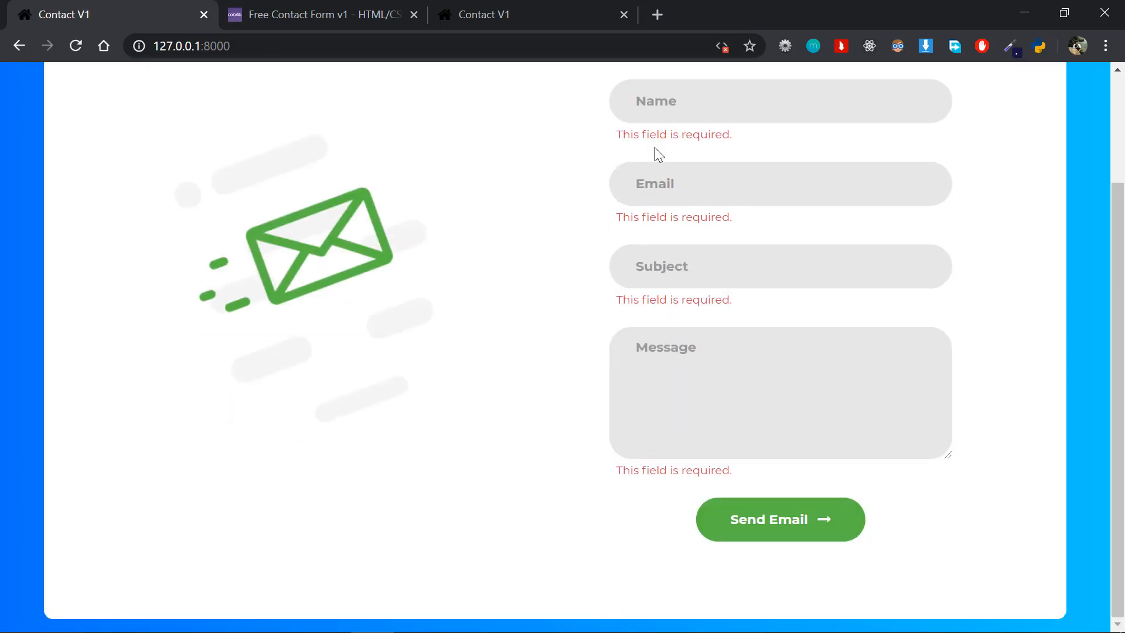
Browse the custom_form project tree and expand the custom_form package
{"action": "double_click", "coordinate": [704, 217]}
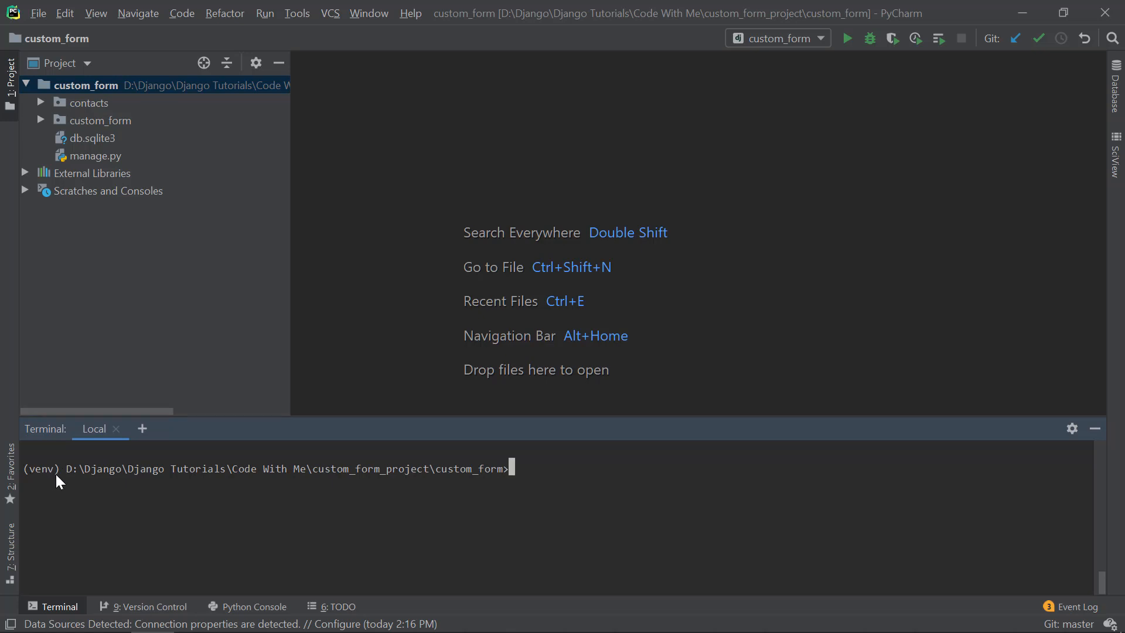
{"action": "double_click", "coordinate": [41, 469]}
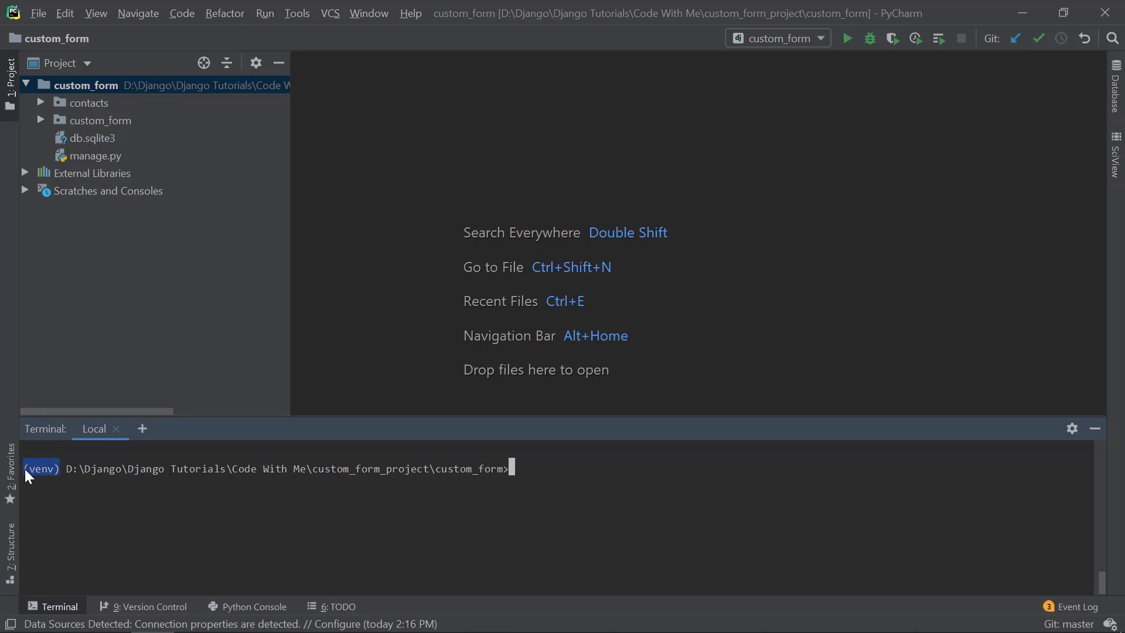
{"action": "mouse_move", "coordinate": [106, 107]}
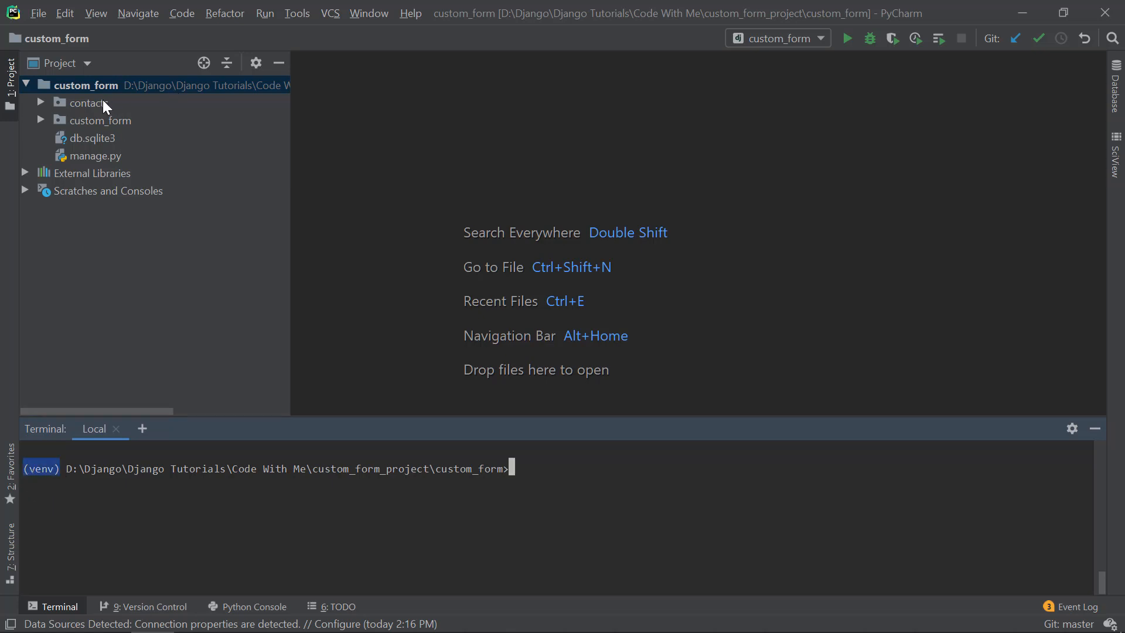
{"action": "mouse_move", "coordinate": [135, 110]}
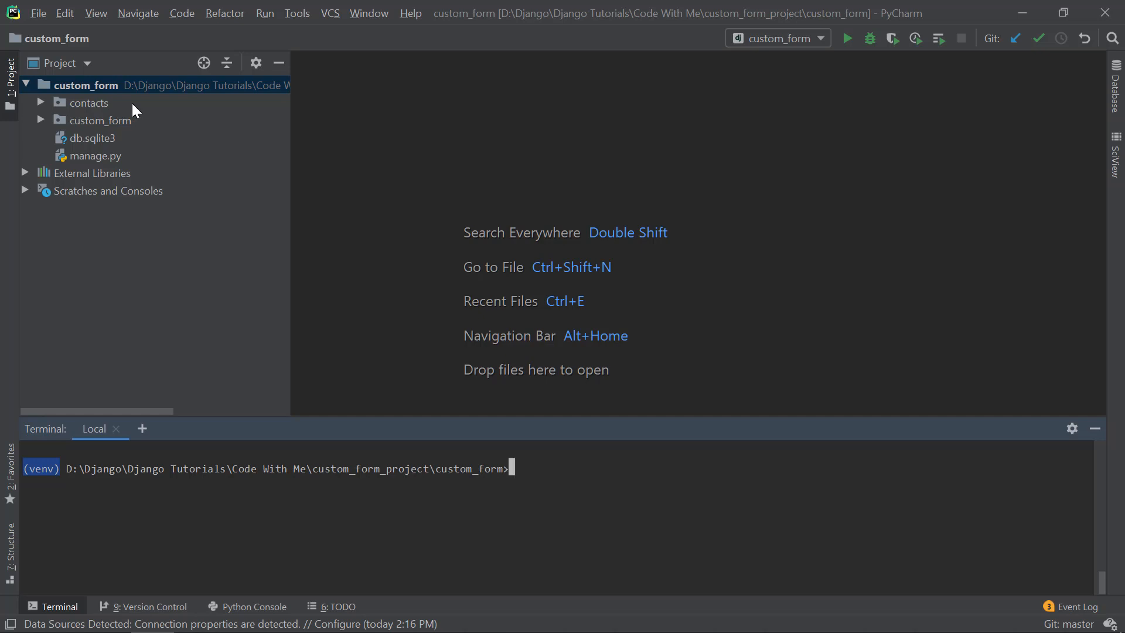
{"action": "left_click", "coordinate": [89, 103]}
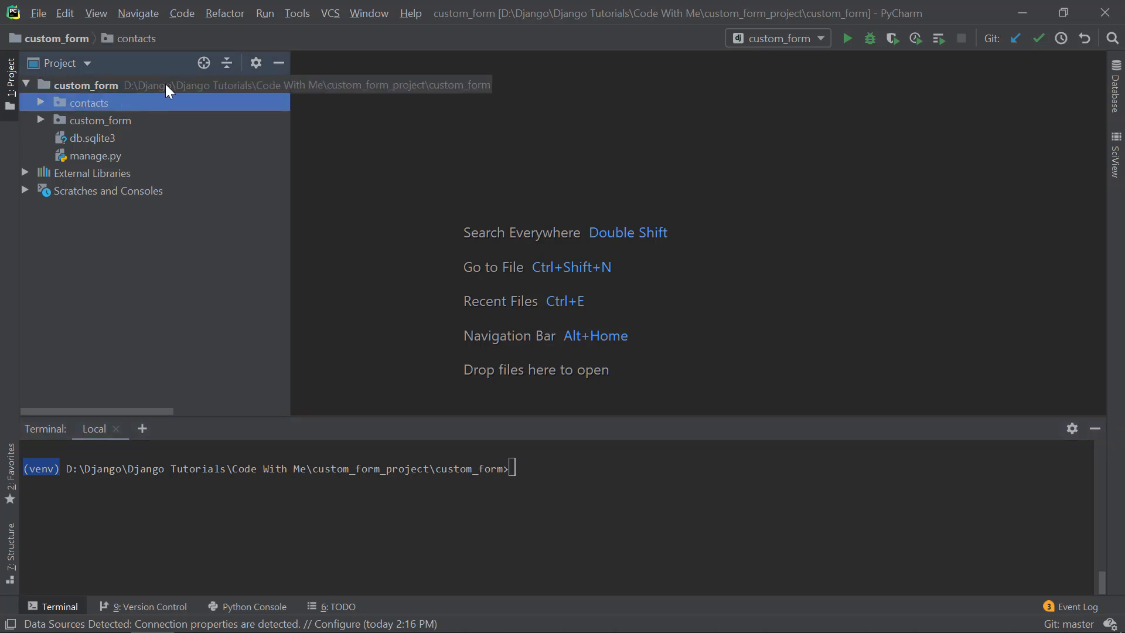
{"action": "left_click", "coordinate": [85, 84]}
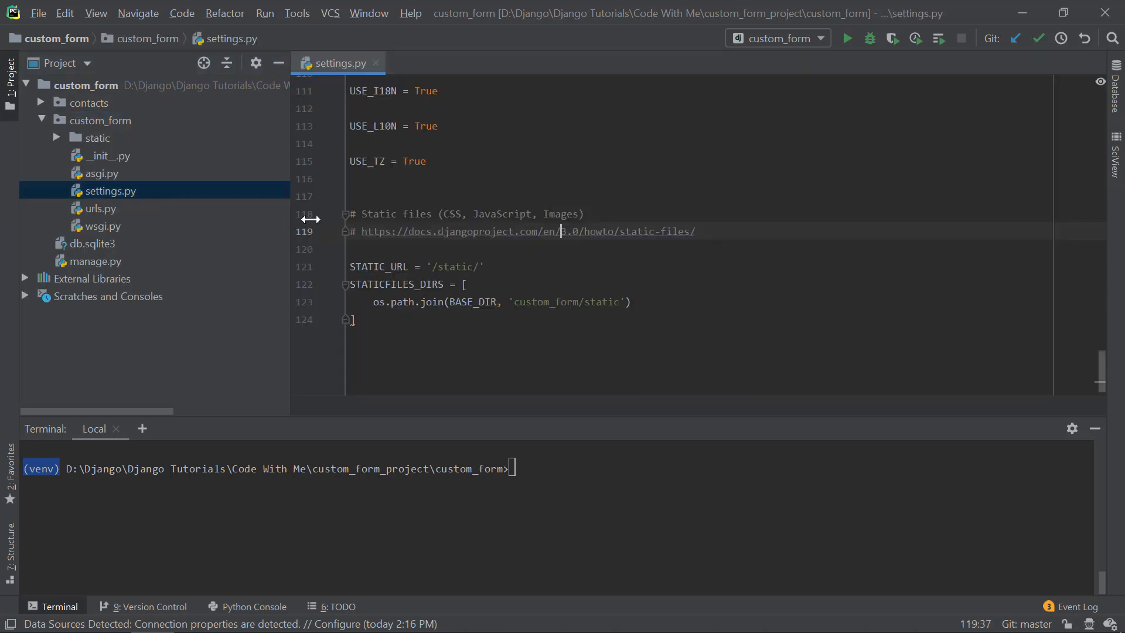
Review the settings' STATICFILES_DIRS block, then bring up the contacts app's empty urls.py
{"action": "left_click", "coordinate": [336, 263]}
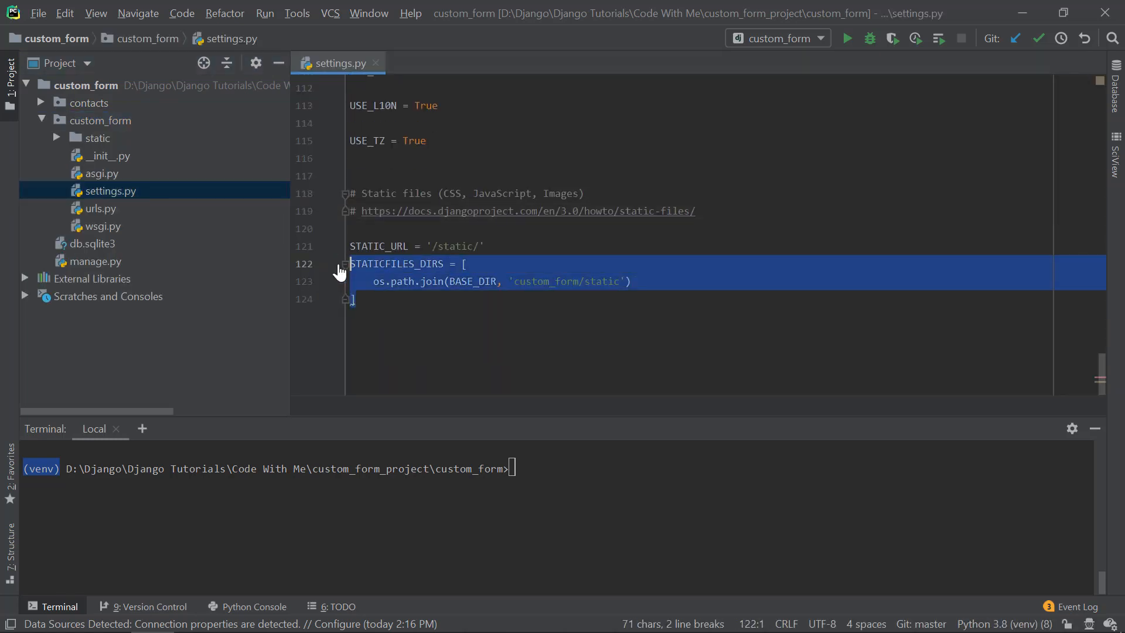
{"action": "double_click", "coordinate": [99, 208]}
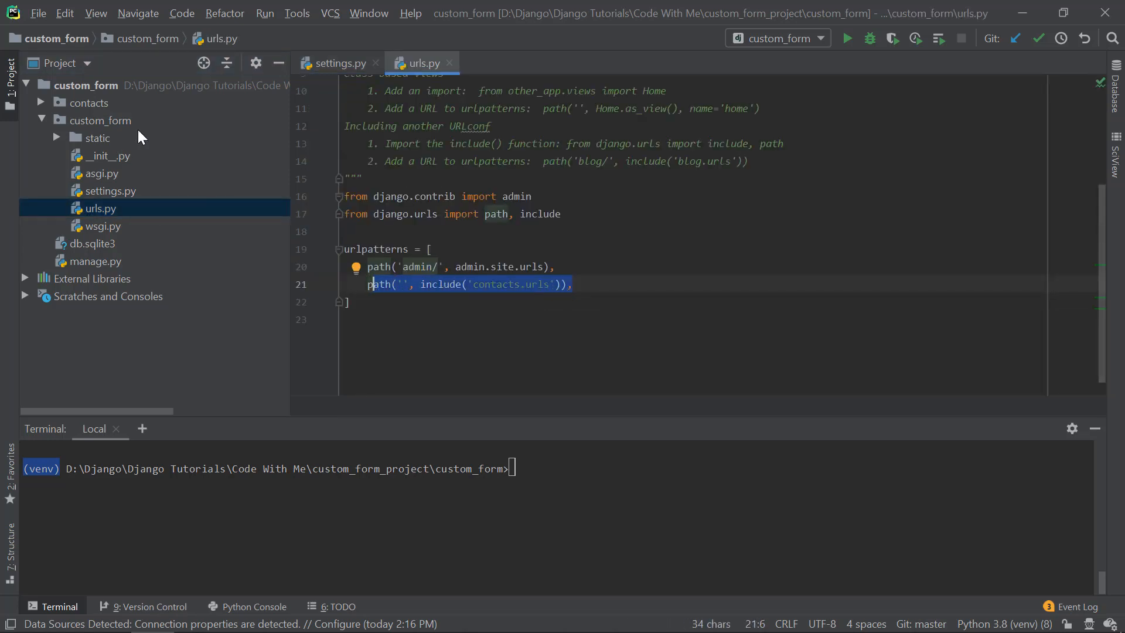
{"action": "left_click", "coordinate": [88, 102]}
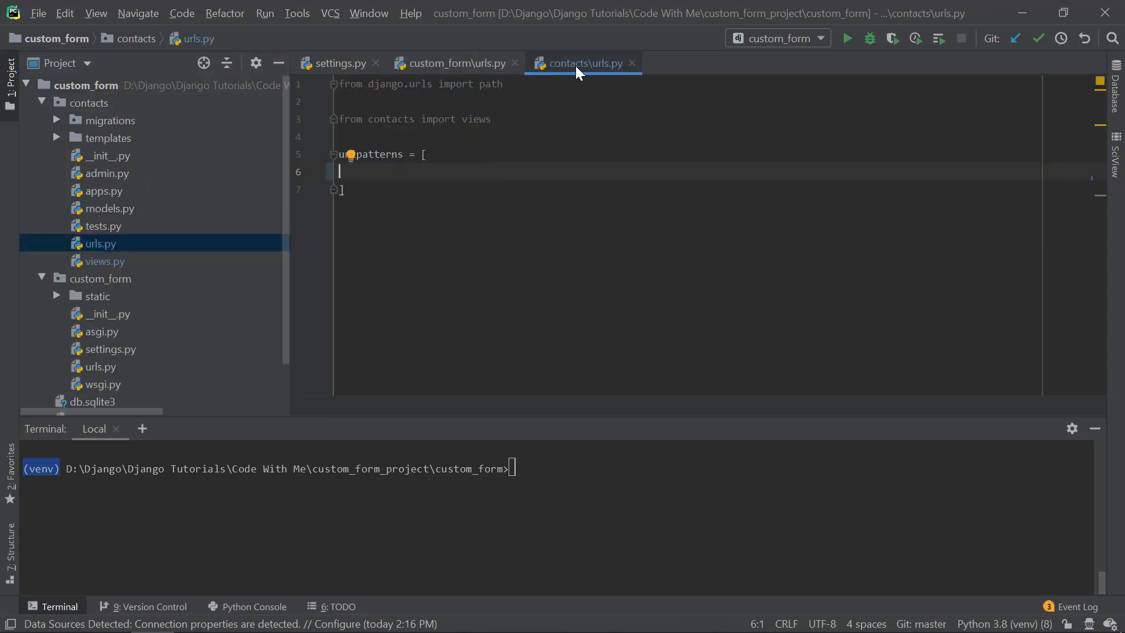
{"action": "mouse_move", "coordinate": [483, 156]}
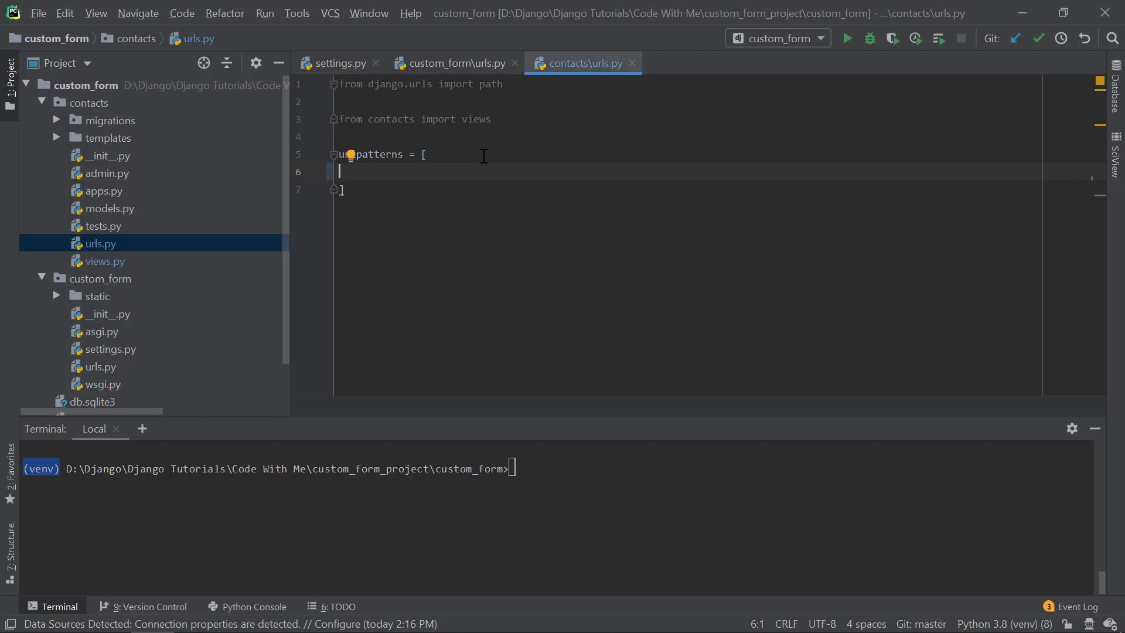
Bring up templates/contacts/contact.html in the editor for review
{"action": "scroll", "scroll_direction": "down", "scroll_amount": 3}
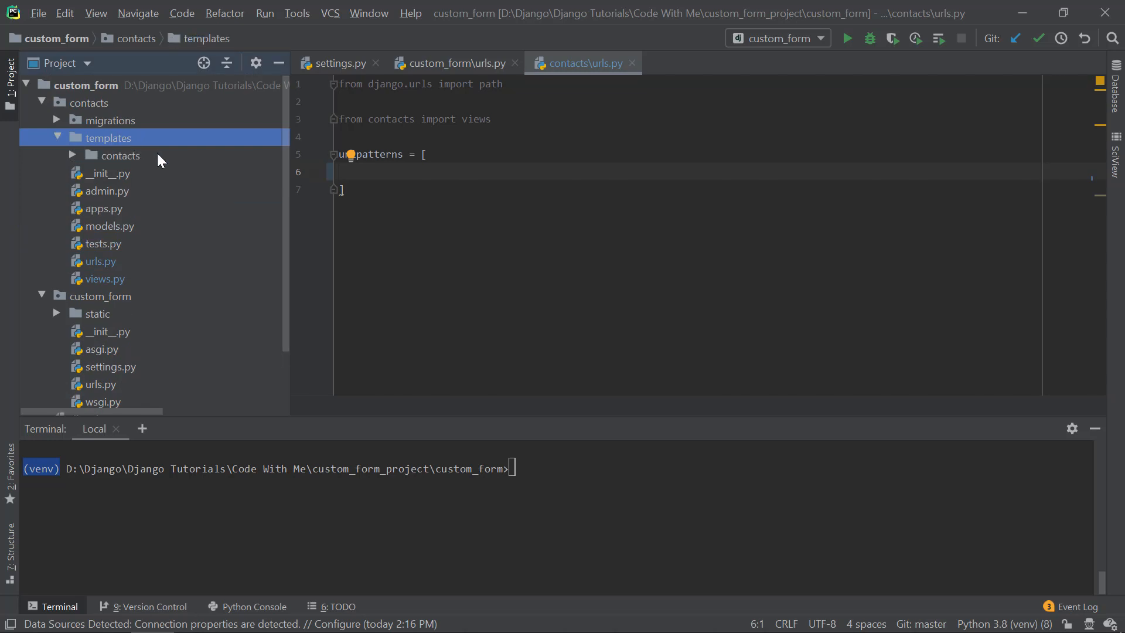
{"action": "left_click", "coordinate": [121, 155]}
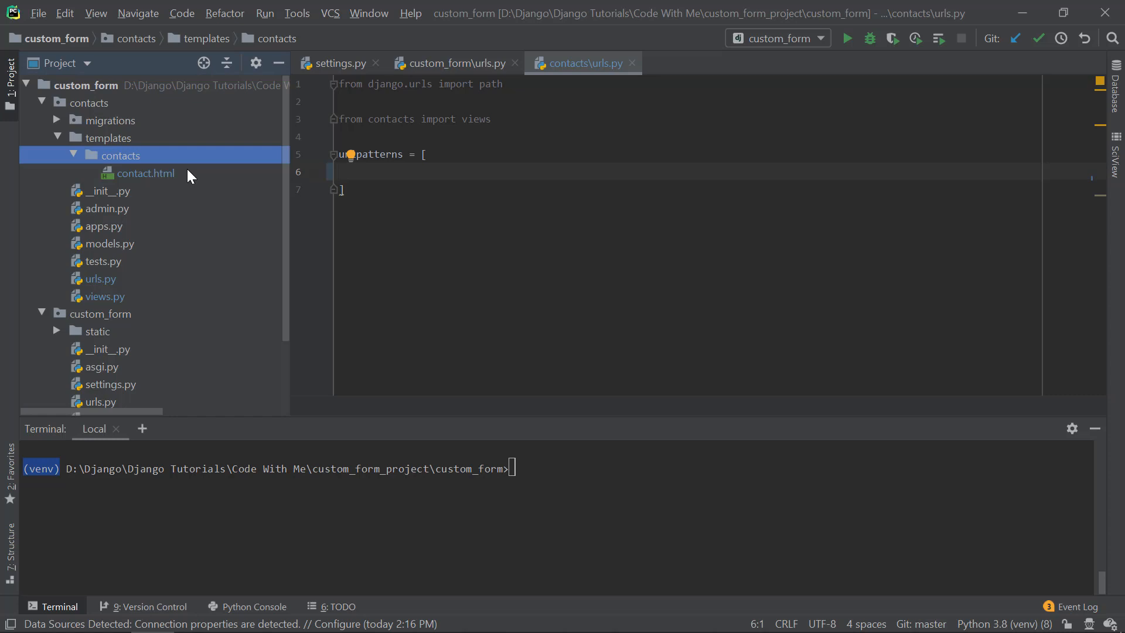
{"action": "left_click", "coordinate": [144, 174]}
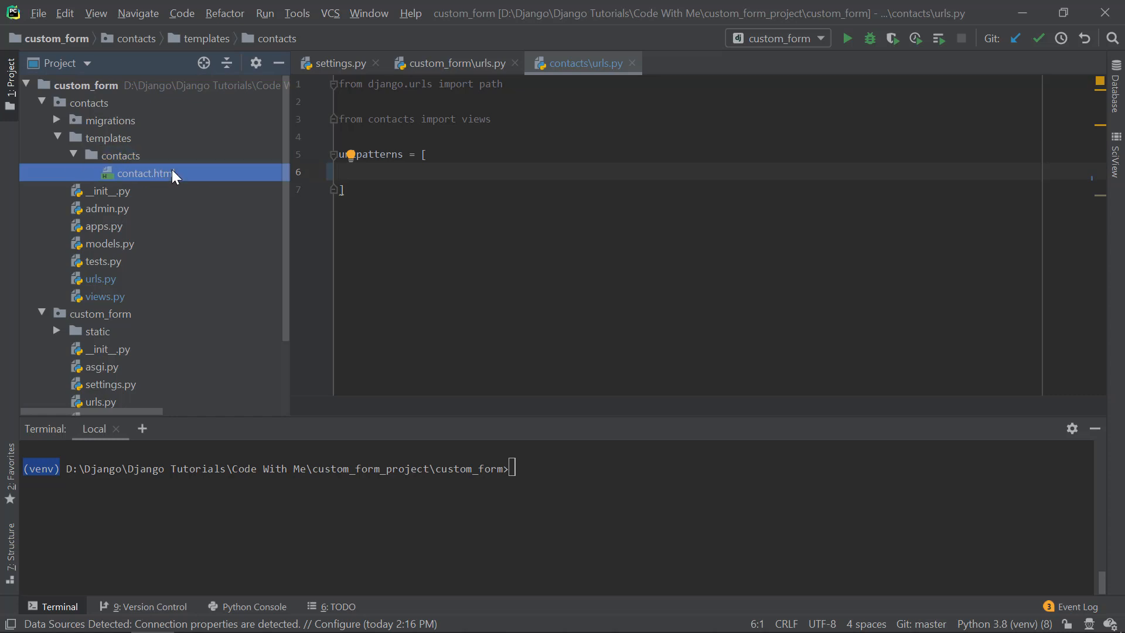
{"action": "double_click", "coordinate": [145, 173]}
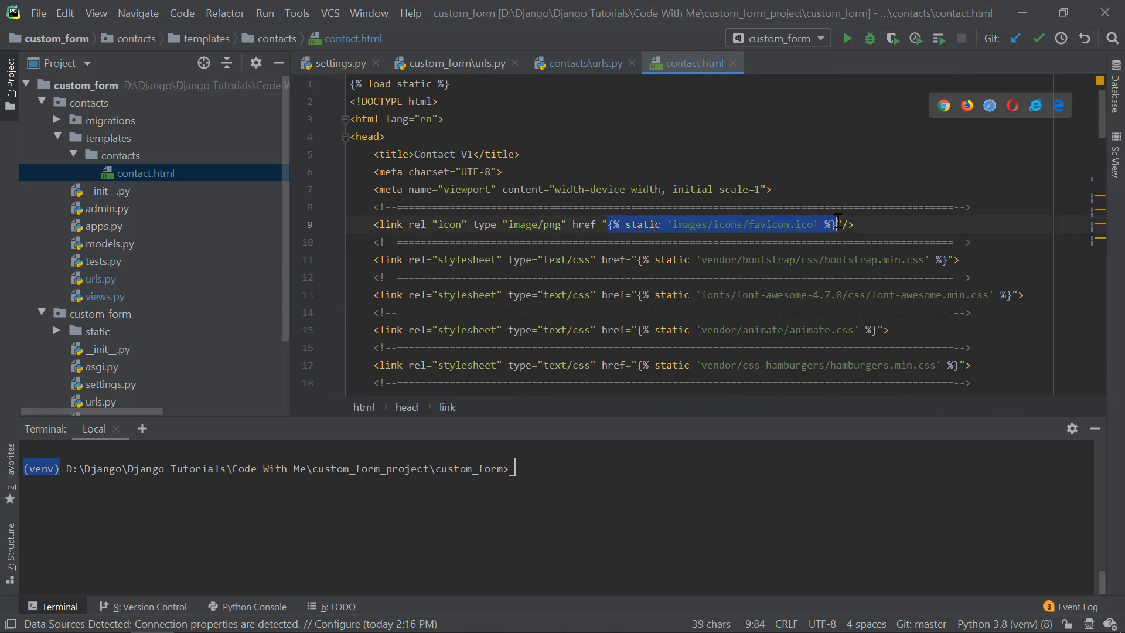
{"action": "scroll", "scroll_direction": "down", "scroll_amount": 3}
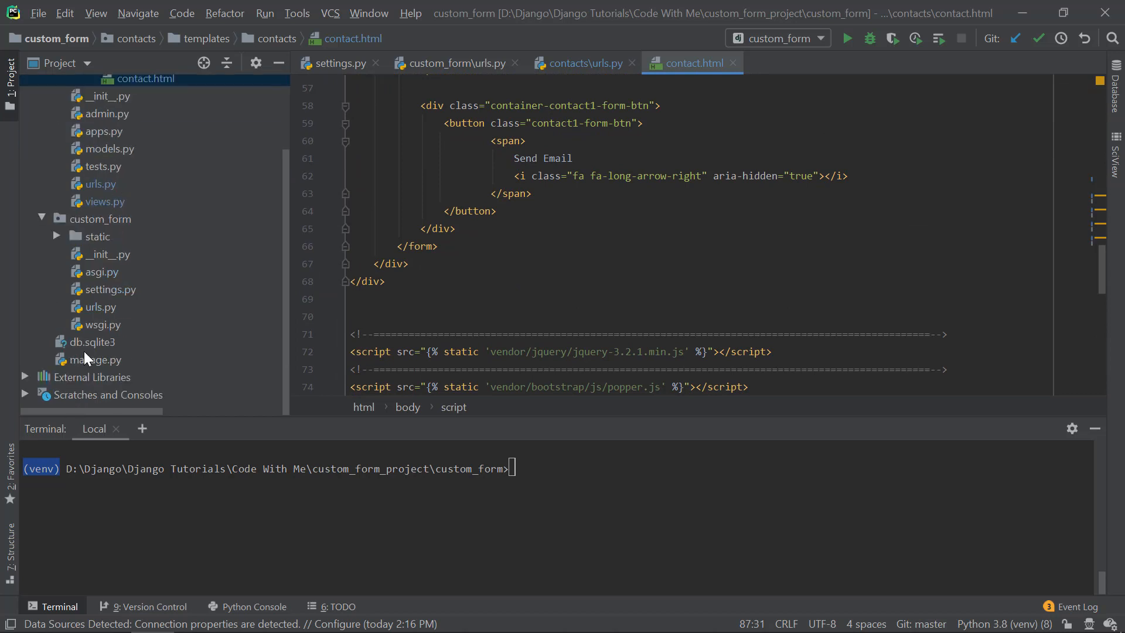
Collapse and re-expand the project tree to reveal custom_form's static asset folders
{"action": "left_click", "coordinate": [25, 84]}
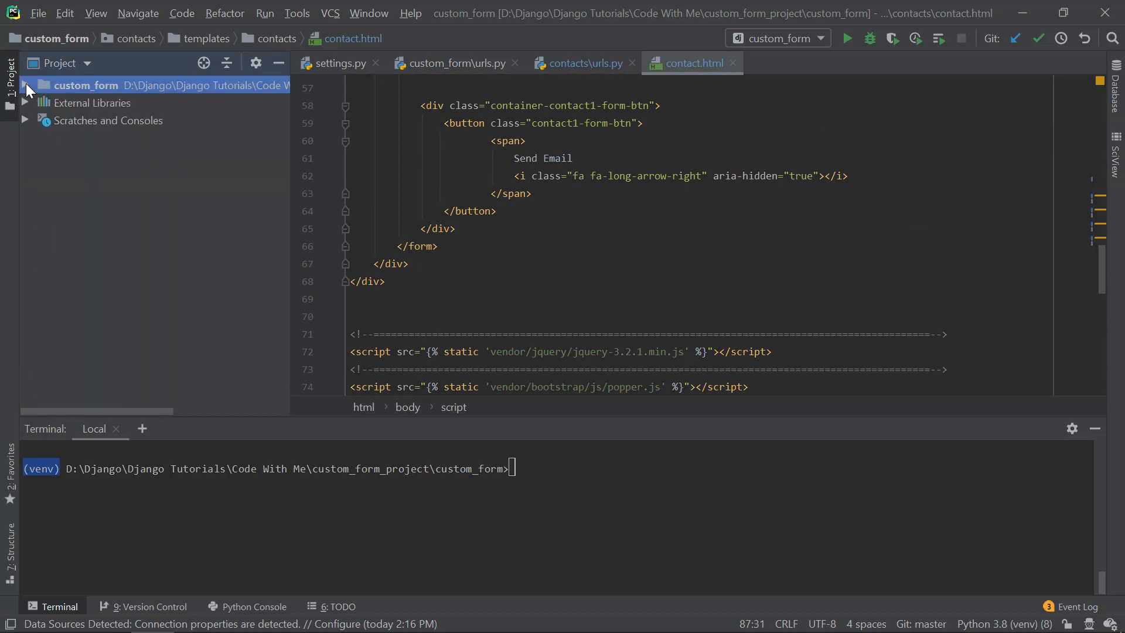
{"action": "left_click", "coordinate": [25, 84]}
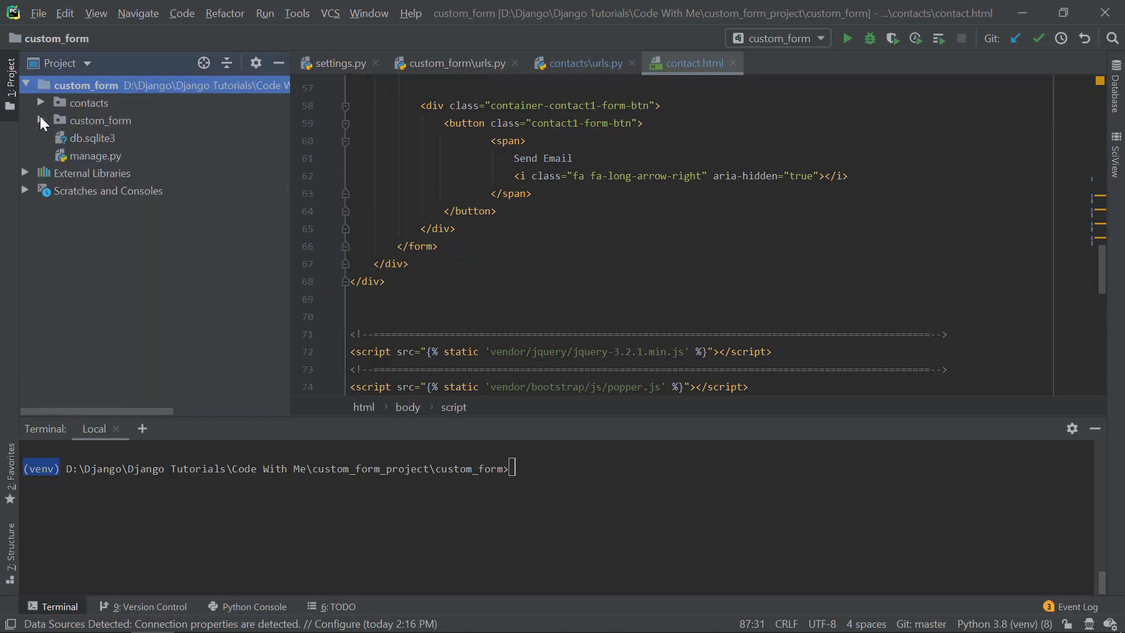
{"action": "left_click", "coordinate": [41, 120]}
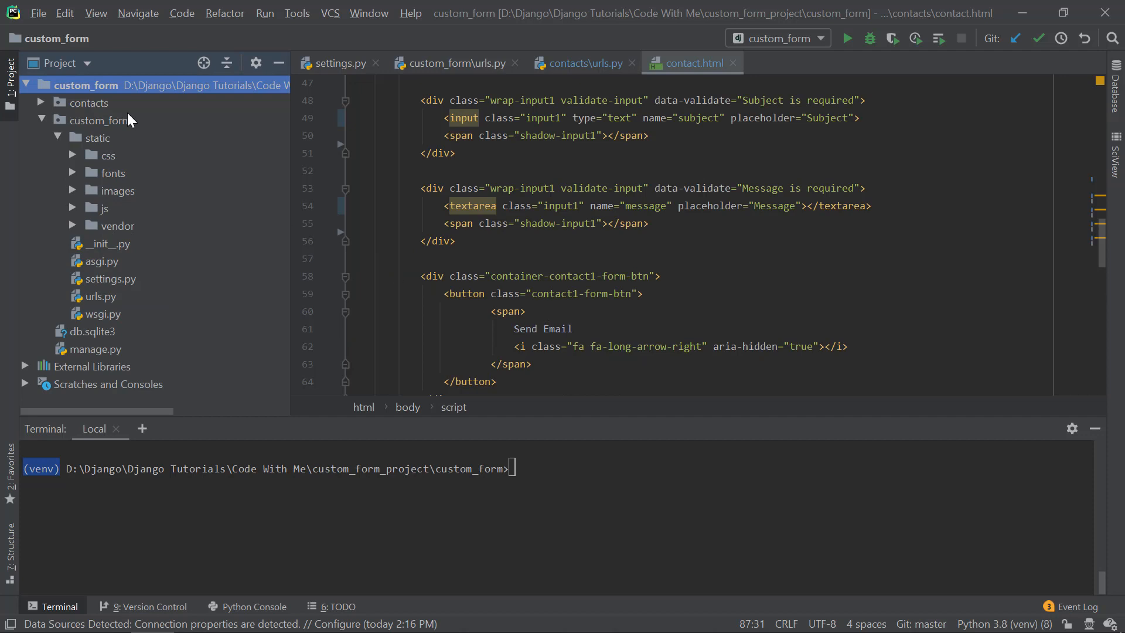
{"action": "mouse_move", "coordinate": [99, 138]}
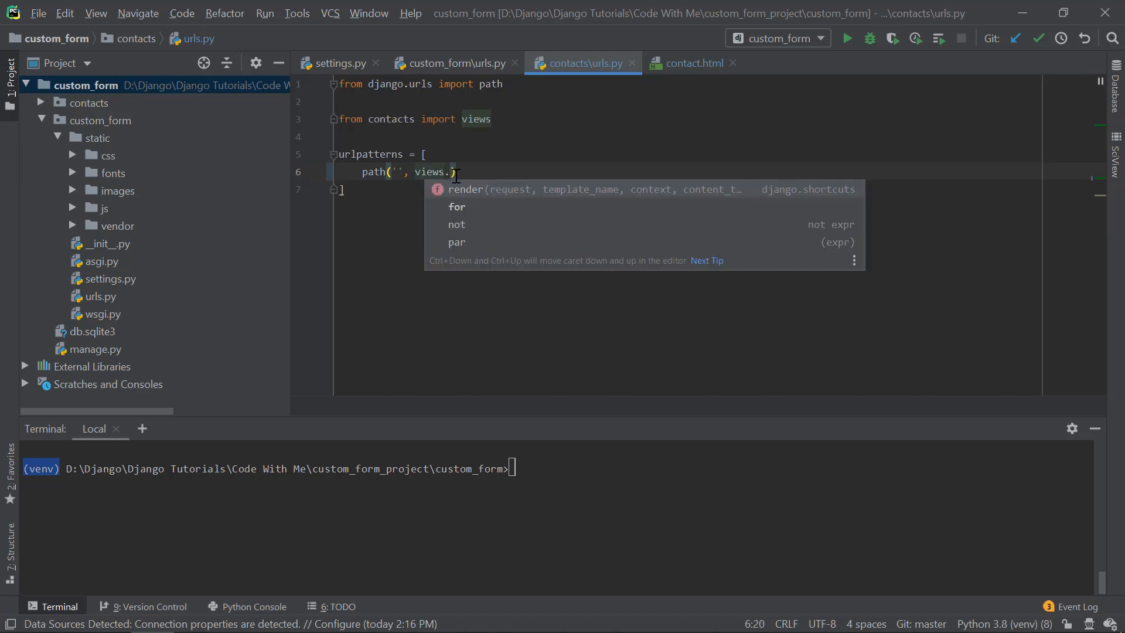
Add path('', views.ContactView.as_view(), name='contact') to the contacts urlpatterns
{"action": "type", "text": "contac"}
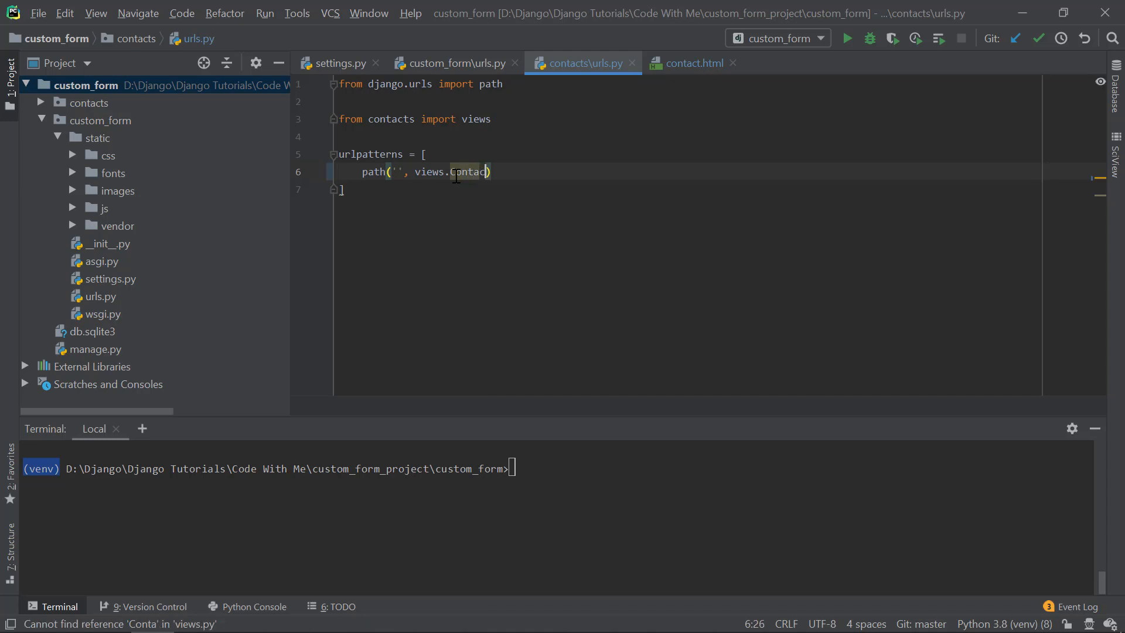
{"action": "type", "text": "tView.as"}
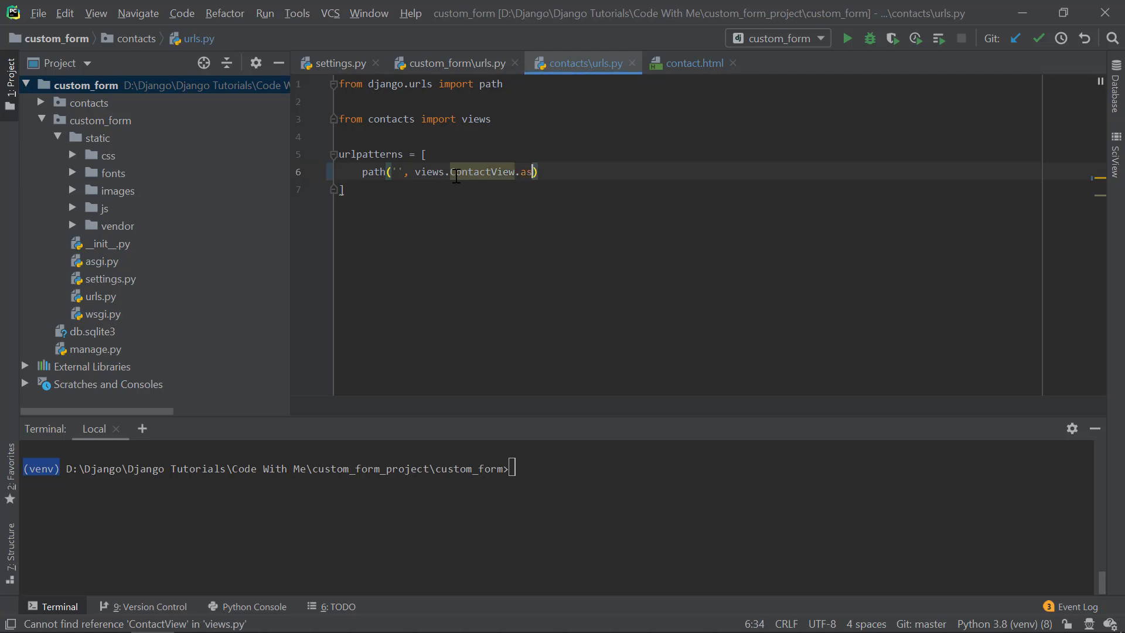
{"action": "type", "text": "_view()"}
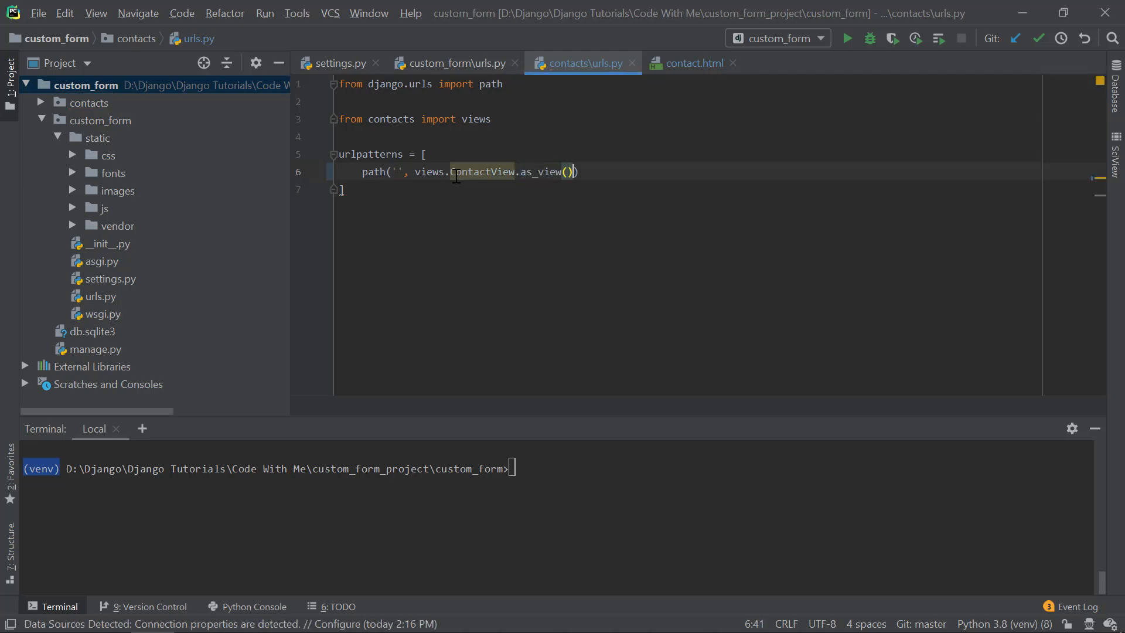
{"action": "type", "text": ", name='"}
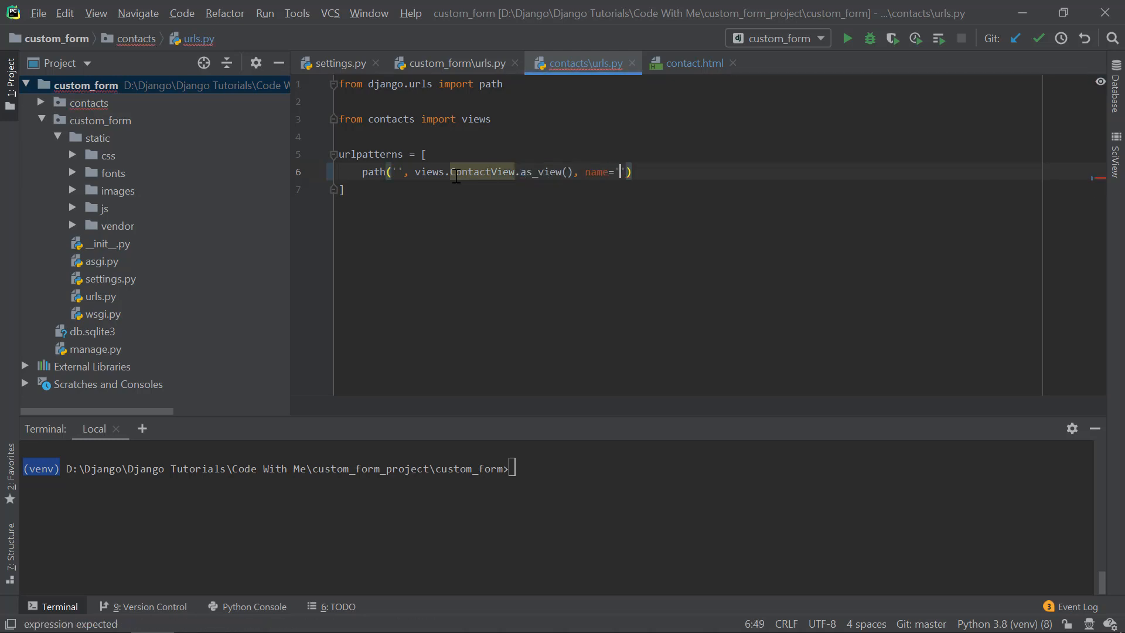
{"action": "type", "text": "'contact"}
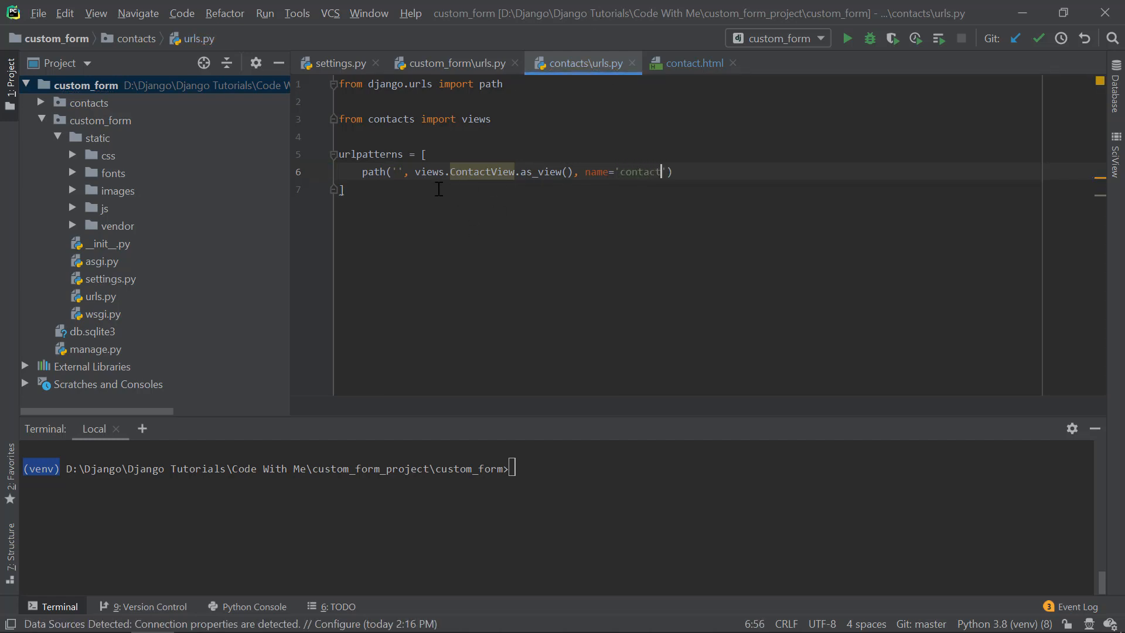
{"action": "mouse_move", "coordinate": [123, 105]}
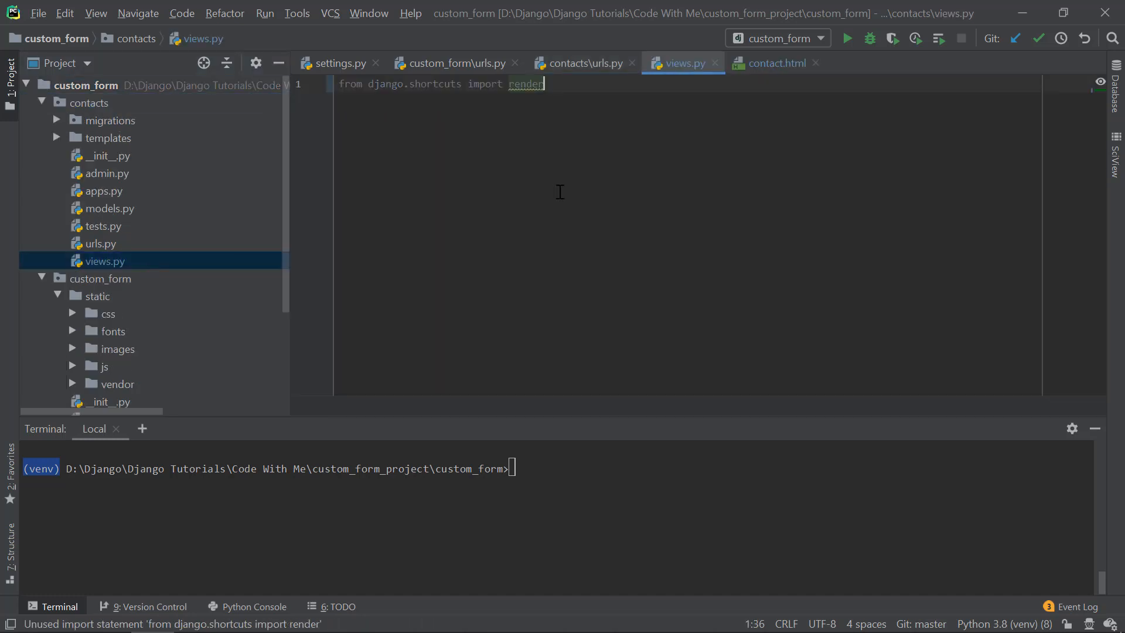
Declare class ContactView(View) with View imported from django.views.generic
{"action": "type", "text": "class"}
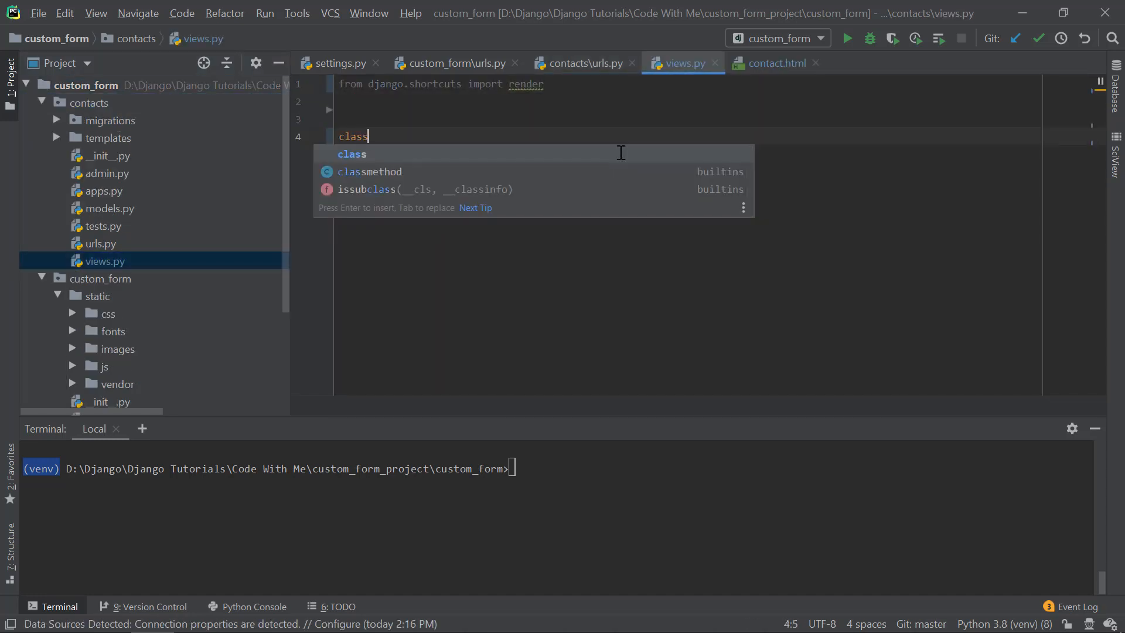
{"action": "left_click", "coordinate": [582, 63]}
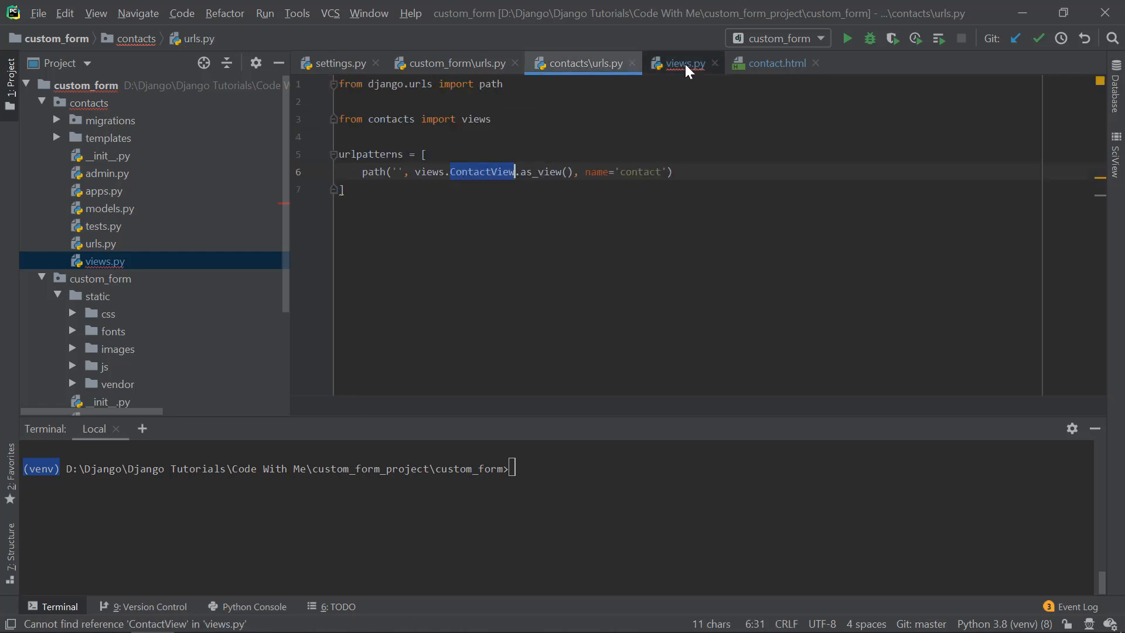
{"action": "left_click", "coordinate": [683, 63]}
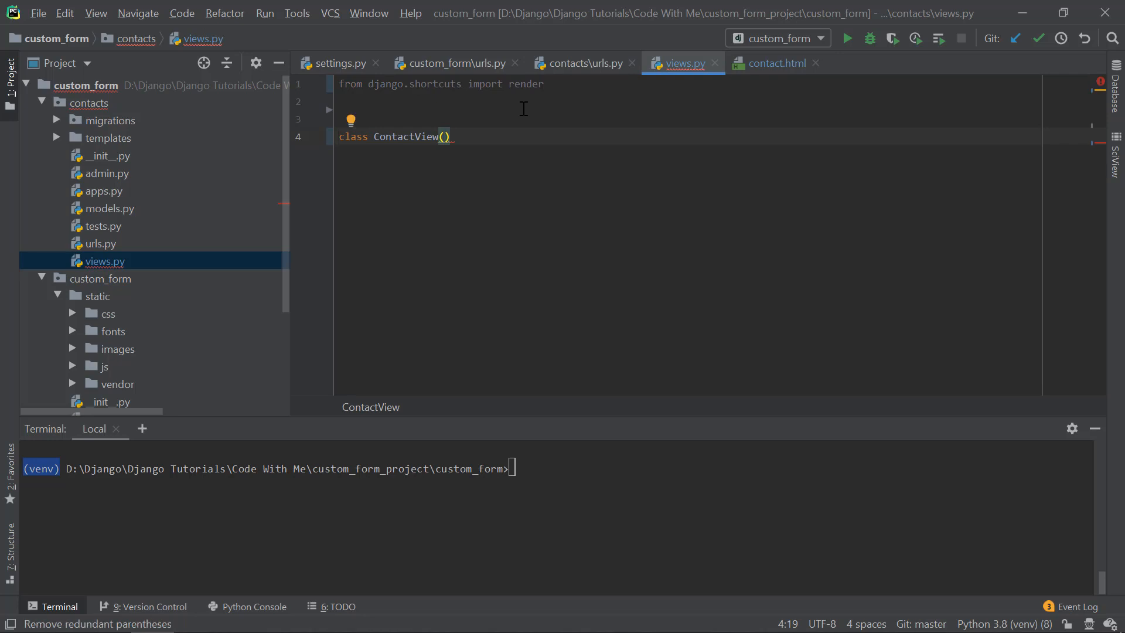
{"action": "type", "text": "View"}
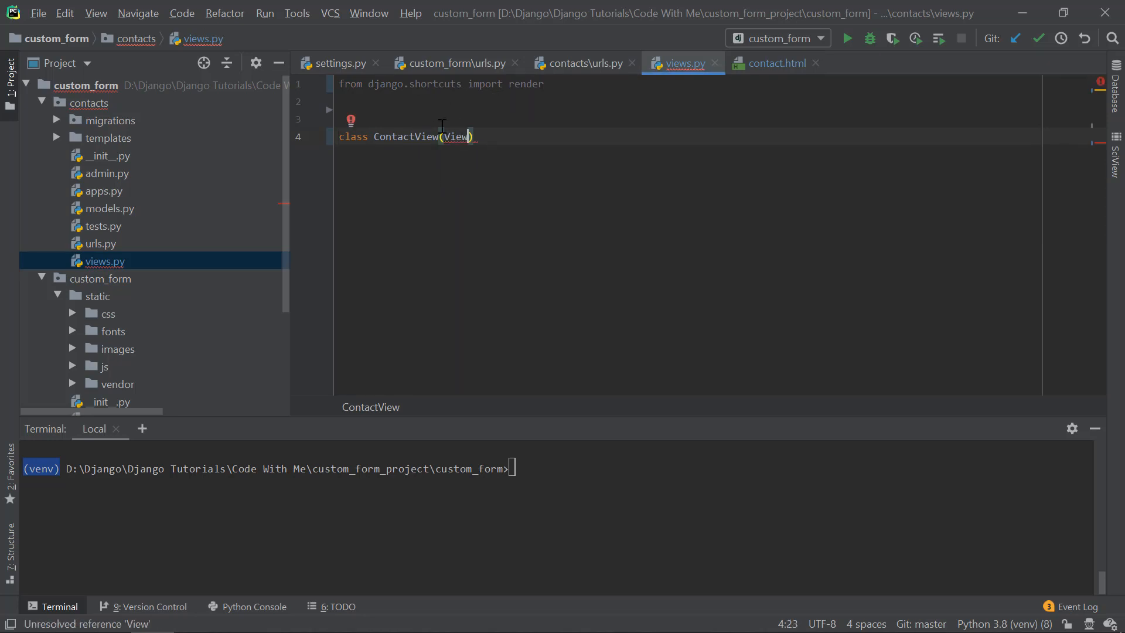
{"action": "left_click", "coordinate": [350, 120]}
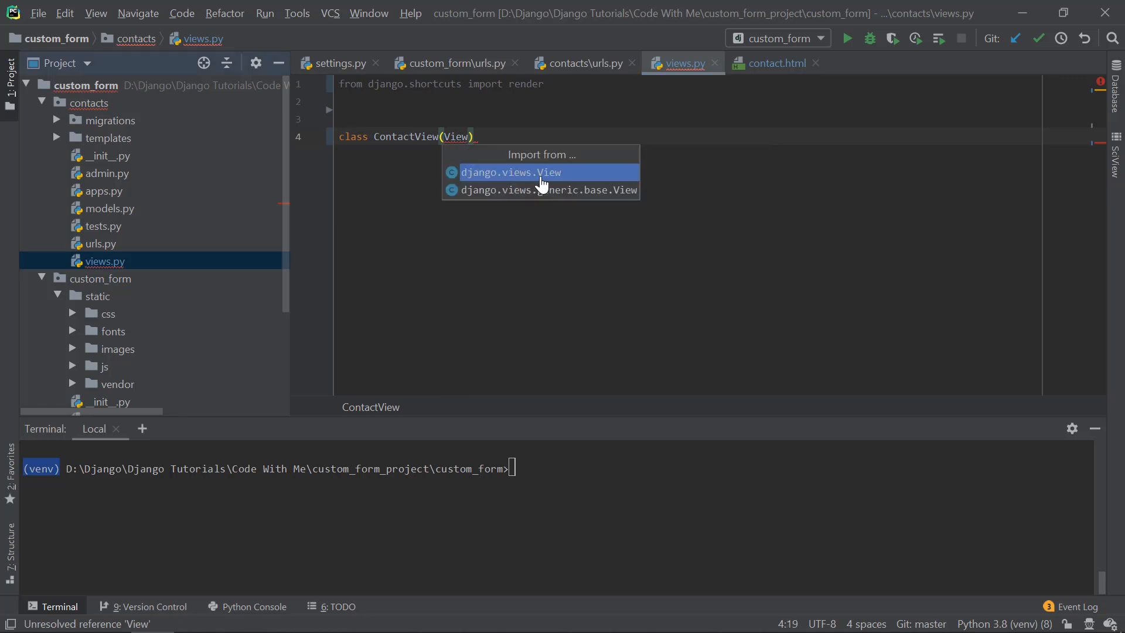
{"action": "left_click", "coordinate": [511, 172]}
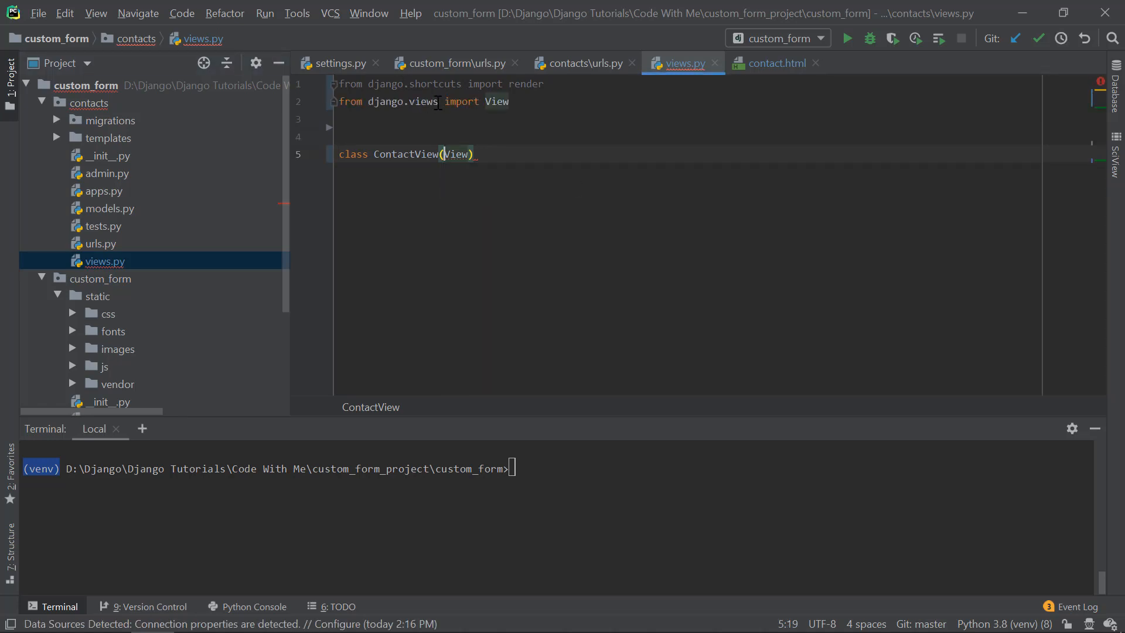
{"action": "type", "text": ".generic"}
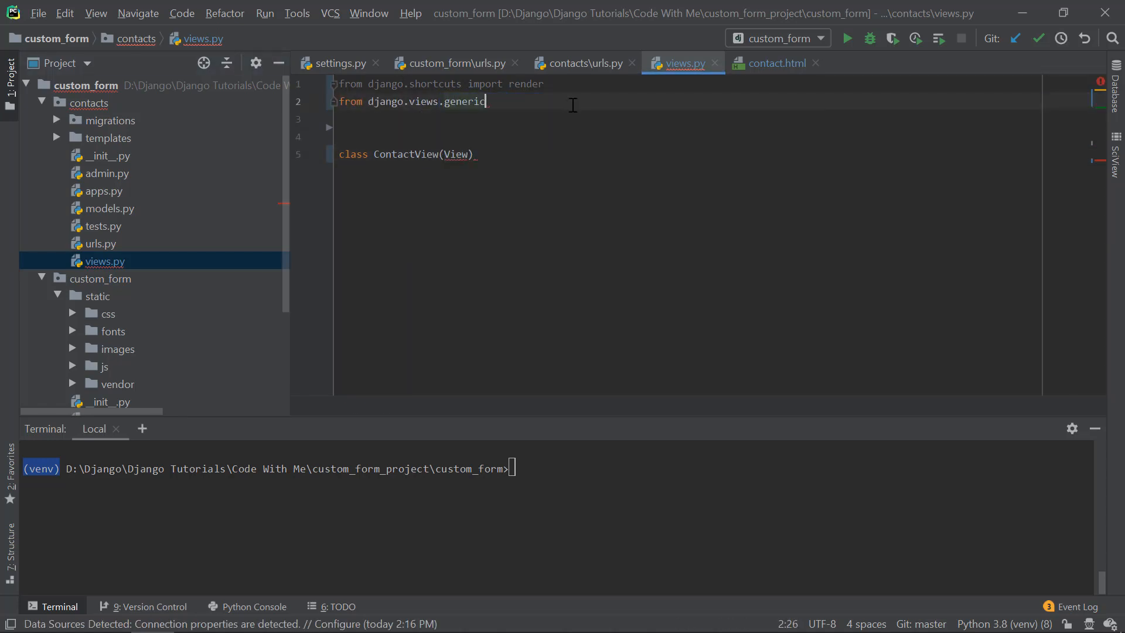
{"action": "type", "text": "import View"}
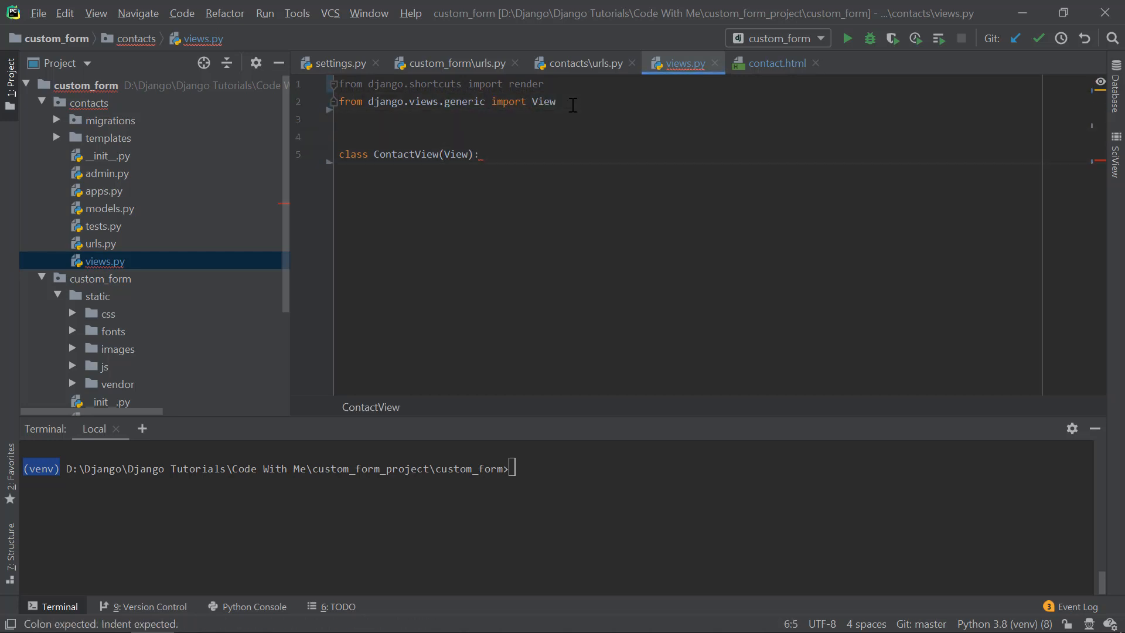
Define the get(self, request, *args, **kwargs) handler on ContactView
{"action": "type", "text": "def"}
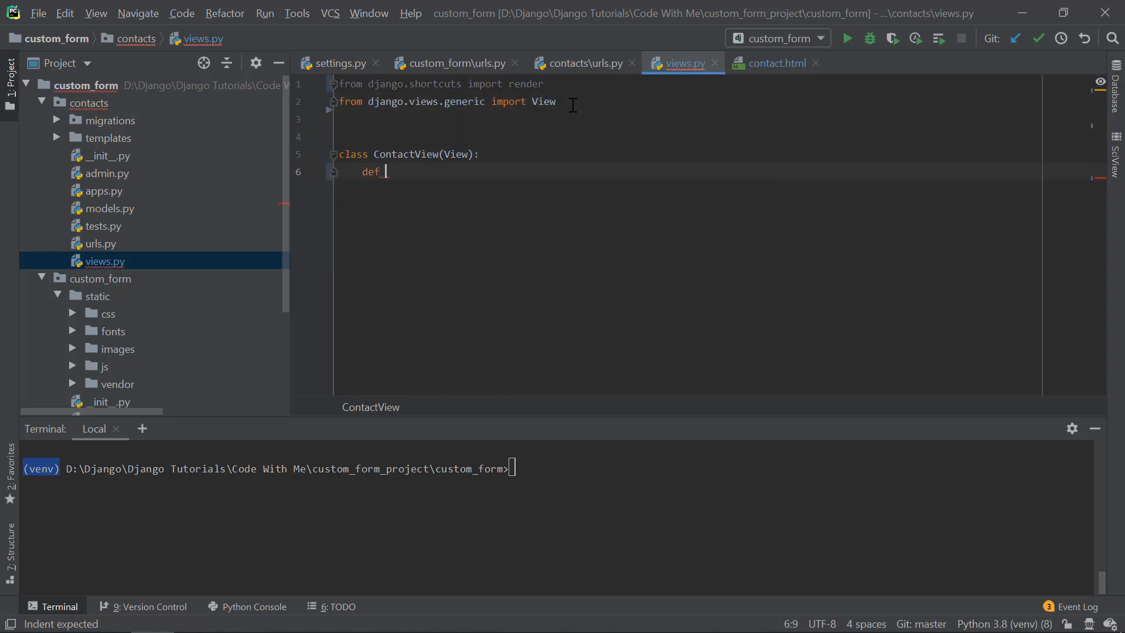
{"action": "type", "text": "get(self, ):"}
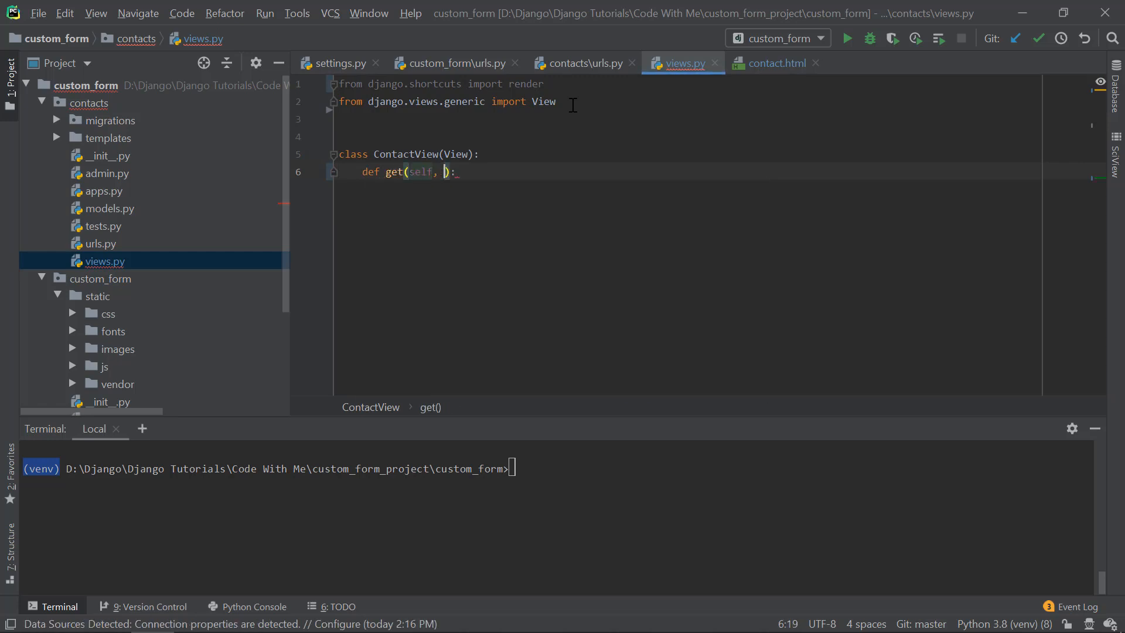
{"action": "type", "text": "request, *ar"}
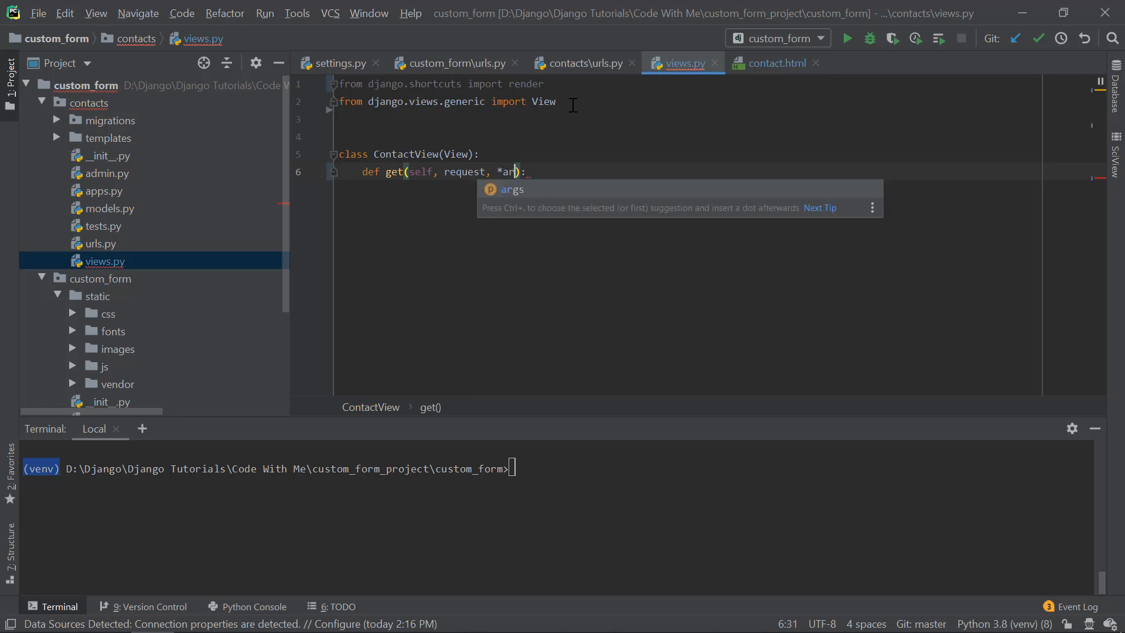
{"action": "type", "text": "gs, **kwargs"}
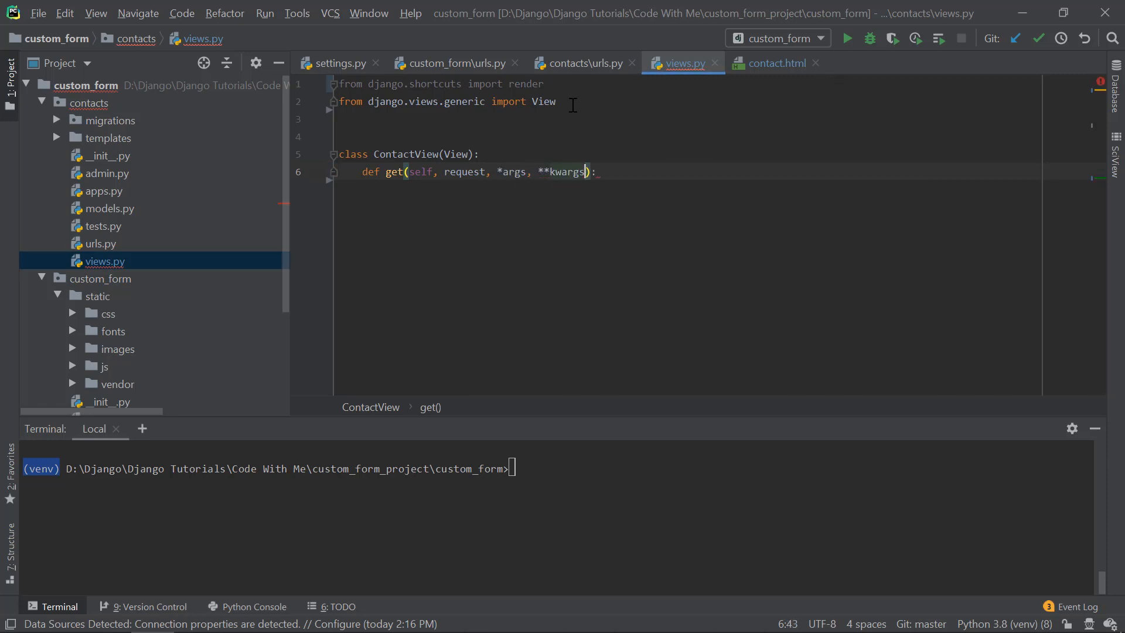
{"action": "key", "text": "enter"}
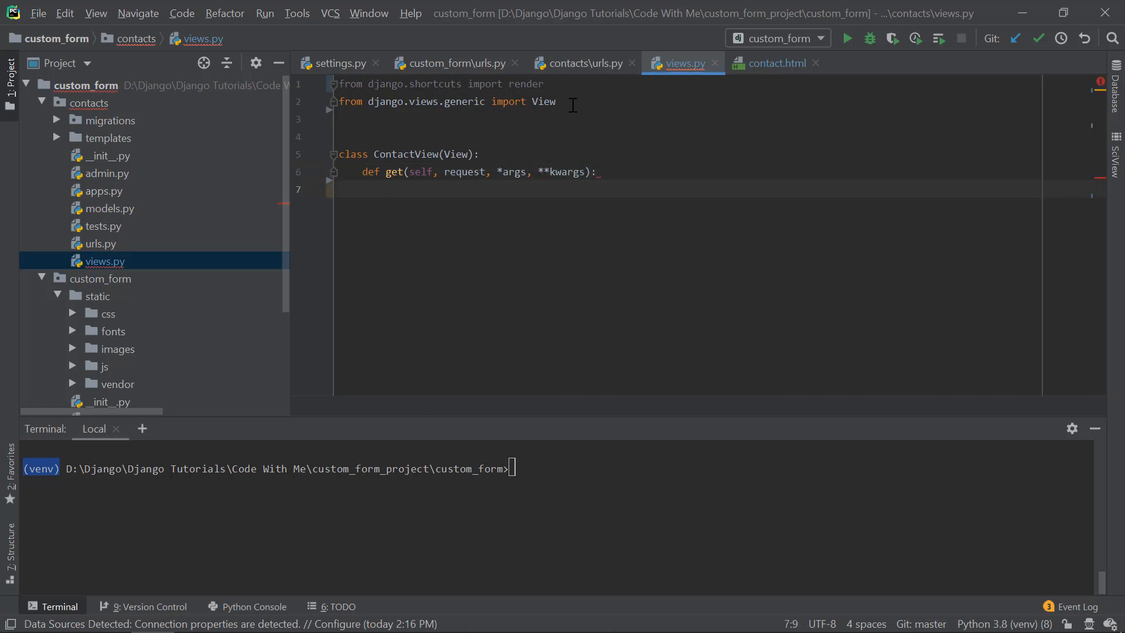
Return render(request, 'contacts/contact.html') from the get handler
{"action": "type", "text": "ret"}
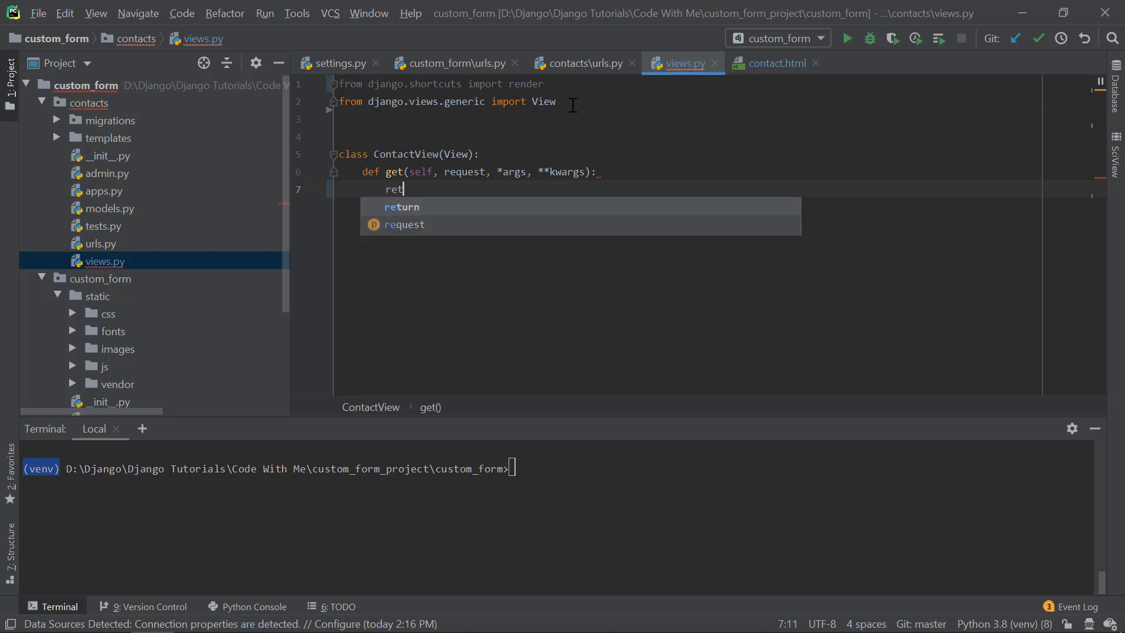
{"action": "type", "text": "urn render('"}
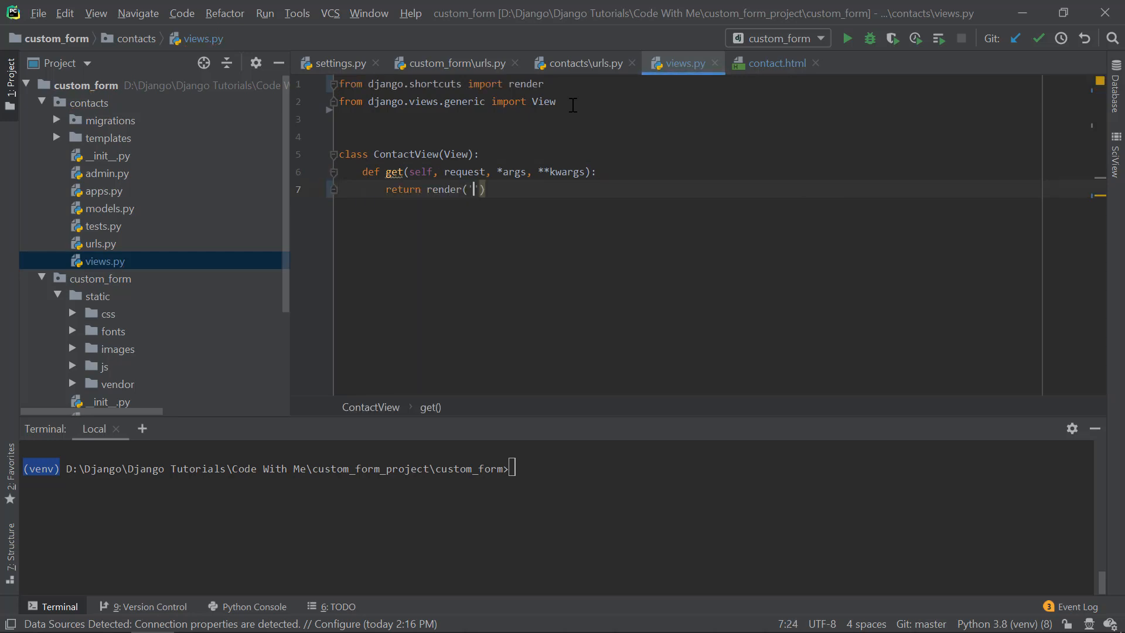
{"action": "type", "text": "request,"}
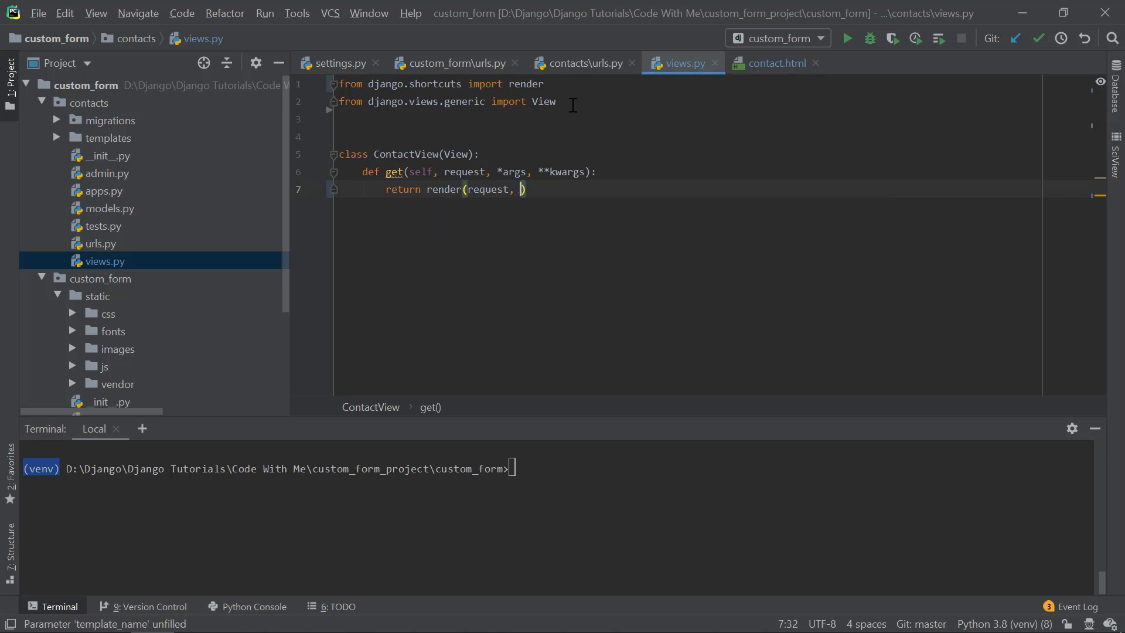
{"action": "type", "text": "'c"}
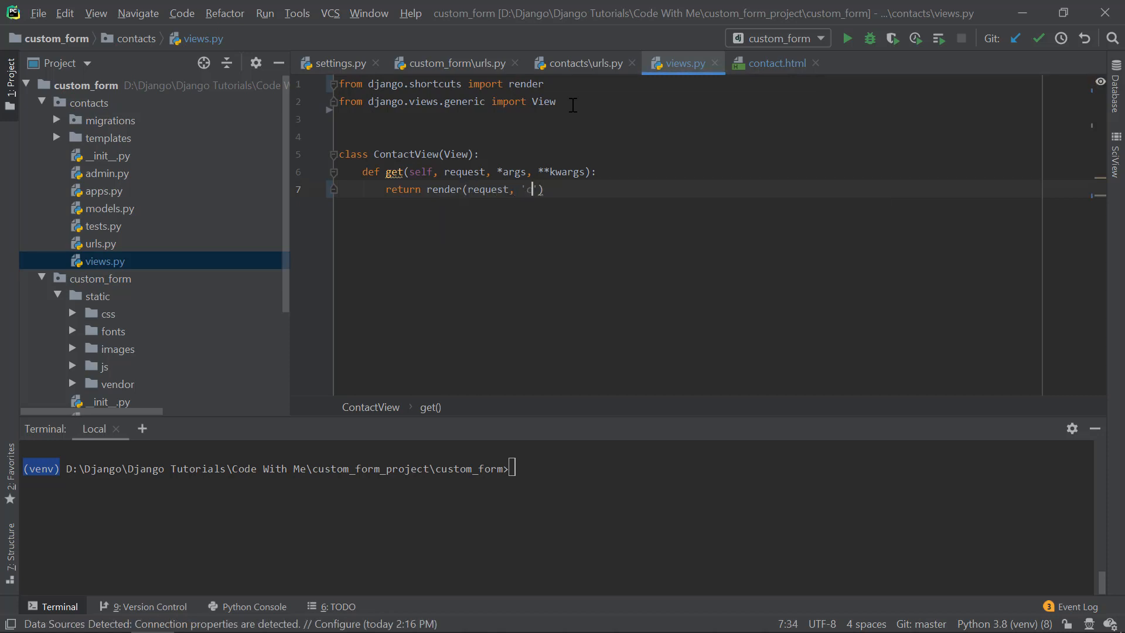
{"action": "type", "text": "ontacts/"}
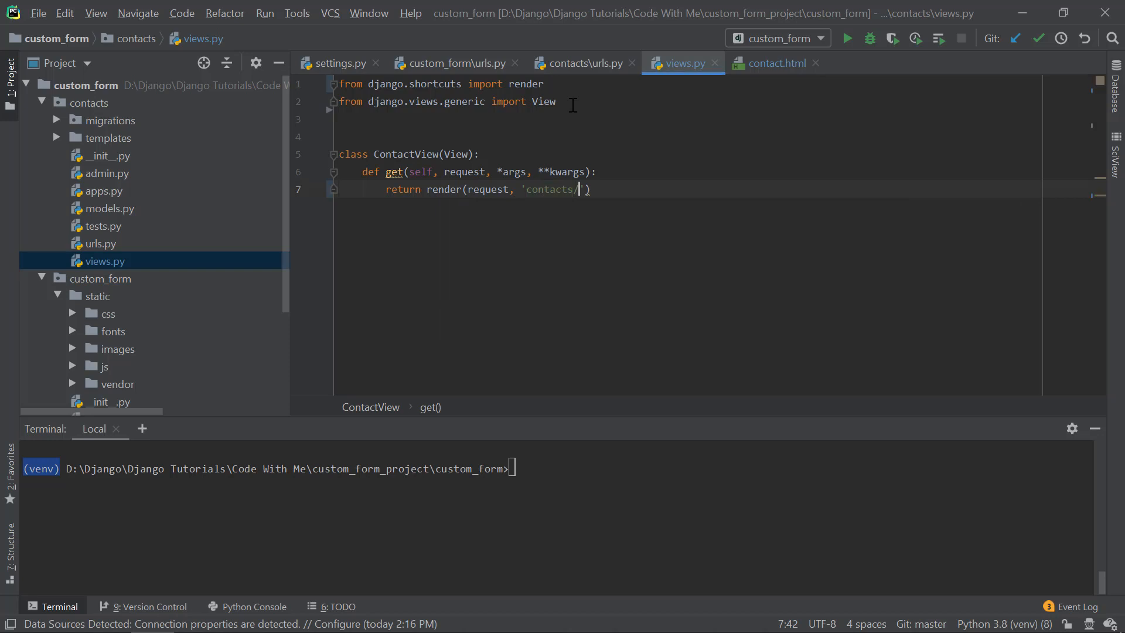
{"action": "type", "text": "contact.html'"}
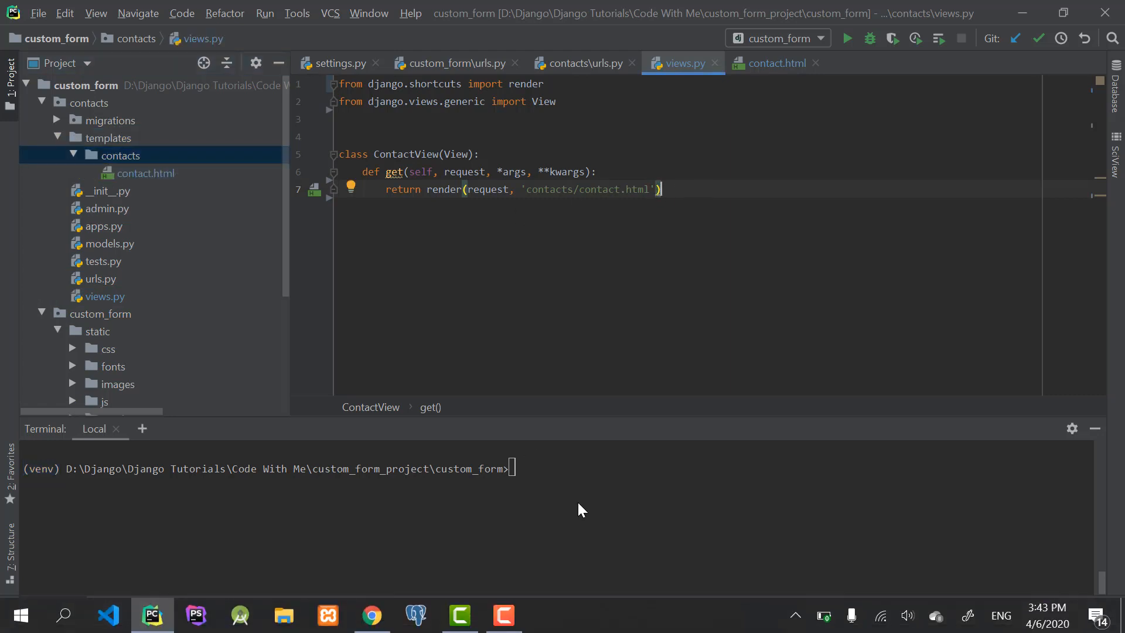
Start the development server with python manage.py runserver in the terminal
{"action": "type", "text": "python m"}
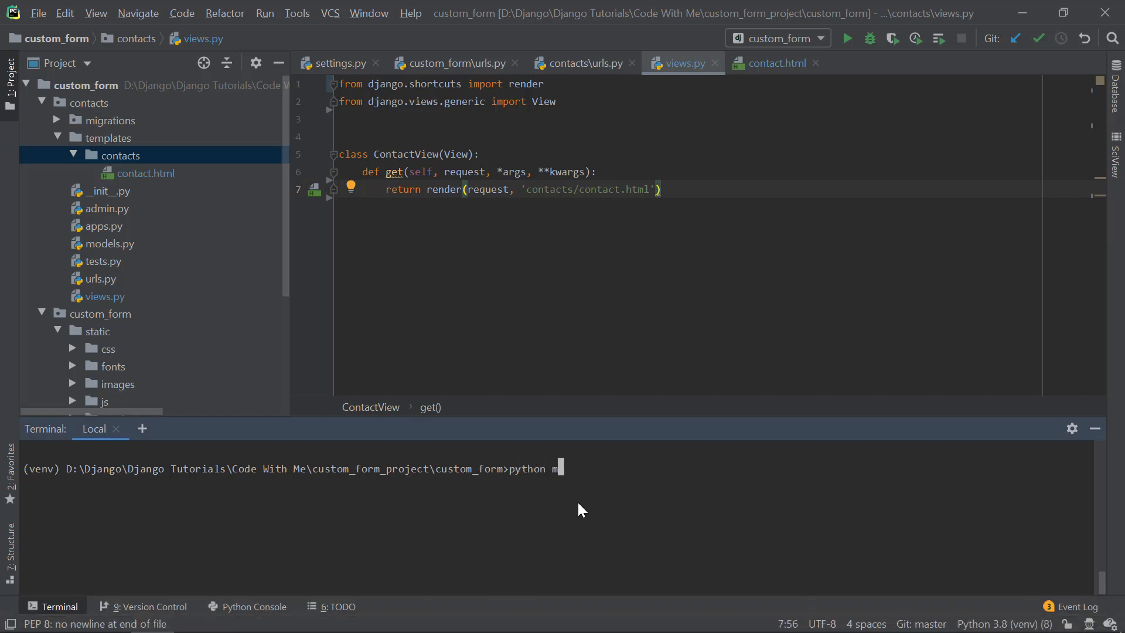
{"action": "type", "text": "anage.py r"}
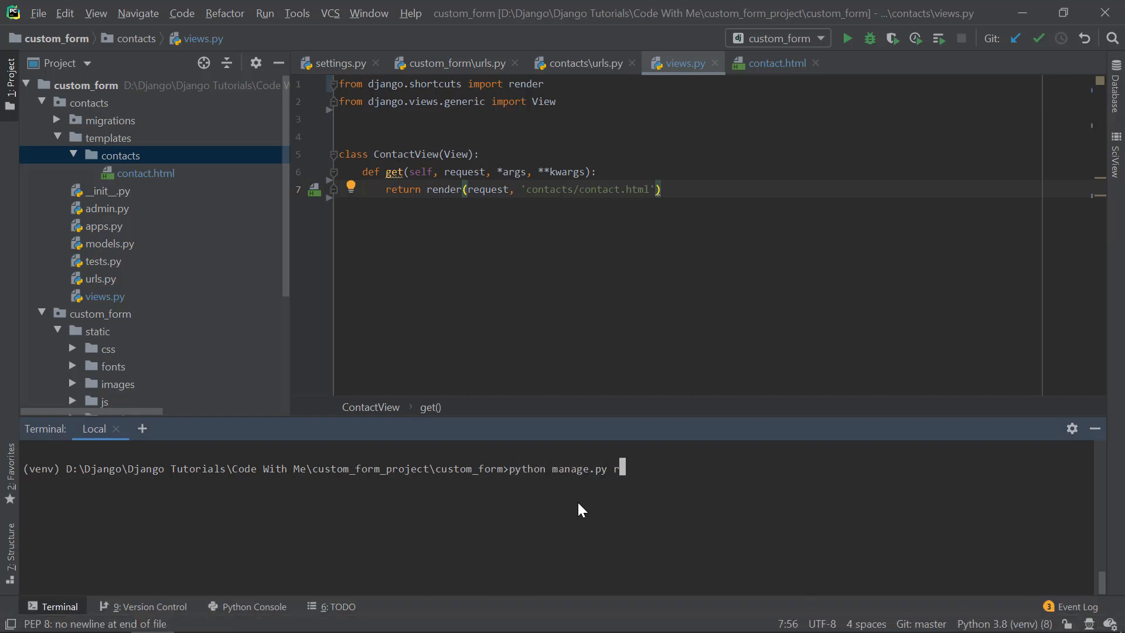
{"action": "type", "text": "unserver"}
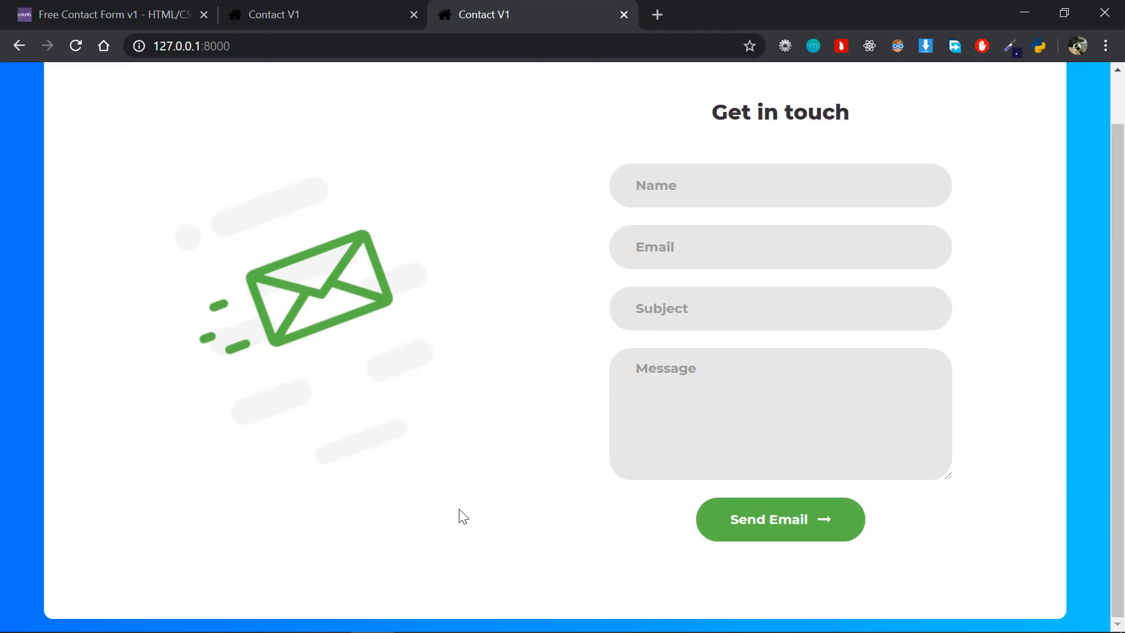
{"action": "mouse_move", "coordinate": [523, 408]}
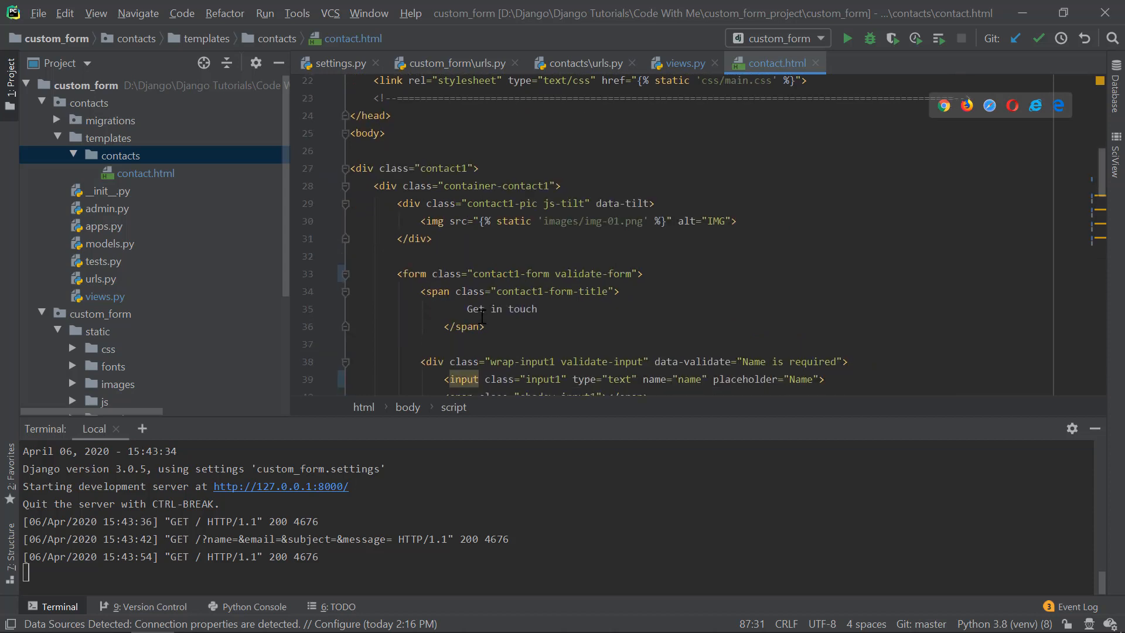
Give the form tag method="POST" and insert {% csrf_token %} beneath it
{"action": "type", "text": "method=\"\""}
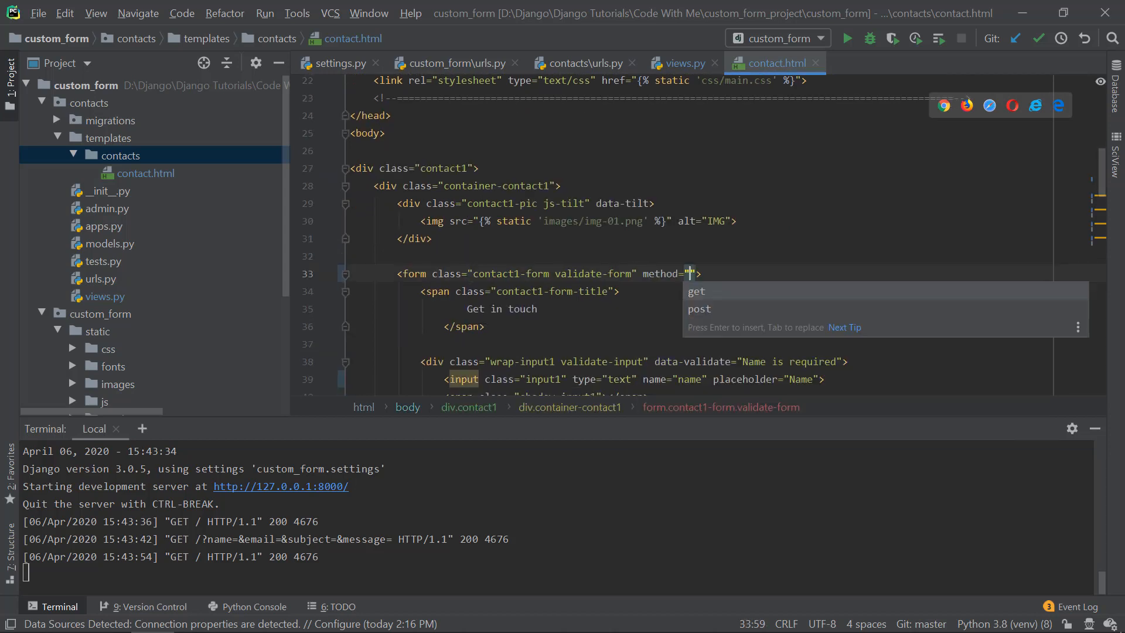
{"action": "type", "text": "POSt"}
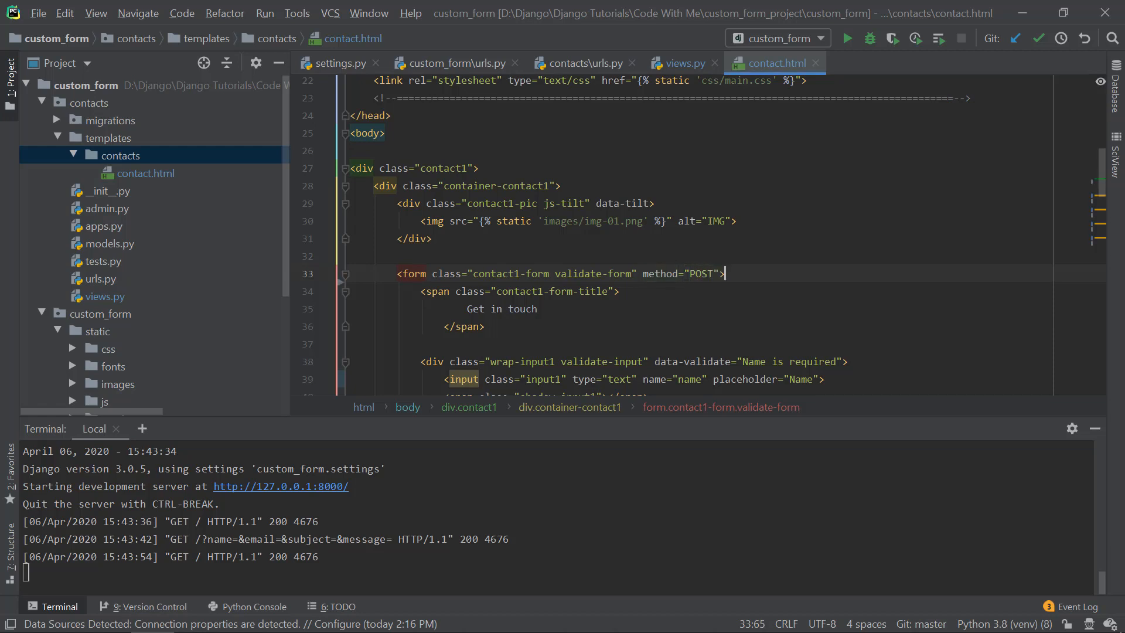
{"action": "type", "text": "{% csrf_token %"}
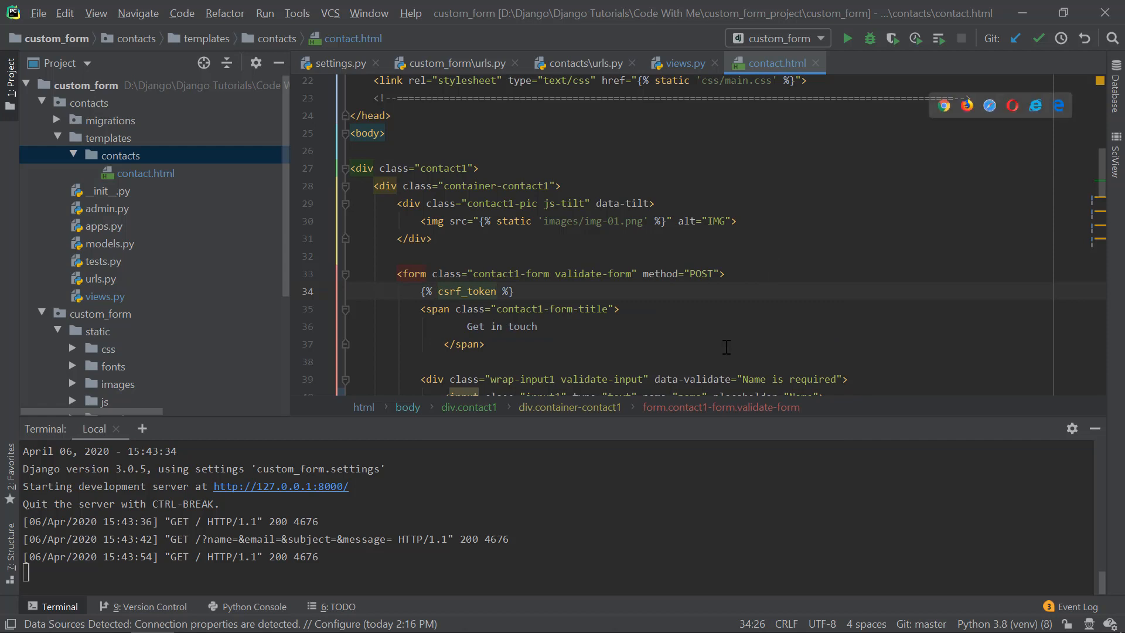
{"action": "scroll", "scroll_direction": "down", "scroll_amount": 3}
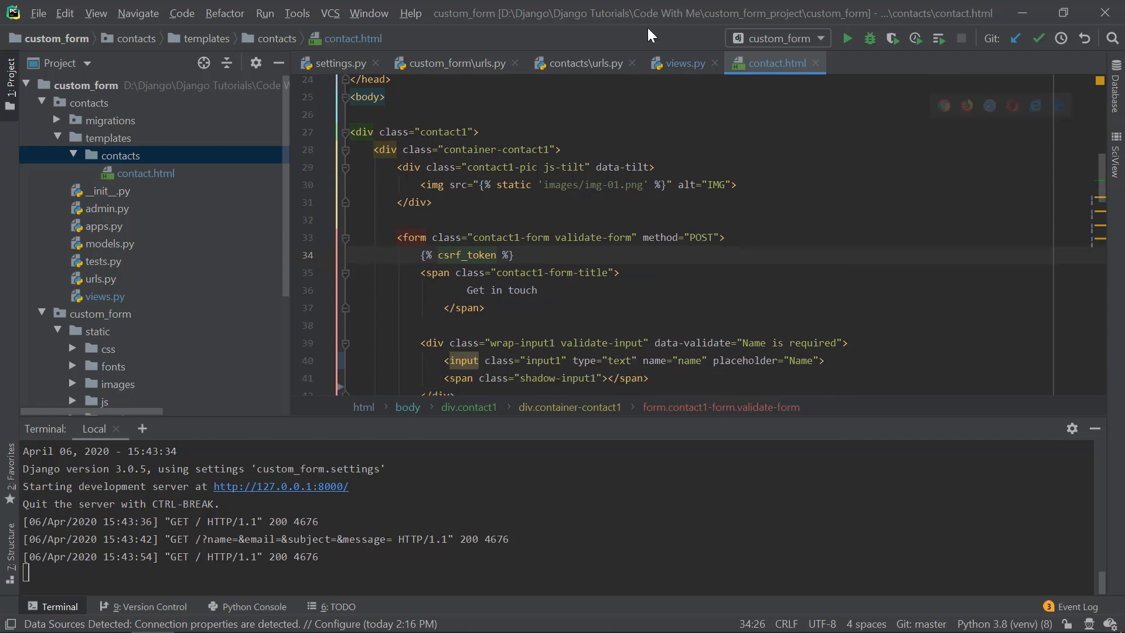
Add a stub post handler with pass to ContactView and start a new forms.py in contacts
{"action": "left_click", "coordinate": [682, 63]}
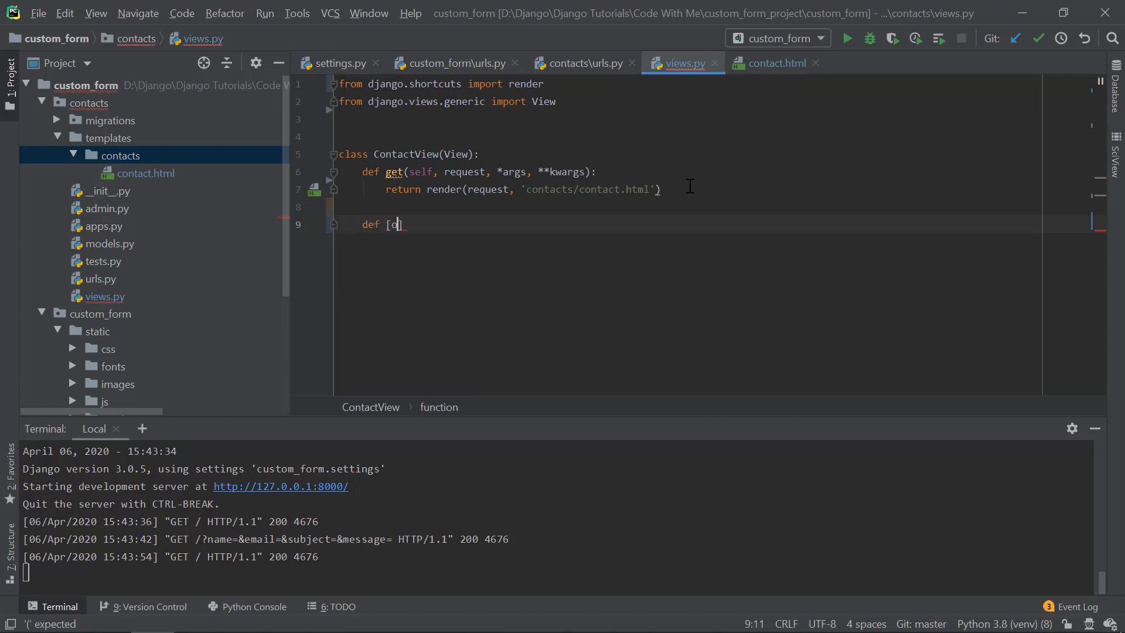
{"action": "type", "text": "post(self, request, *args, **kwargs):"}
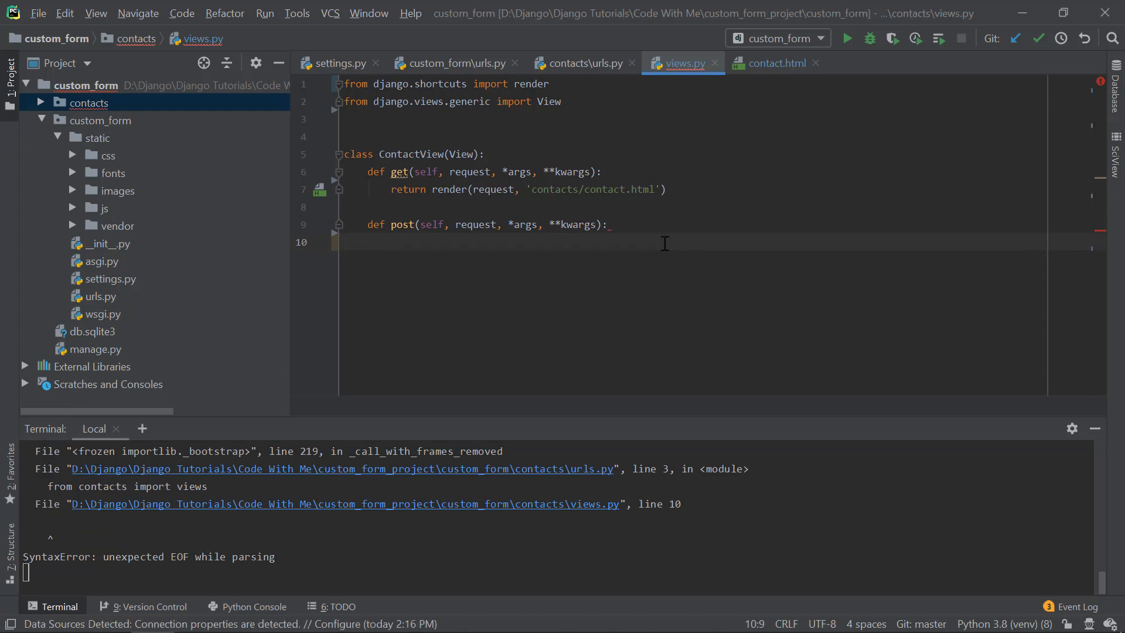
{"action": "type", "text": "pass"}
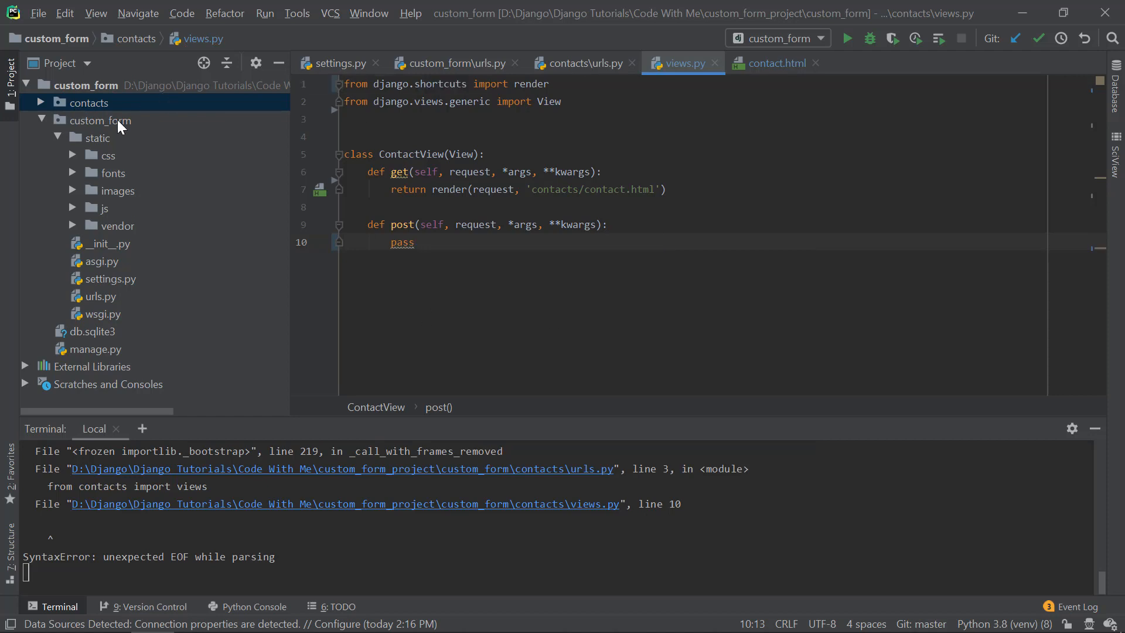
{"action": "mouse_move", "coordinate": [151, 112]}
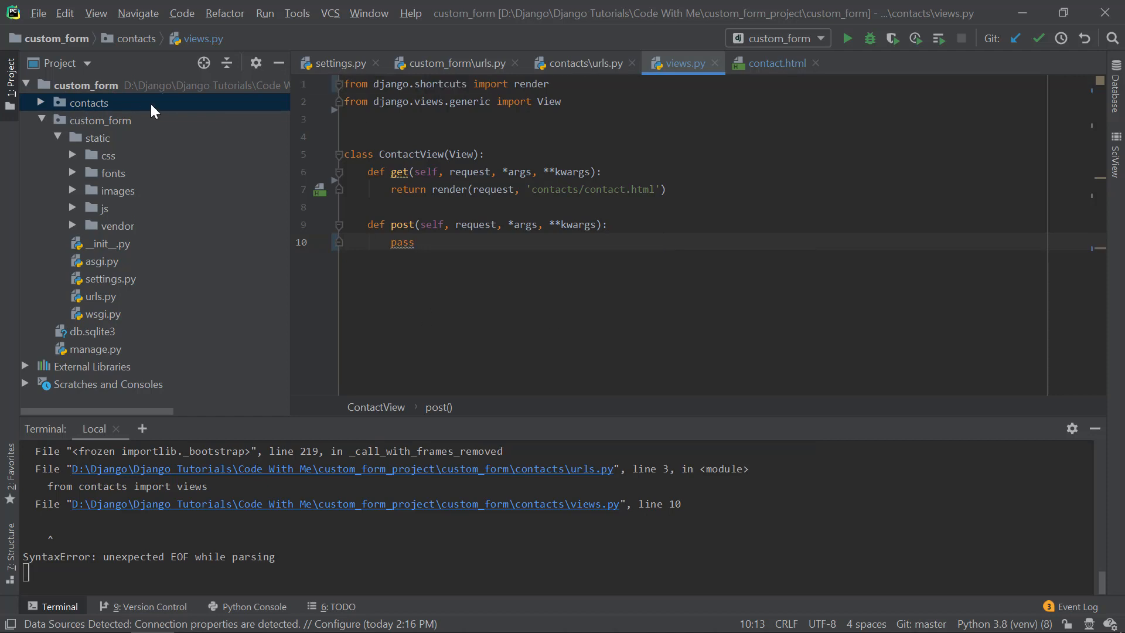
{"action": "right_click", "coordinate": [89, 102]}
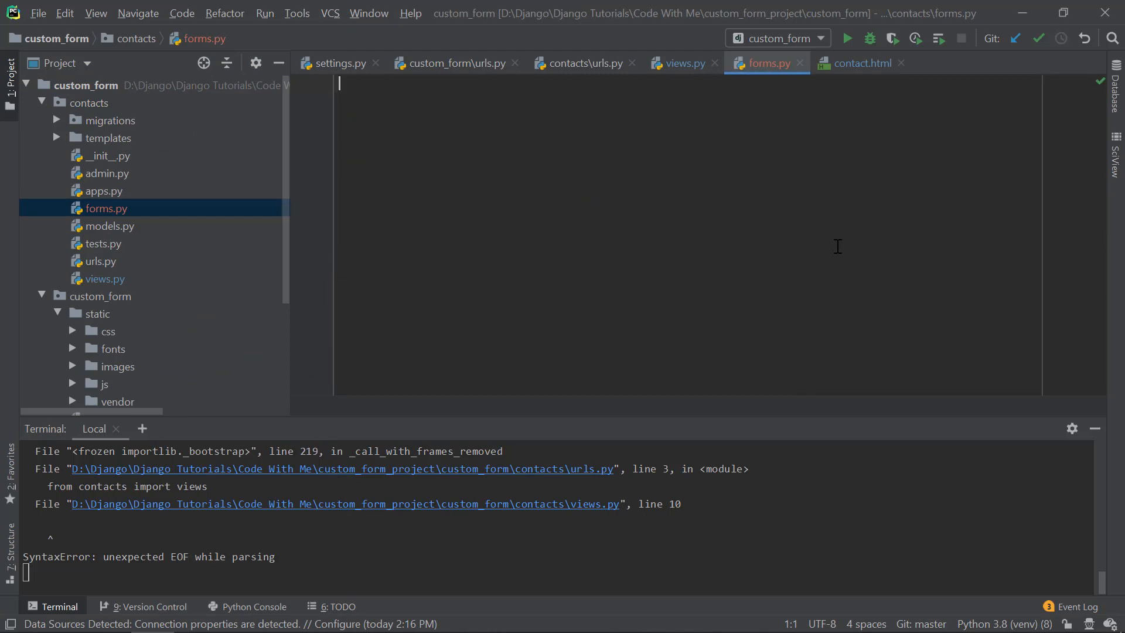
Import forms from django and declare class ContactForm(forms.Form)
{"action": "type", "text": "from dja"}
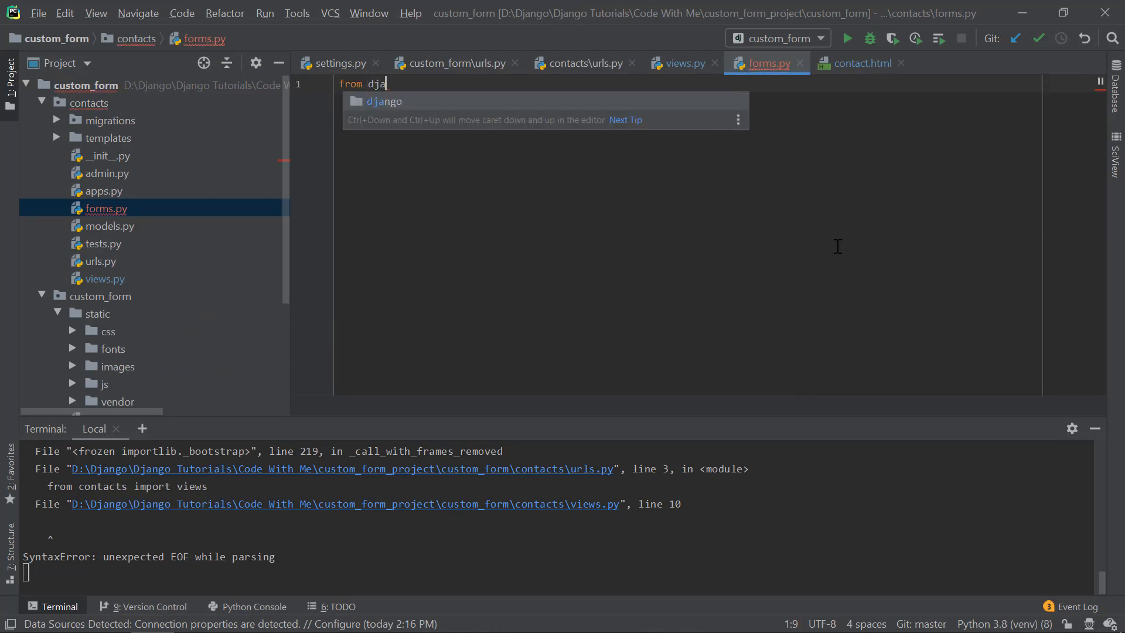
{"action": "type", "text": "ngo import"}
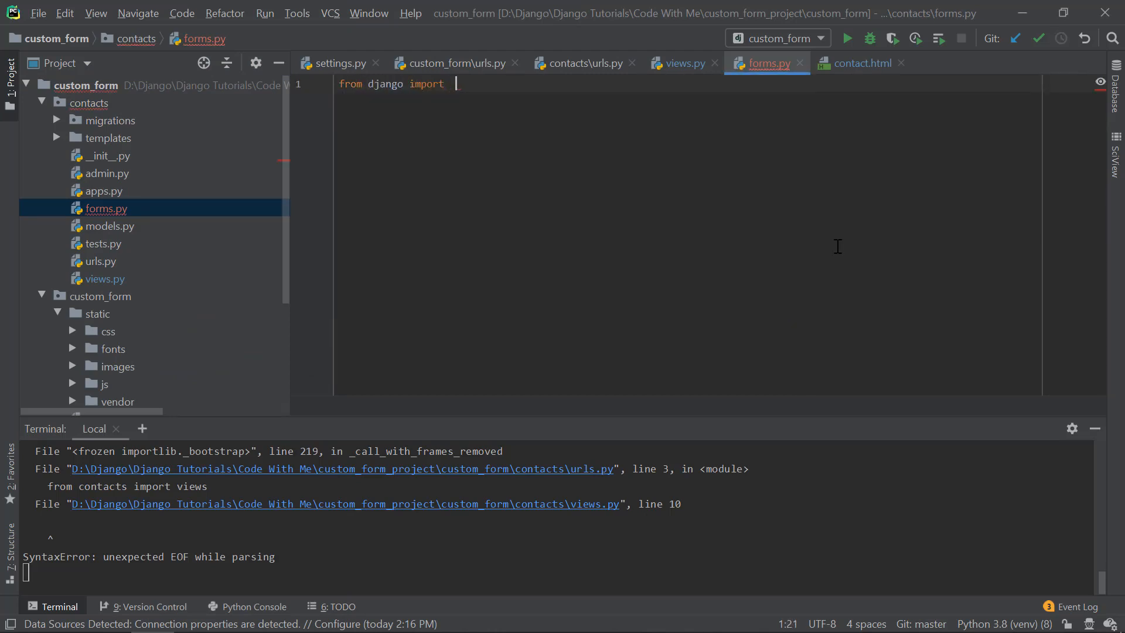
{"action": "type", "text": "forms"}
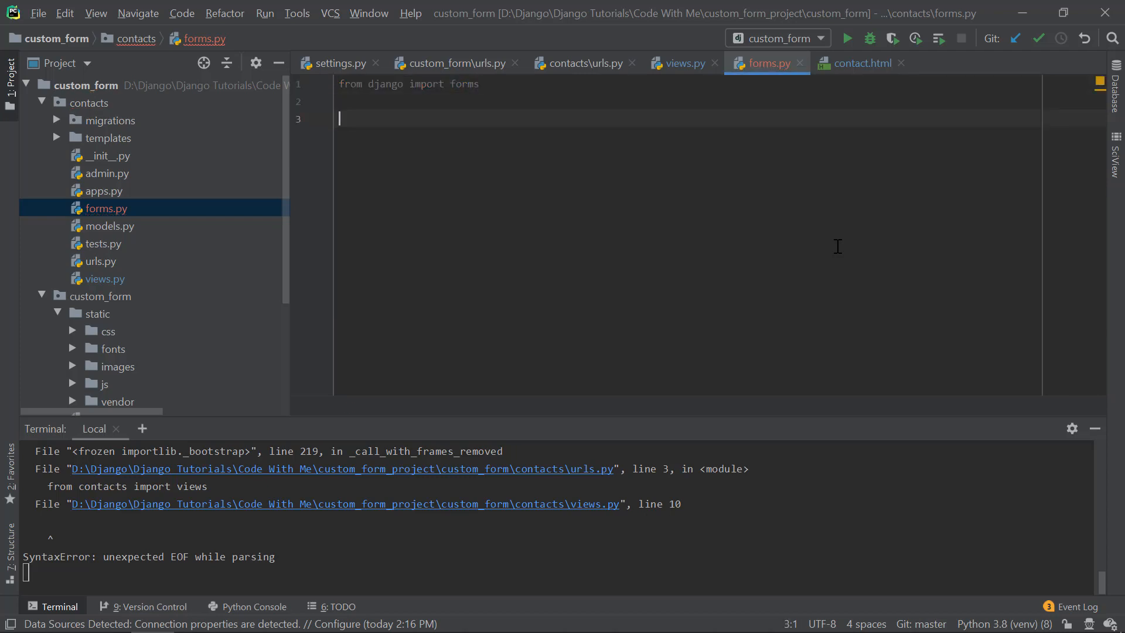
{"action": "type", "text": "class"}
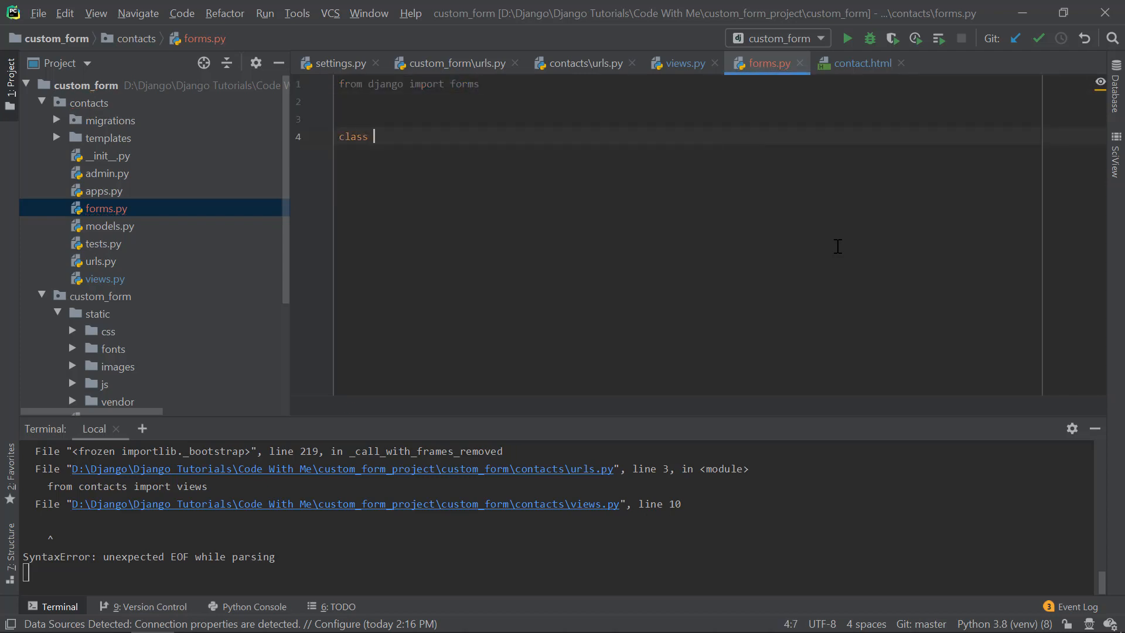
{"action": "type", "text": "Contact"}
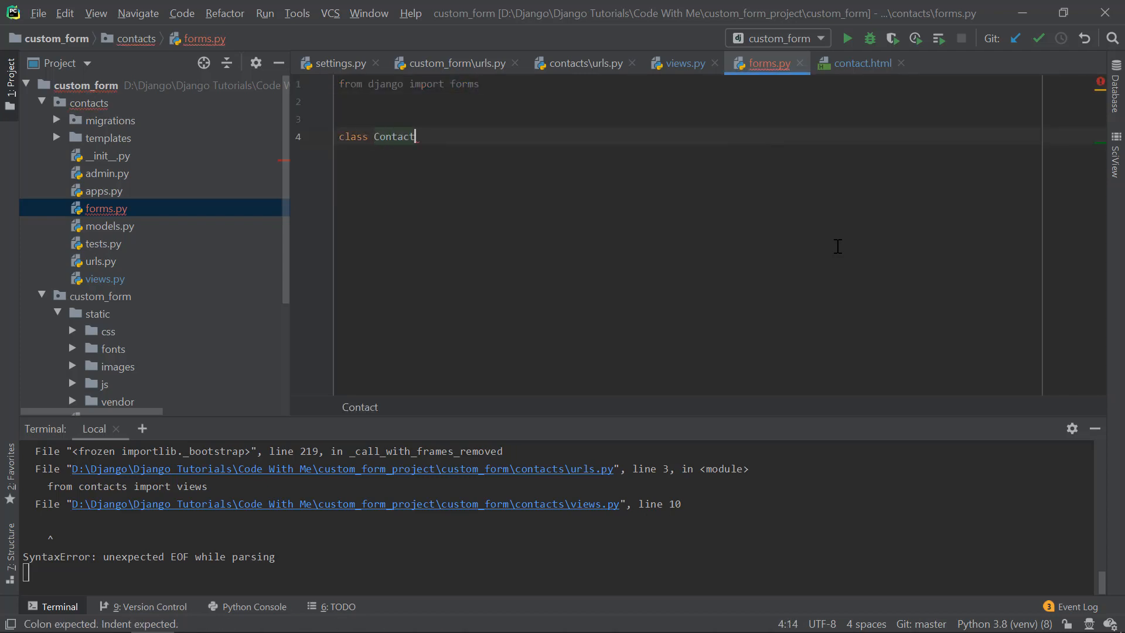
{"action": "type", "text": "Form()"}
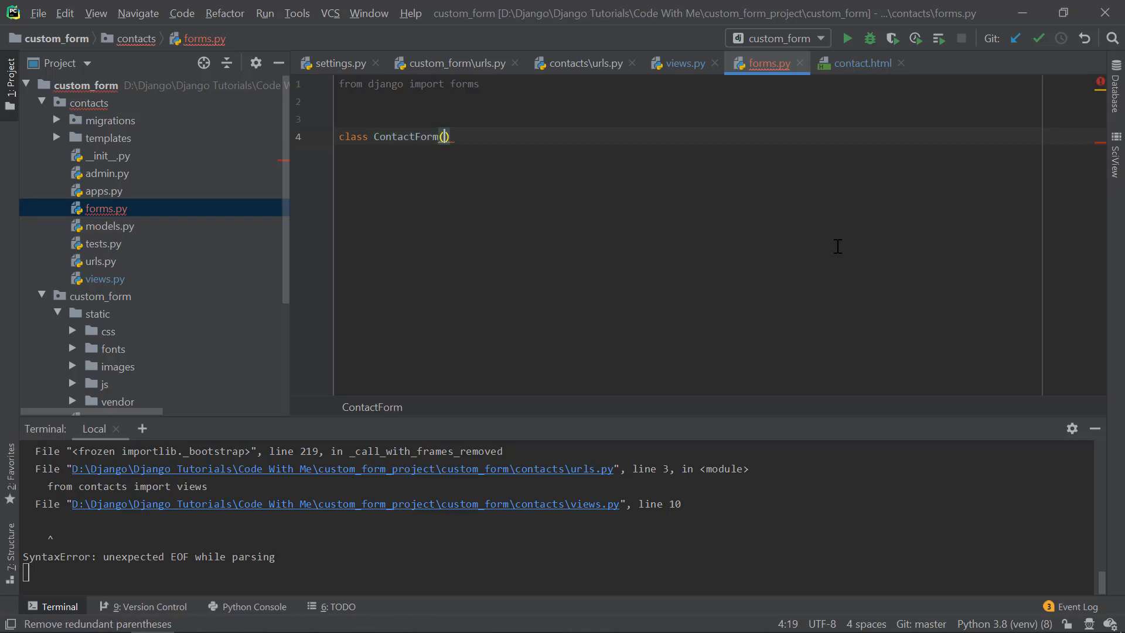
{"action": "type", "text": "forms."}
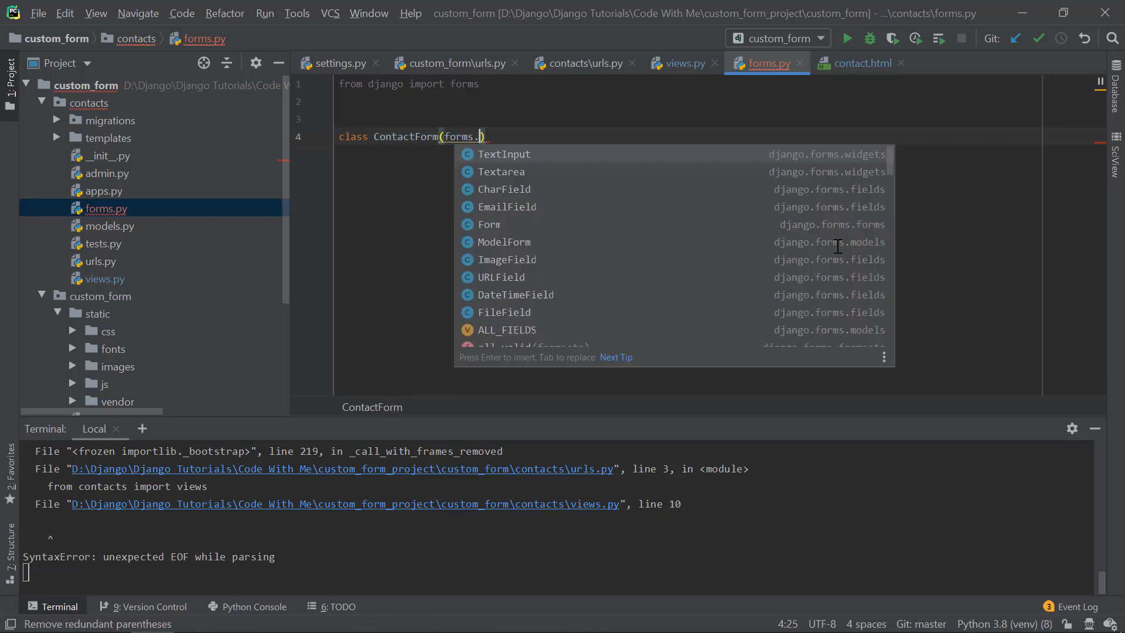
{"action": "key", "text": "enter"}
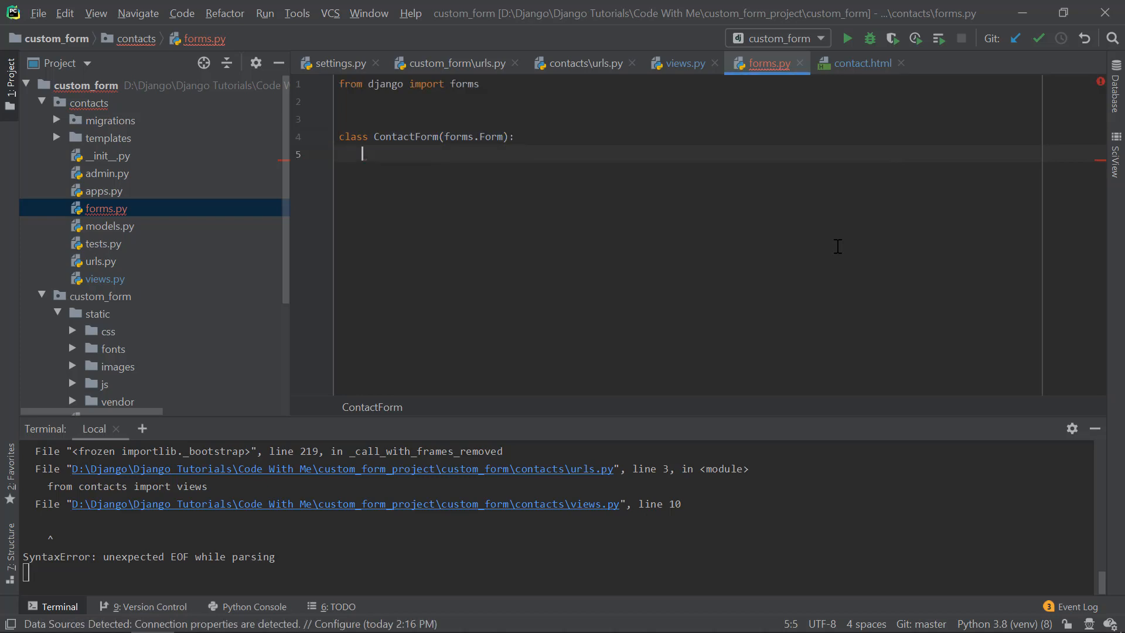
Checking contact.html's field names, add name = forms.CharField(max_length=100) to ContactForm
{"action": "left_click", "coordinate": [858, 63]}
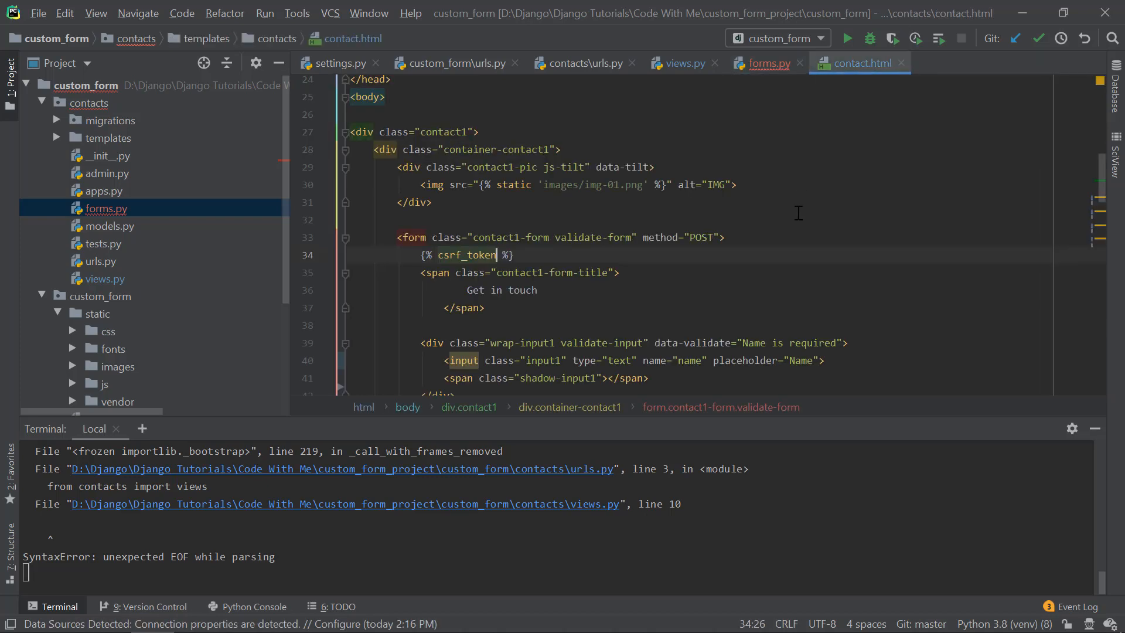
{"action": "scroll", "scroll_direction": "down", "scroll_amount": 3}
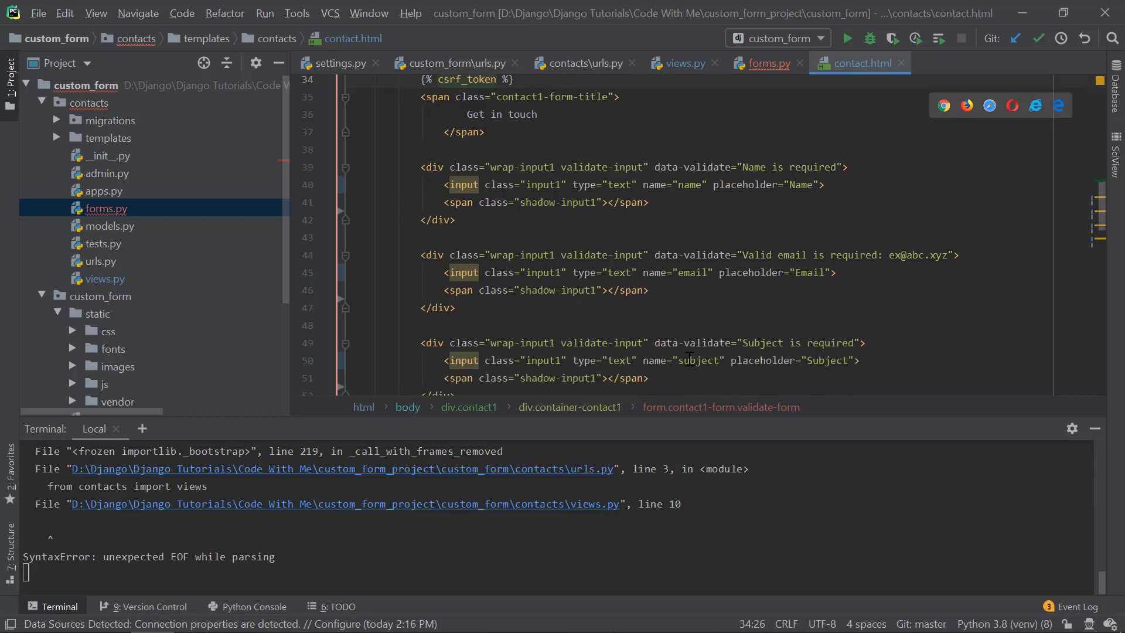
{"action": "scroll", "scroll_direction": "down", "scroll_amount": 3}
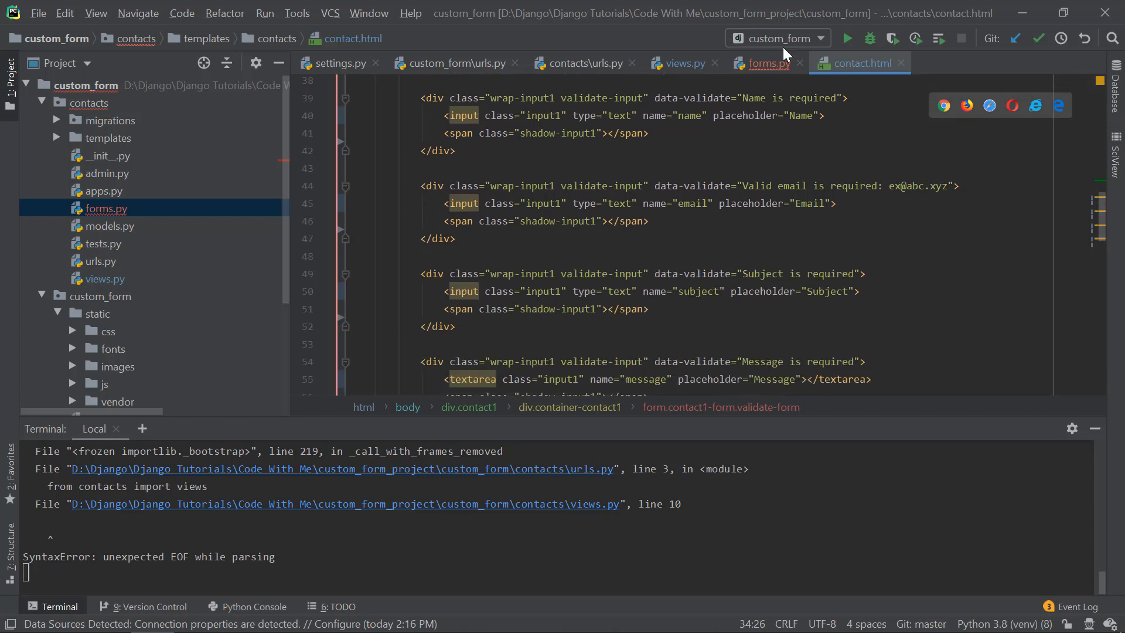
{"action": "left_click", "coordinate": [762, 63]}
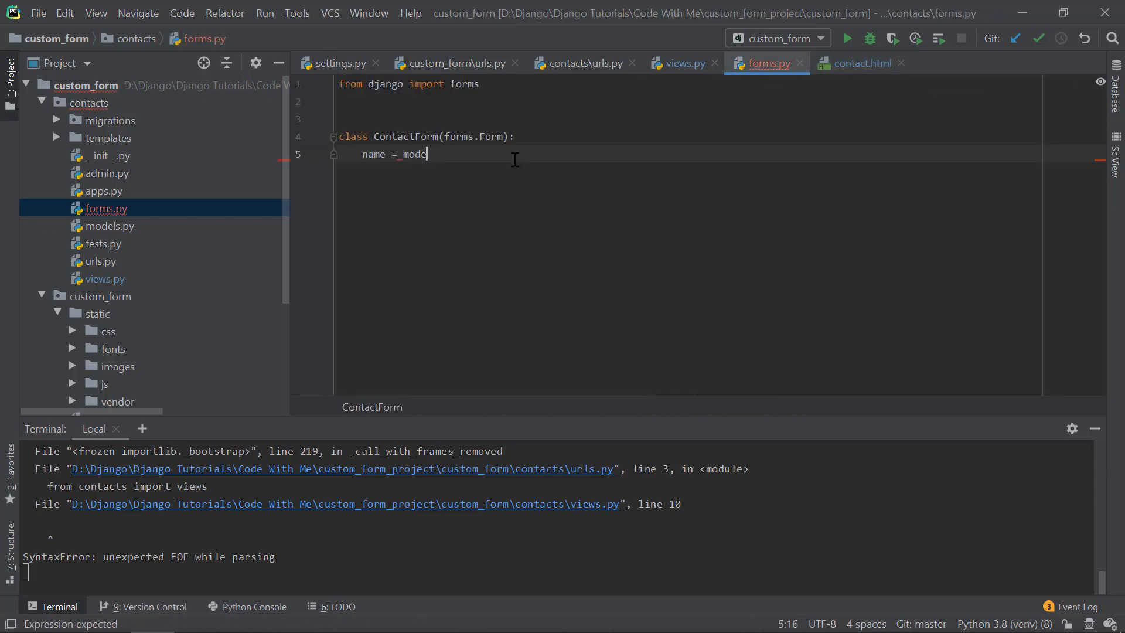
{"action": "type", "text": "format()"}
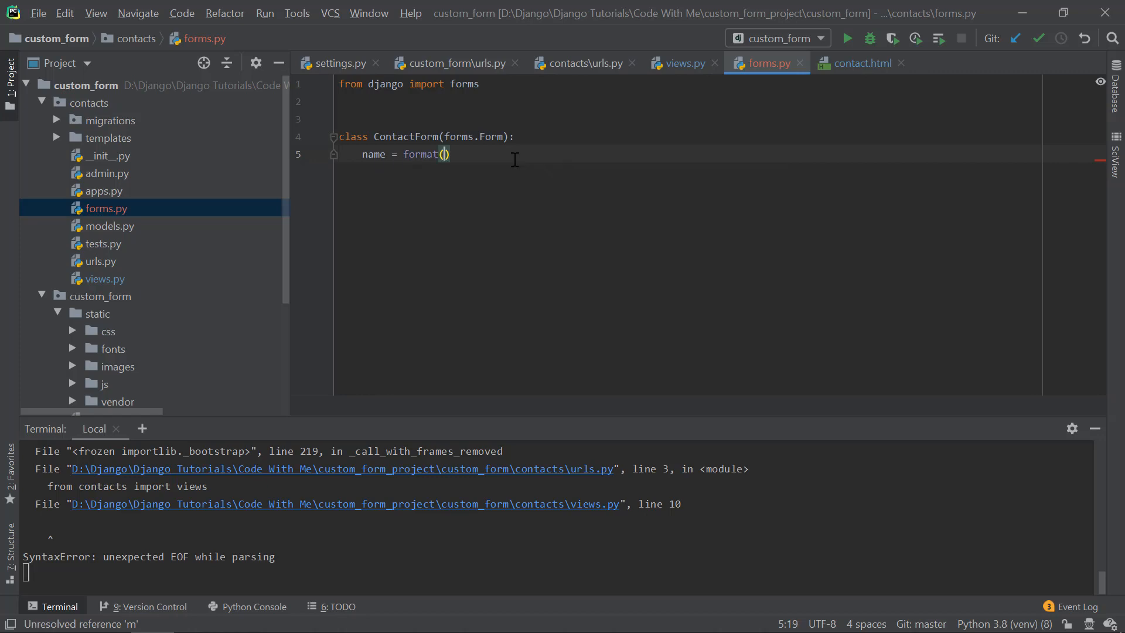
{"action": "type", "text": "forms.c"}
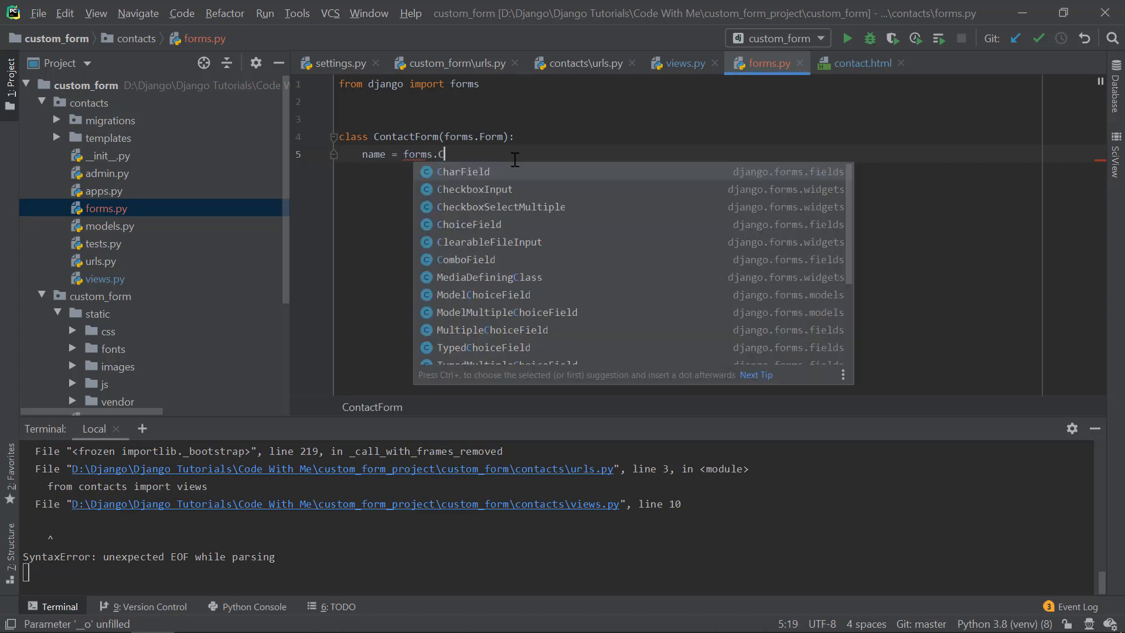
{"action": "left_click", "coordinate": [859, 64]}
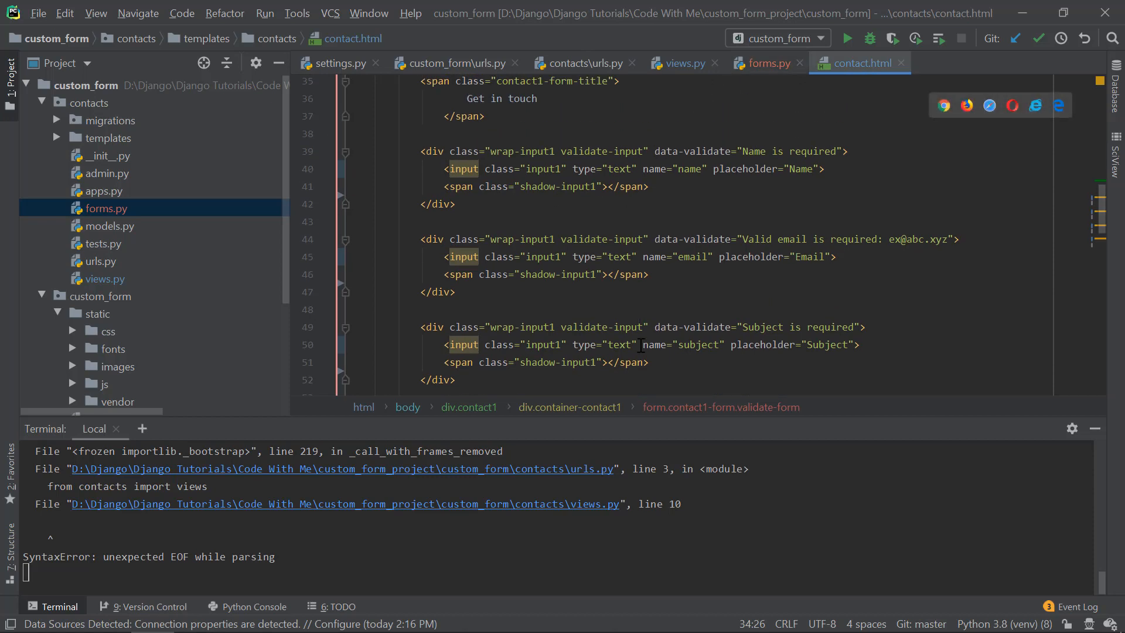
{"action": "scroll", "scroll_direction": "down", "scroll_amount": 3}
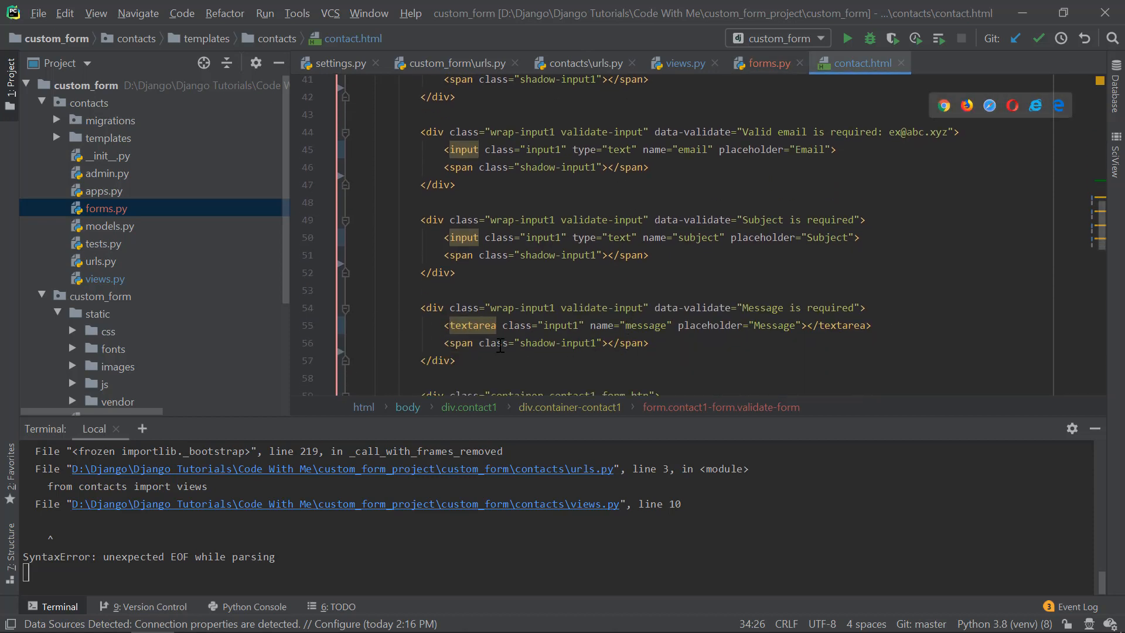
{"action": "left_click", "coordinate": [763, 63]}
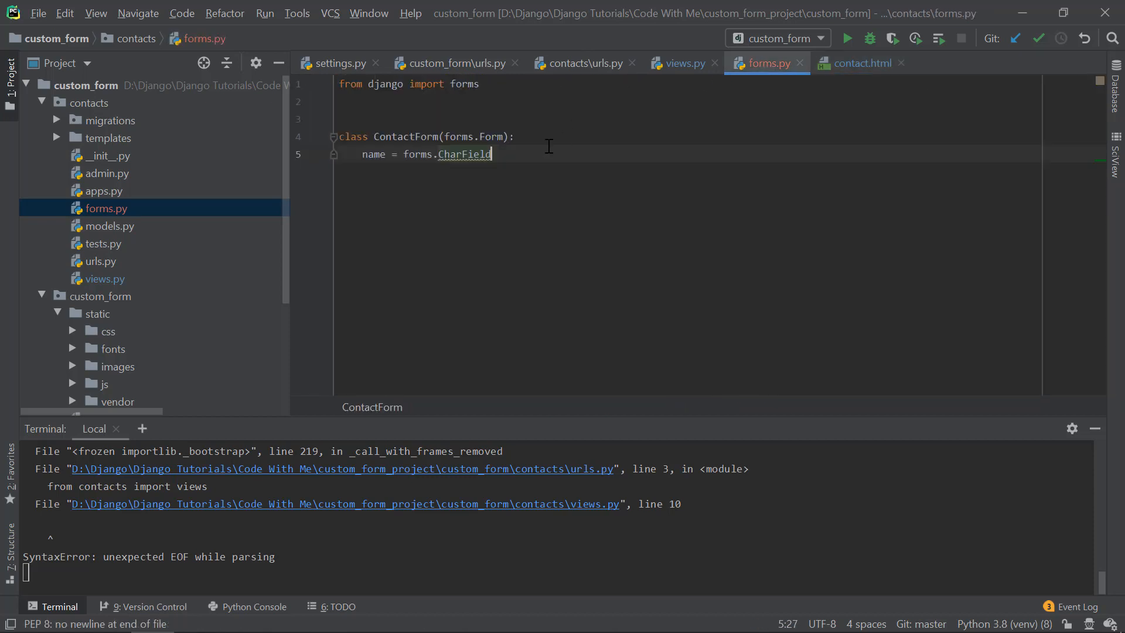
{"action": "type", "text": "()"}
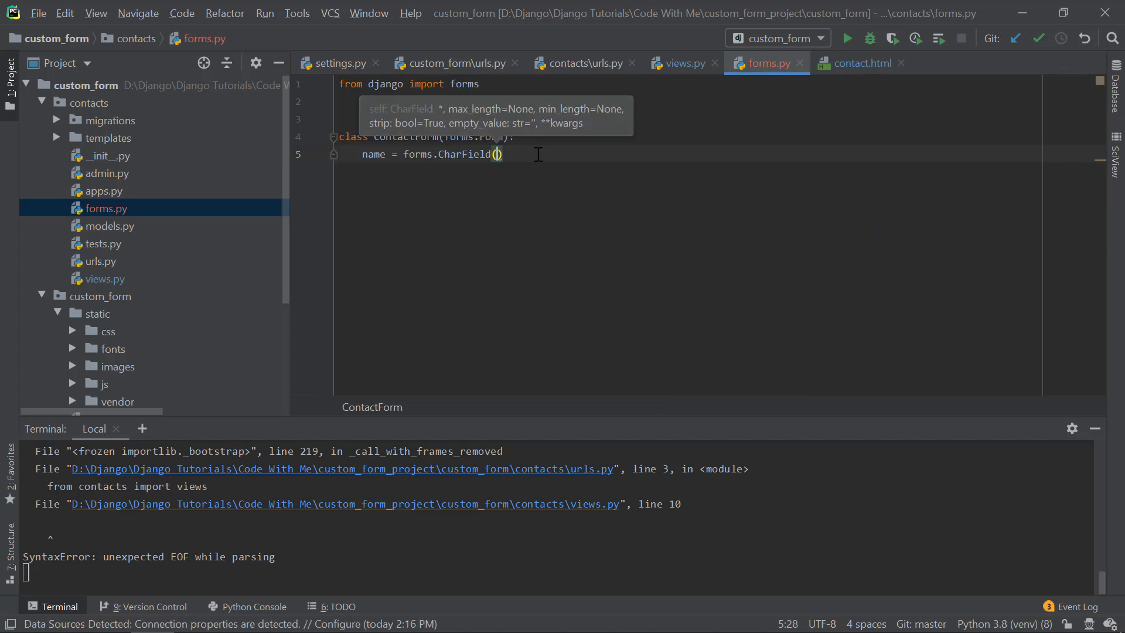
{"action": "type", "text": "max_length="}
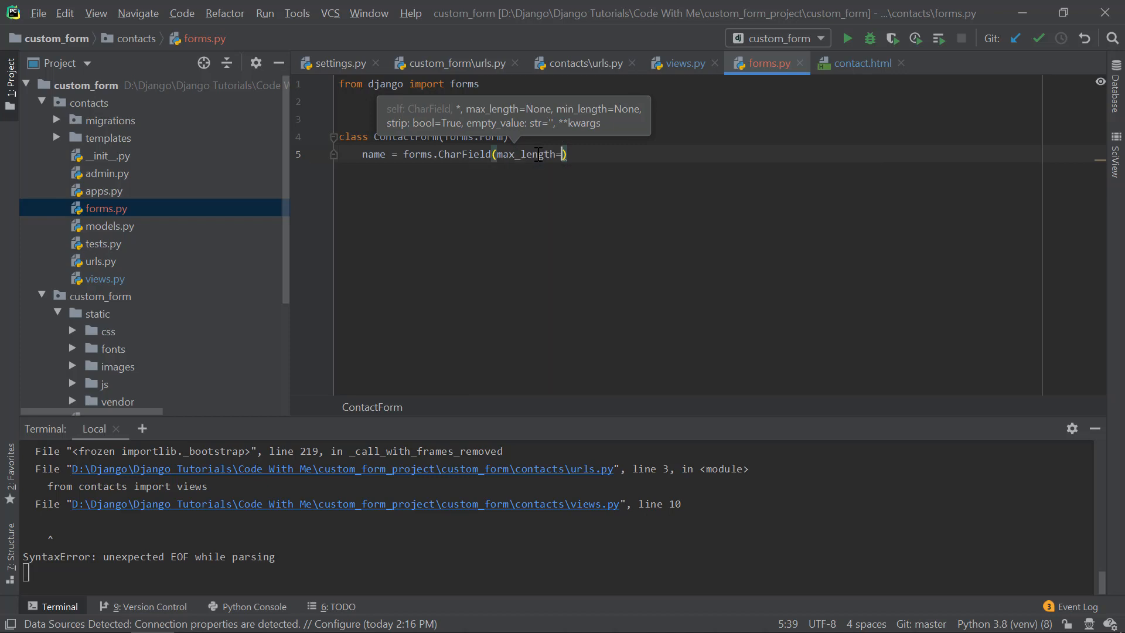
{"action": "type", "text": "100"}
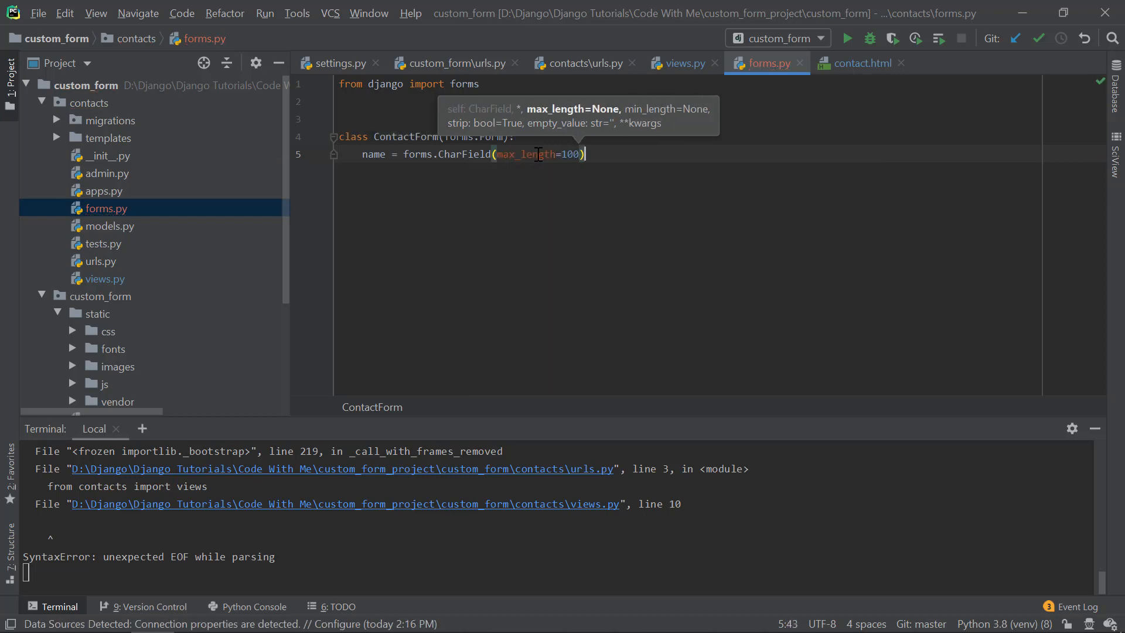
{"action": "key", "text": "enter"}
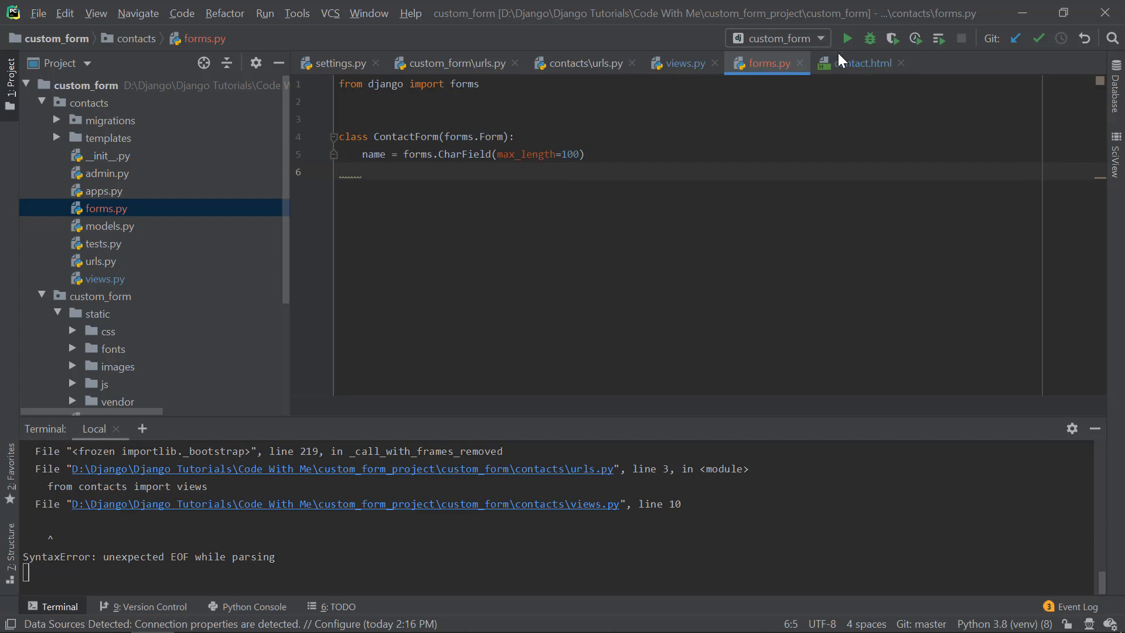
Add email = forms.EmailField() and subject = forms.CharField(max_length=200) to ContactForm
{"action": "left_click", "coordinate": [861, 64]}
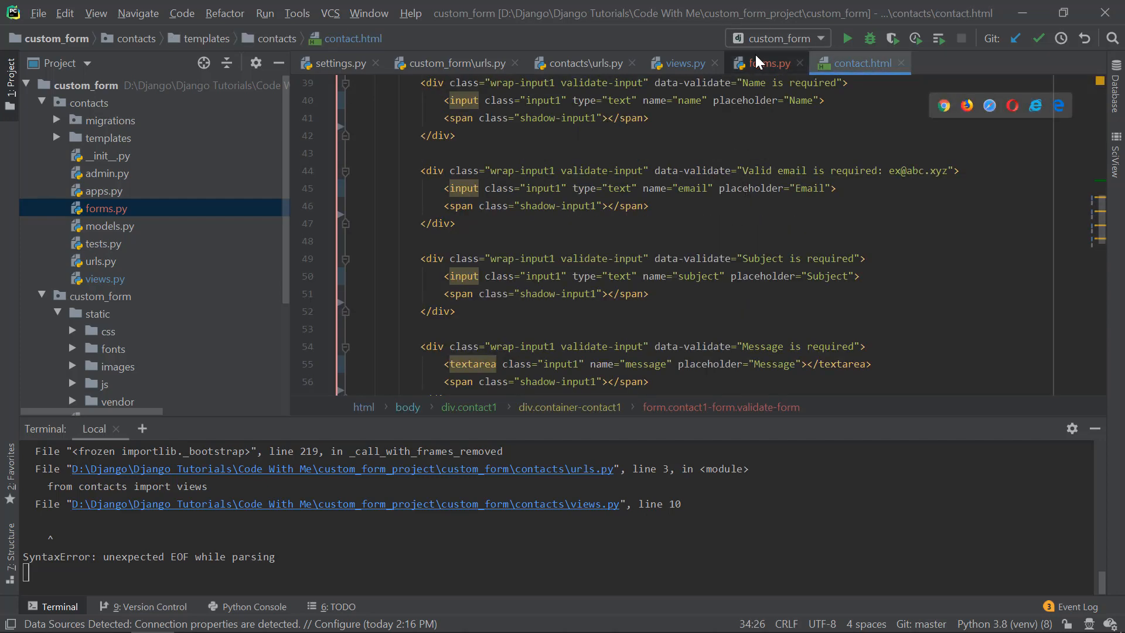
{"action": "left_click", "coordinate": [762, 64]}
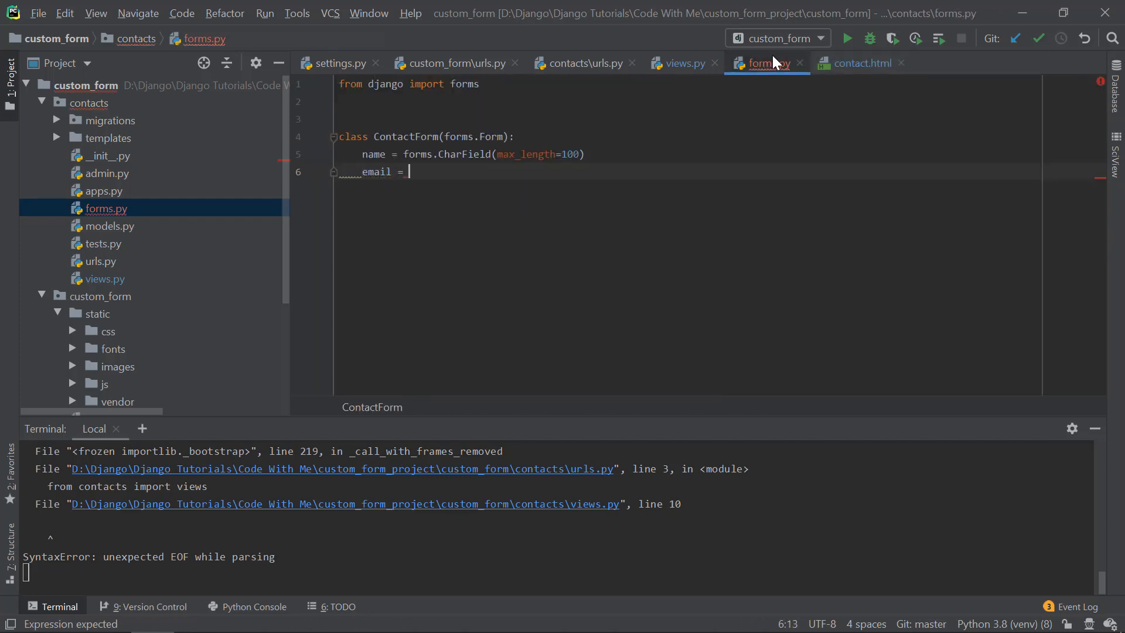
{"action": "type", "text": "forms.EmailField("}
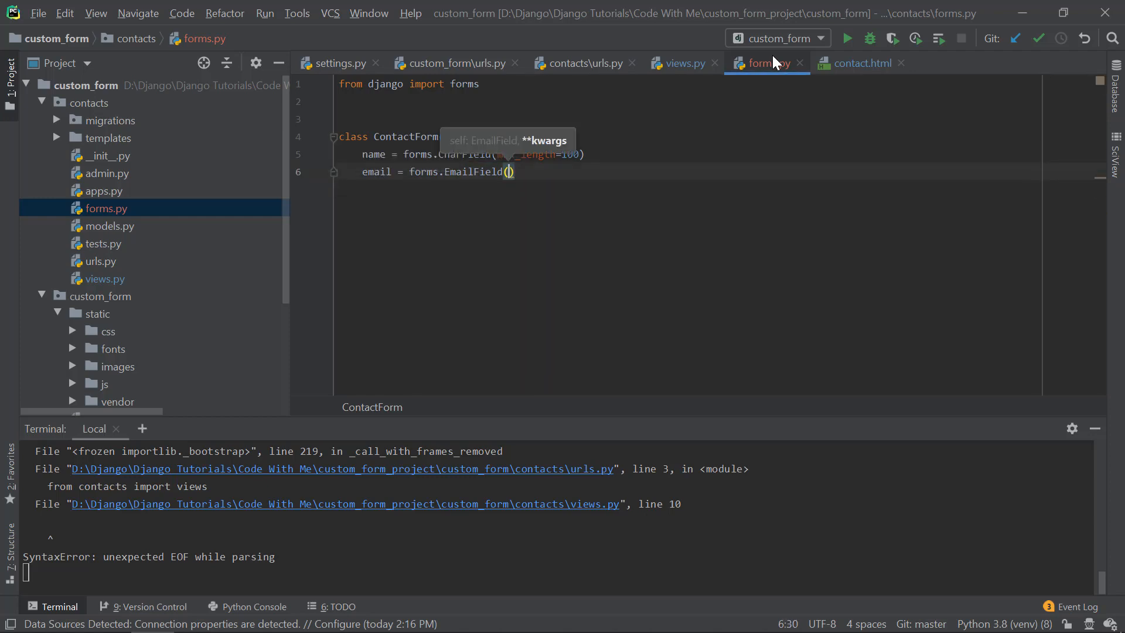
{"action": "type", "text": "sub"}
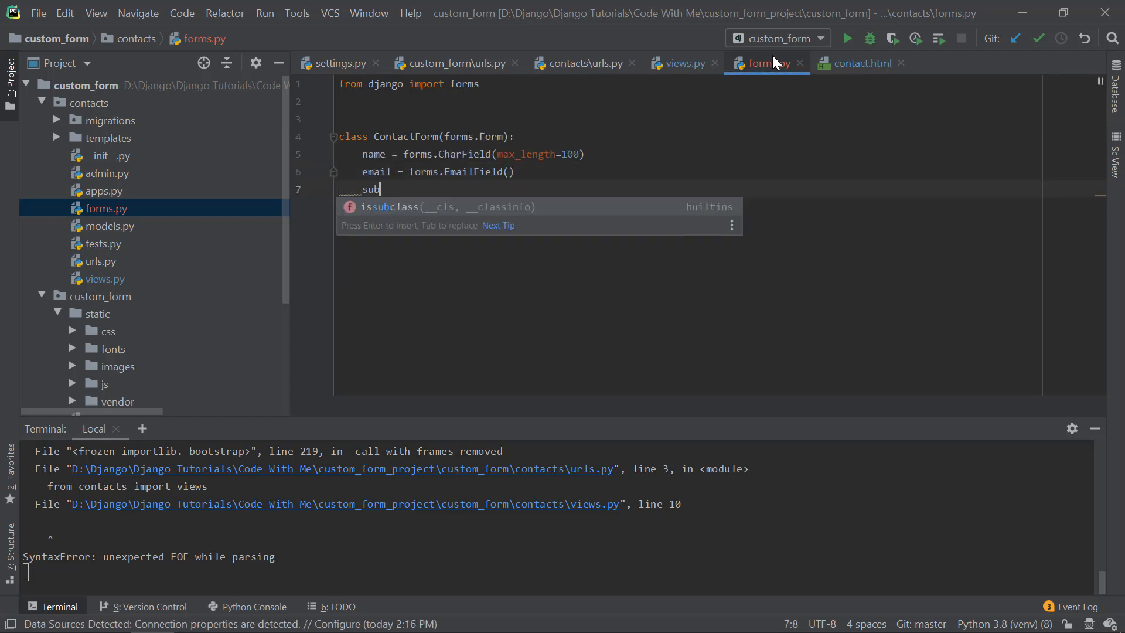
{"action": "type", "text": "ject = for"}
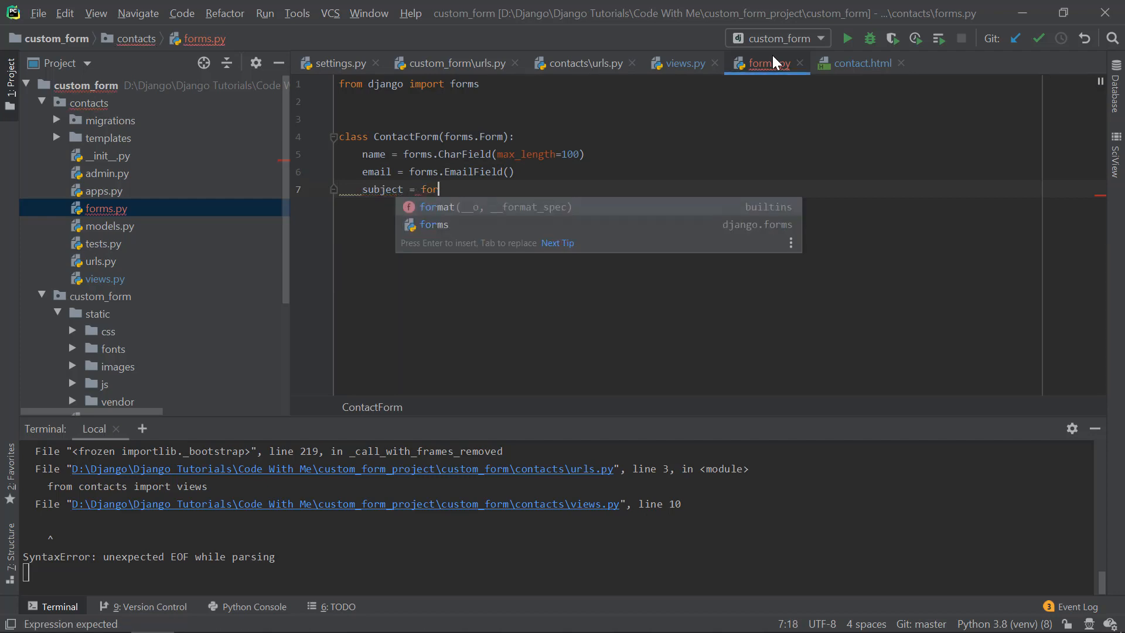
{"action": "type", "text": "ms.CharField(map("}
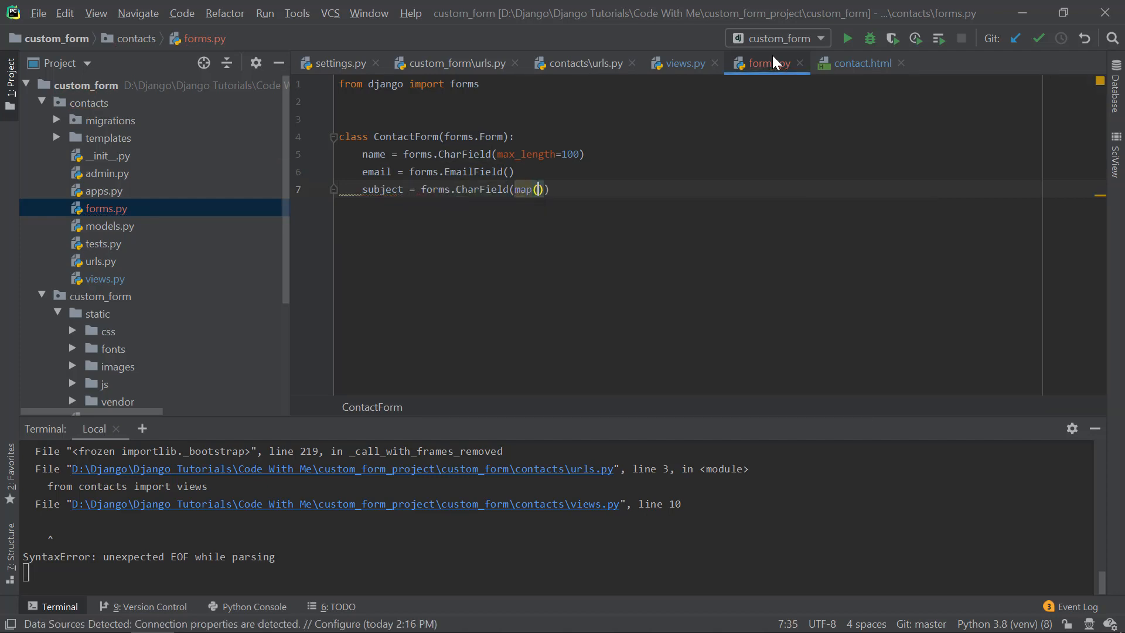
{"action": "type", "text": "max_length=200"}
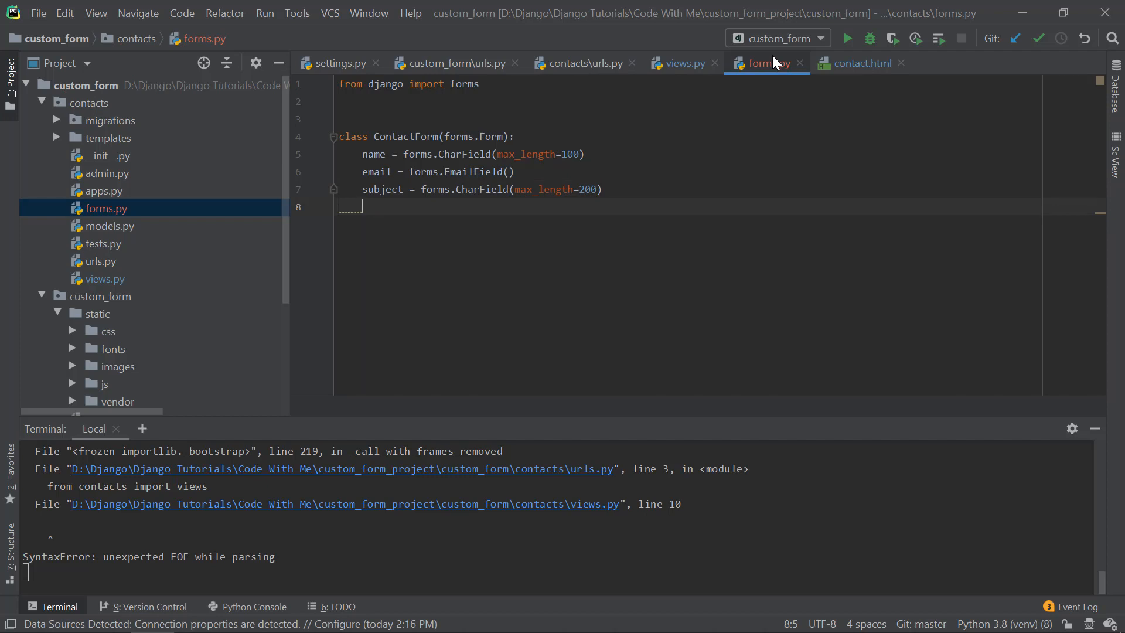
Add message = forms.CharField(widget=forms.Textarea) to ContactForm
{"action": "type", "text": "message ="}
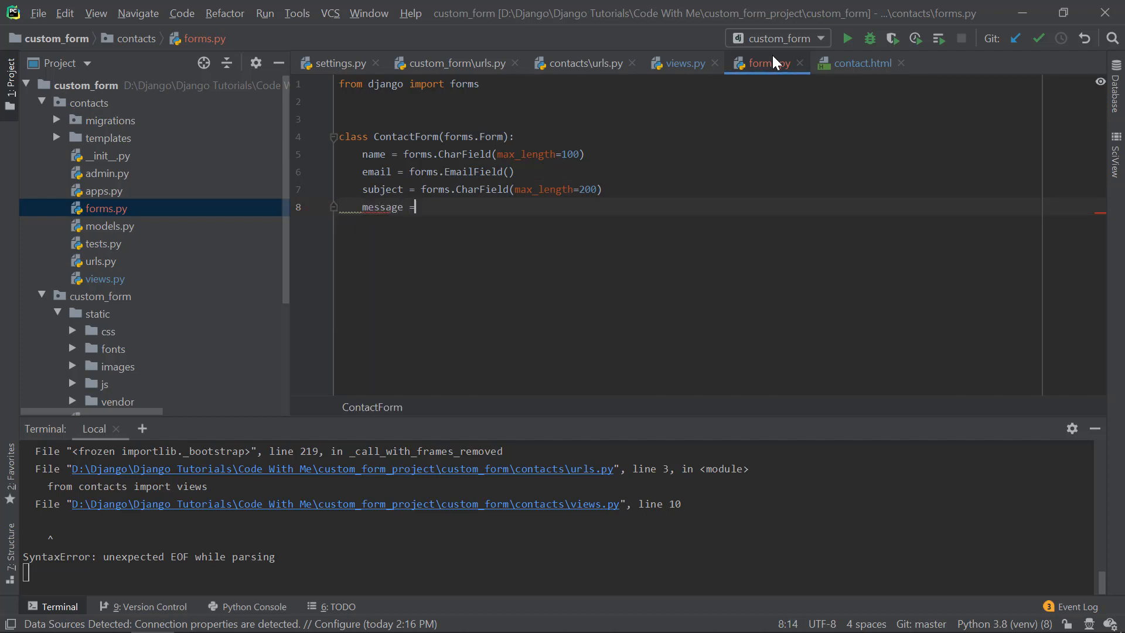
{"action": "type", "text": "format"}
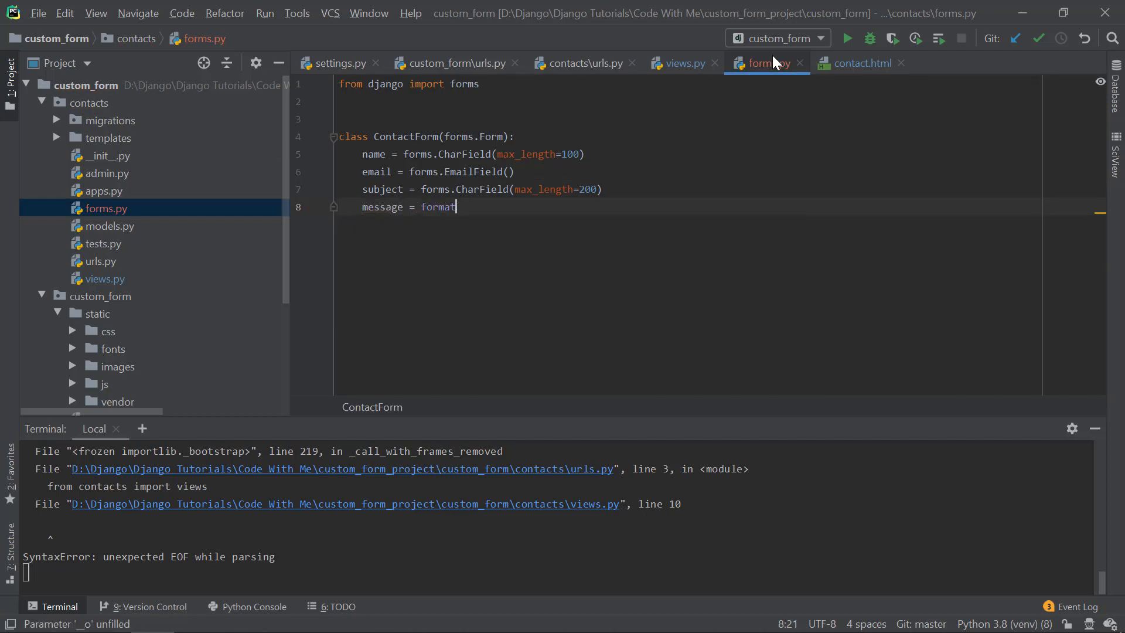
{"action": "type", "text": "forms.CharField"}
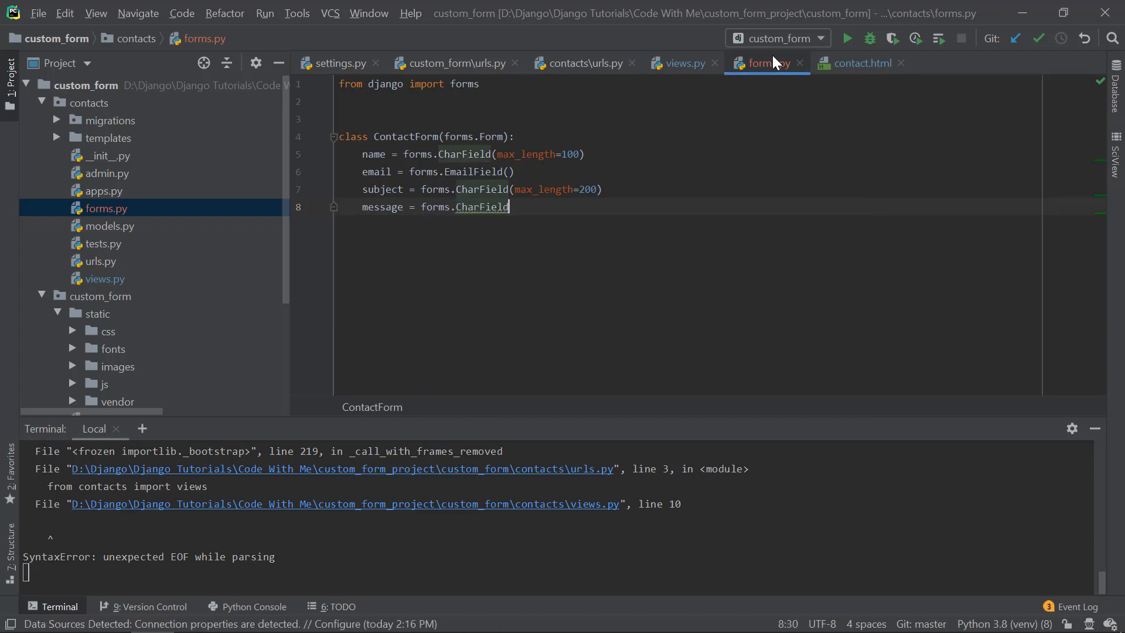
{"action": "type", "text": "(widget=forms.Textarea"}
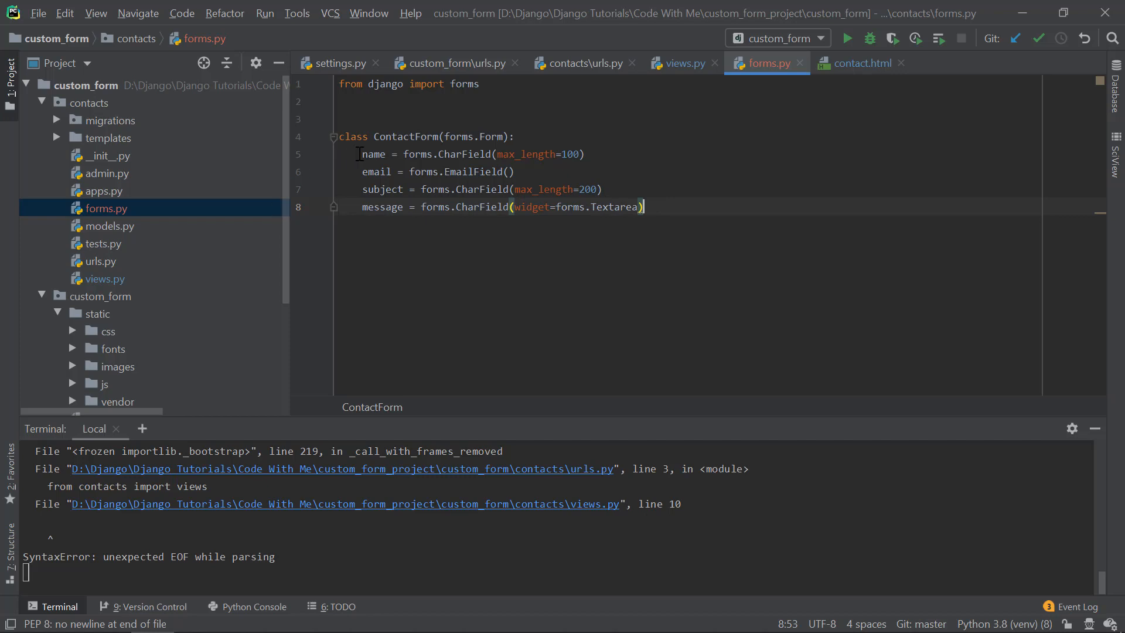
Check the form field names against the input name attributes in contact.html
{"action": "double_click", "coordinate": [376, 171]}
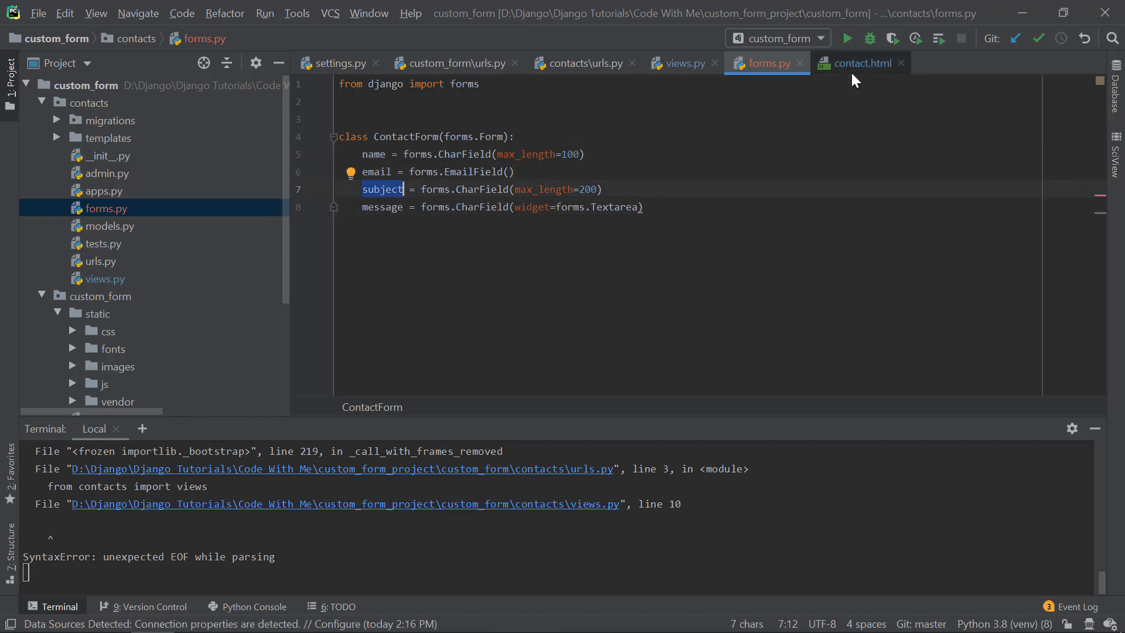
{"action": "left_click", "coordinate": [861, 62]}
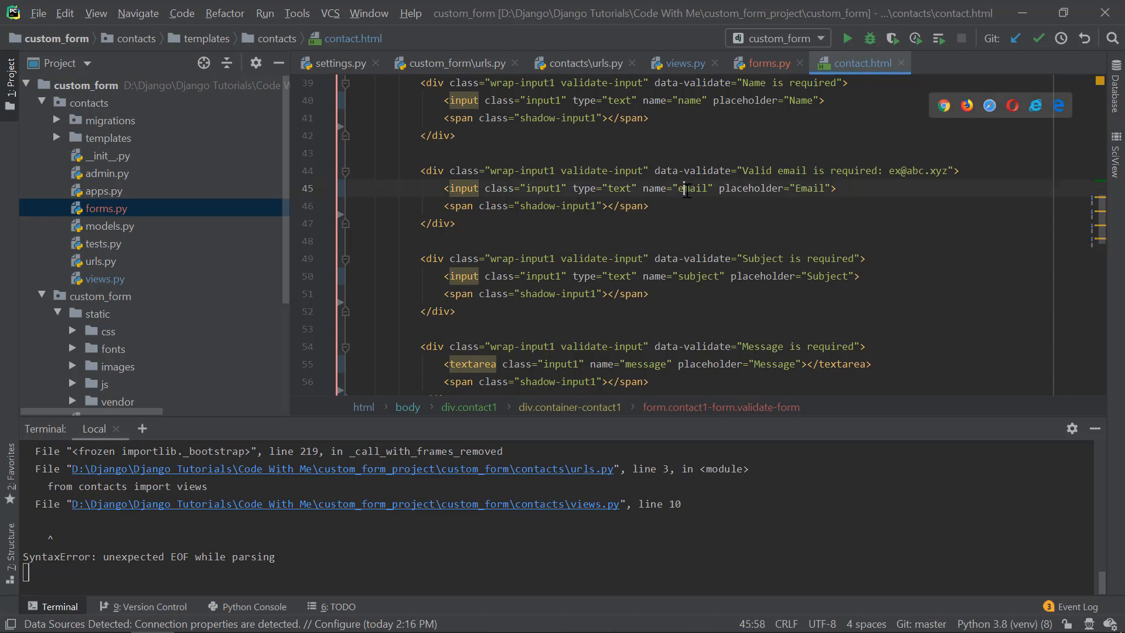
{"action": "double_click", "coordinate": [688, 101]}
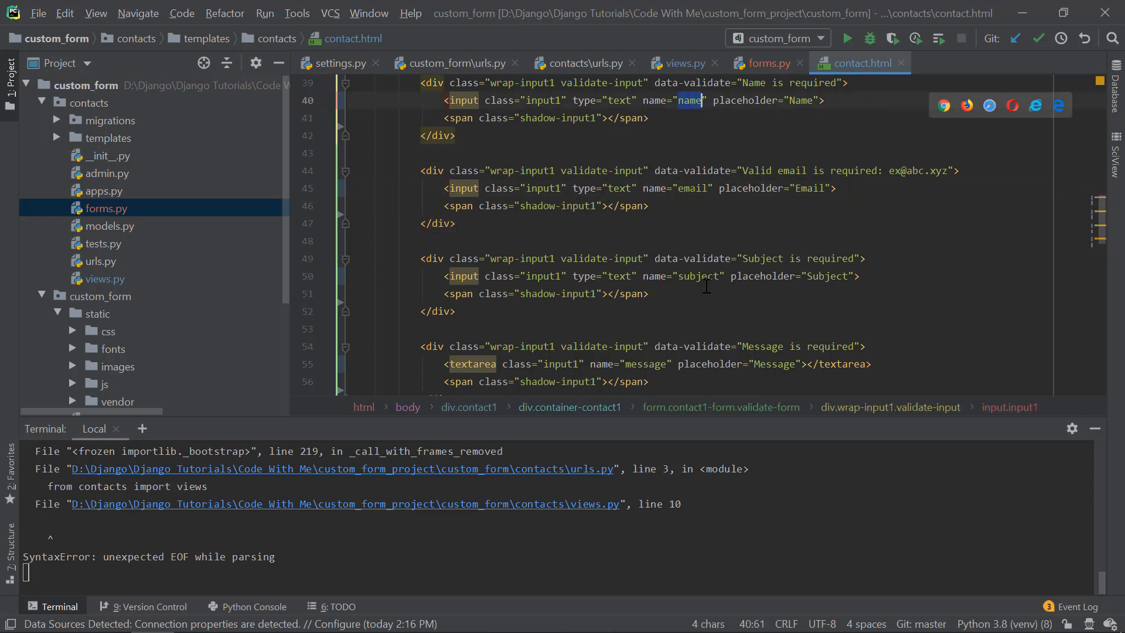
{"action": "left_click", "coordinate": [757, 63]}
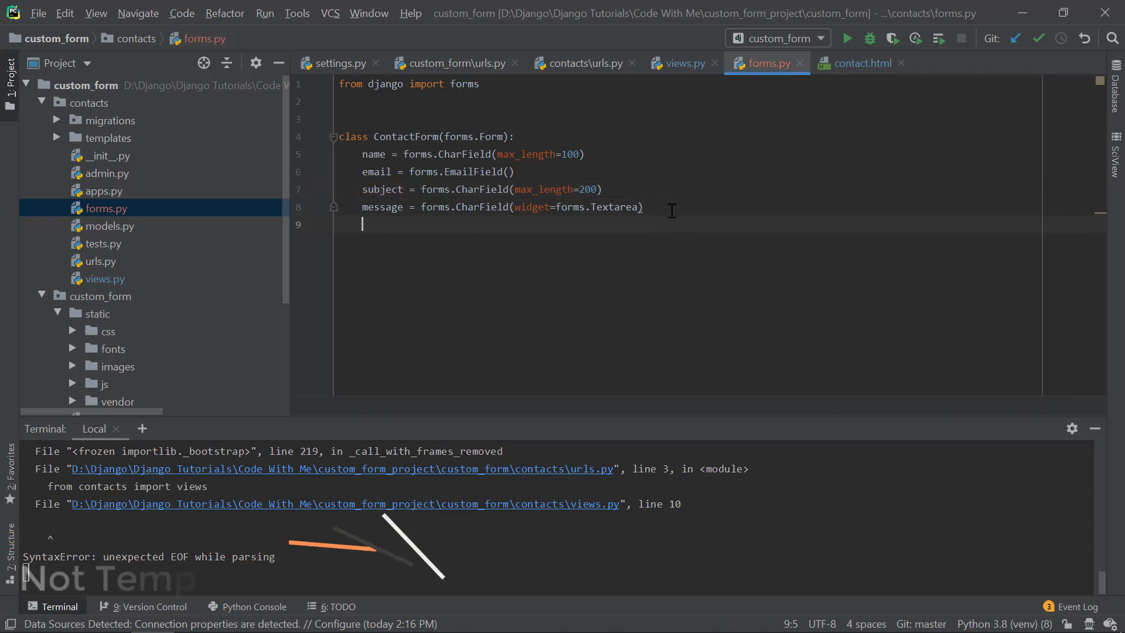
Replace the post method's pass with form = ContactForm(request.POST)
{"action": "left_click", "coordinate": [683, 63]}
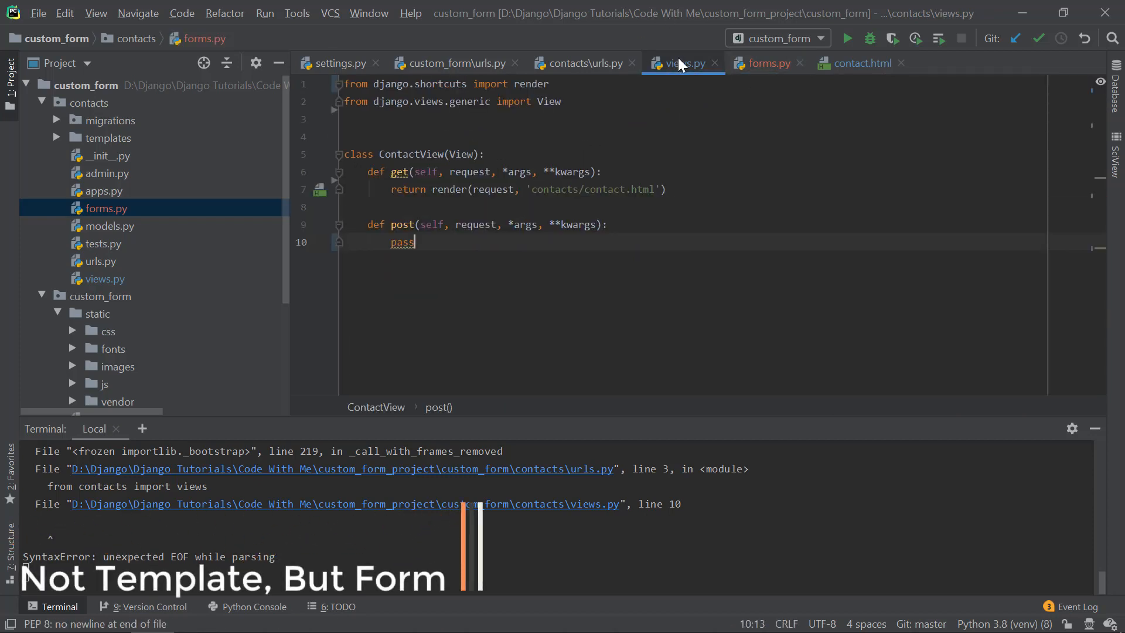
{"action": "double_click", "coordinate": [402, 242]}
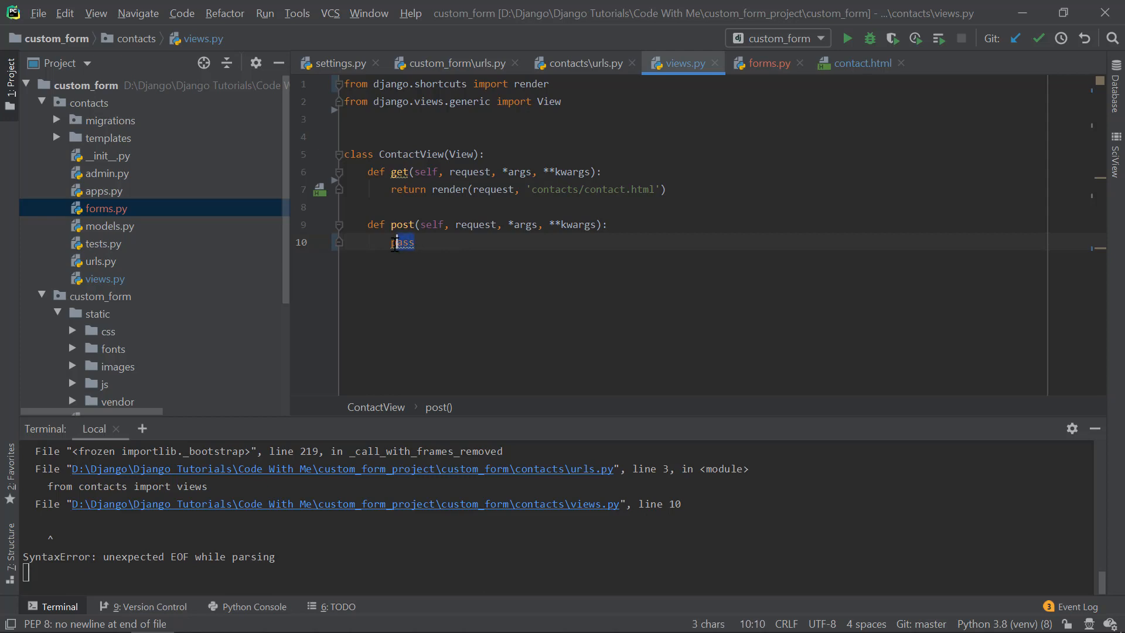
{"action": "key", "text": "Delete"}
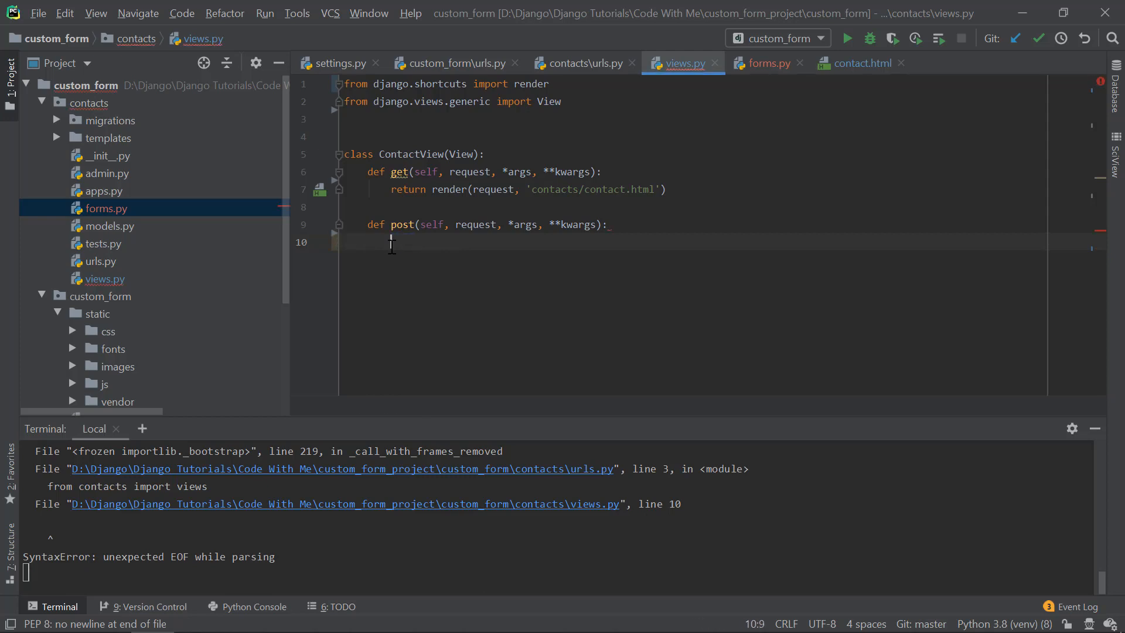
{"action": "type", "text": "form ="}
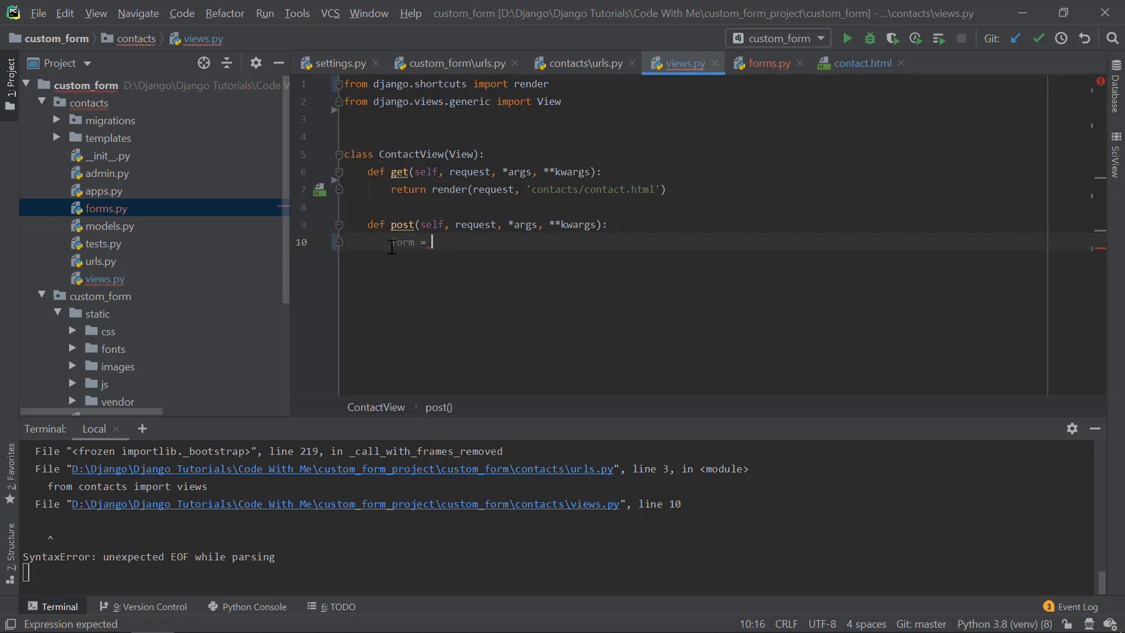
{"action": "type", "text": "Contact"}
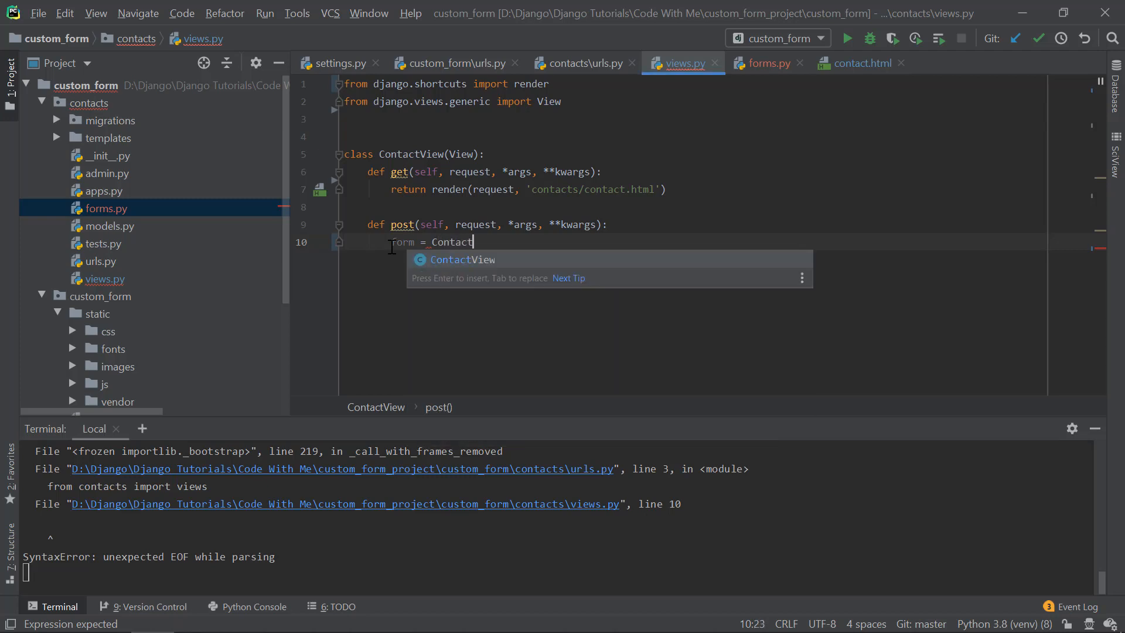
{"action": "type", "text": "Form()"}
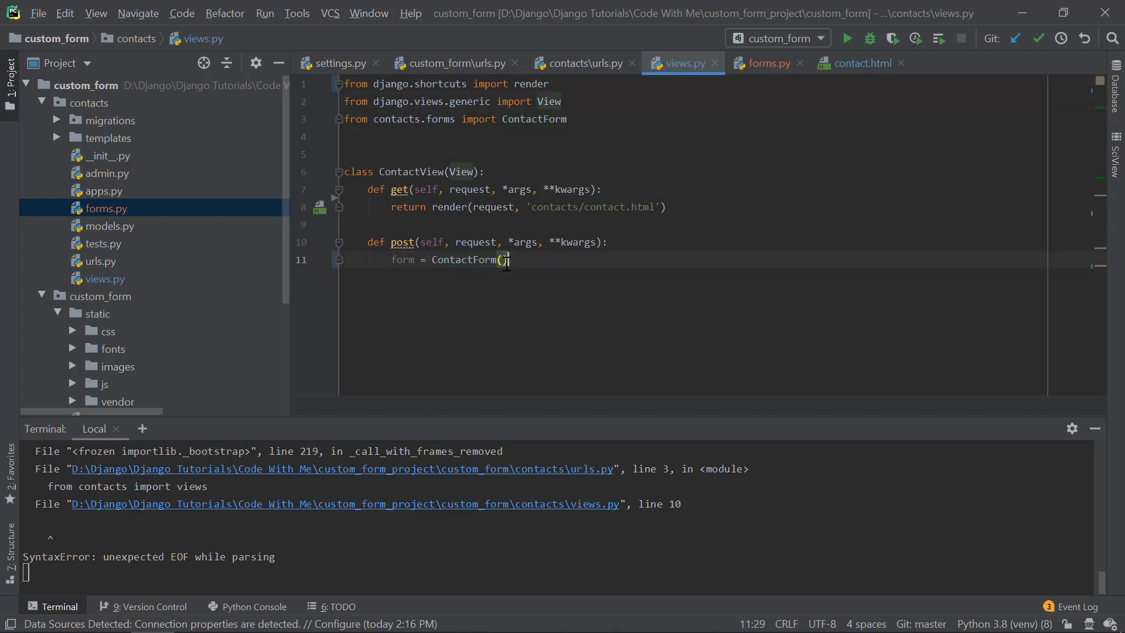
{"action": "type", "text": "request.POST"}
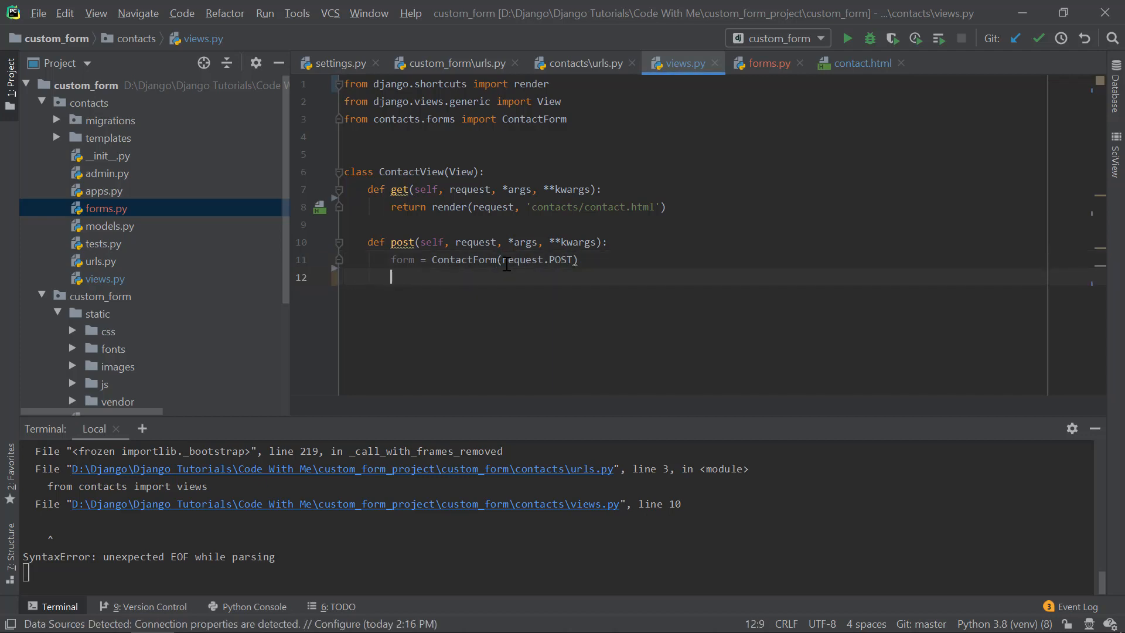
Add if form.is_valid(): return redirect('contact'), confirming the url name in urls.py
{"action": "type", "text": "if form."}
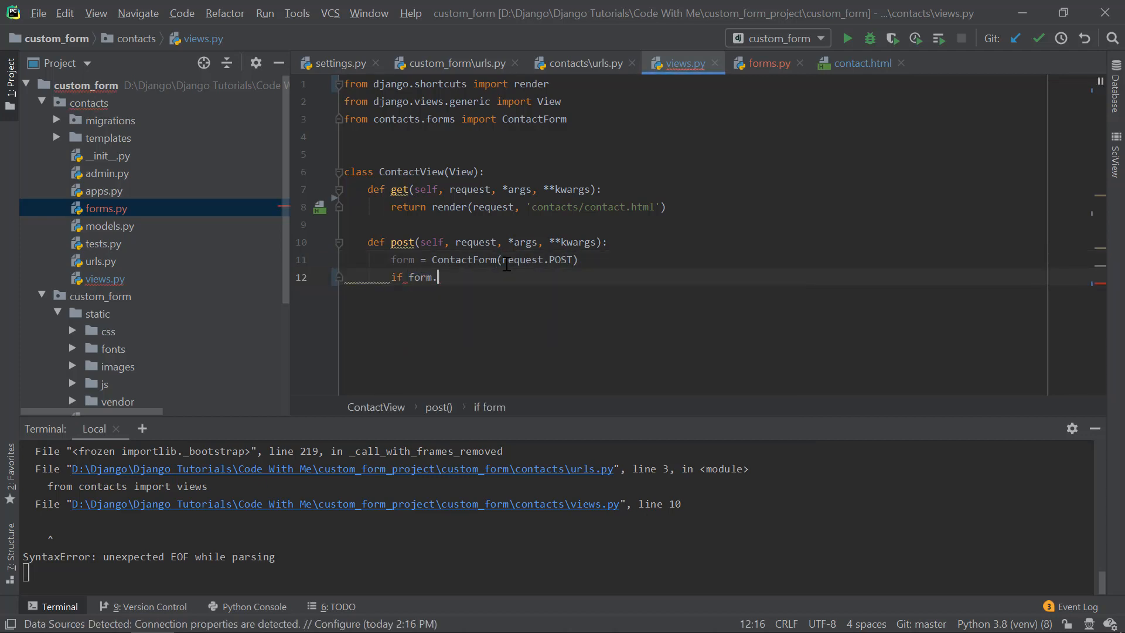
{"action": "type", "text": "is_valid()"}
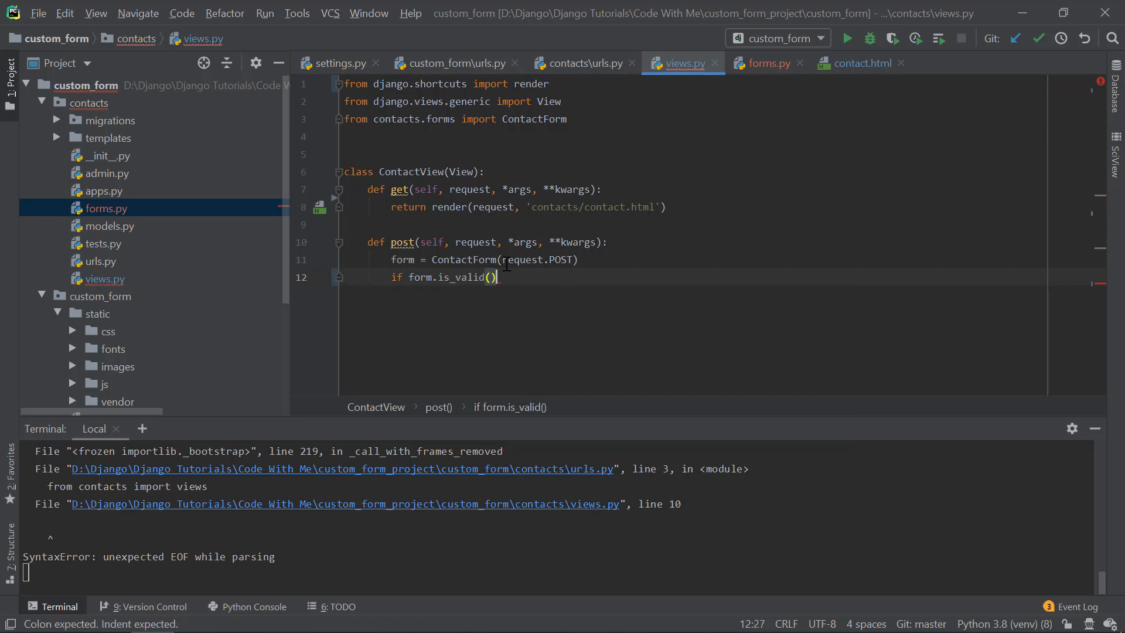
{"action": "type", "text": ":"}
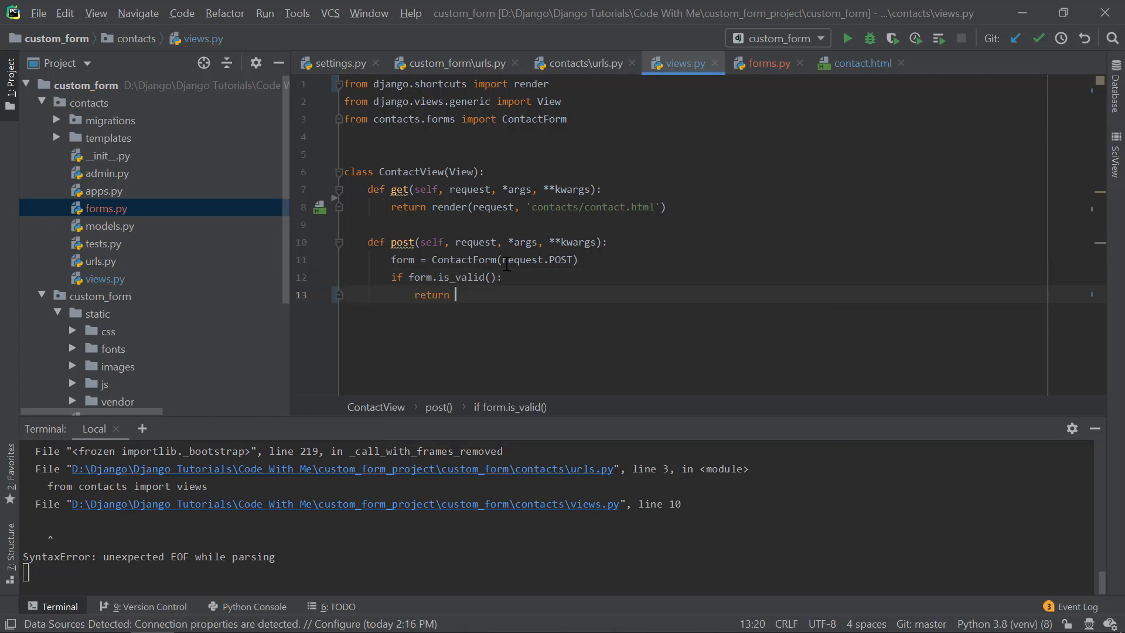
{"action": "type", "text": "redirex"}
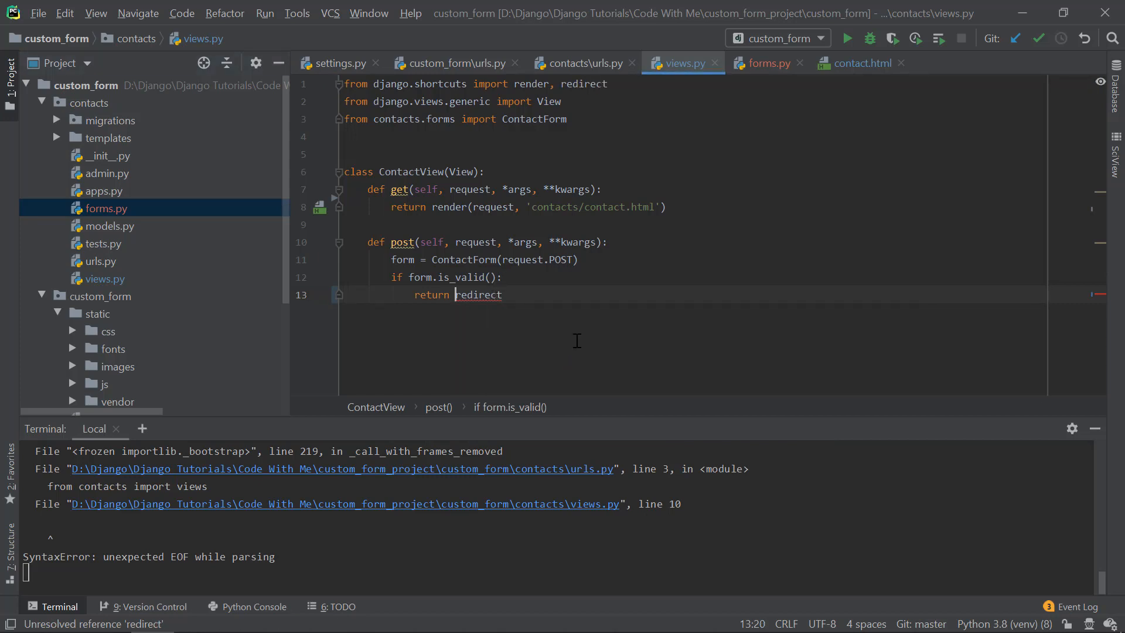
{"action": "type", "text": "()"}
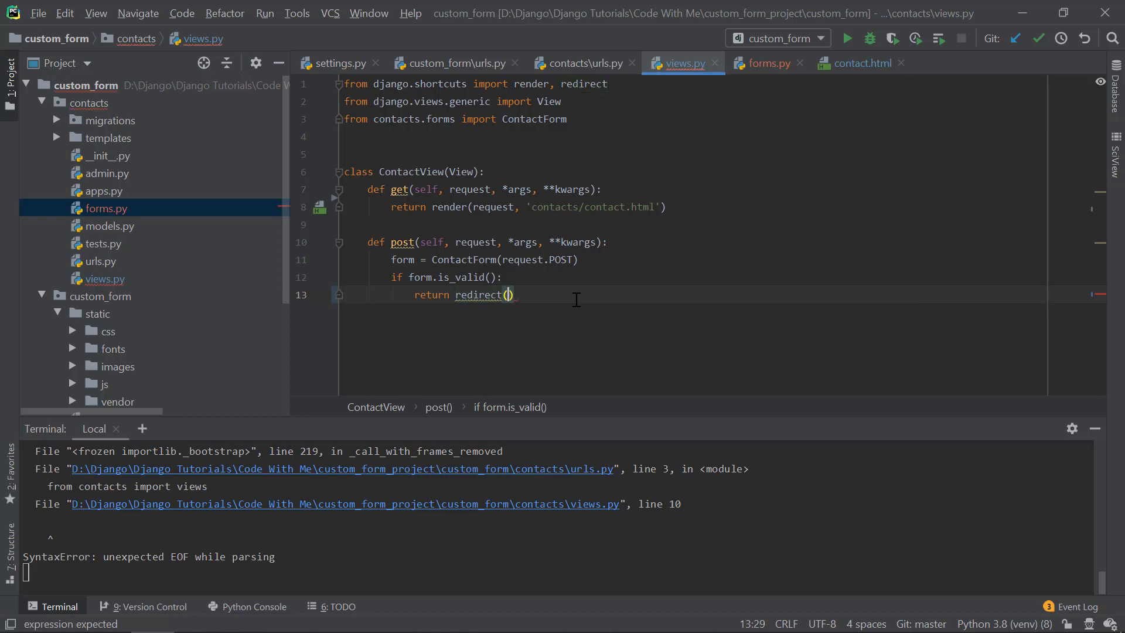
{"action": "type", "text": "'contact"}
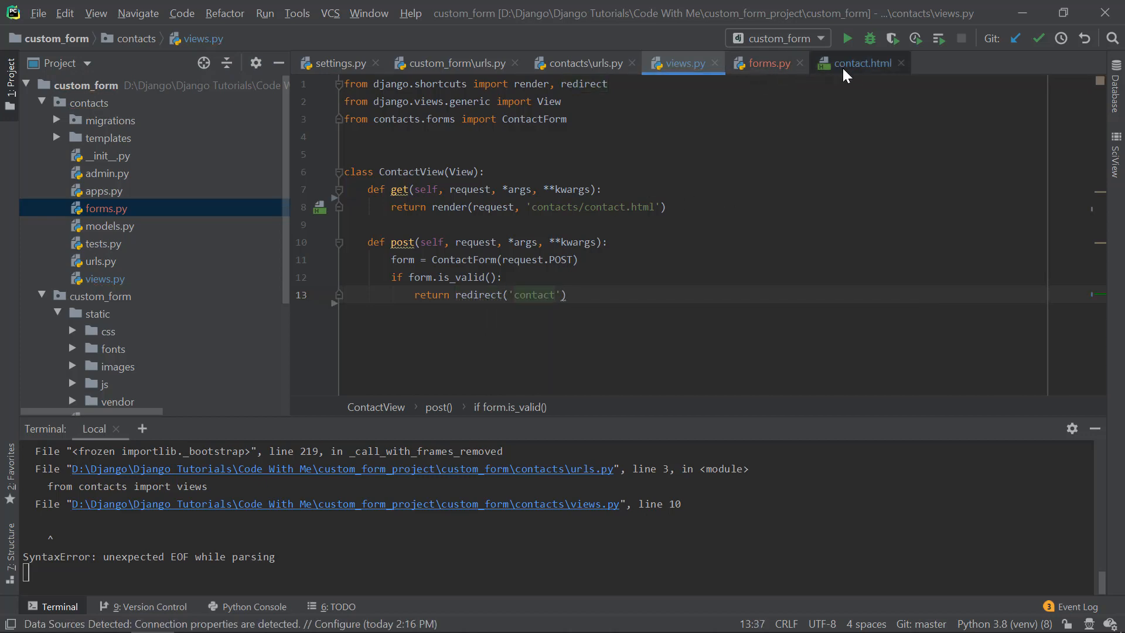
{"action": "left_click", "coordinate": [582, 63]}
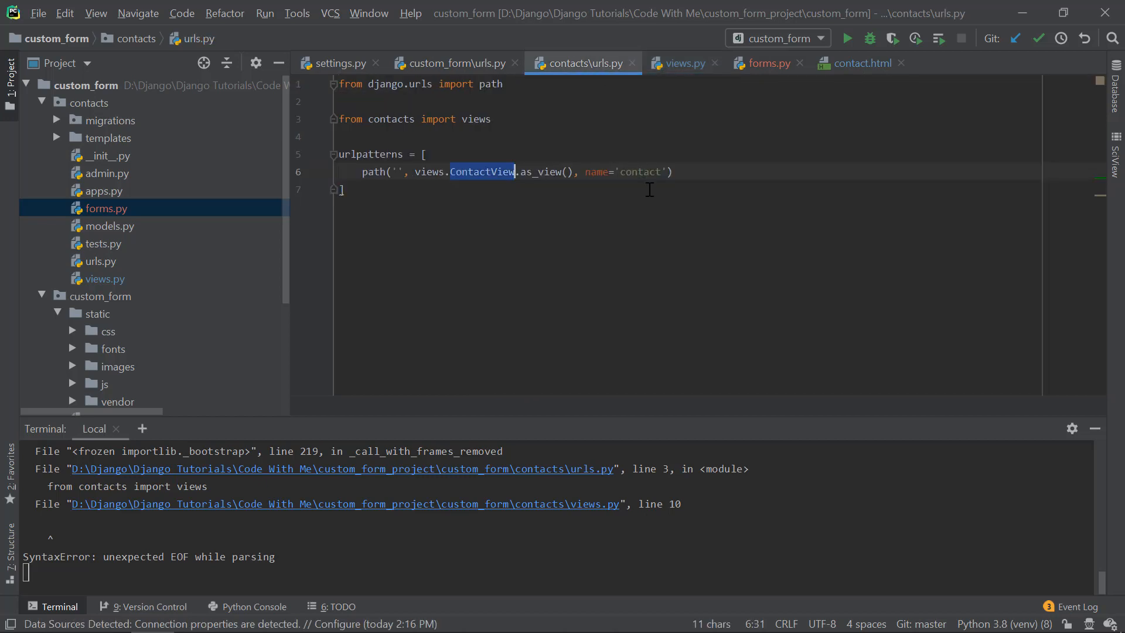
{"action": "left_click", "coordinate": [680, 64]}
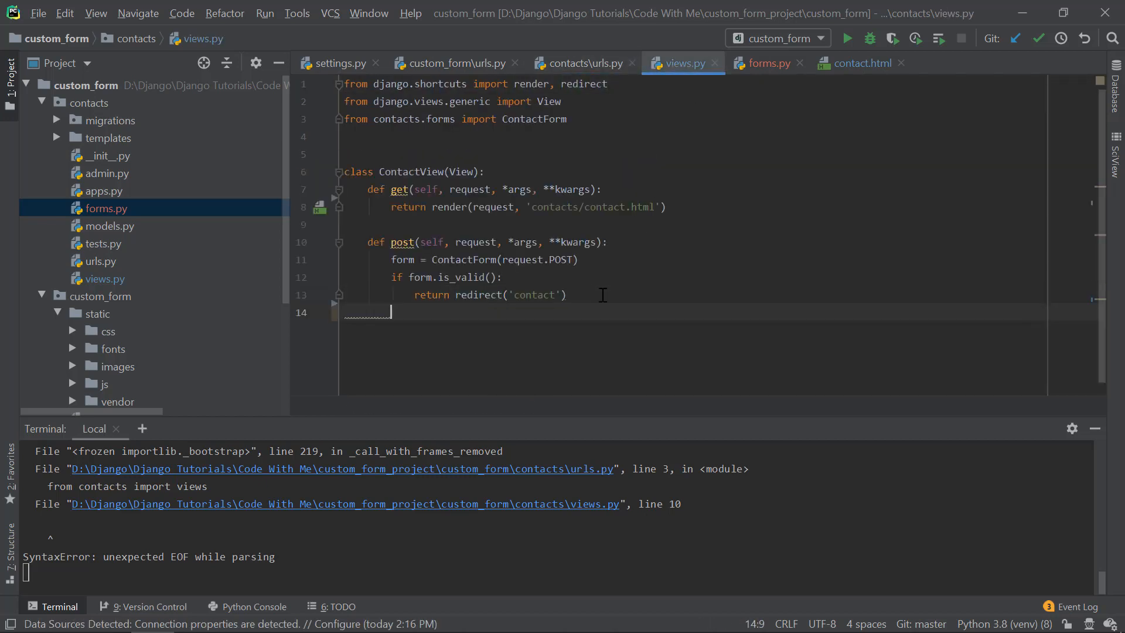
Otherwise return render(request, 'contacts/contact.html', {'form': form})
{"action": "type", "text": "return render("}
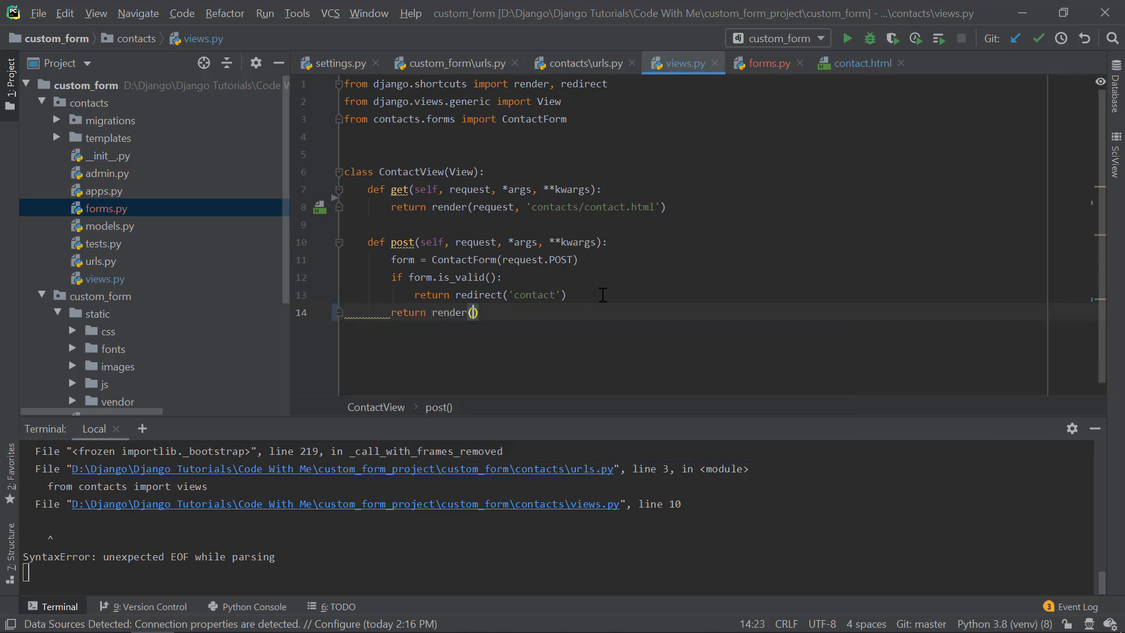
{"action": "type", "text": "request, '"}
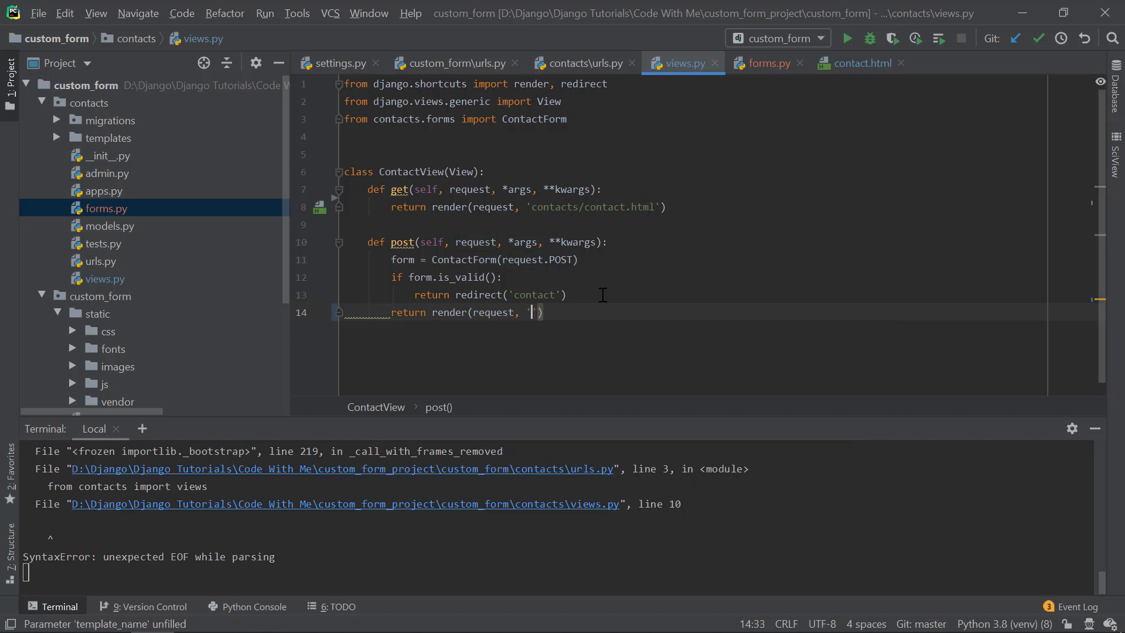
{"action": "type", "text": "contacts/"}
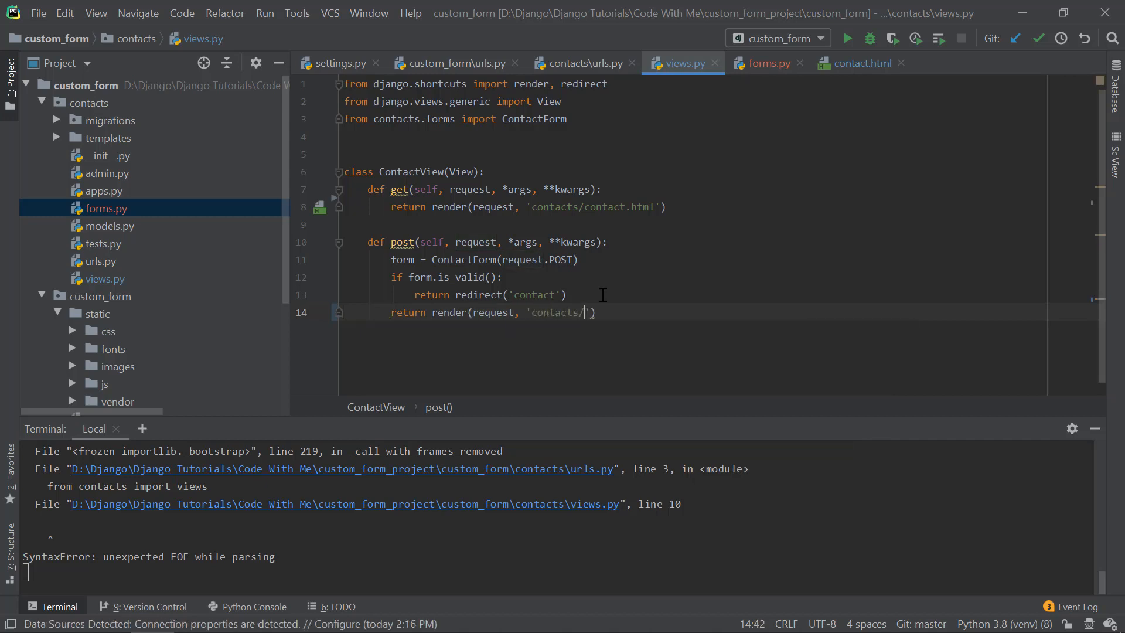
{"action": "type", "text": "contact.html',"}
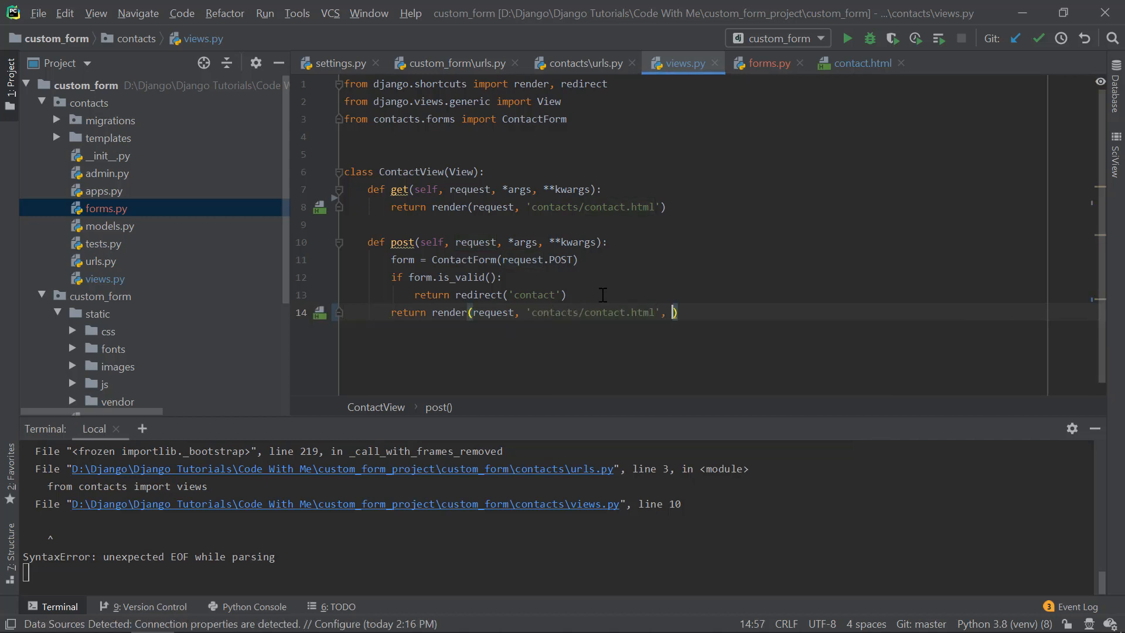
{"action": "type", "text": "{'"}
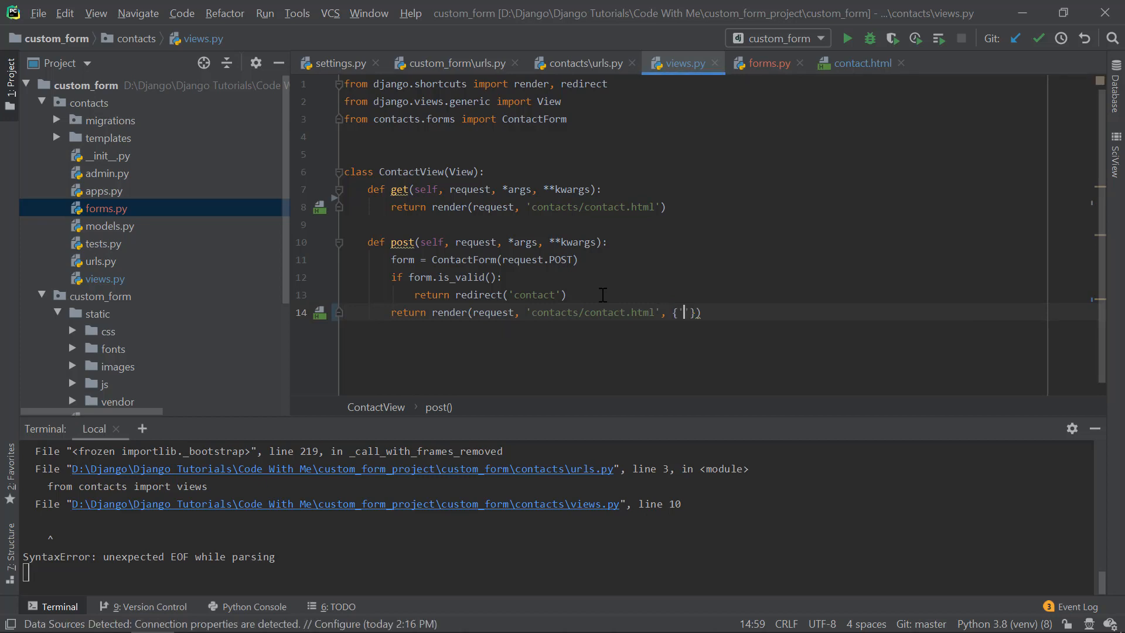
{"action": "type", "text": "form':"}
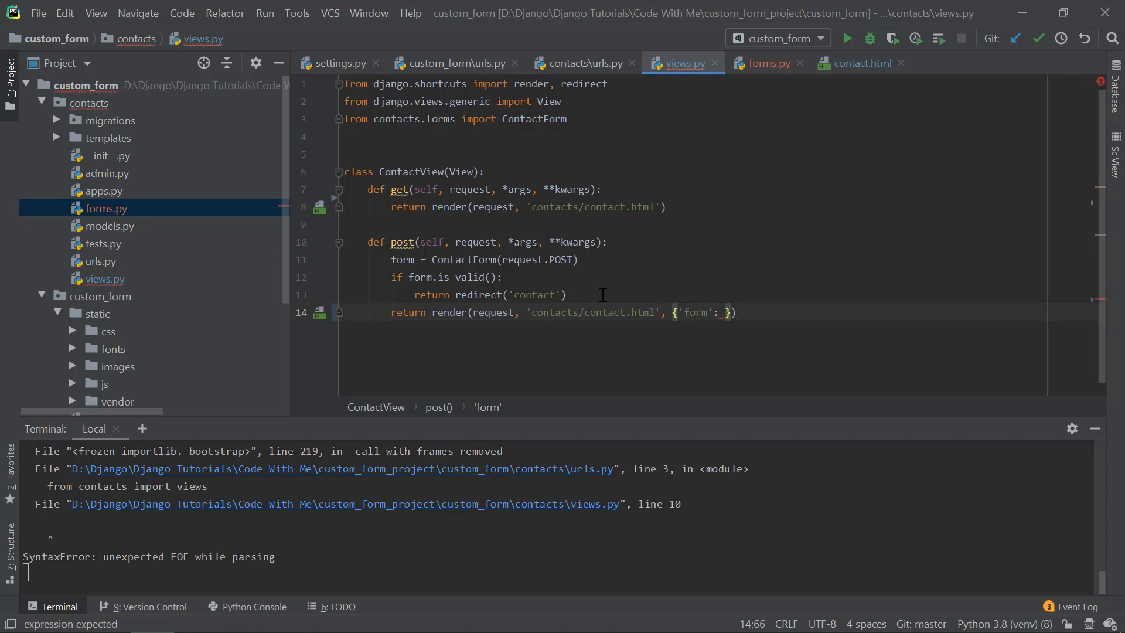
{"action": "type", "text": "form"}
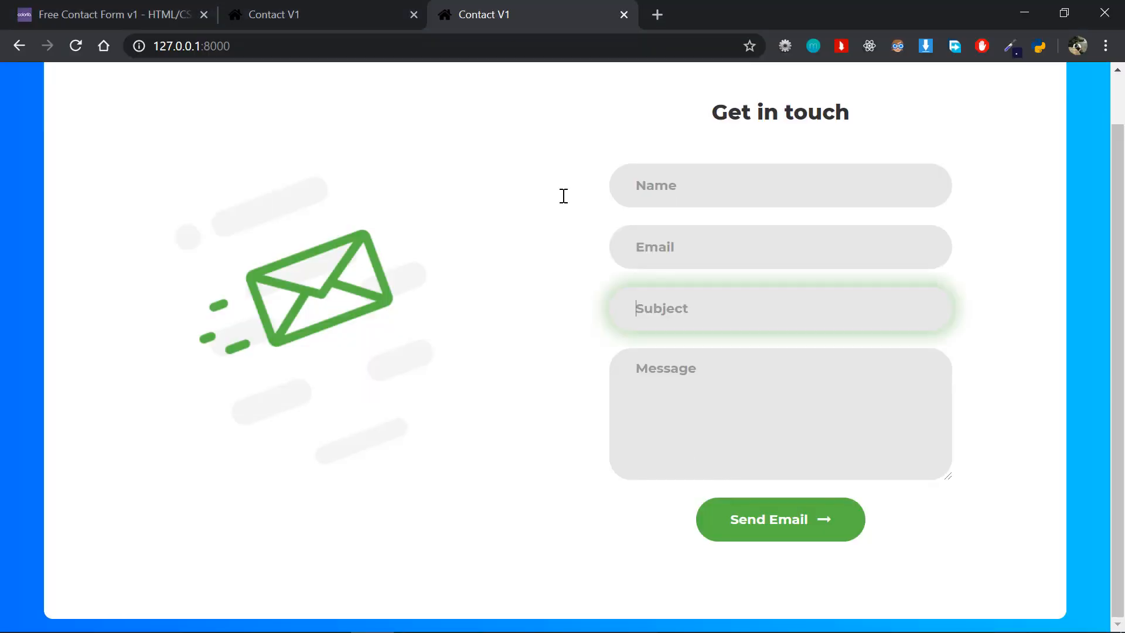
Submit the empty form, then fill the fields with test values such as kjhkjh@ad
{"action": "left_click", "coordinate": [430, 45]}
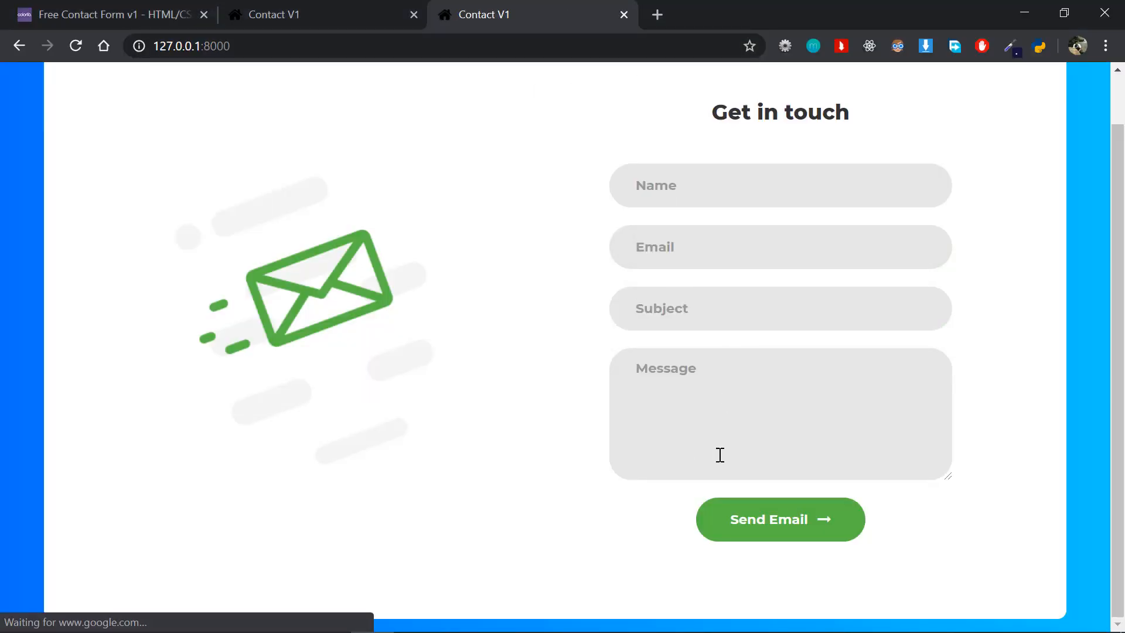
{"action": "left_click", "coordinate": [779, 519]}
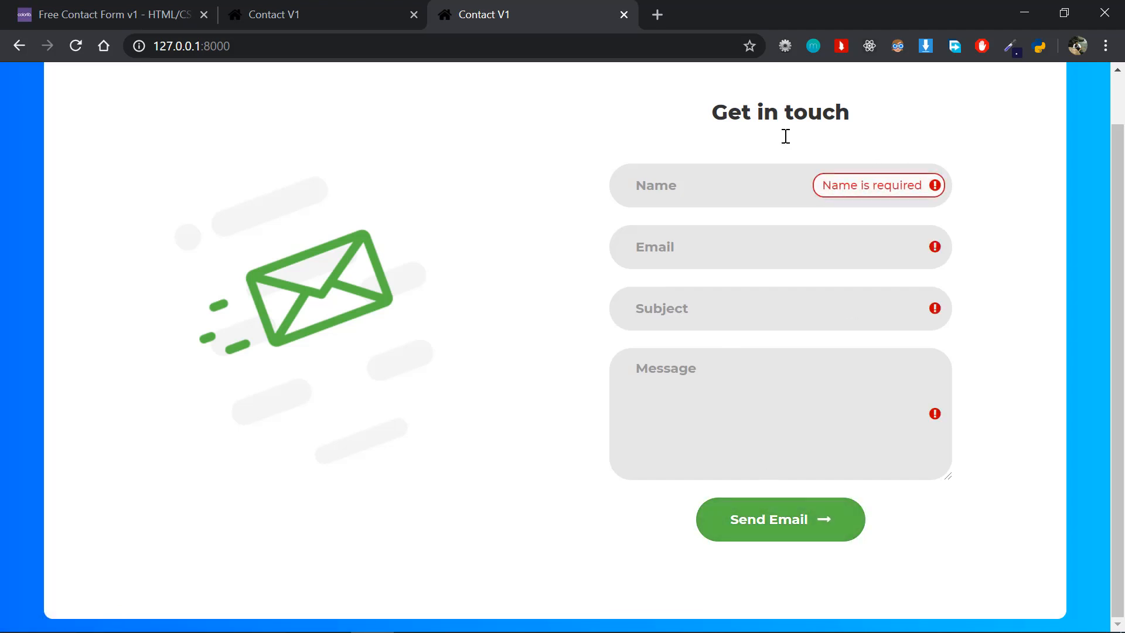
{"action": "left_click", "coordinate": [717, 185]}
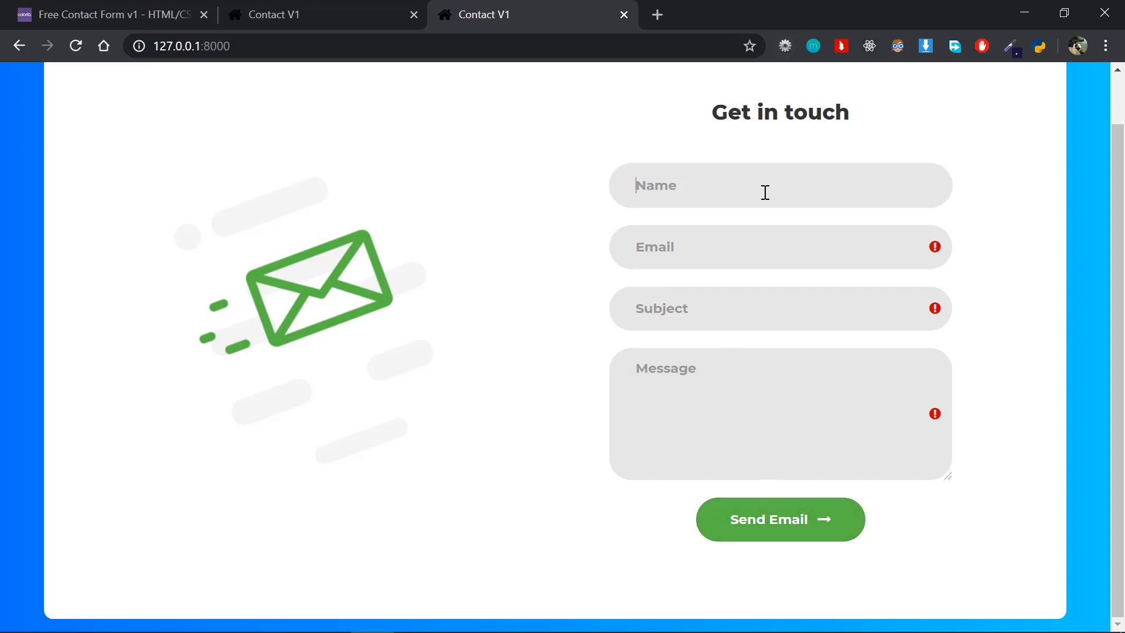
{"action": "type", "text": "kjhkjh@adc.om"}
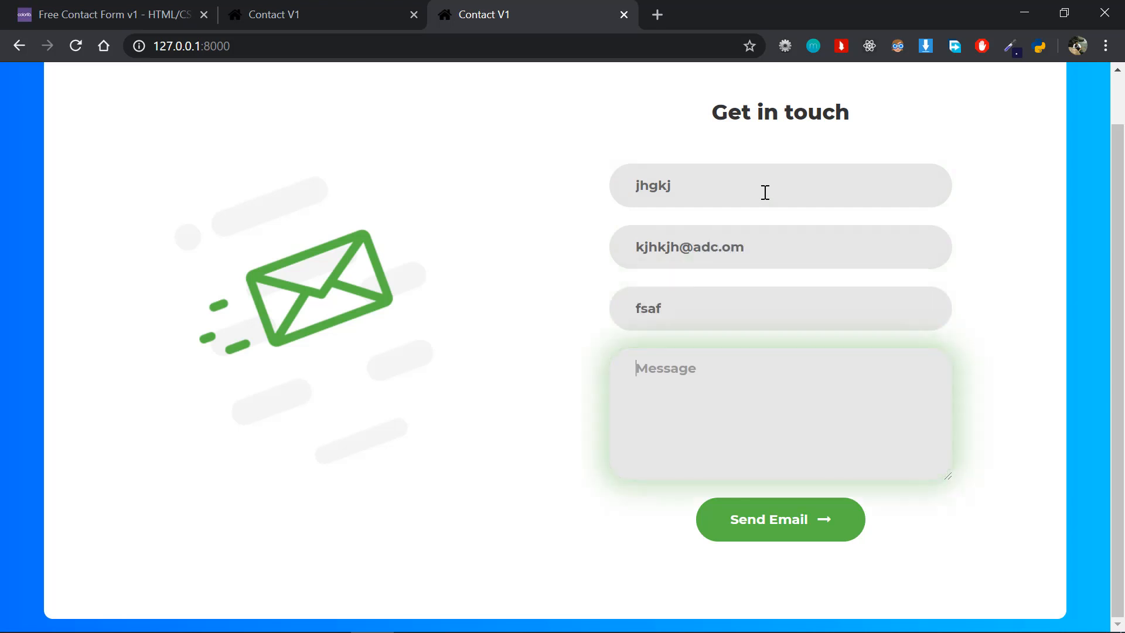
Send the filled form and confirm it redirects to an empty form, logging POST 302 then GET 200
{"action": "left_click", "coordinate": [781, 519]}
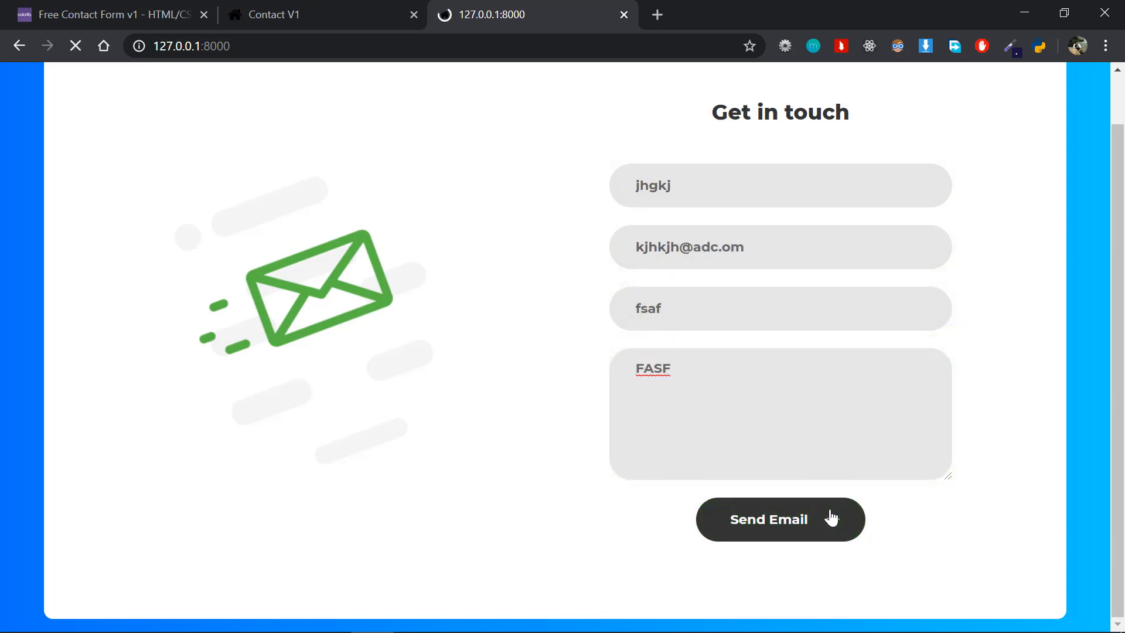
{"action": "left_click", "coordinate": [779, 519]}
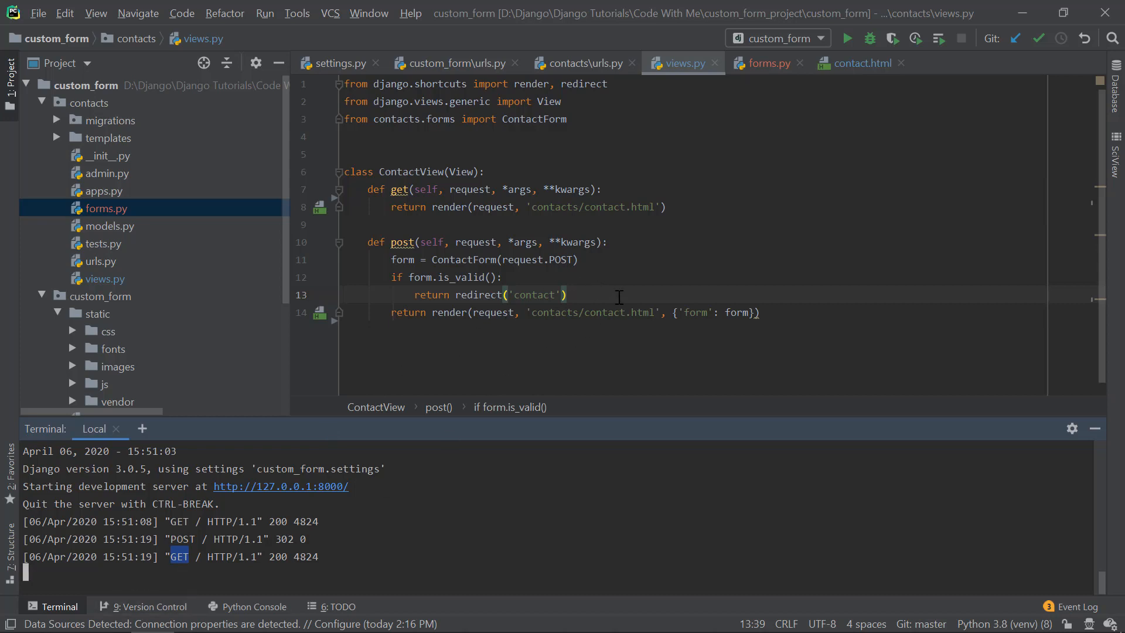
{"action": "left_click", "coordinate": [548, 311]}
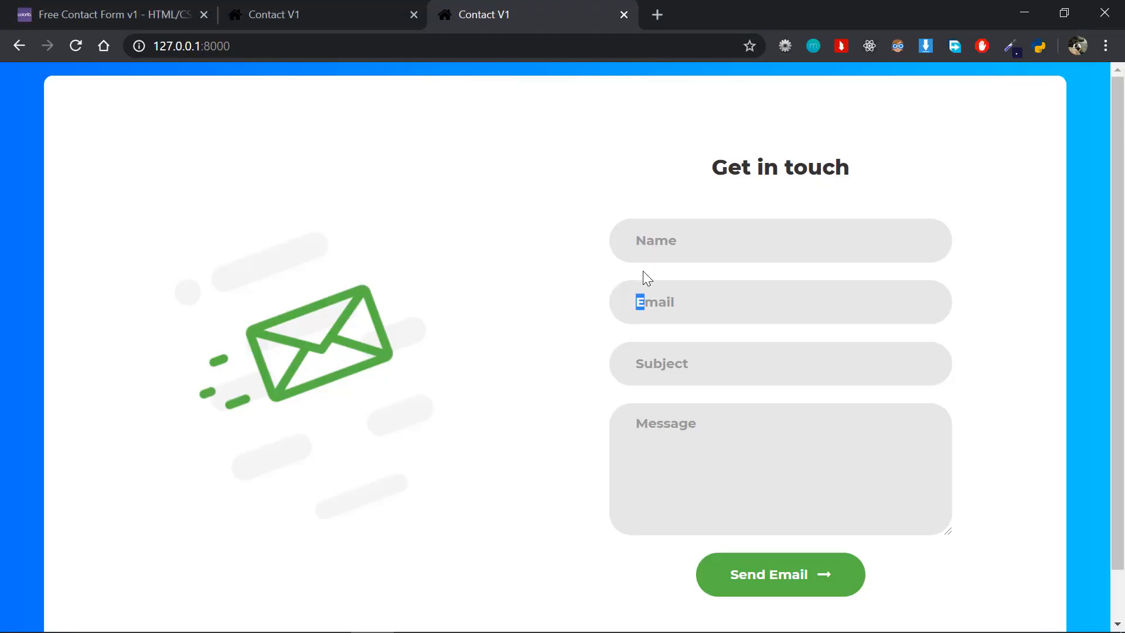
{"action": "mouse_move", "coordinate": [661, 279]}
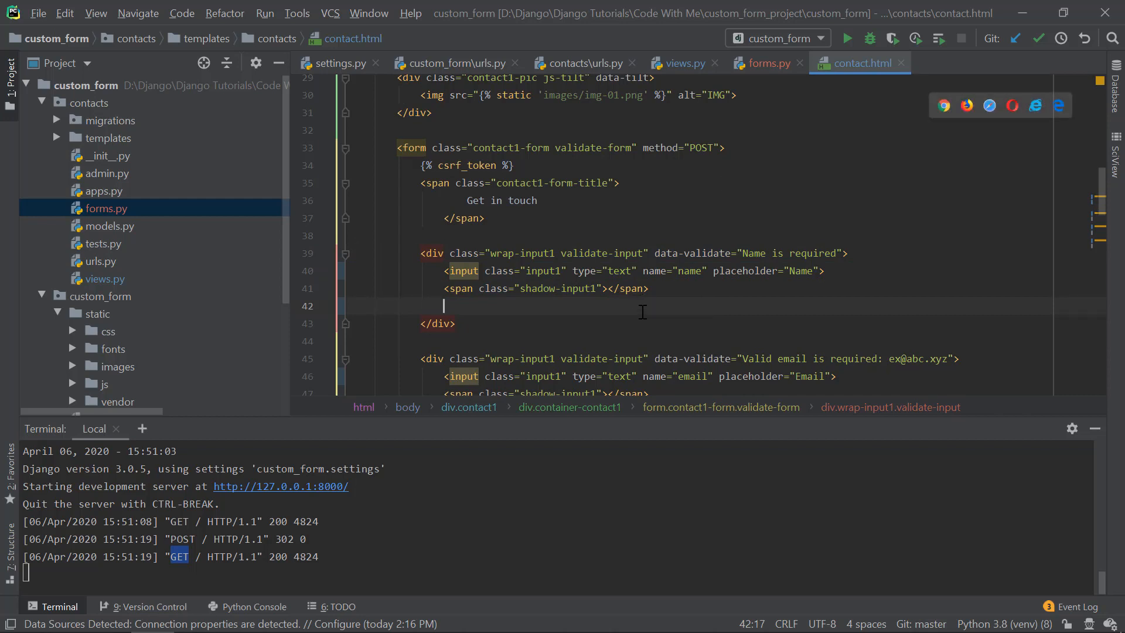
Under the name input in contact.html add {% for err in form.name.errors %}
{"action": "left_click", "coordinate": [678, 63]}
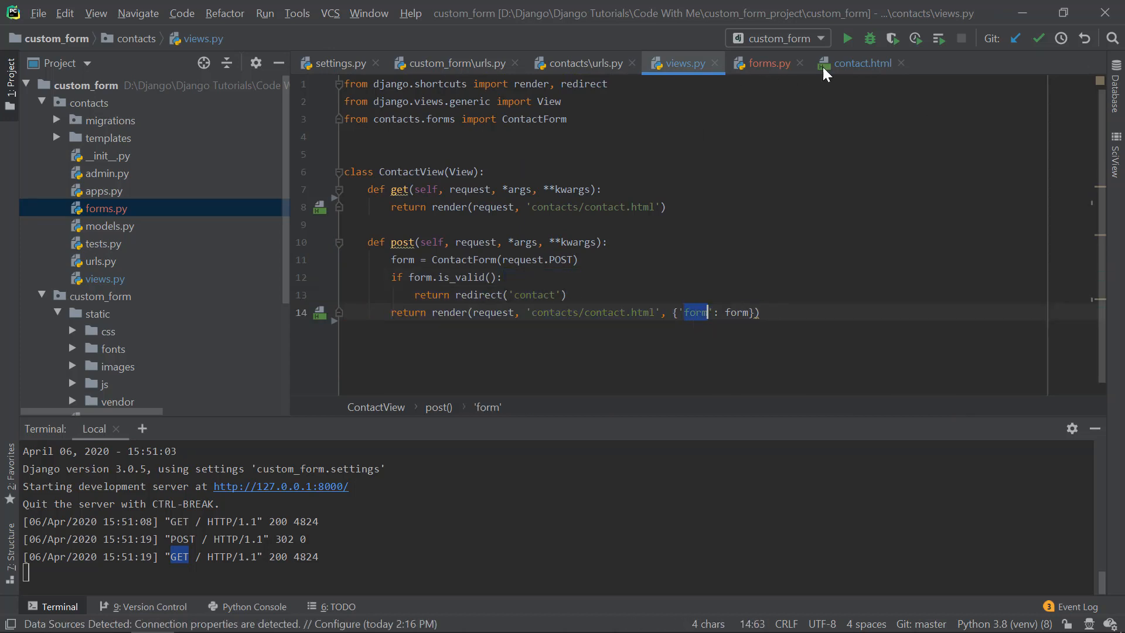
{"action": "left_click", "coordinate": [858, 63]}
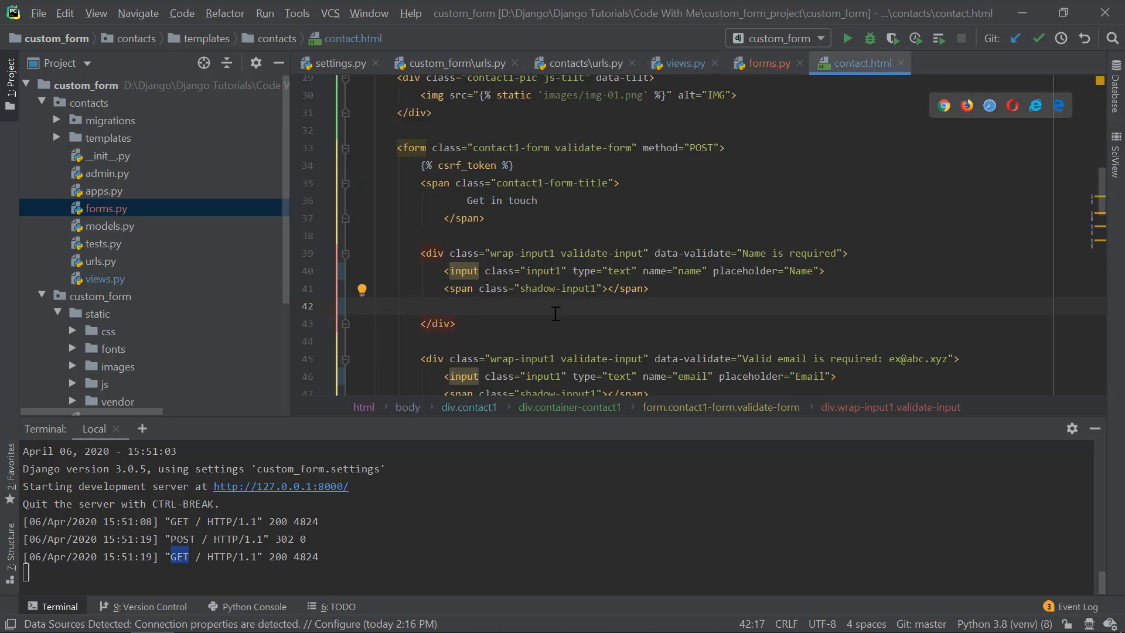
{"action": "mouse_move", "coordinate": [789, 302]}
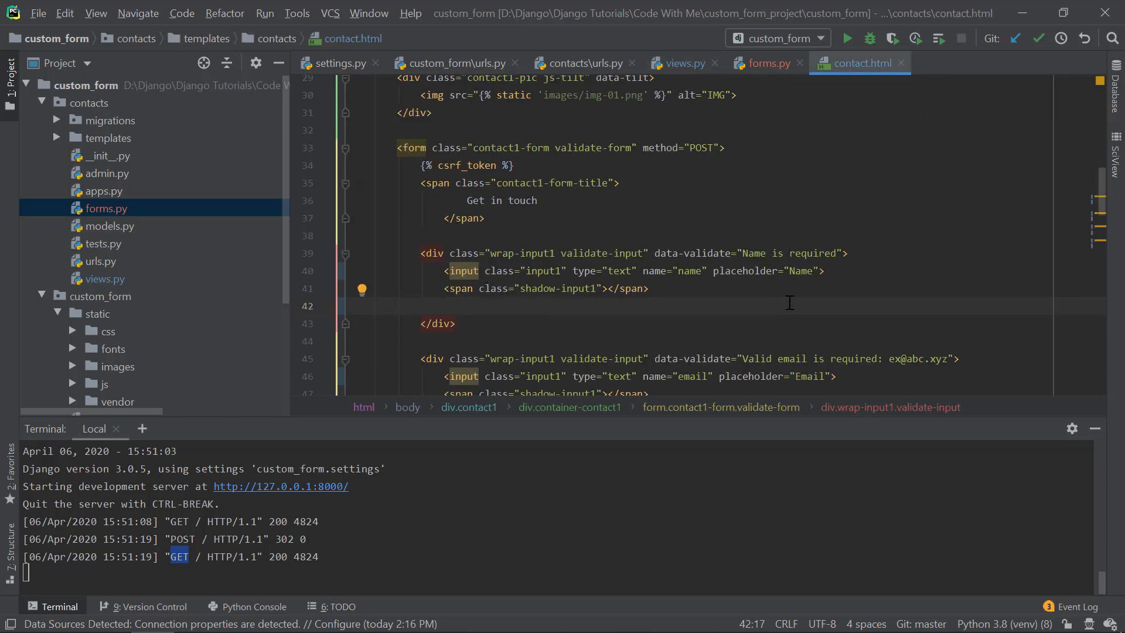
{"action": "type", "text": "{% for %}"}
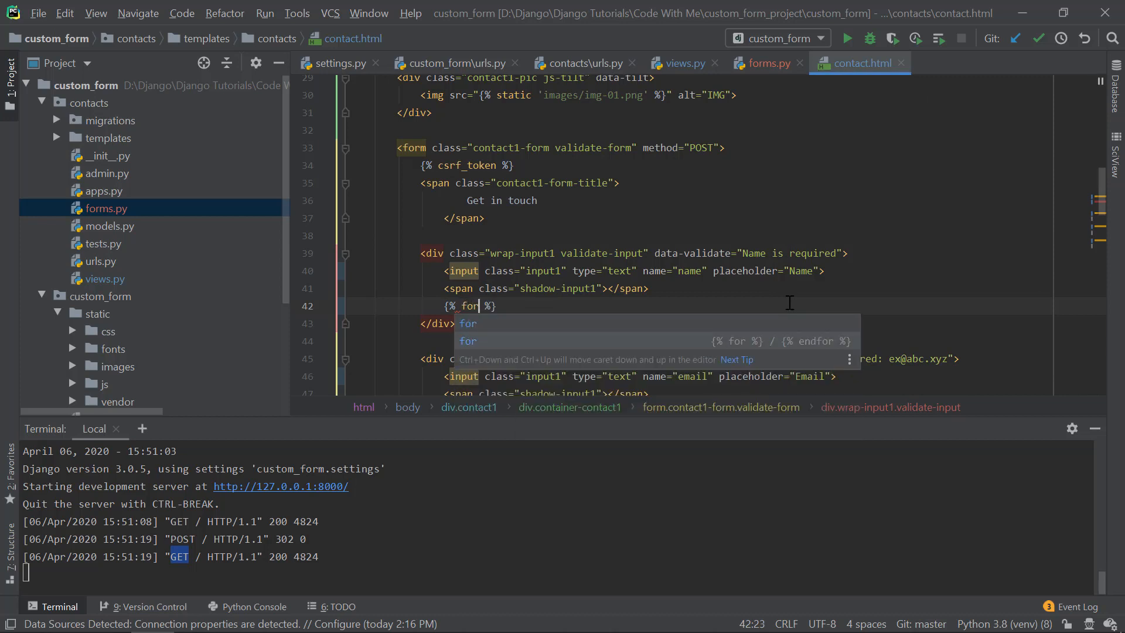
{"action": "type", "text": "err"}
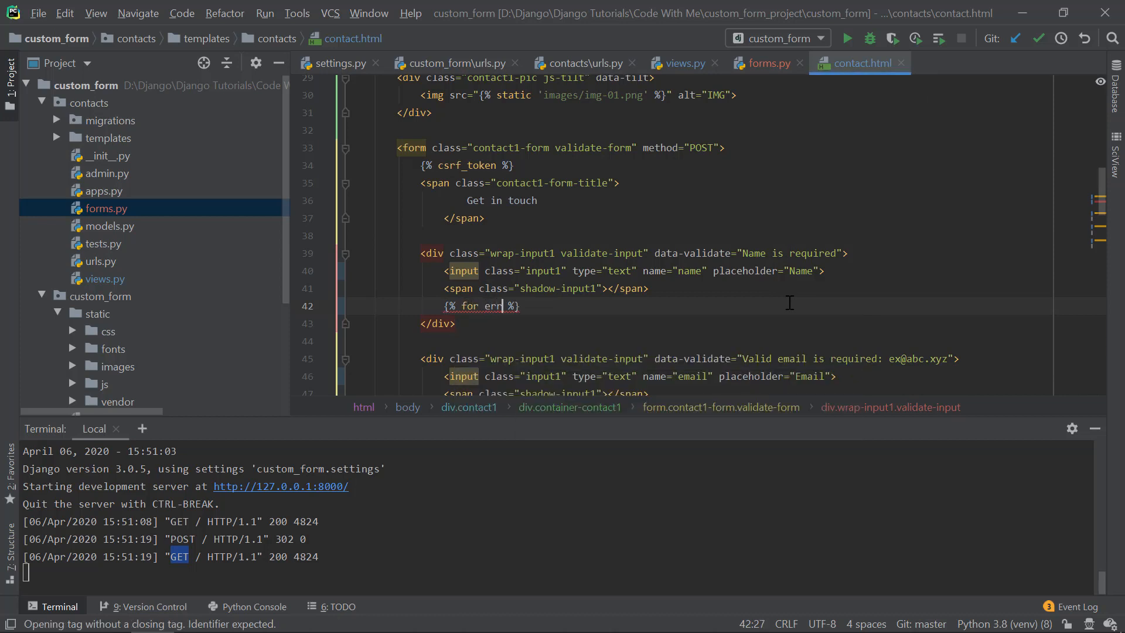
{"action": "type", "text": "in form."}
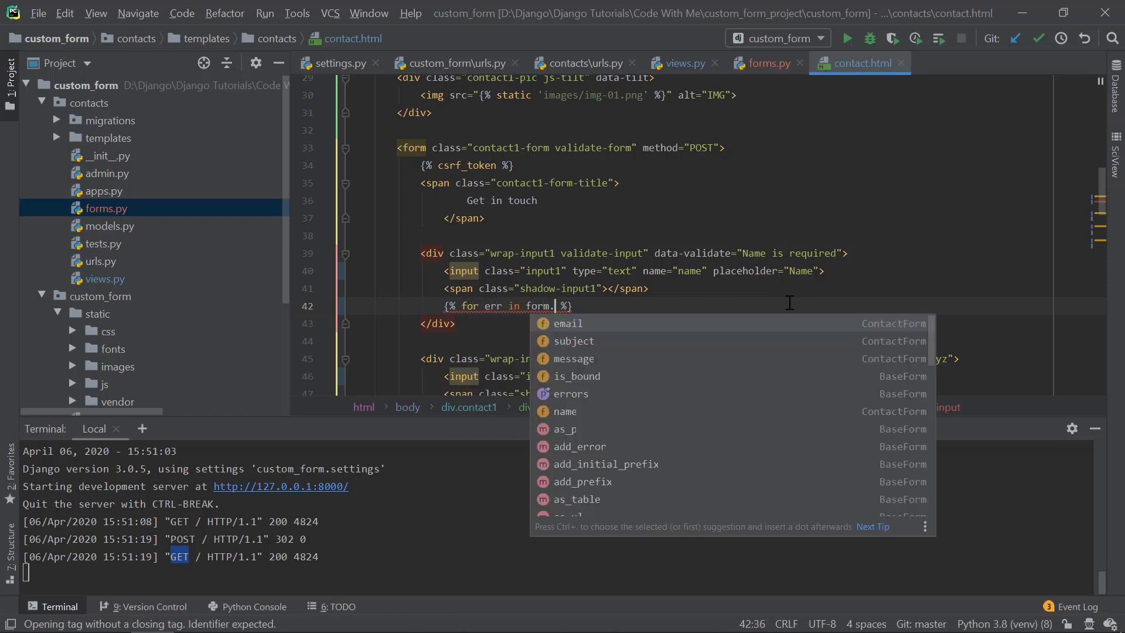
{"action": "type", "text": "name"}
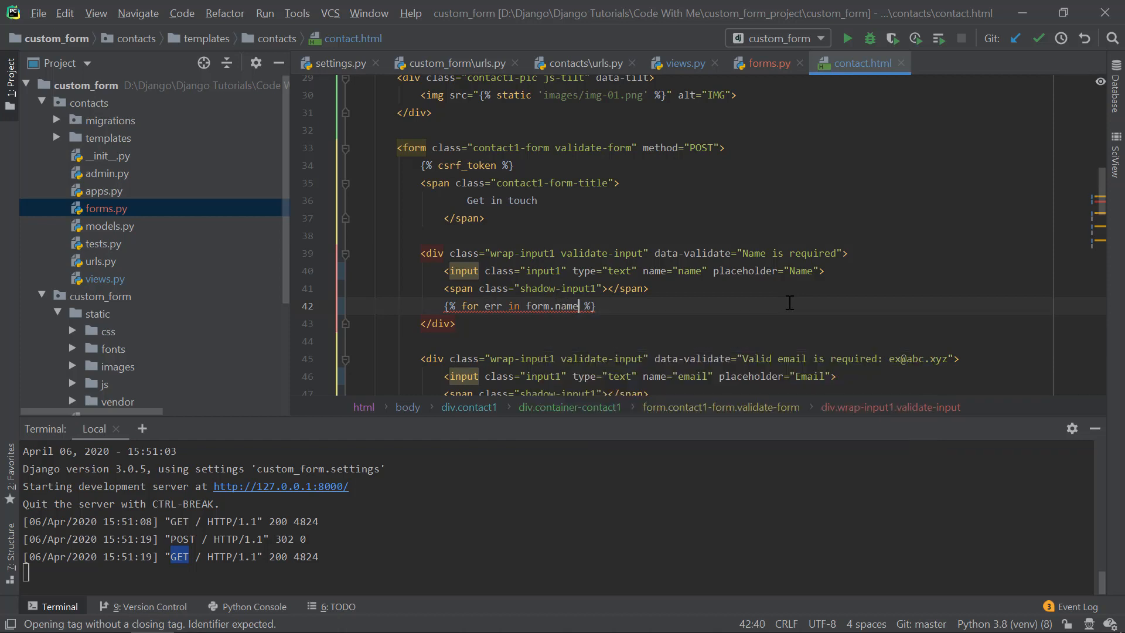
{"action": "type", "text": ".errors"}
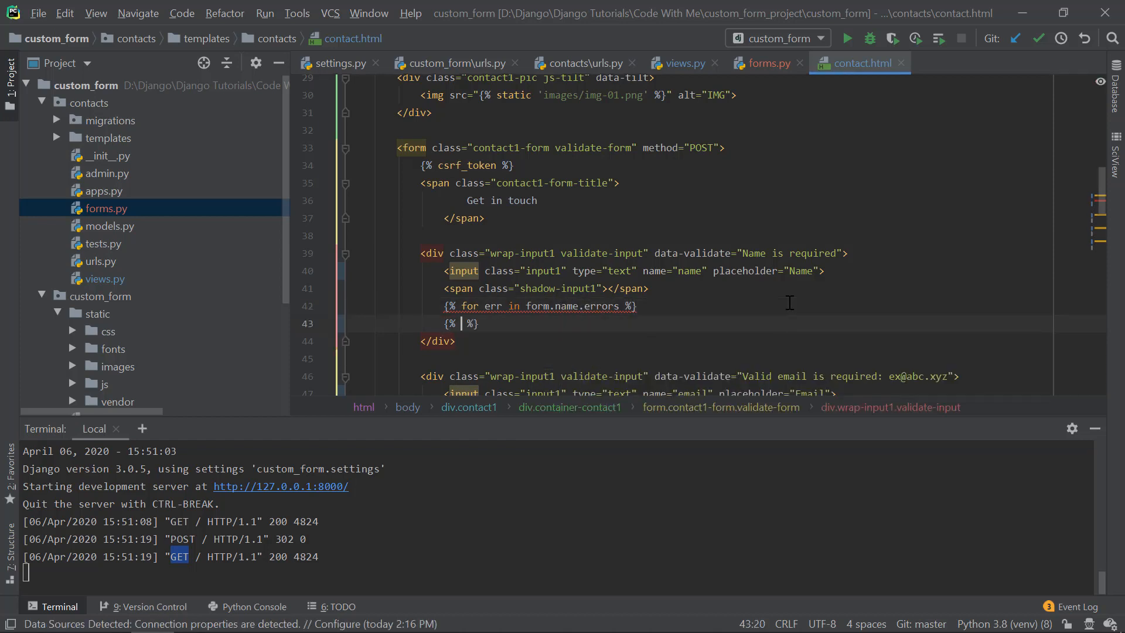
Output {{ err }} in <small class="text-danger">, close with endfor, and repeat for email and subject
{"action": "double_click", "coordinate": [565, 305]}
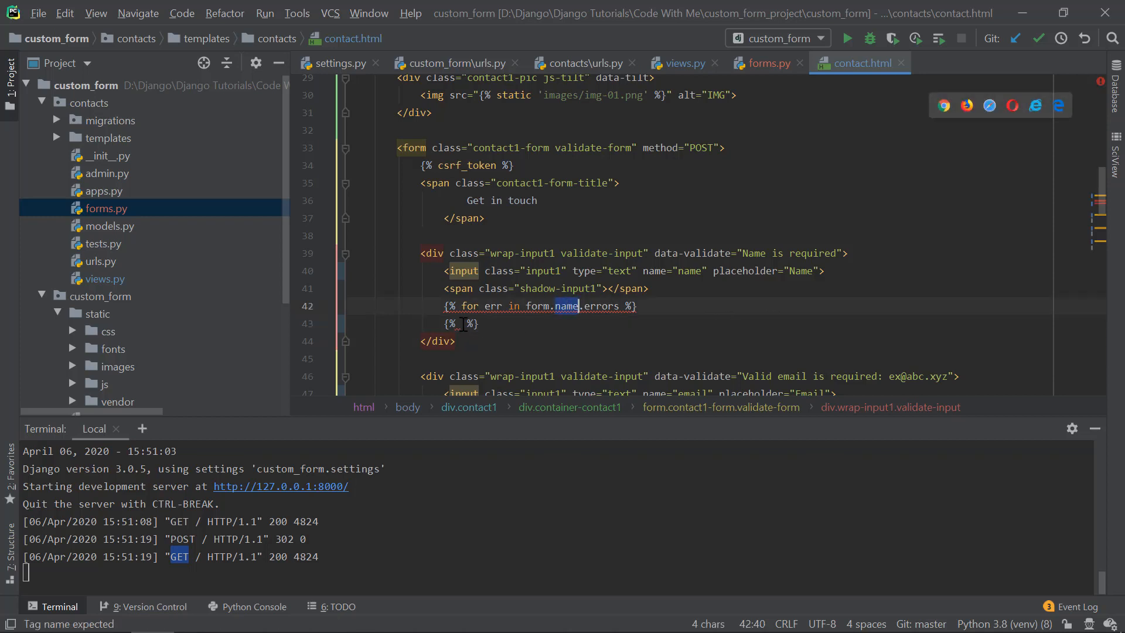
{"action": "type", "text": "endfor"}
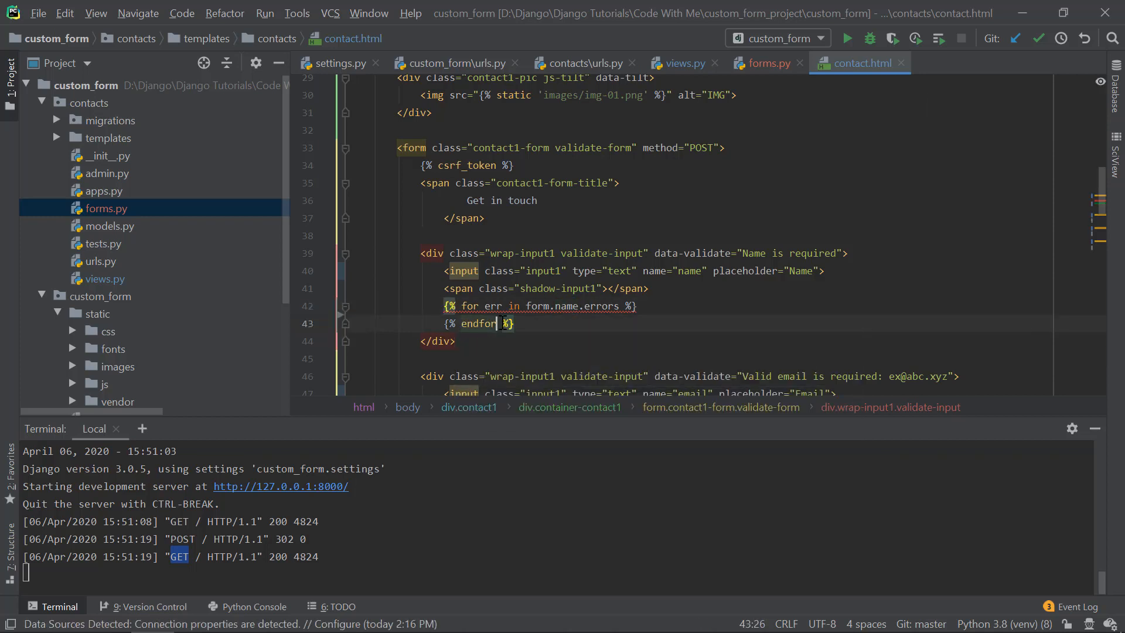
{"action": "type", "text": "<small class=\"text-danger\"></small>"}
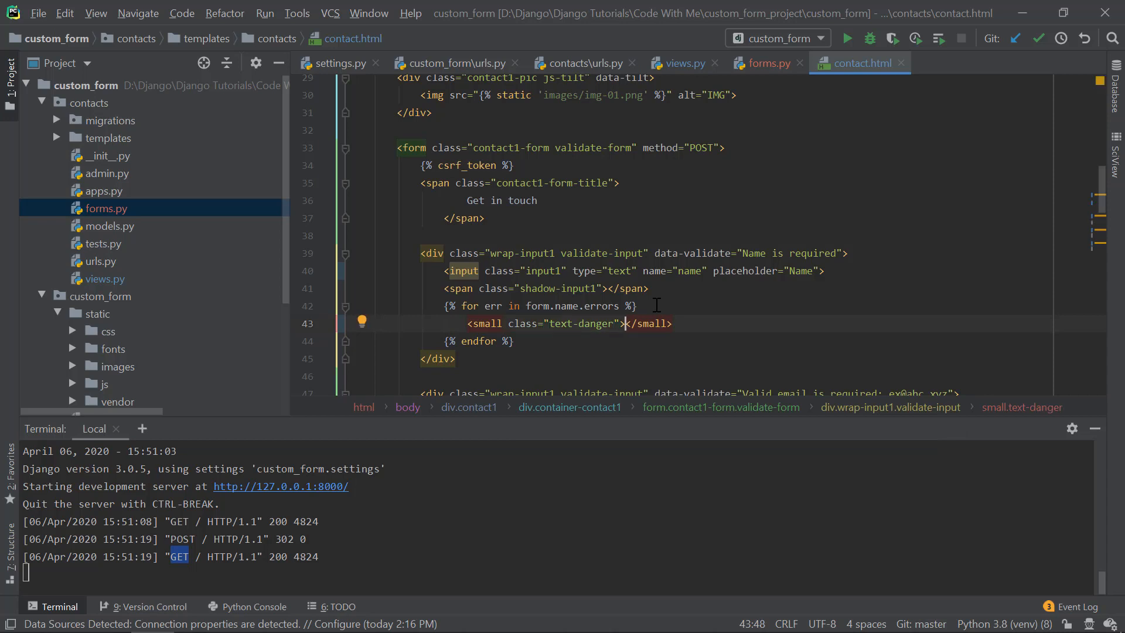
{"action": "type", "text": "{{ err"}
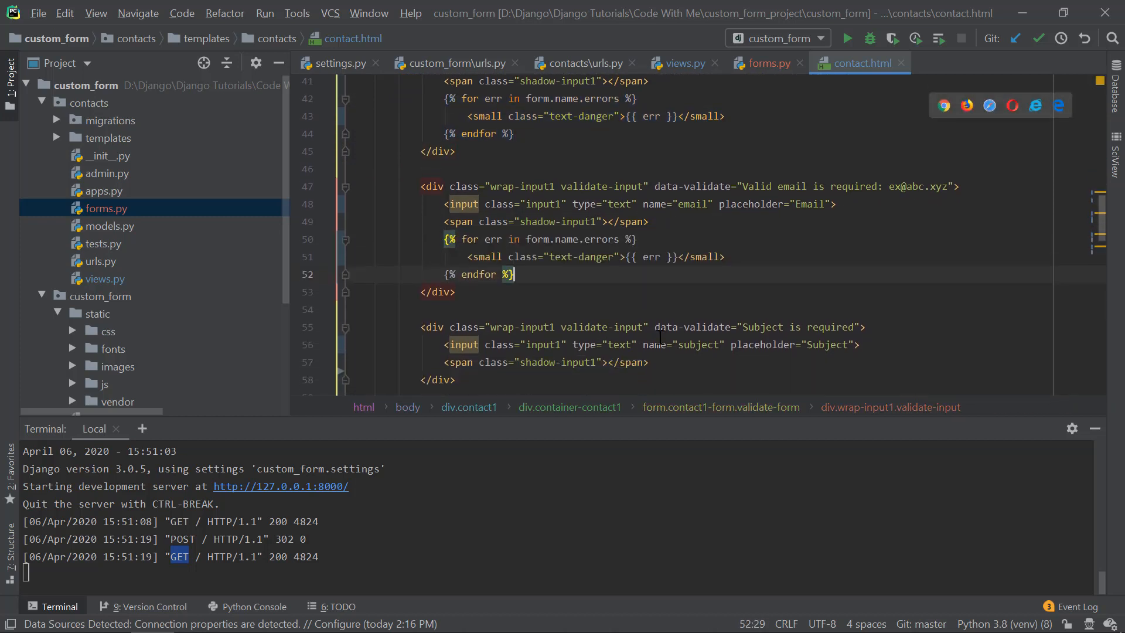
{"action": "scroll", "scroll_direction": "down", "scroll_amount": 3}
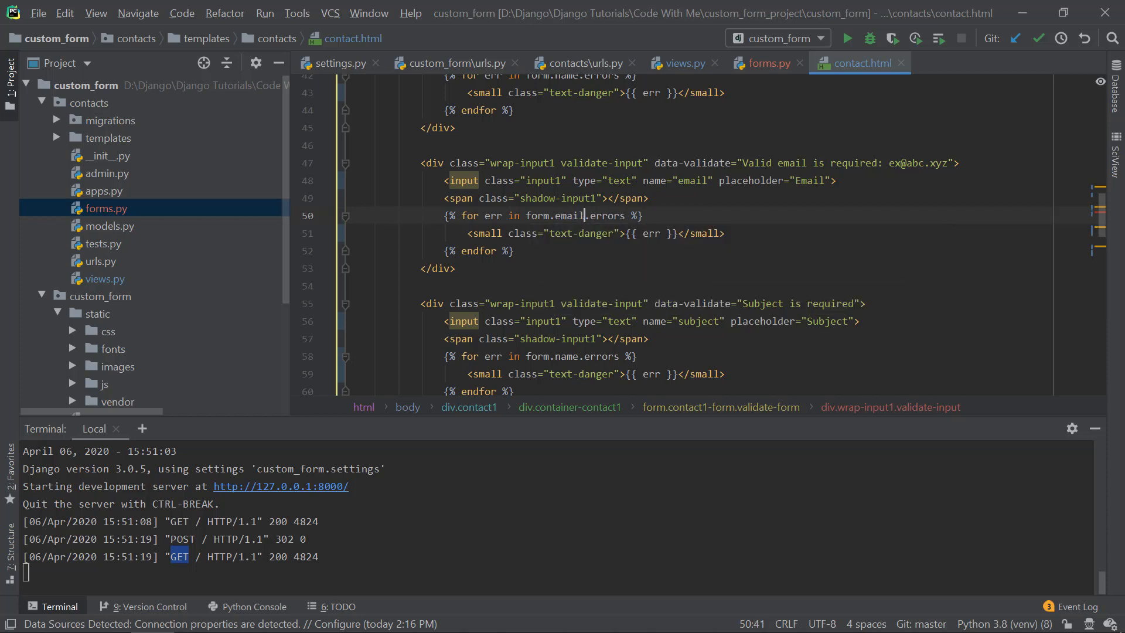
{"action": "double_click", "coordinate": [567, 356]}
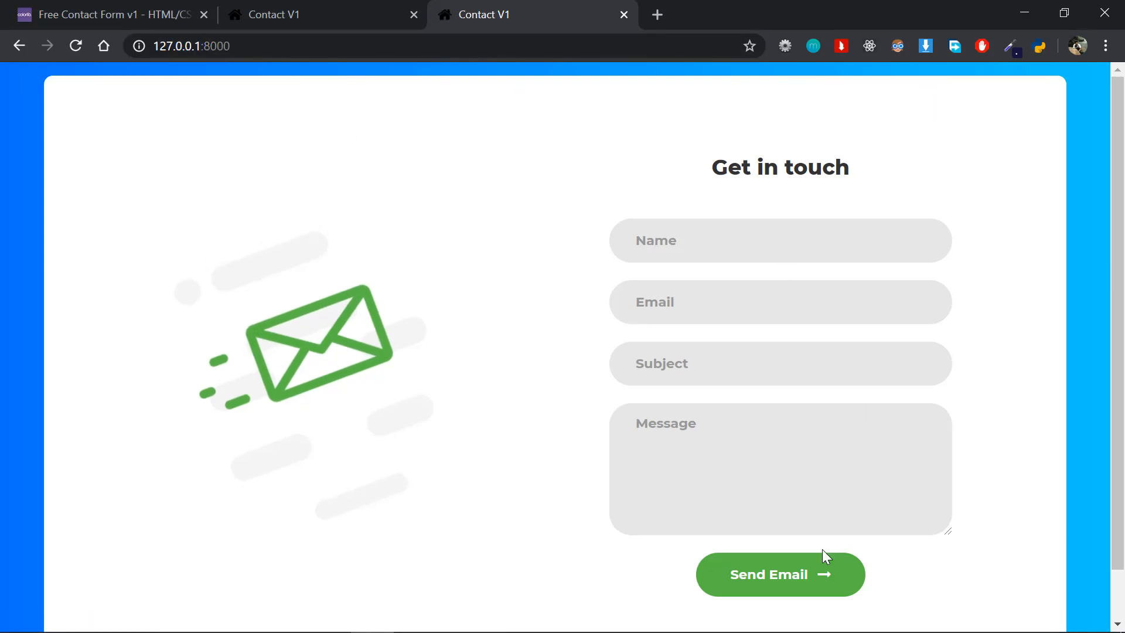
Disable JavaScript via Web Developer, reload and send the empty form so every field shows 'This field is required.'
{"action": "left_click", "coordinate": [779, 574]}
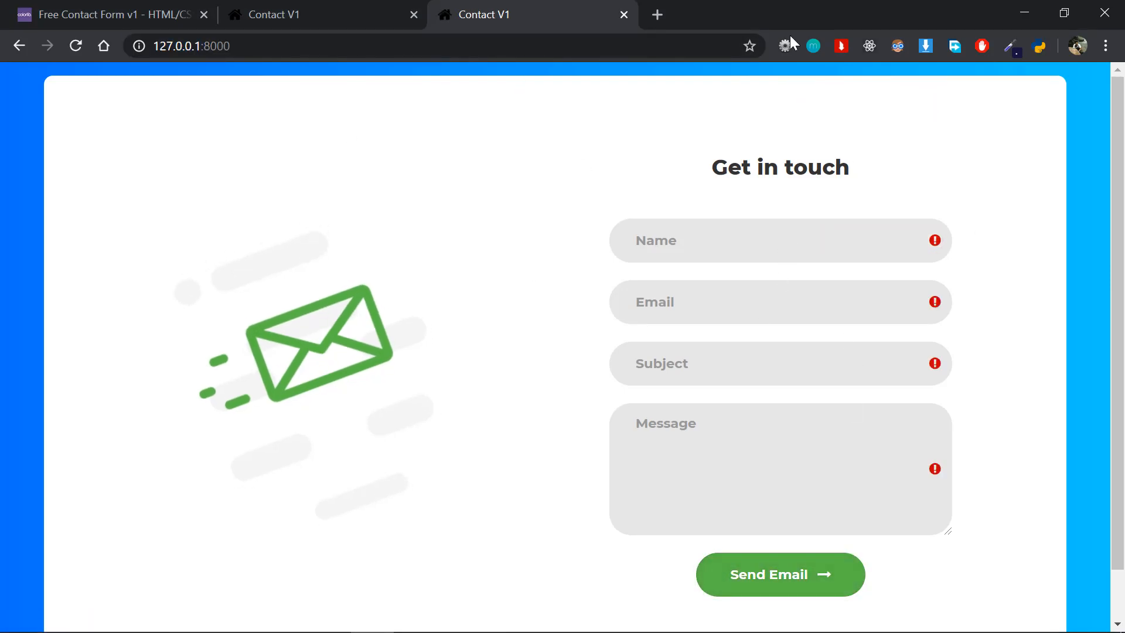
{"action": "left_click", "coordinate": [784, 46]}
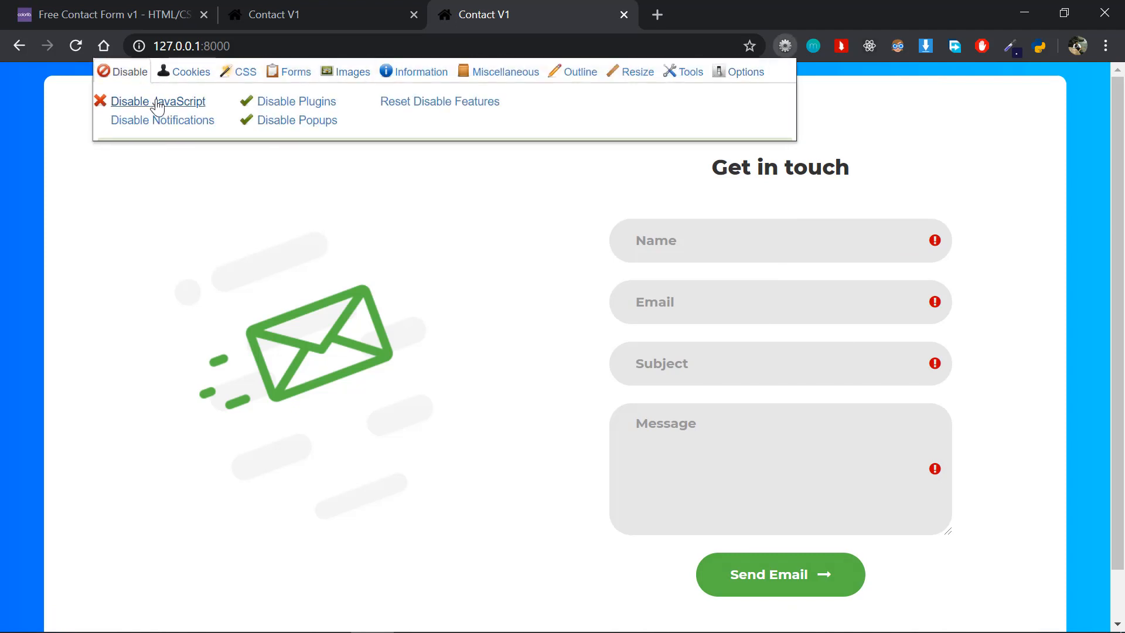
{"action": "left_click", "coordinate": [158, 101]}
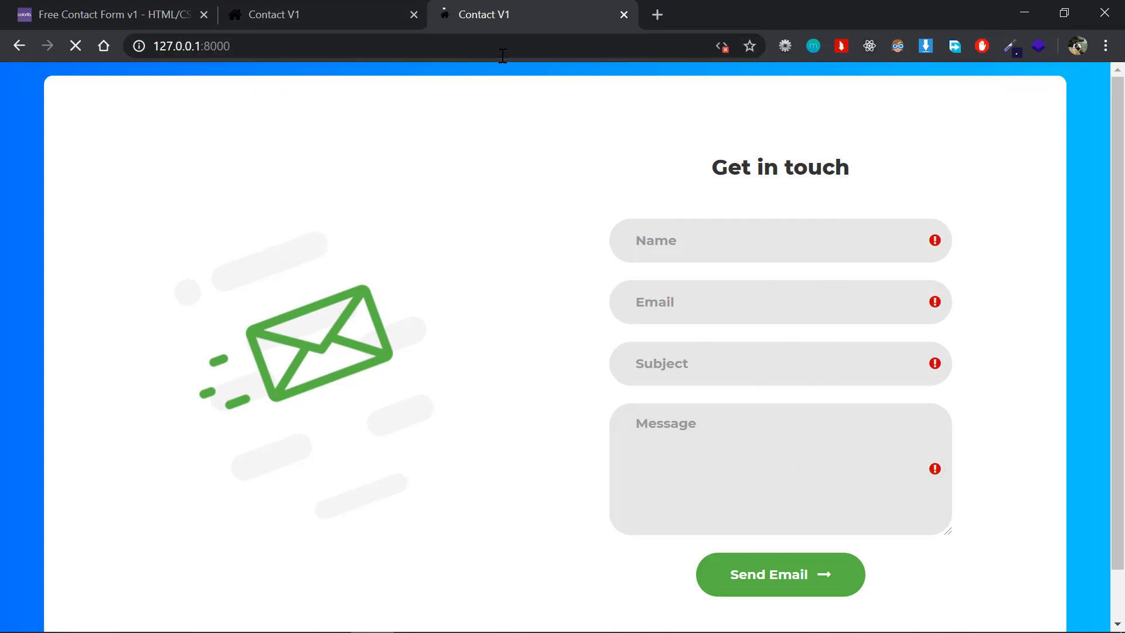
{"action": "left_click", "coordinate": [780, 574]}
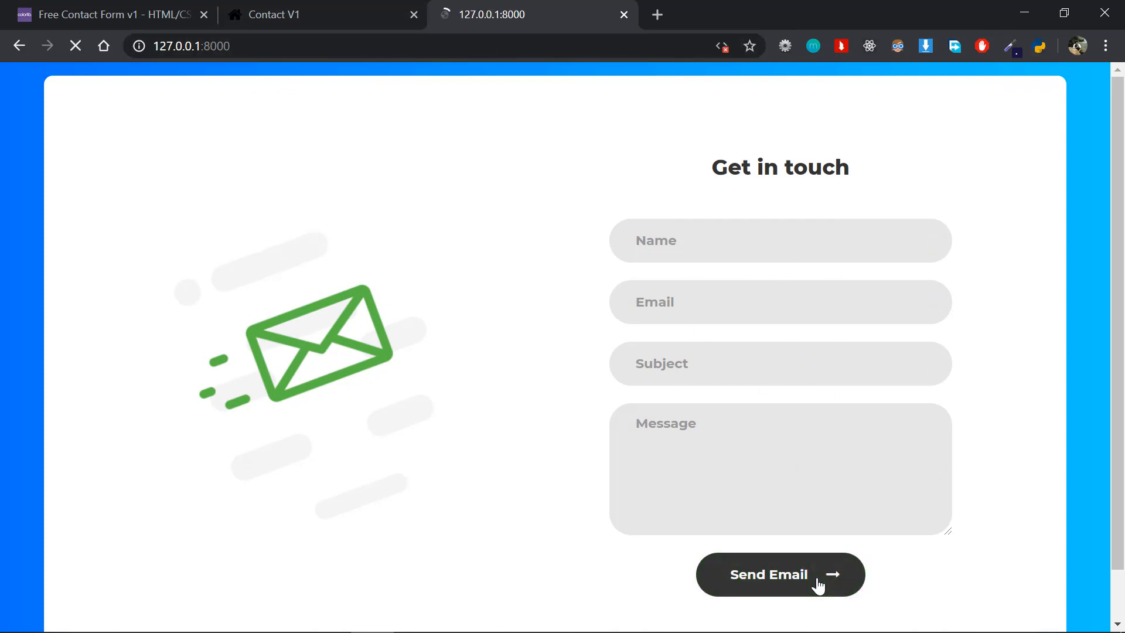
{"action": "left_click", "coordinate": [779, 574]}
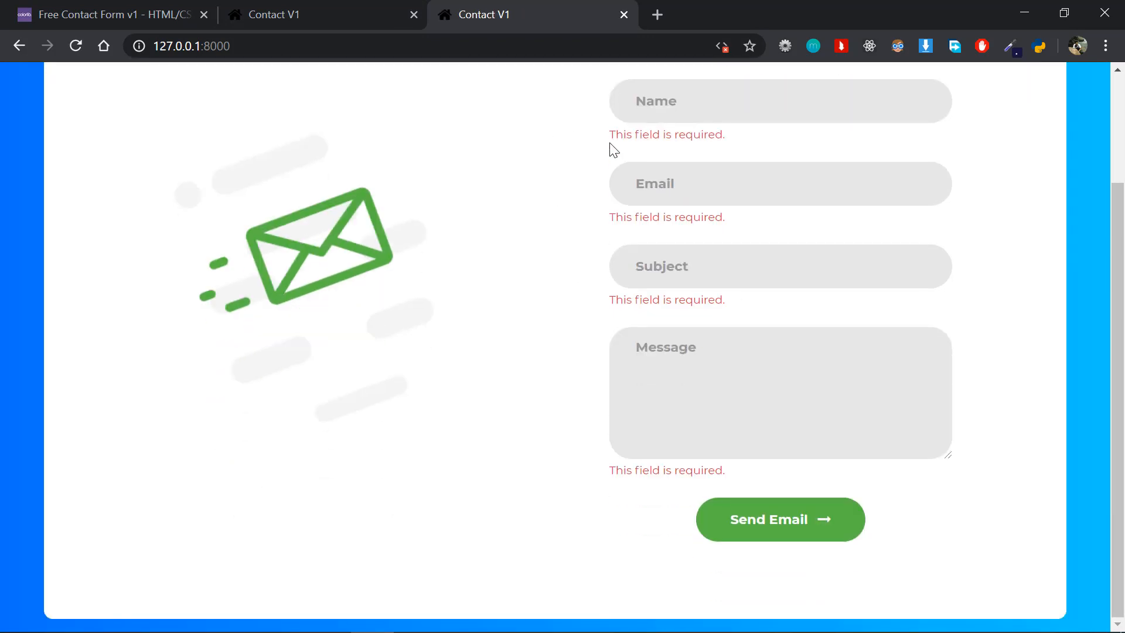
{"action": "mouse_move", "coordinate": [624, 218]}
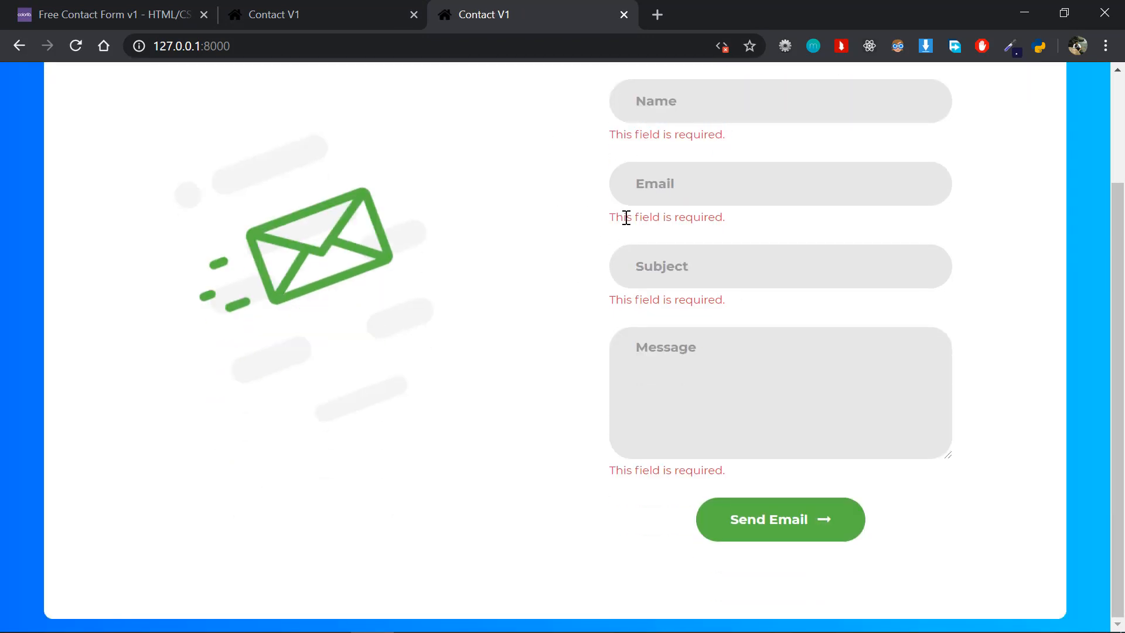
{"action": "mouse_move", "coordinate": [613, 133]}
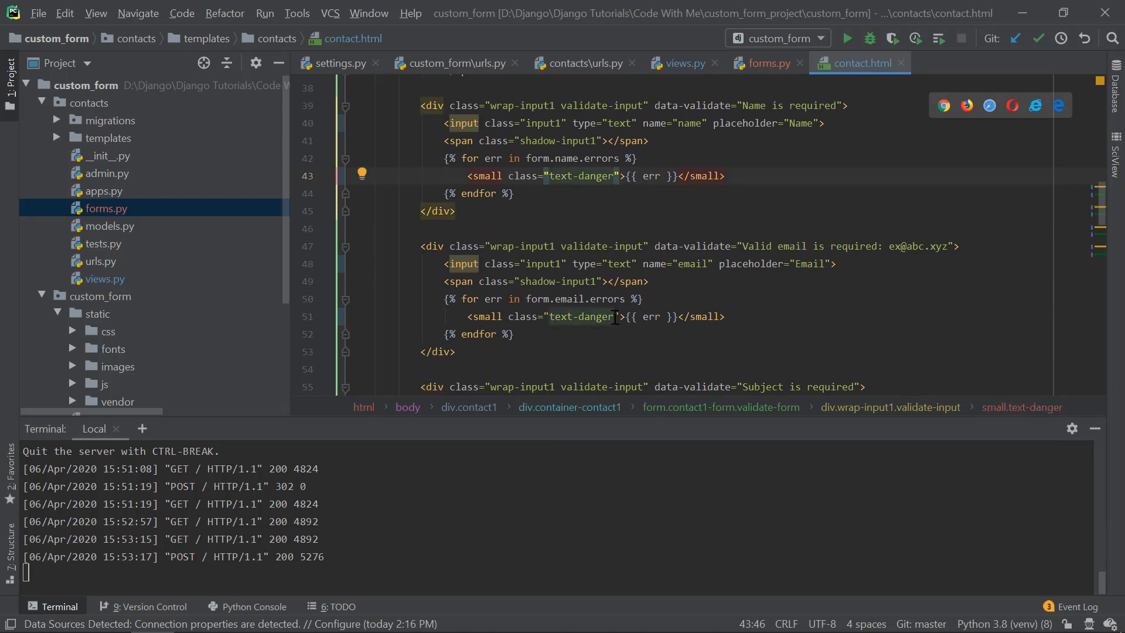
Add the ml-2 class after text-danger on each <small> error tag with multiple carets
{"action": "scroll", "scroll_direction": "down", "scroll_amount": 3}
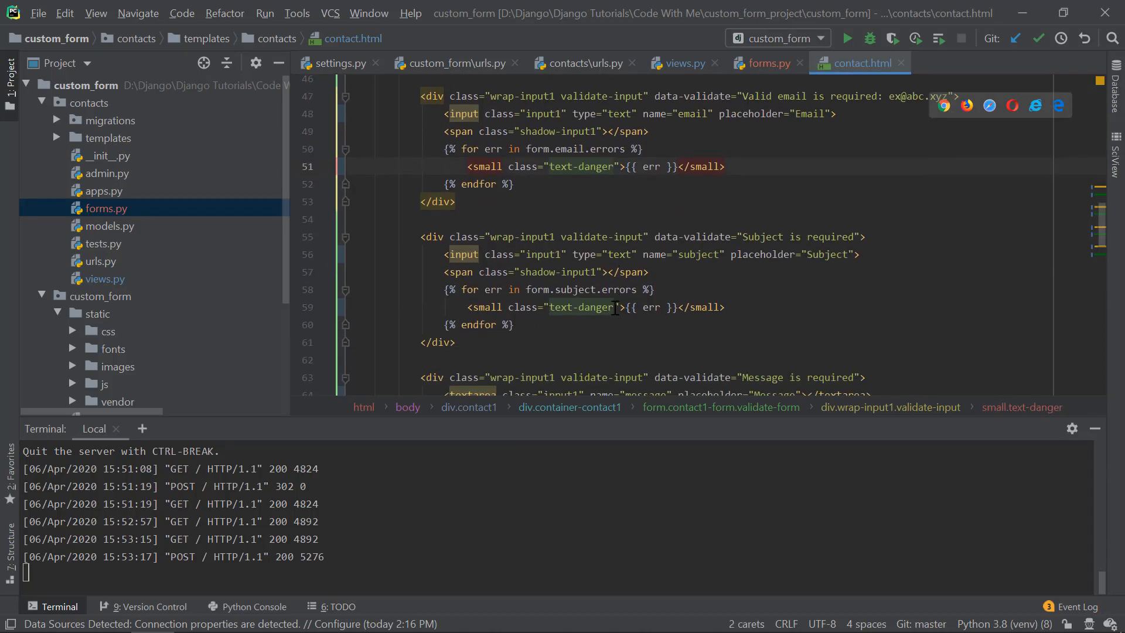
{"action": "scroll", "scroll_direction": "down", "scroll_amount": 3}
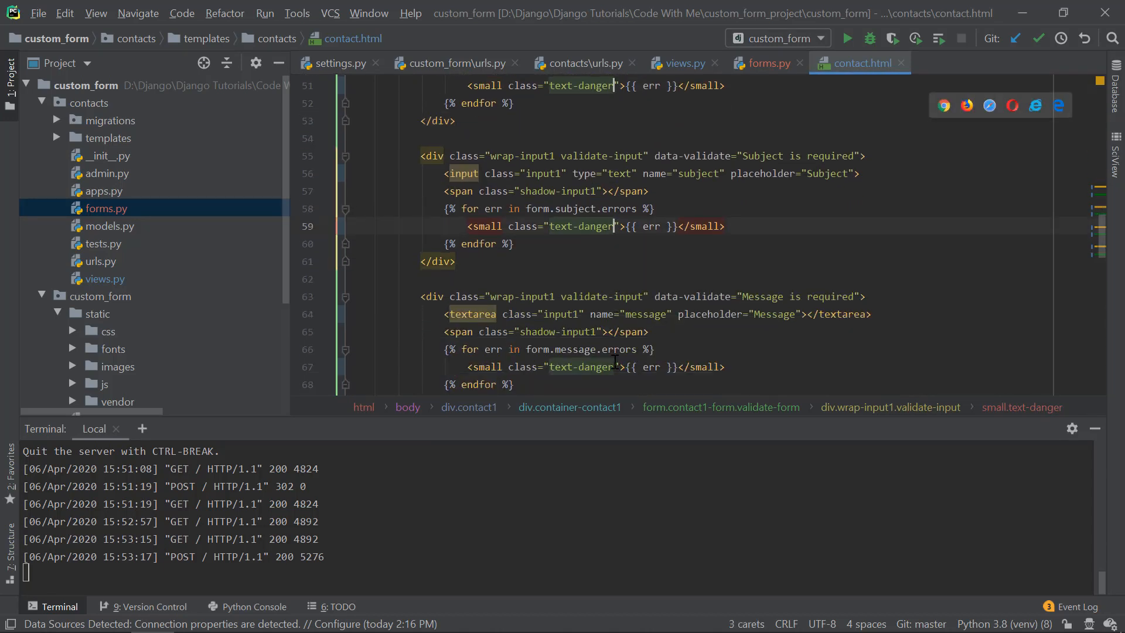
{"action": "type", "text": "m"}
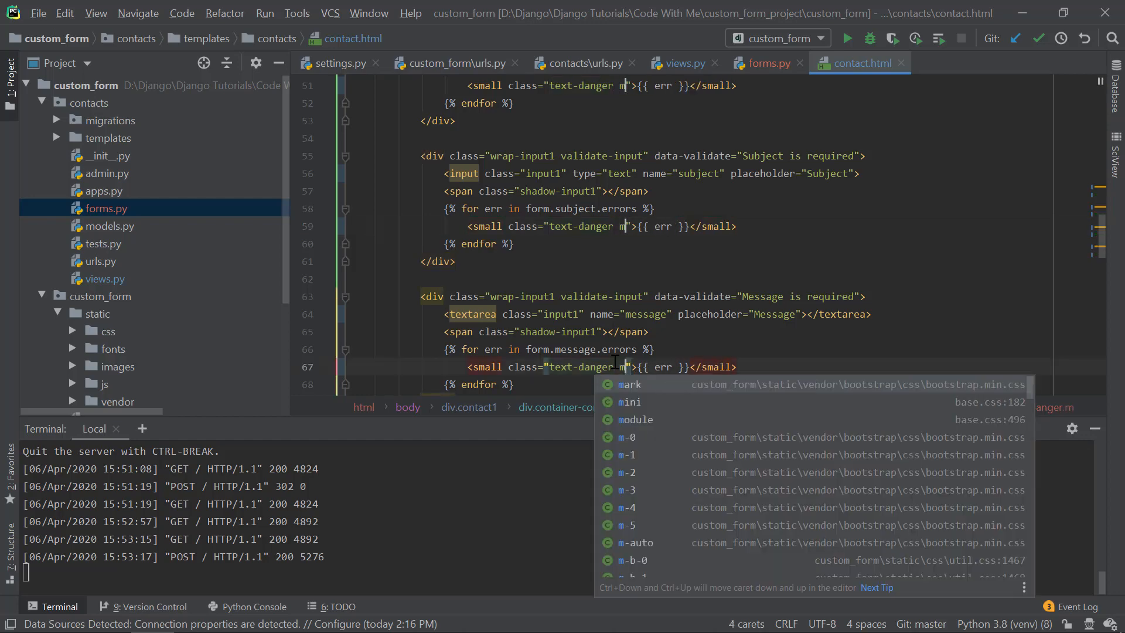
{"action": "type", "text": "l-2"}
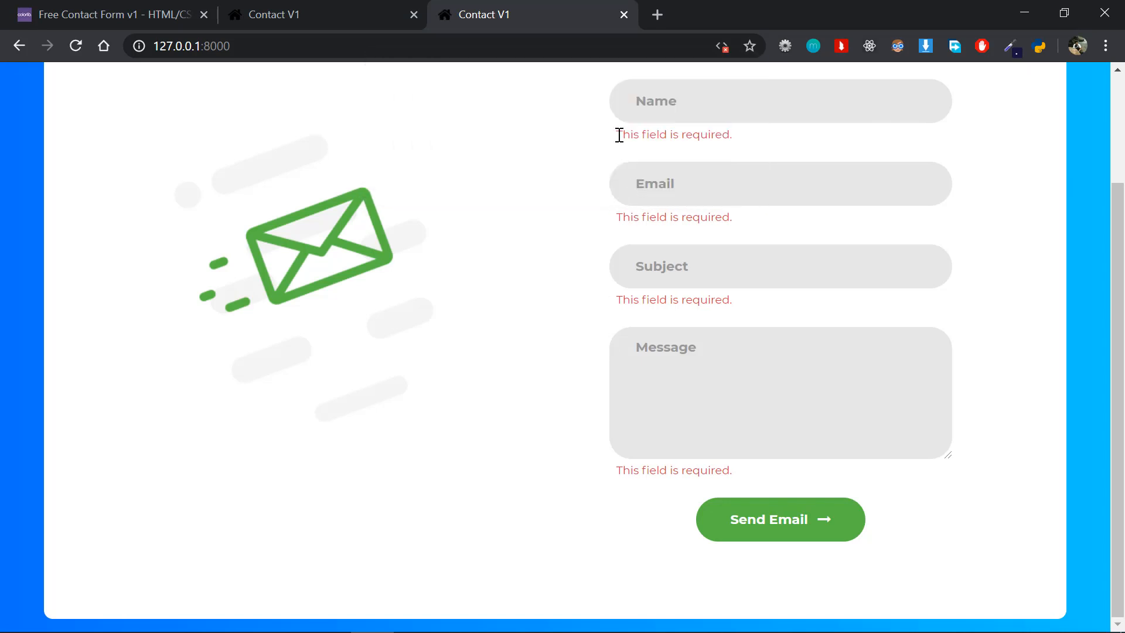
{"action": "scroll", "scroll_direction": "up", "scroll_amount": 3}
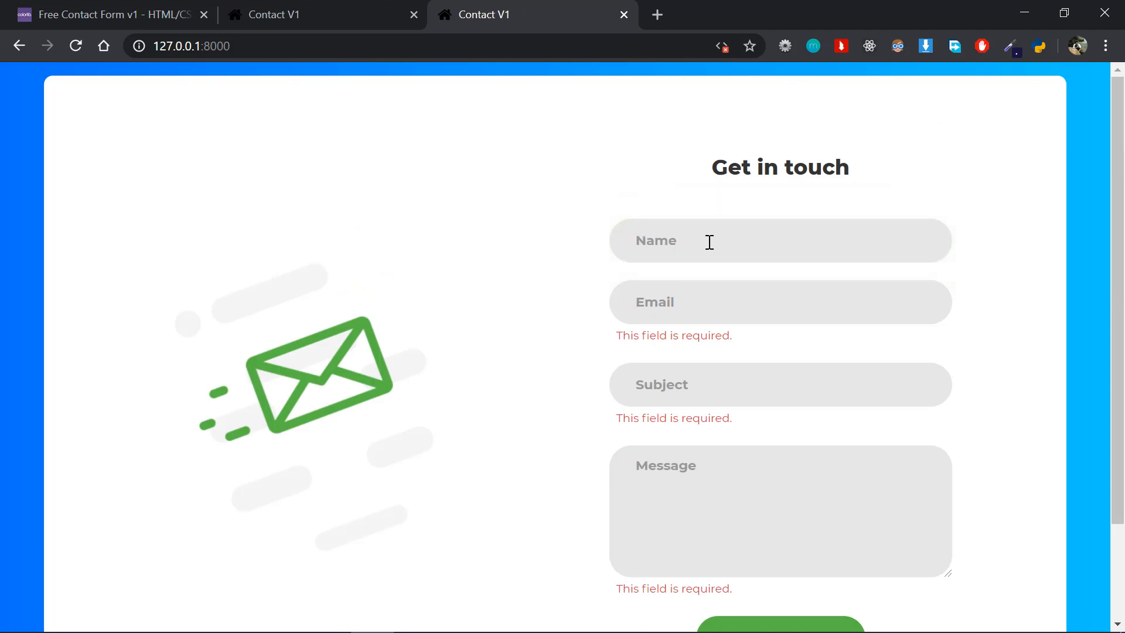
Send name afsadf with invalid email dasf, getting 'Enter a valid email address.' while the values are cleared
{"action": "type", "text": "afsadf"}
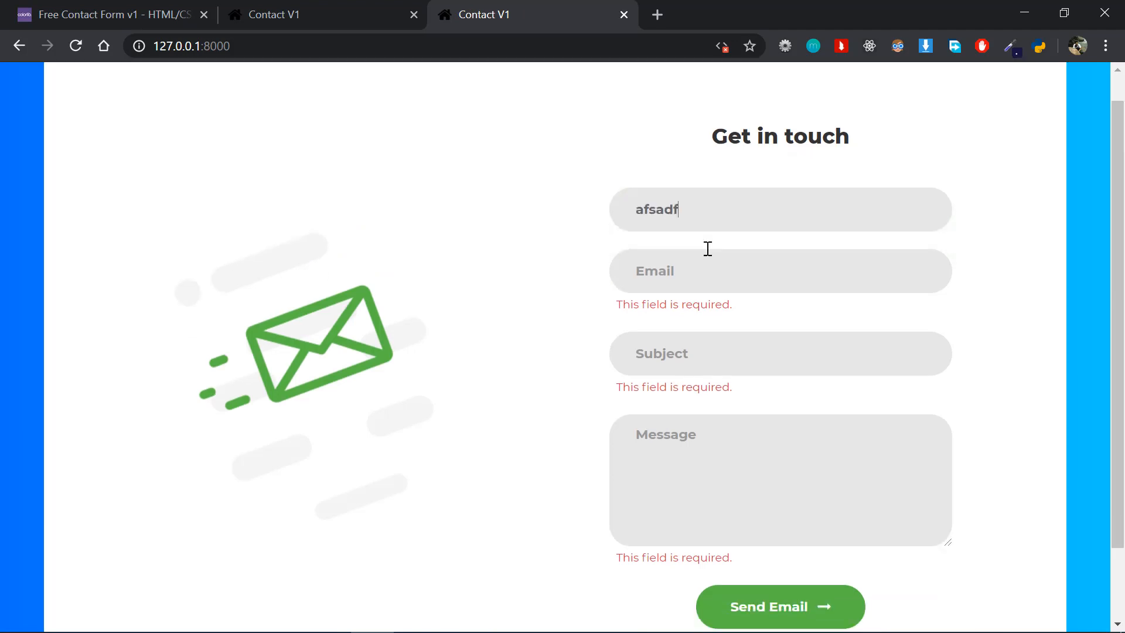
{"action": "type", "text": "dasf"}
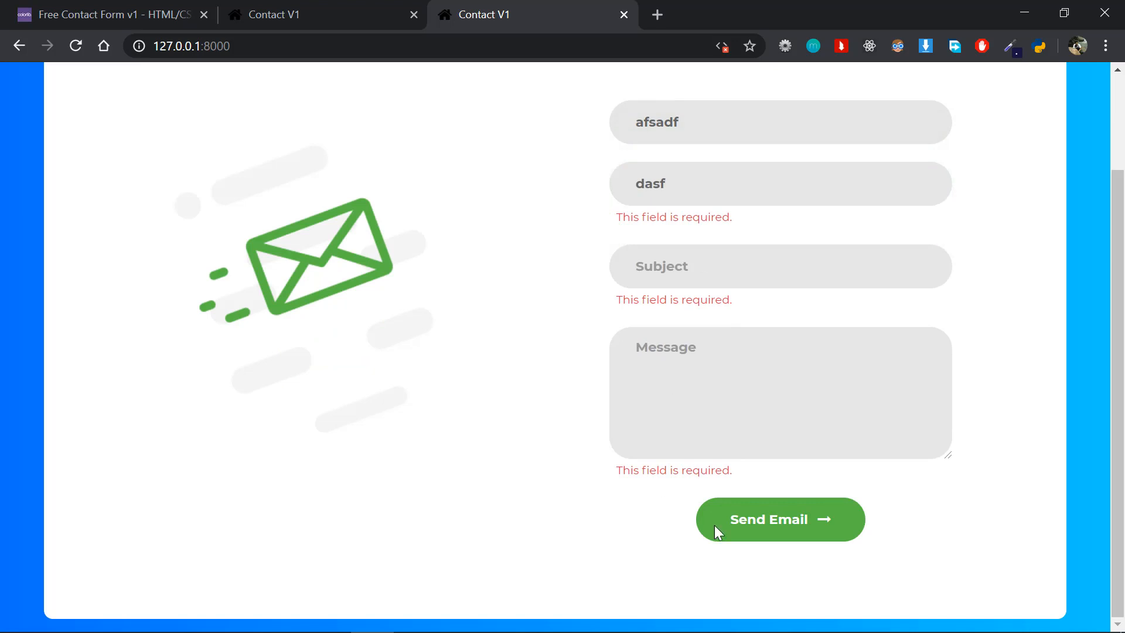
{"action": "left_click", "coordinate": [779, 519]}
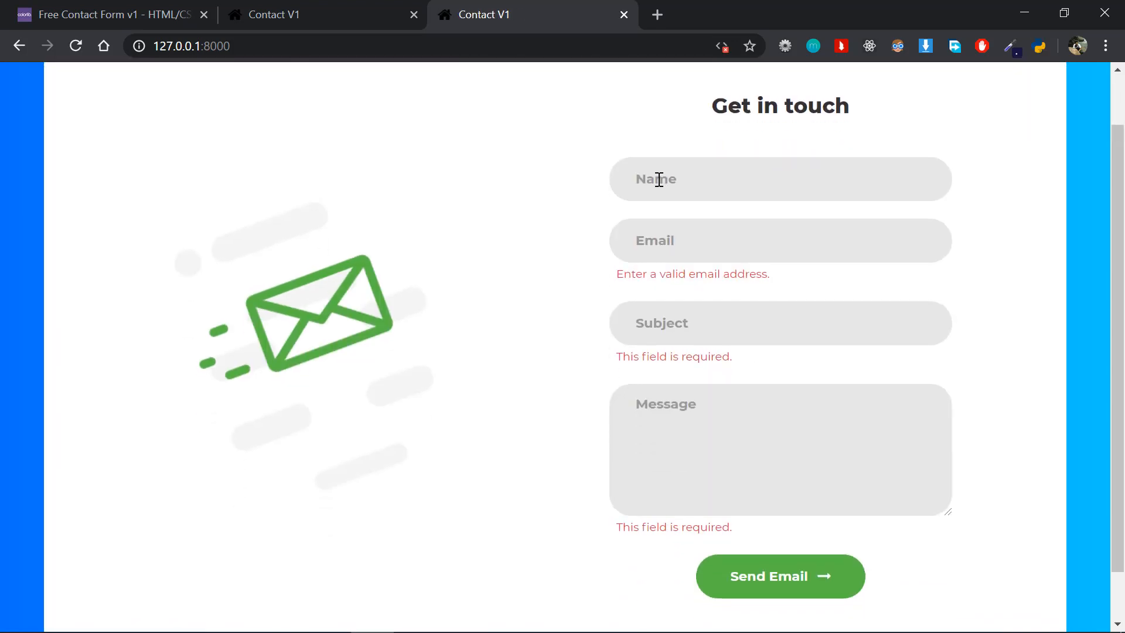
{"action": "mouse_move", "coordinate": [710, 233]}
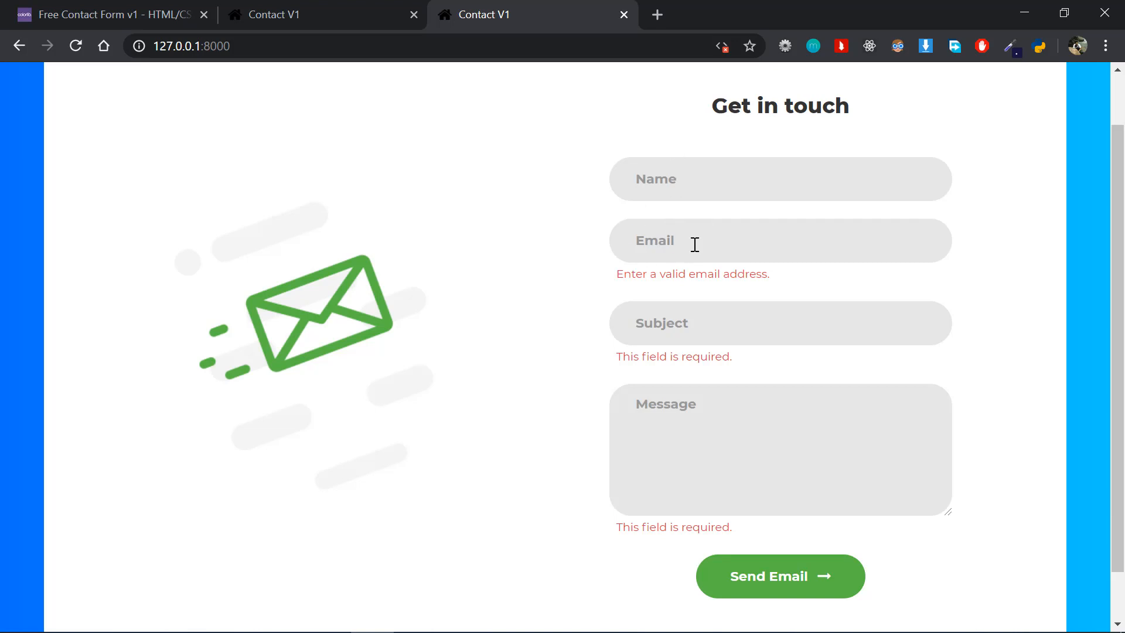
{"action": "left_click", "coordinate": [780, 178]}
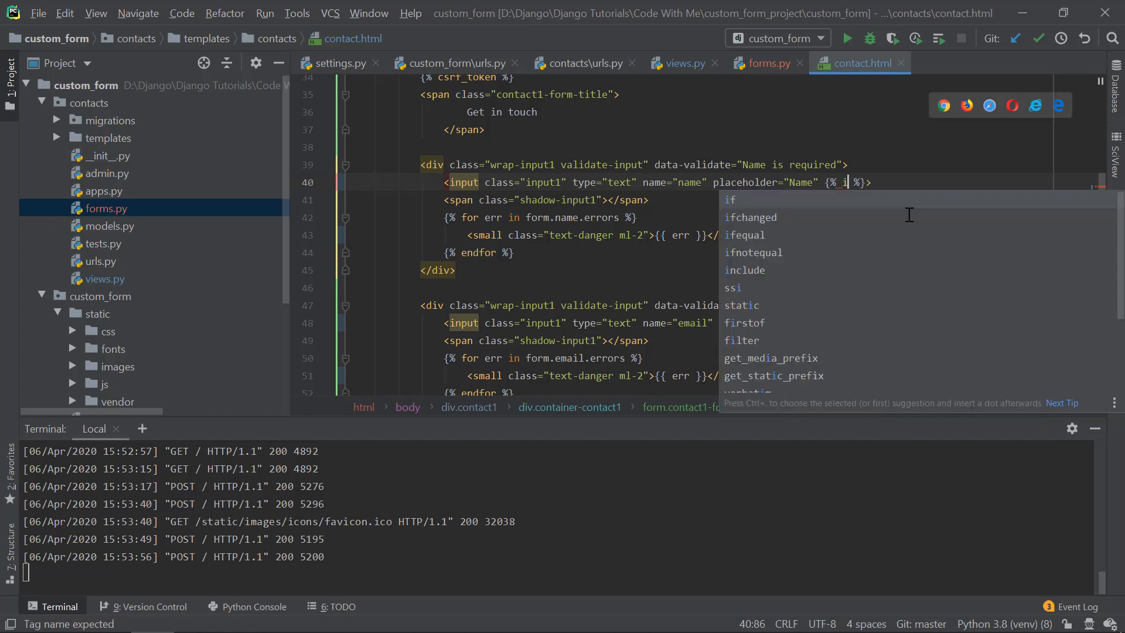
Give the name input value="{% if form.is_bound %}{{ form.name.value }}{% endif %}"
{"action": "type", "text": "form.is_bound"}
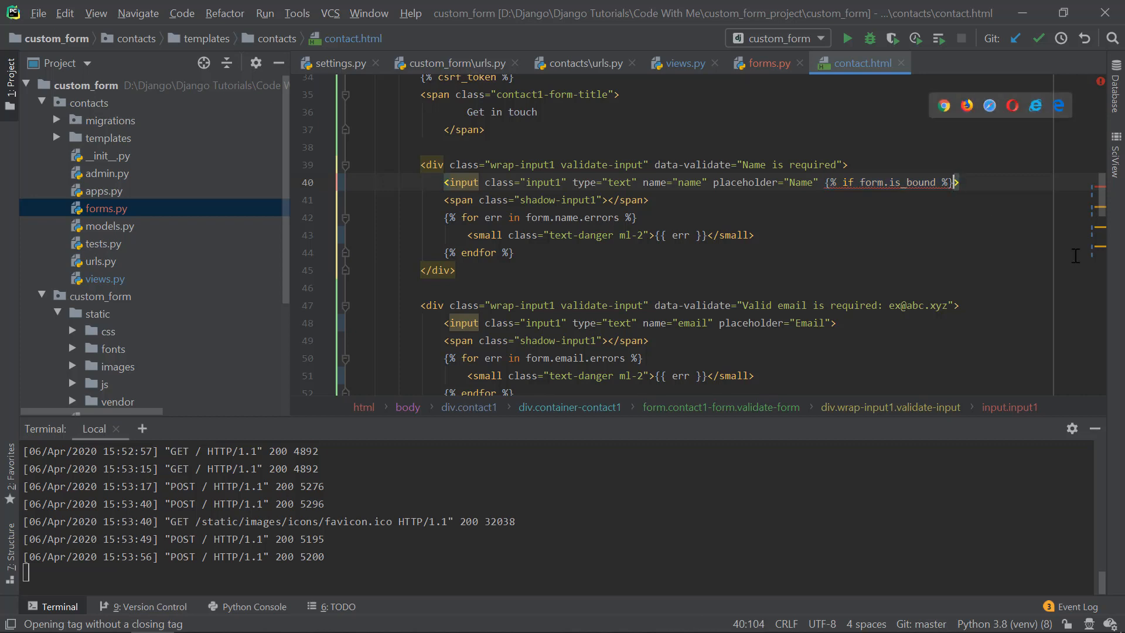
{"action": "type", "text": "value=\"\""}
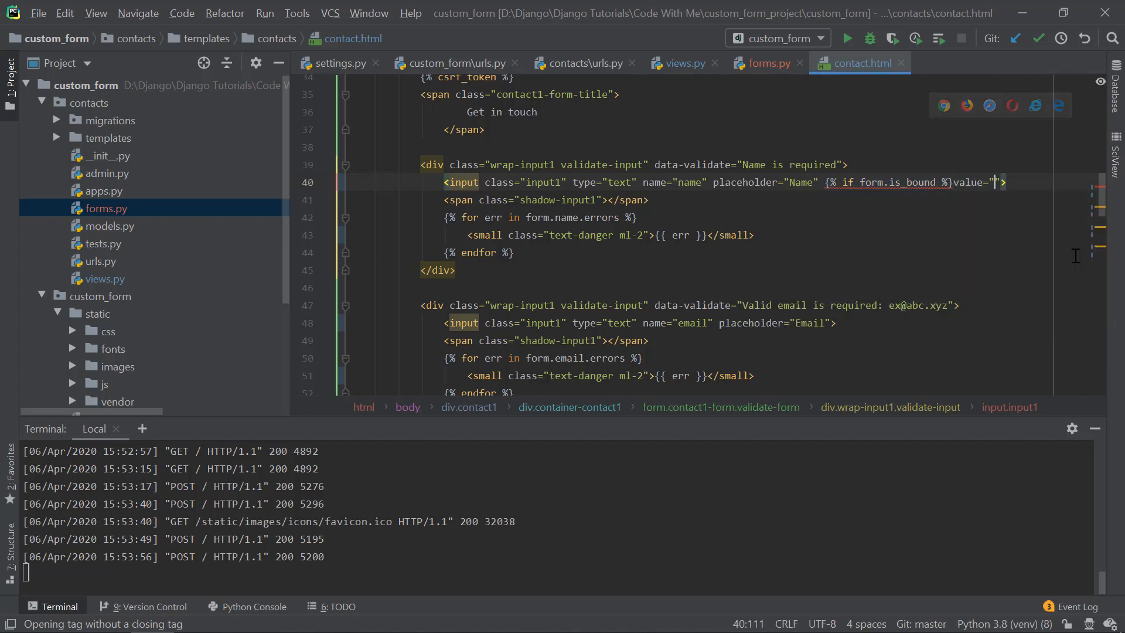
{"action": "type", "text": "{{ form"}
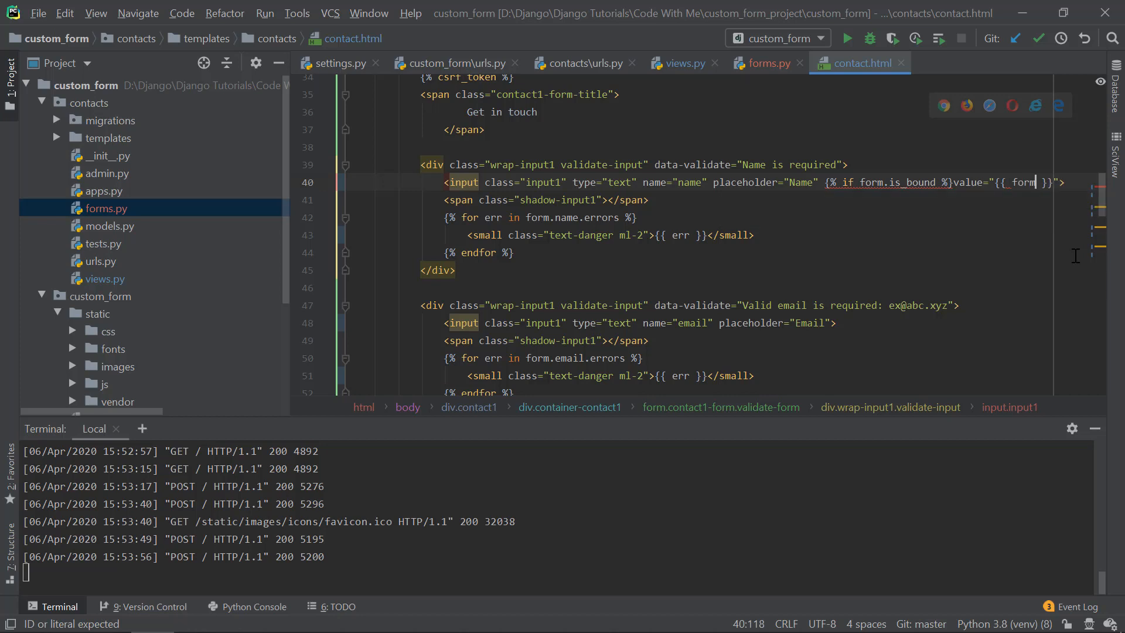
{"action": "type", "text": "."}
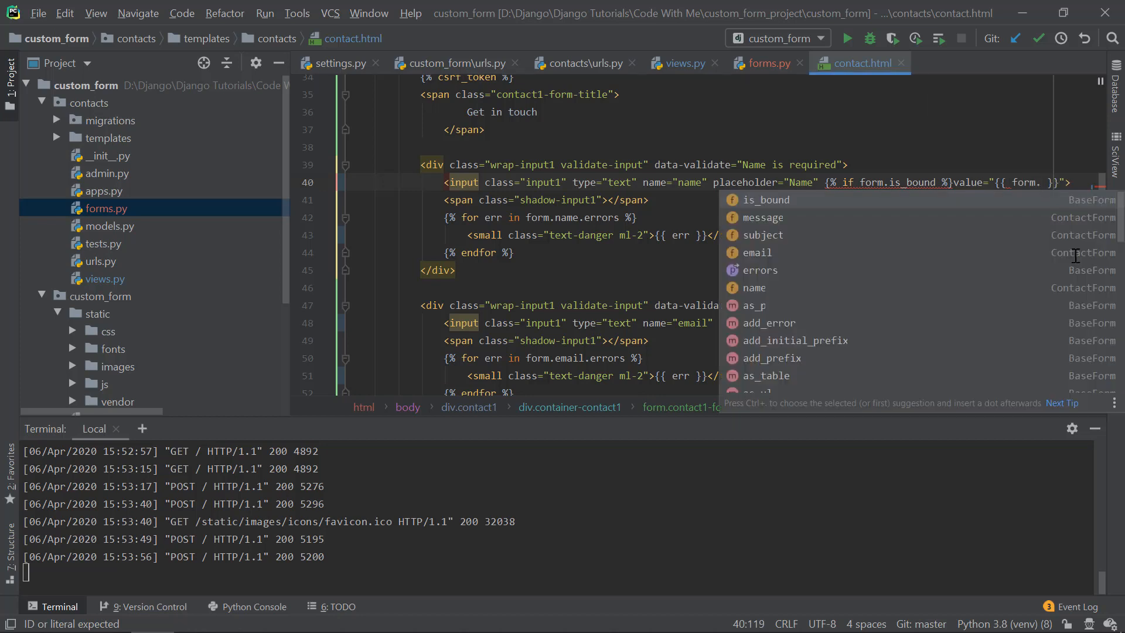
{"action": "type", "text": "name.value"}
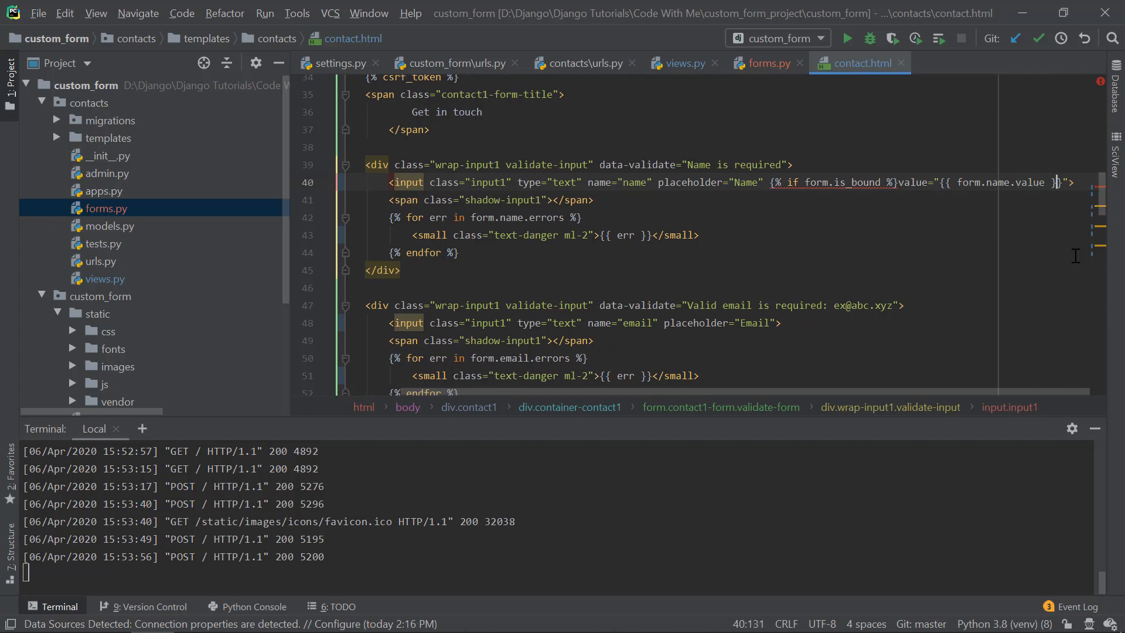
{"action": "type", "text": "{% endif %"}
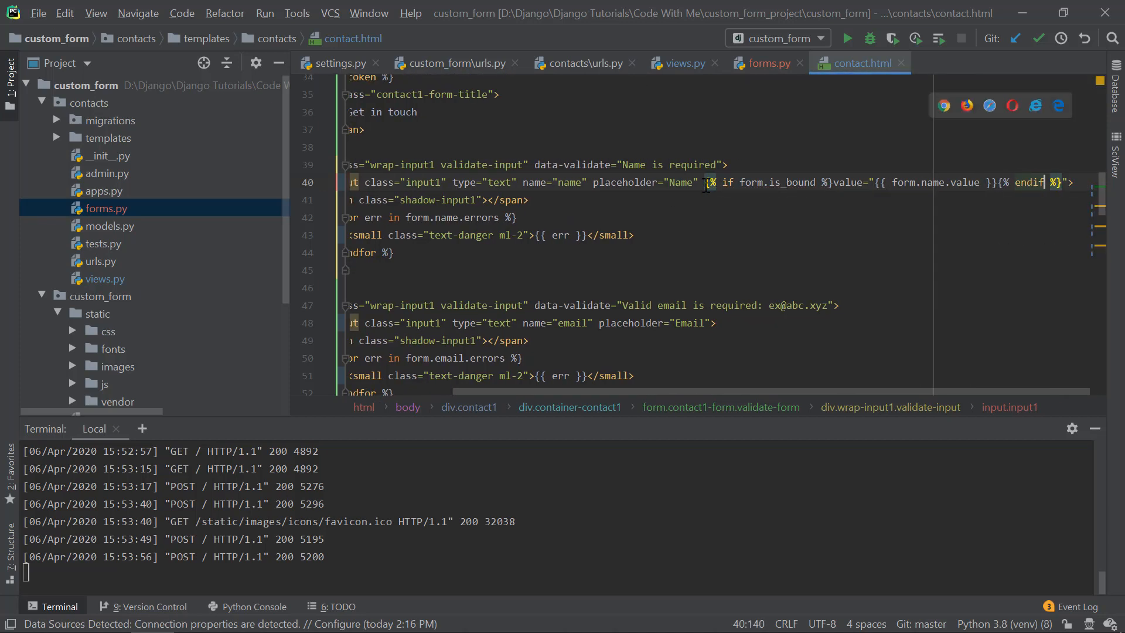
Copy the bound-value snippet onto the email and subject inputs and the message textarea, renaming the field
{"action": "left_click_drag", "start_coordinate": [706, 182], "coordinate": [1062, 183]}
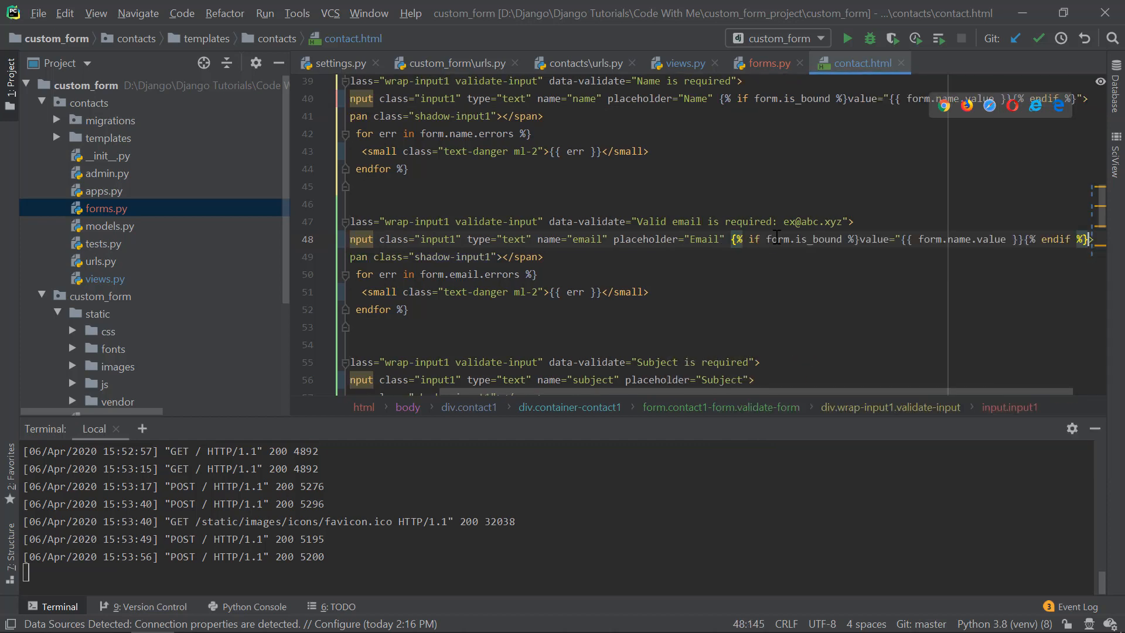
{"action": "double_click", "coordinate": [937, 239]}
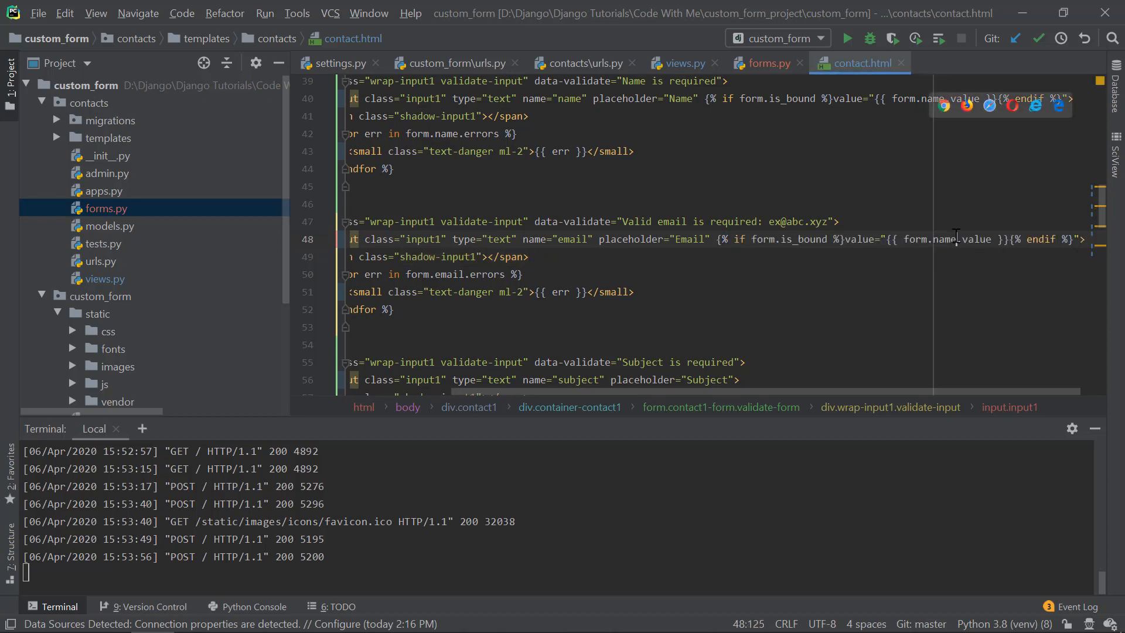
{"action": "scroll", "scroll_direction": "down", "scroll_amount": 3}
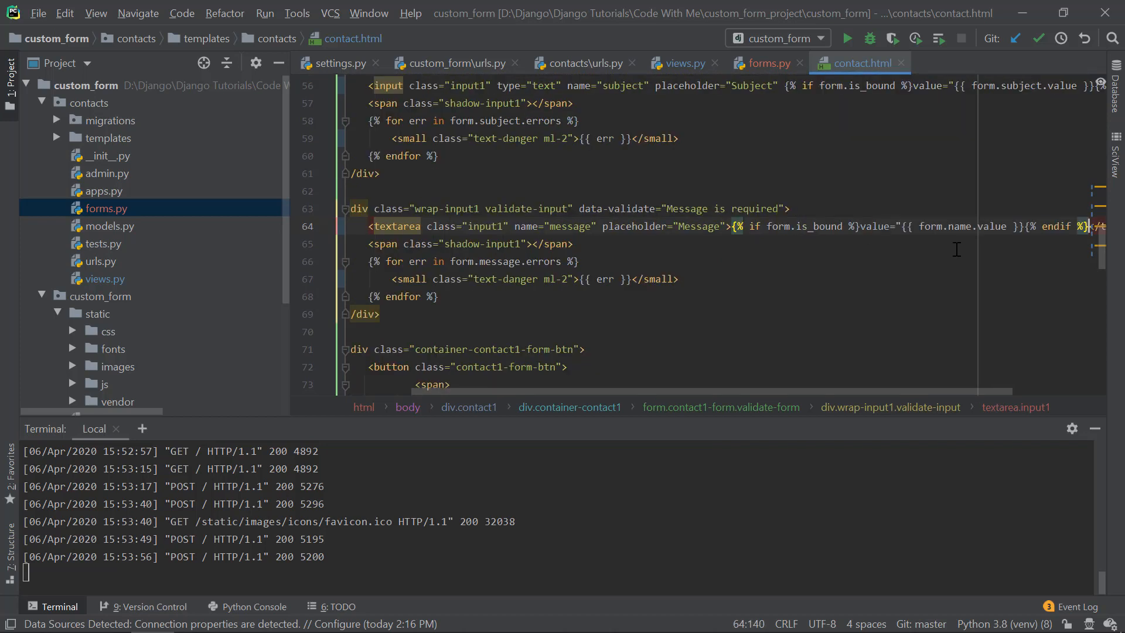
{"action": "scroll", "scroll_direction": "right", "scroll_amount": 3}
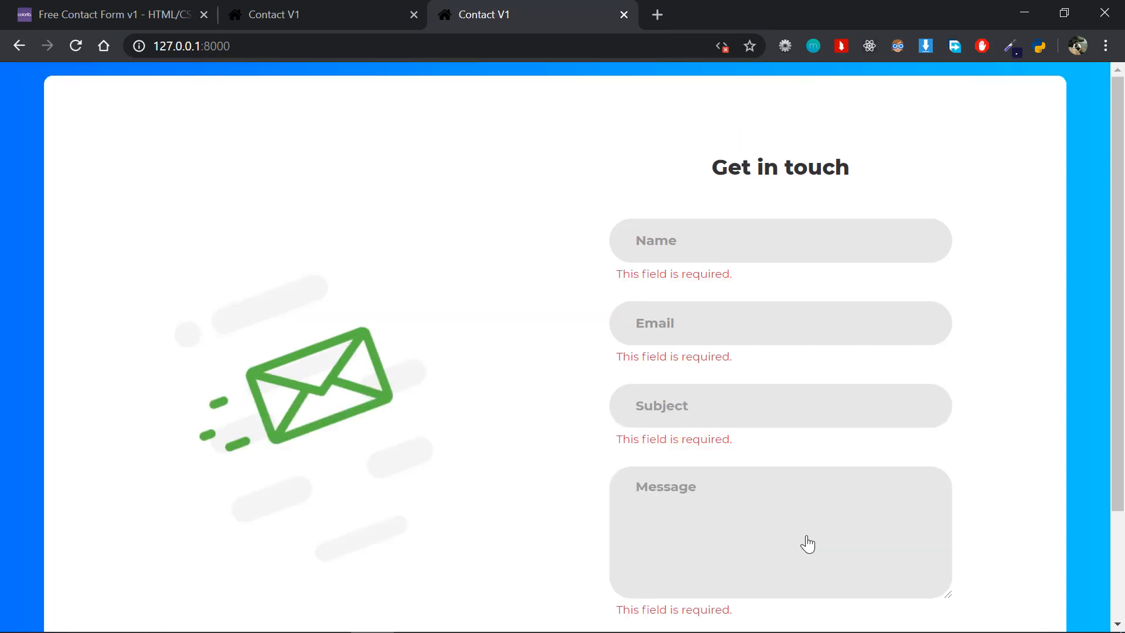
Submit junk name JAsfdsafasdf and message so they persist while Email and Subject show the required error
{"action": "type", "text": "J"}
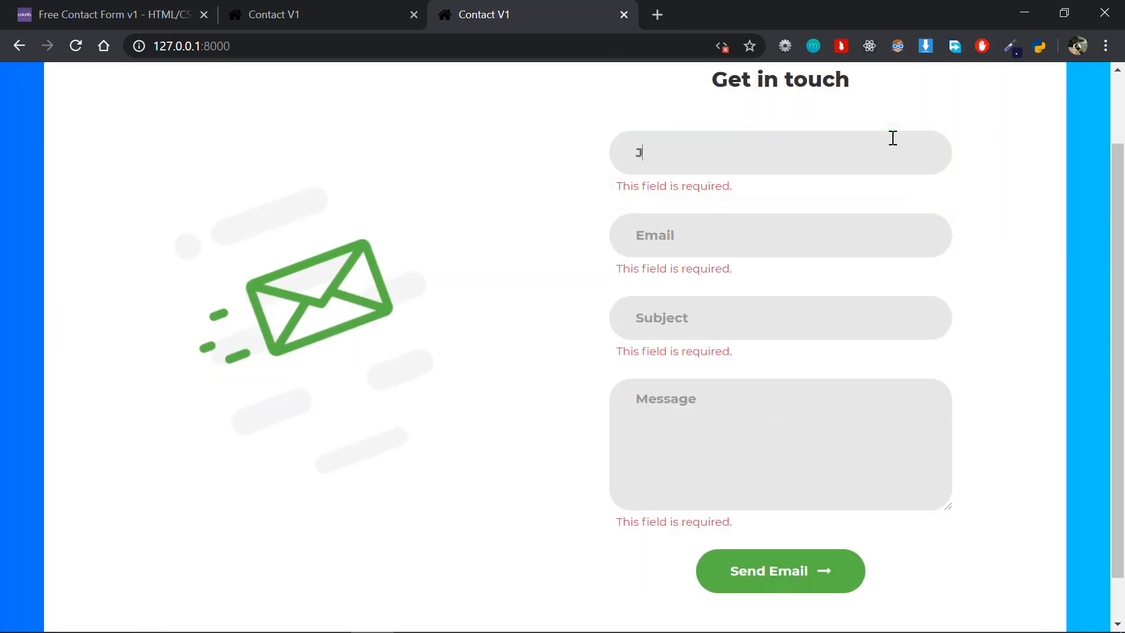
{"action": "type", "text": "Asfdsafasdf"}
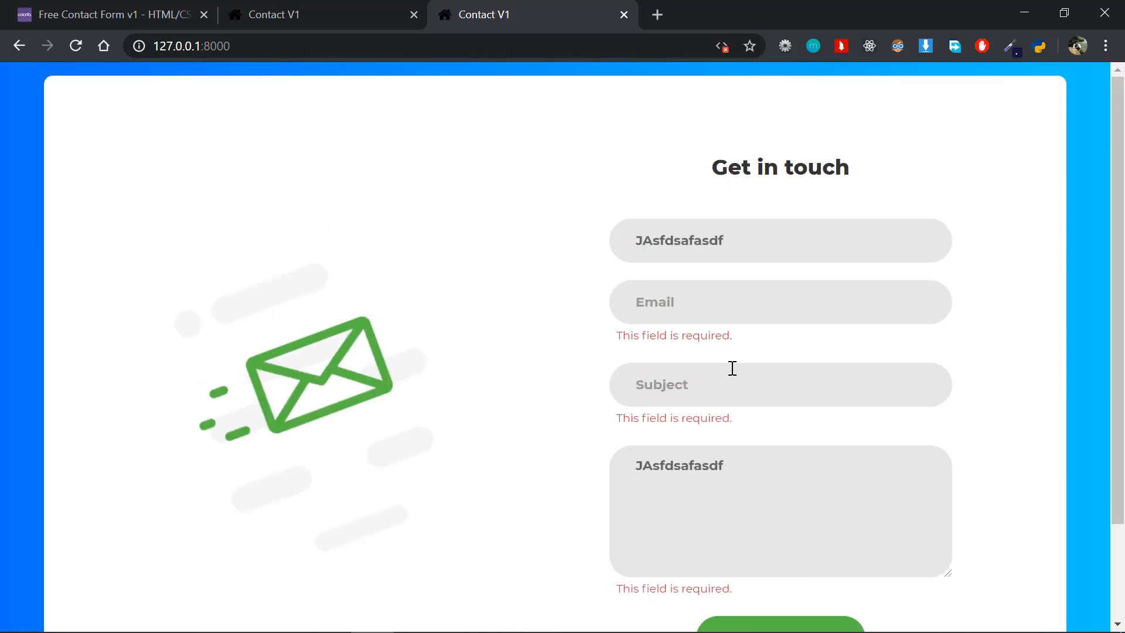
{"action": "mouse_move", "coordinate": [737, 274]}
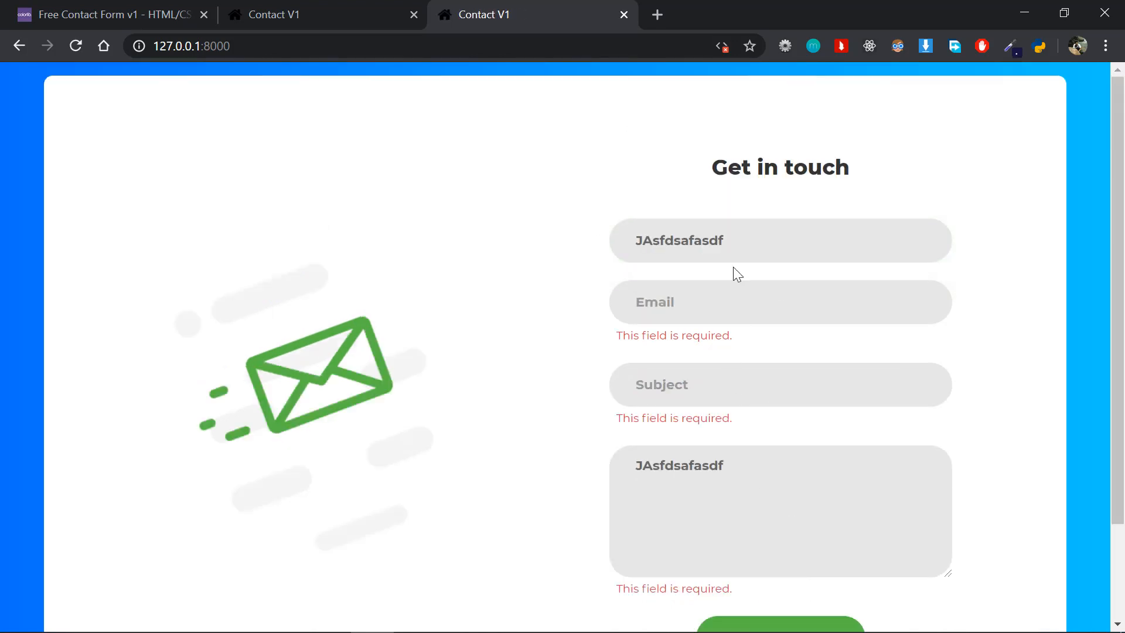
{"action": "type", "text": "fdasf@"}
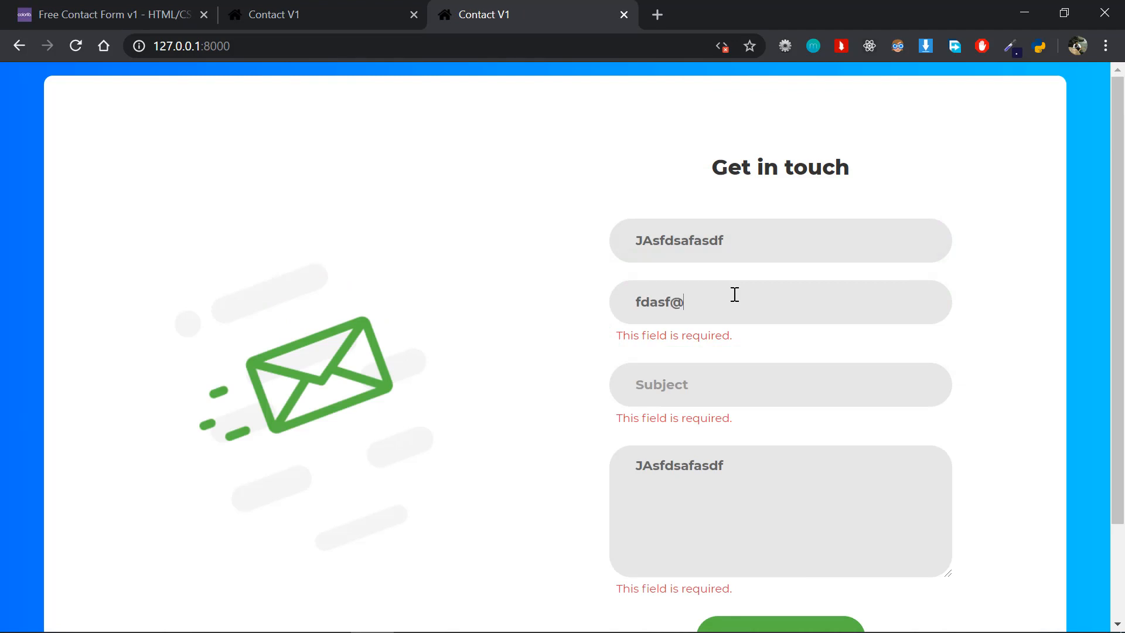
{"action": "type", "text": "asdc.o"}
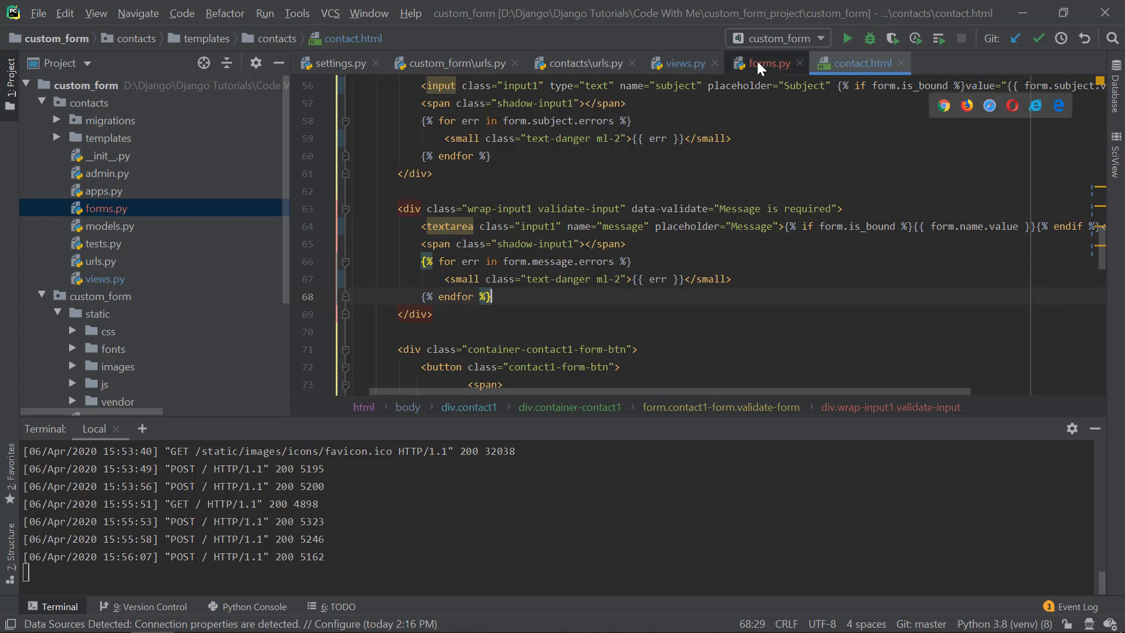
Change ContactView's base class to FormView and comment out the get and post methods
{"action": "left_click", "coordinate": [765, 64]}
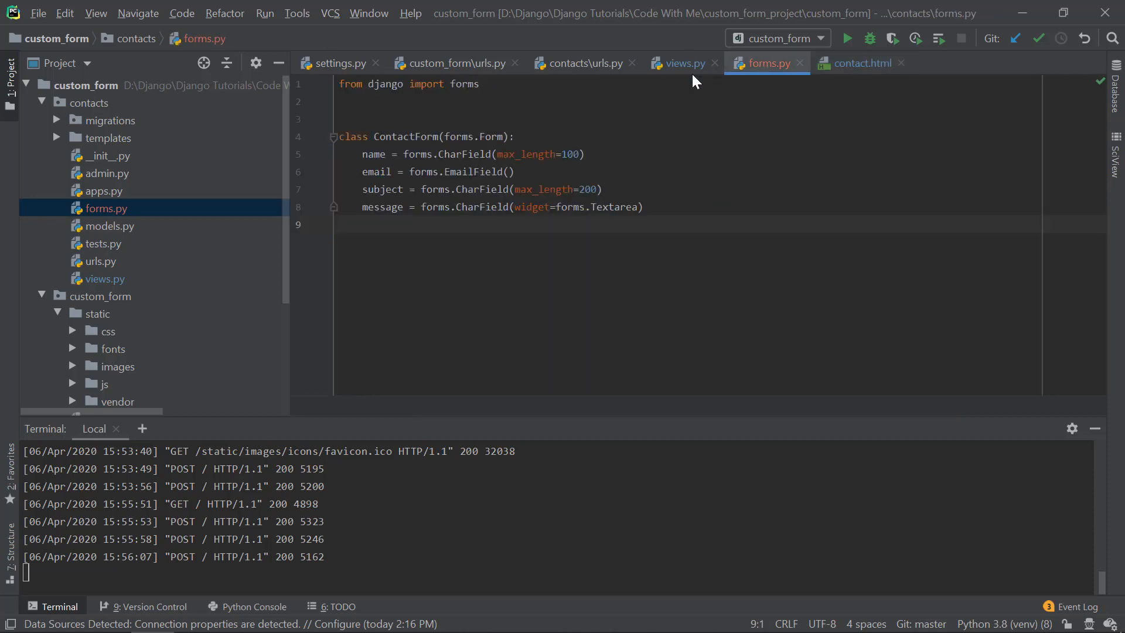
{"action": "left_click", "coordinate": [680, 63]}
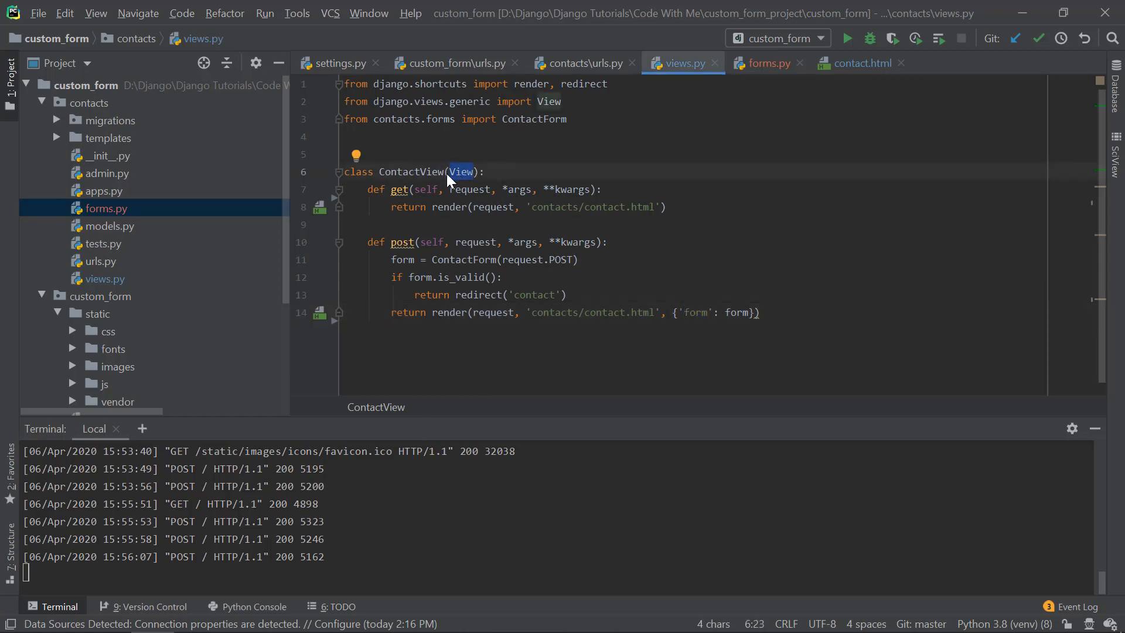
{"action": "type", "text": "Form"}
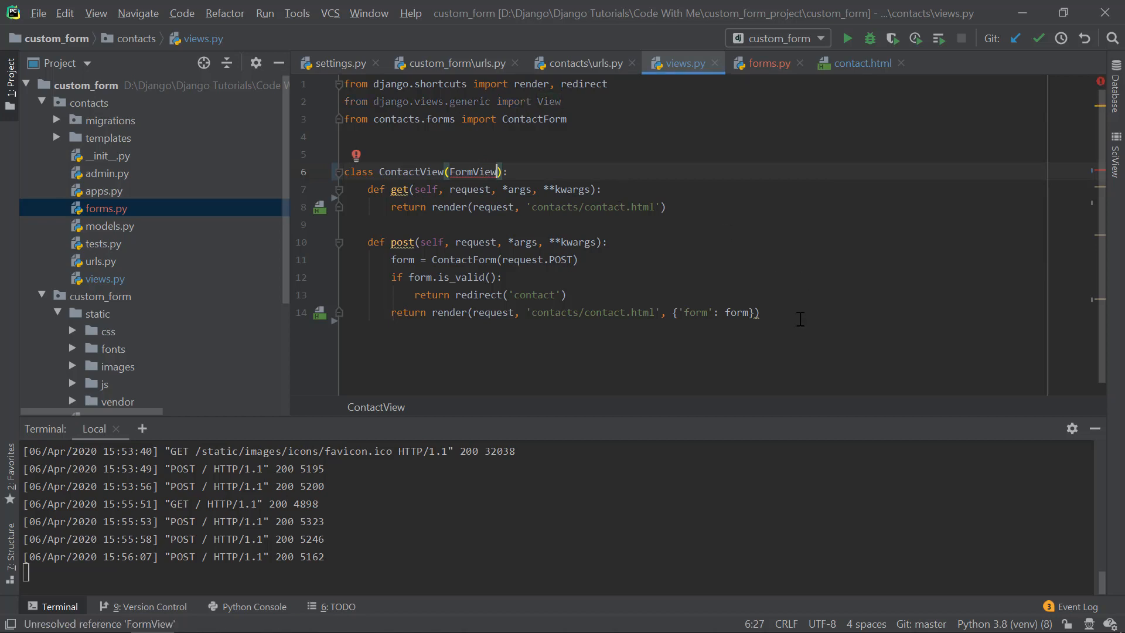
{"action": "key", "text": "ctrl+/"}
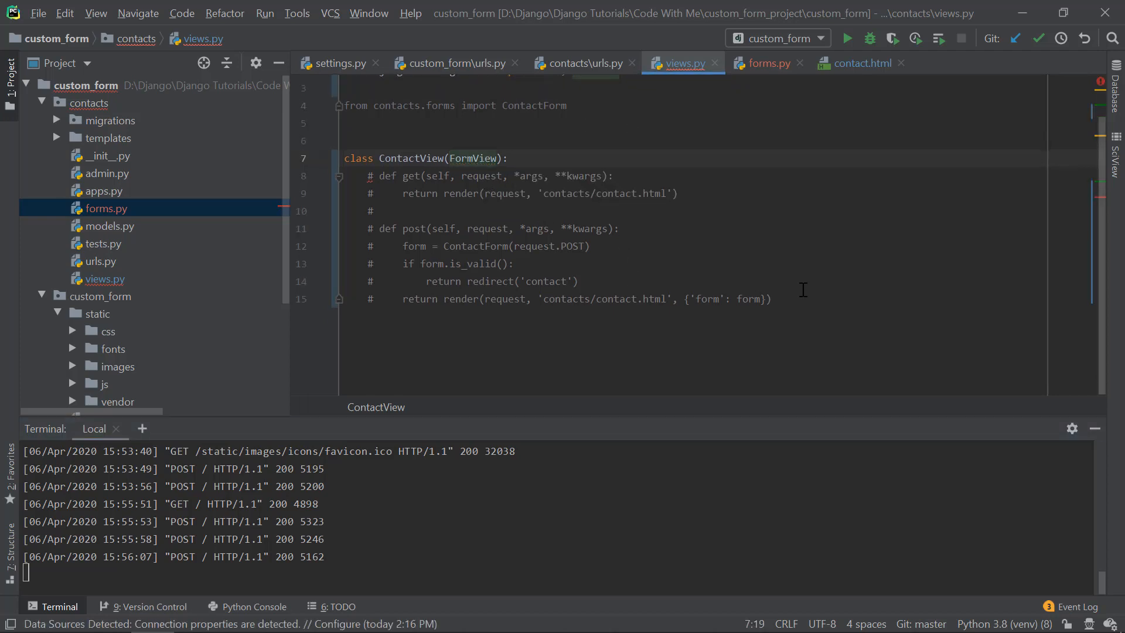
Add form_class = ContactForm and template_name = 'contacts/contact.html', importing FormView
{"action": "type", "text": "form"}
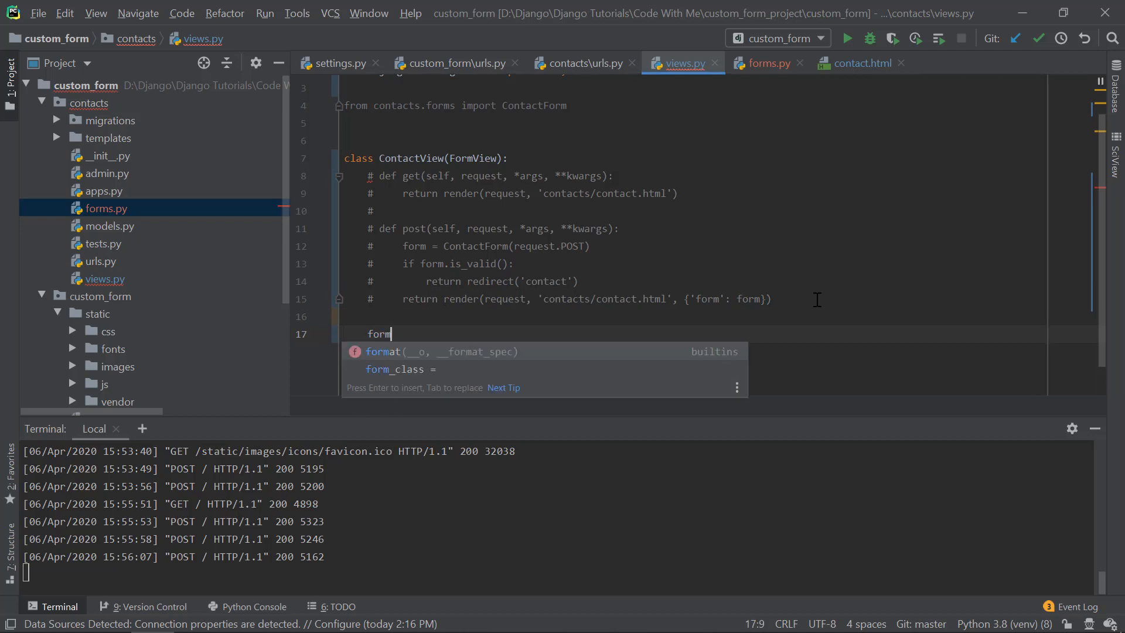
{"action": "type", "text": "_class = ContactForm"}
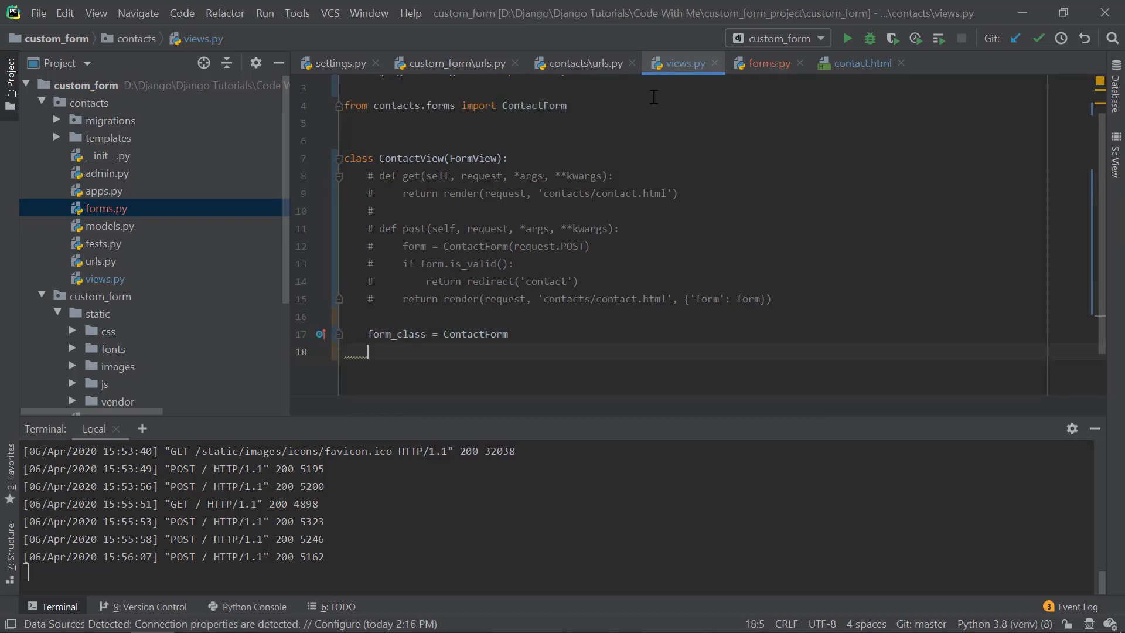
{"action": "double_click", "coordinate": [533, 106]}
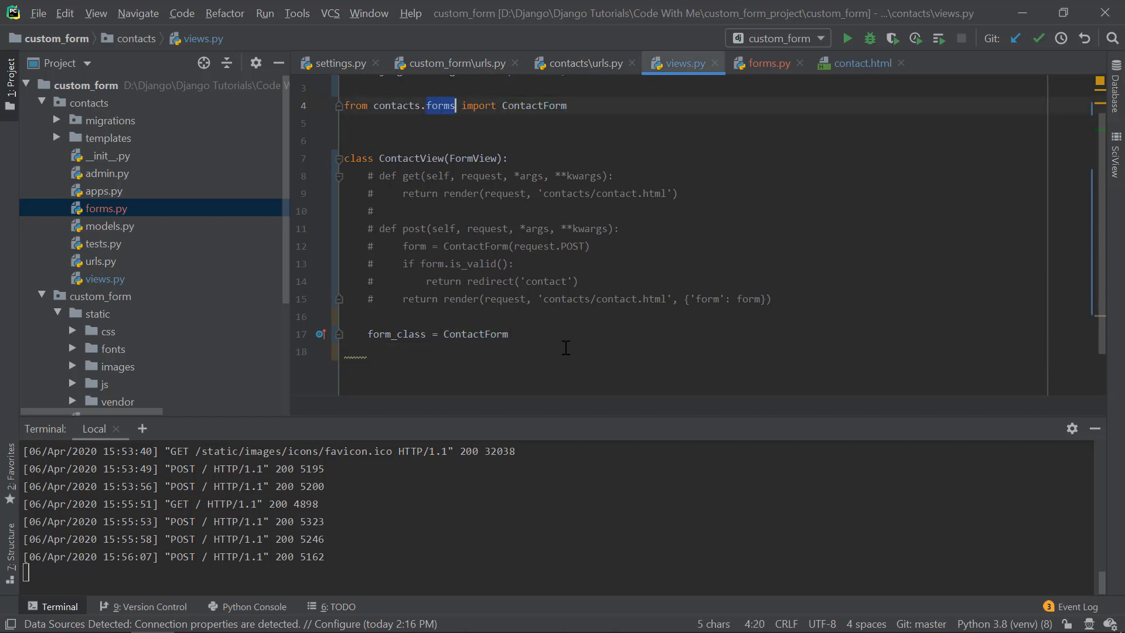
{"action": "type", "text": "template_name ="}
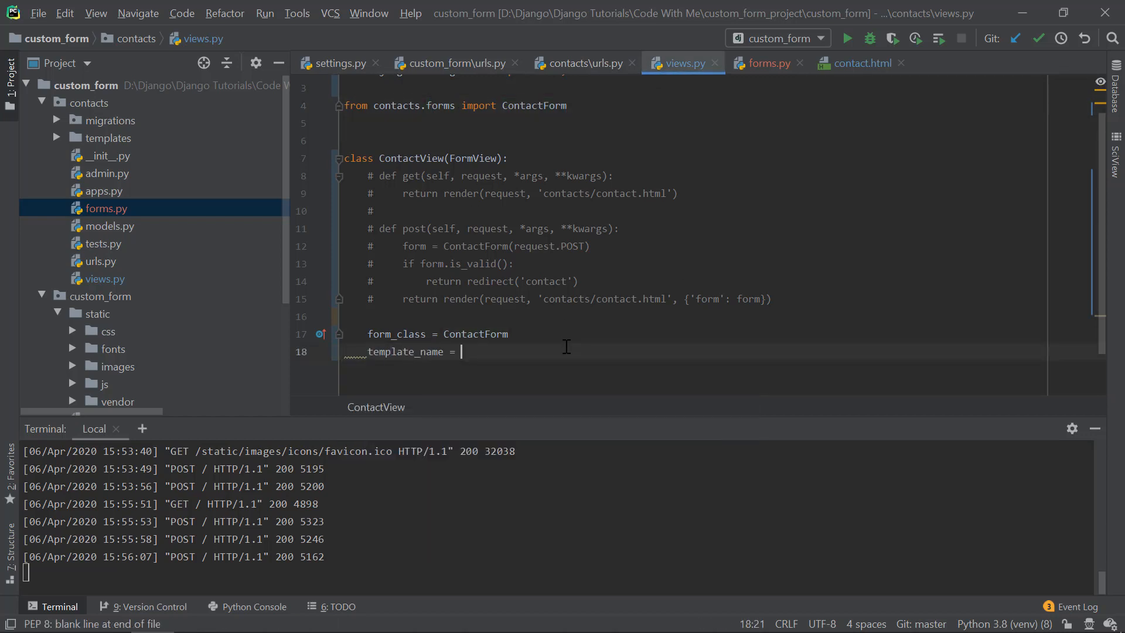
{"action": "type", "text": "'contacts/"}
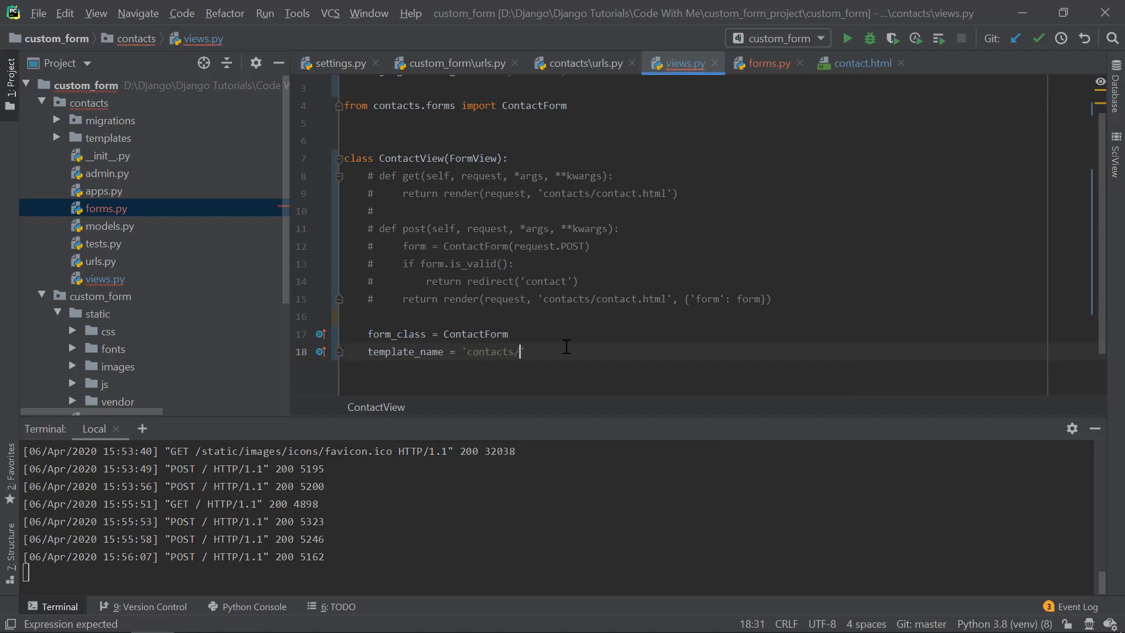
{"action": "type", "text": "contact.html'"}
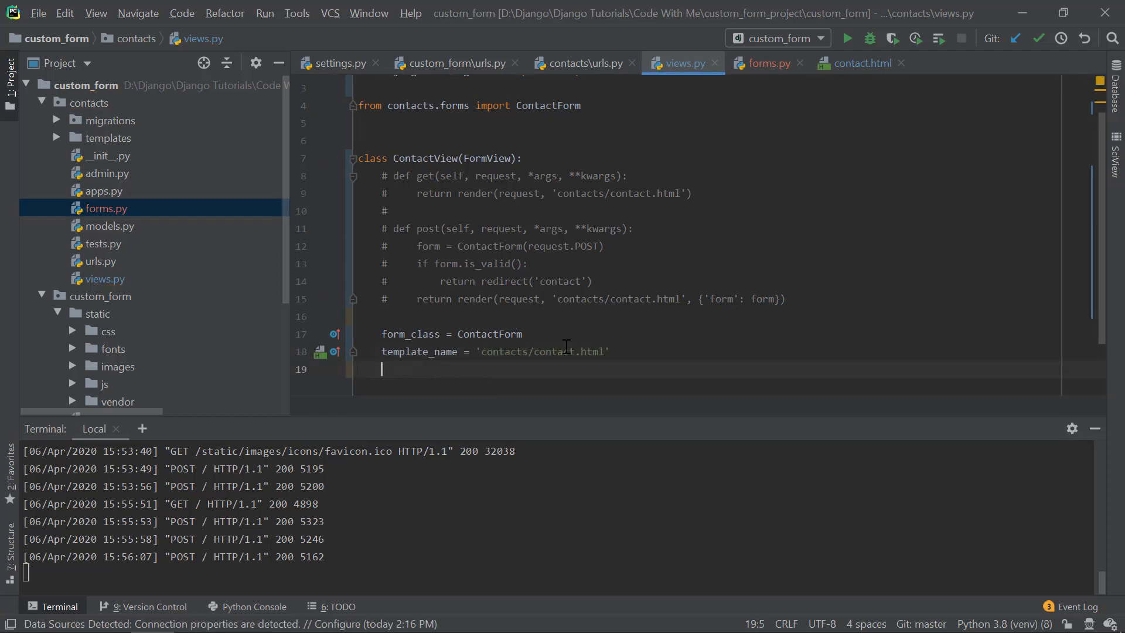
Add success_url = reverse_lazy('contact'), importing reverse_lazy
{"action": "type", "text": "succe"}
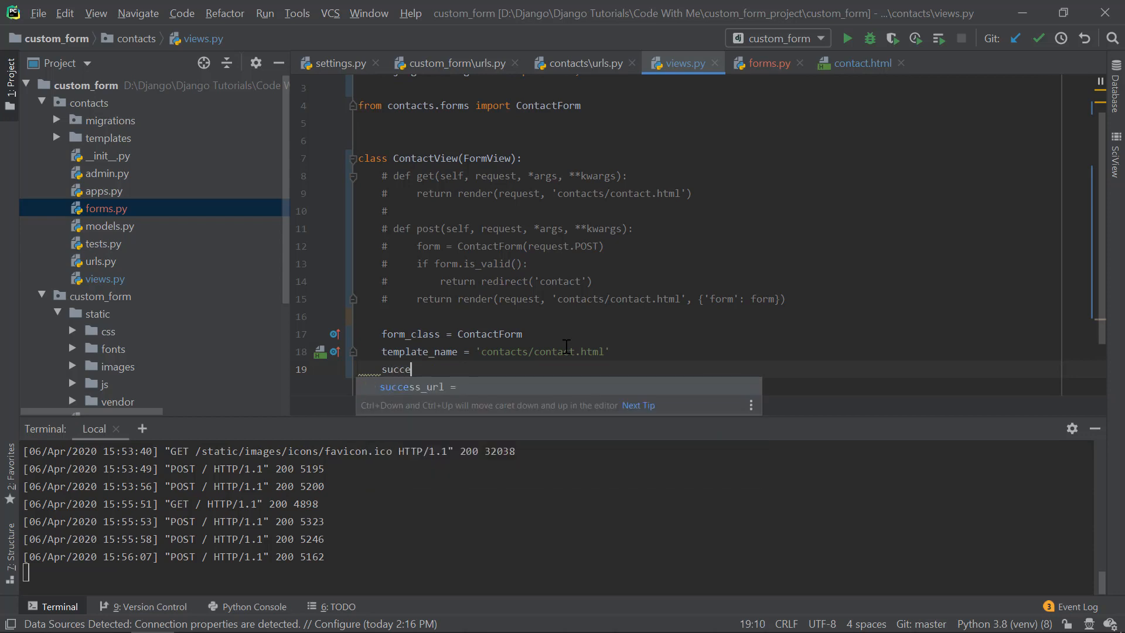
{"action": "key", "text": "Tab"}
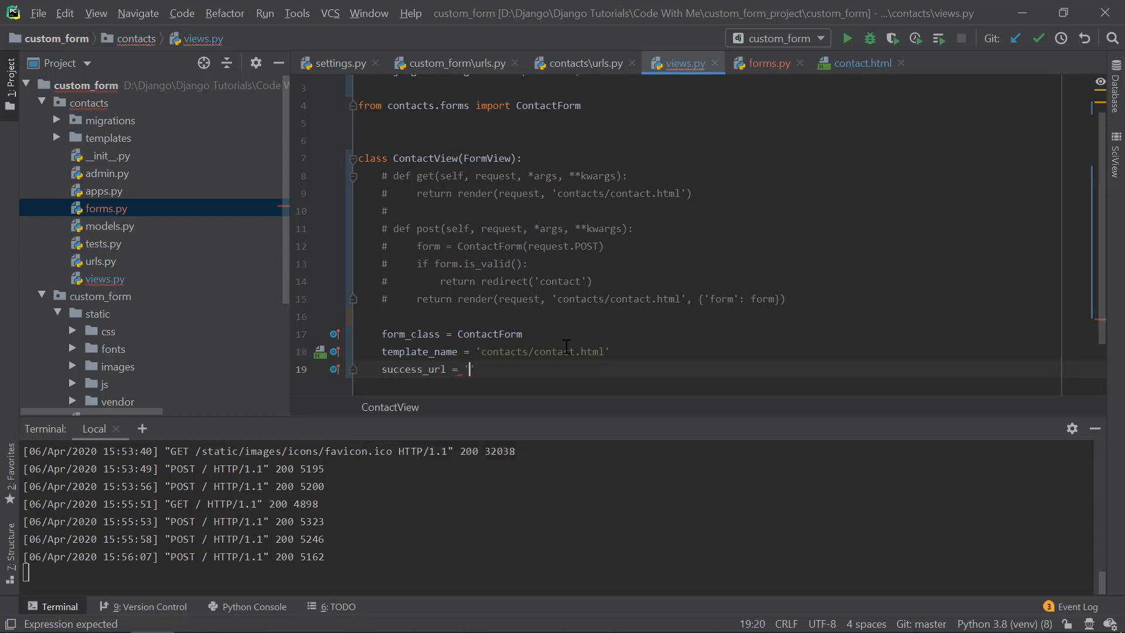
{"action": "type", "text": "'con"}
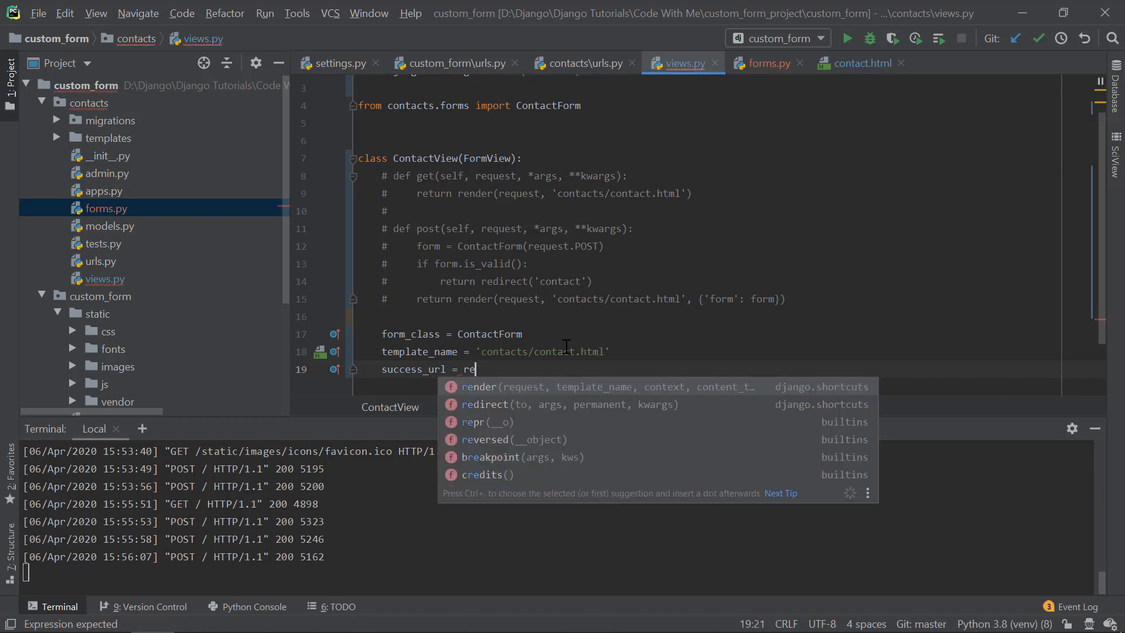
{"action": "type", "text": "verse_laz"}
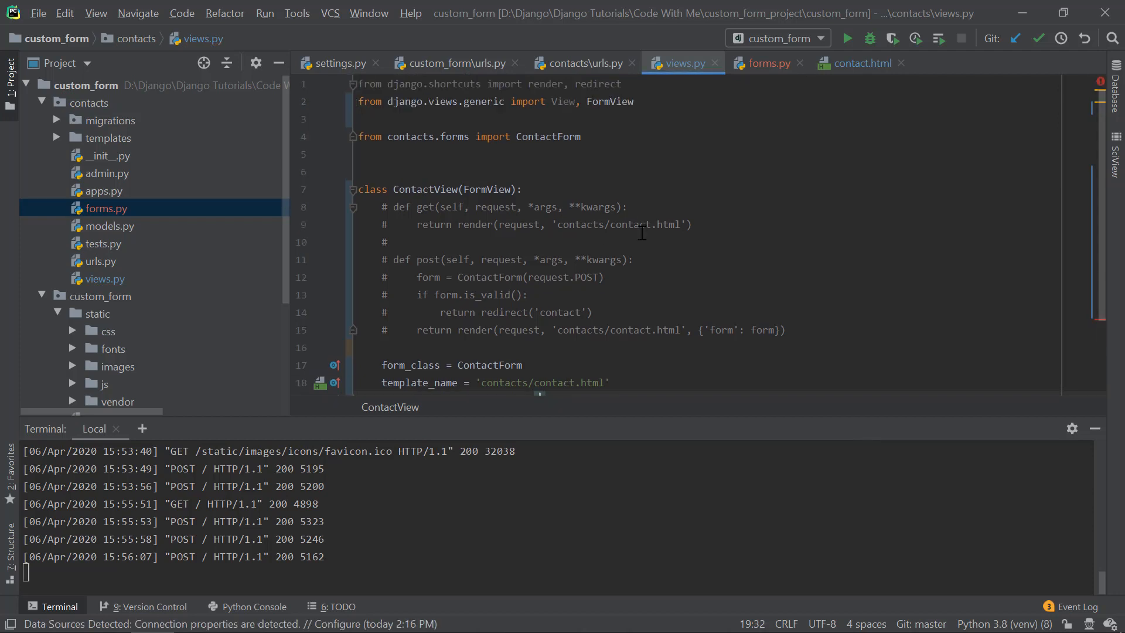
{"action": "type", "text": "success_url = reverse_lazy()"}
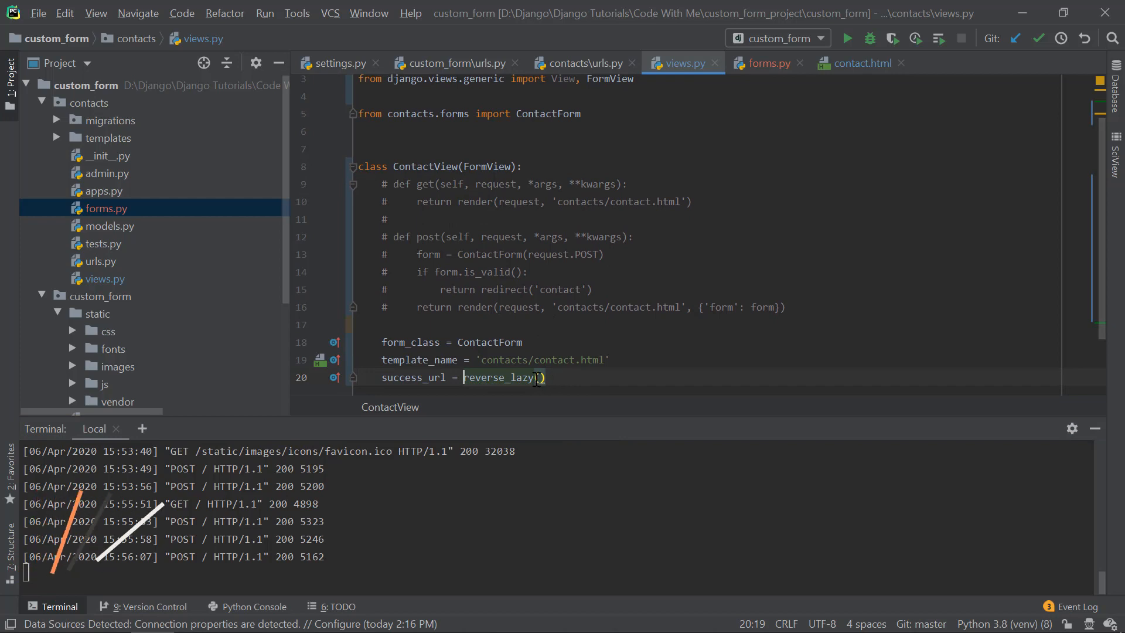
{"action": "type", "text": "co"}
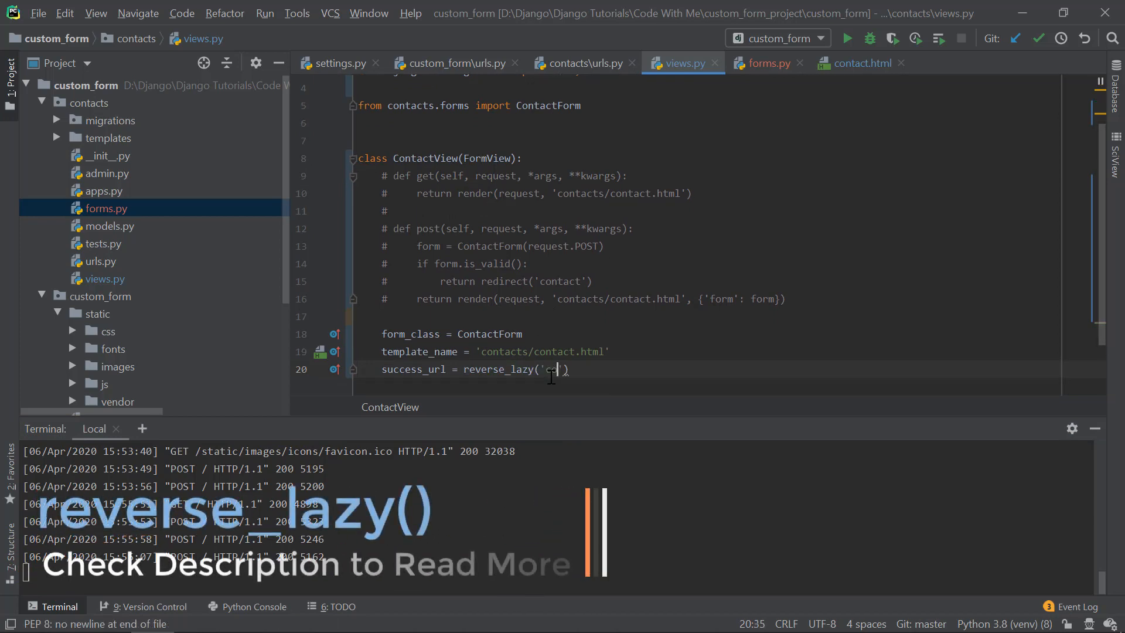
{"action": "type", "text": "contact"}
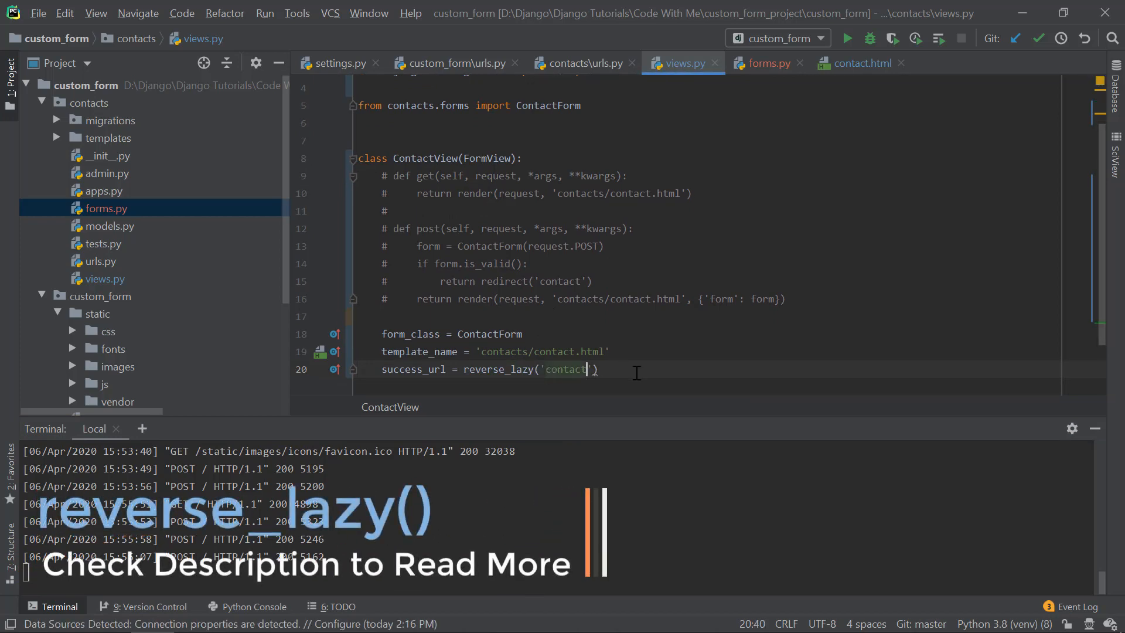
{"action": "key", "text": "enter"}
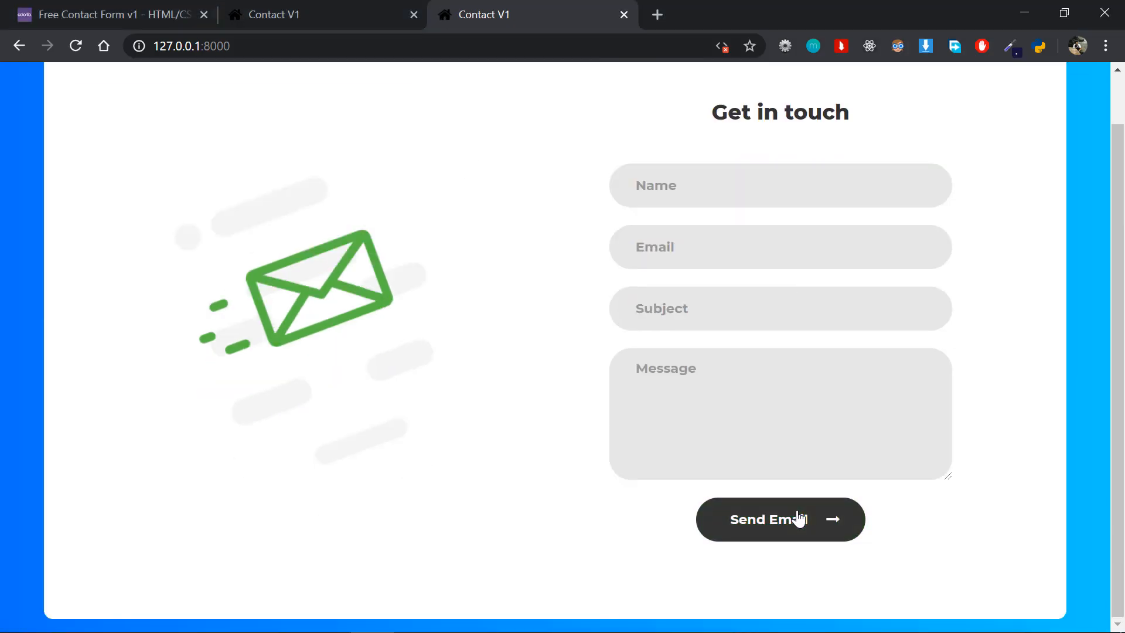
Submit the contact form empty via Send Email to confirm the rewritten FormView handles the POST
{"action": "left_click", "coordinate": [779, 519]}
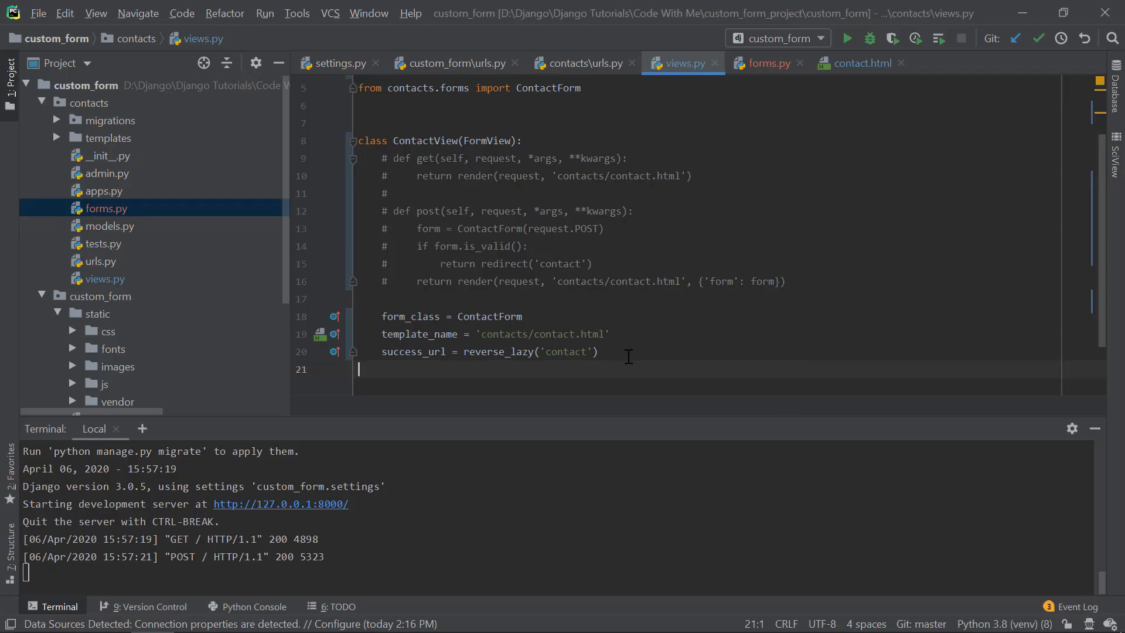
{"action": "left_click_drag", "start_coordinate": [382, 316], "coordinate": [597, 351]}
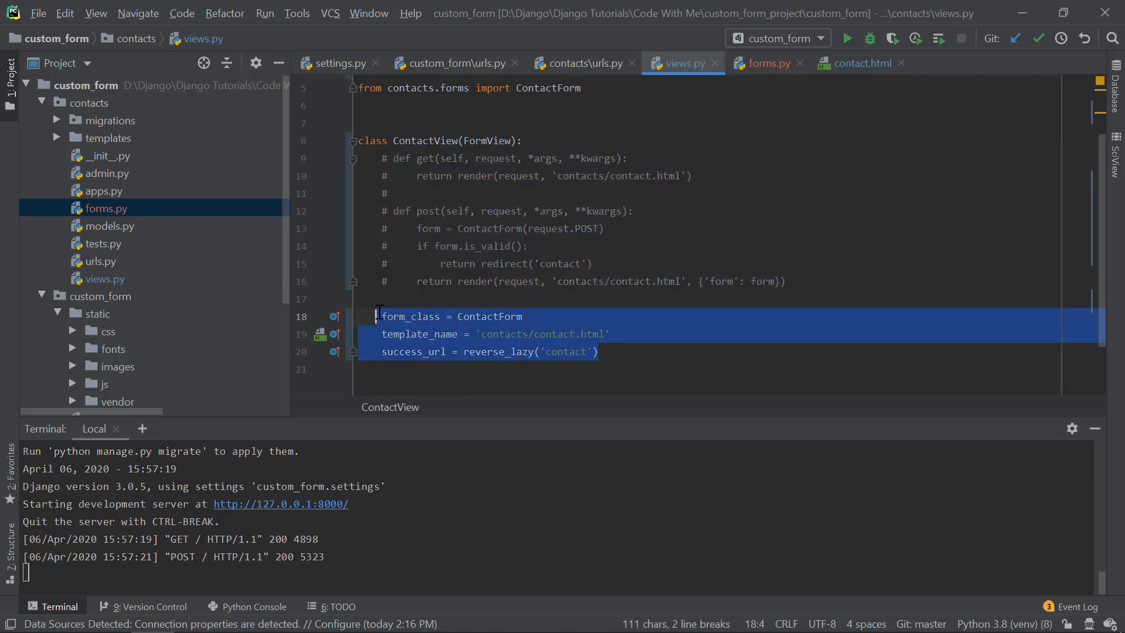
{"action": "left_click", "coordinate": [574, 369]}
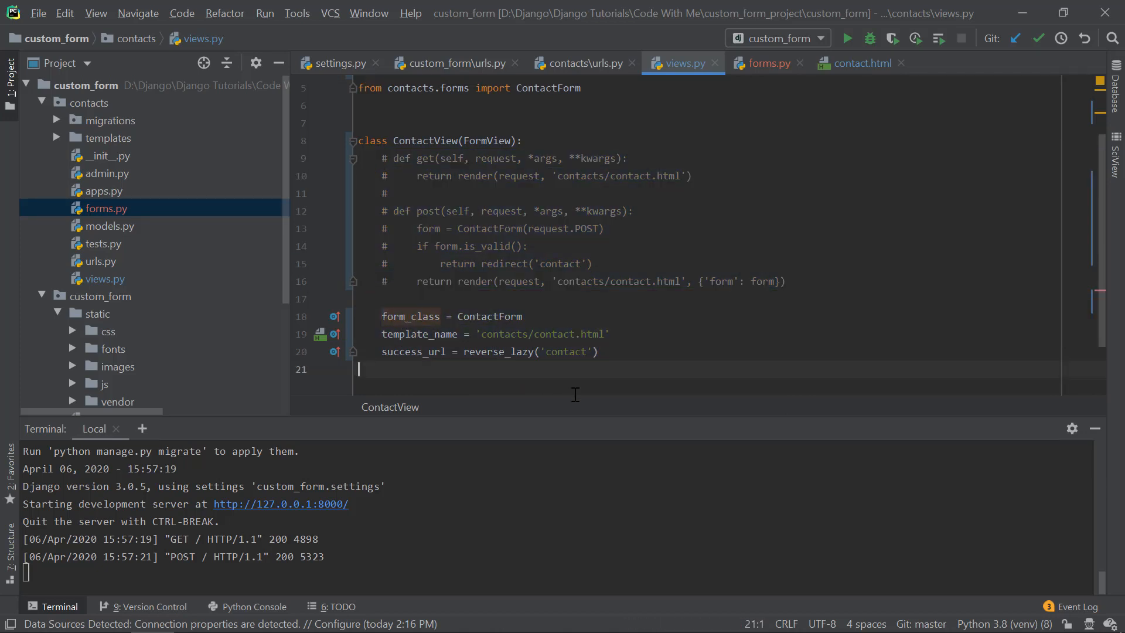
{"action": "mouse_move", "coordinate": [714, 279]}
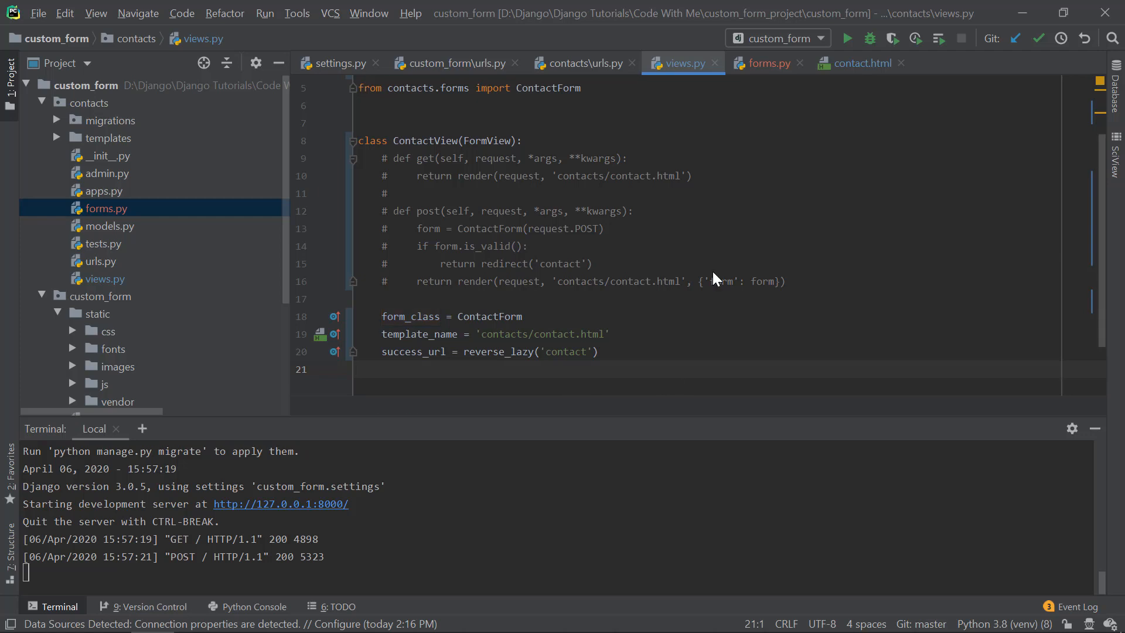